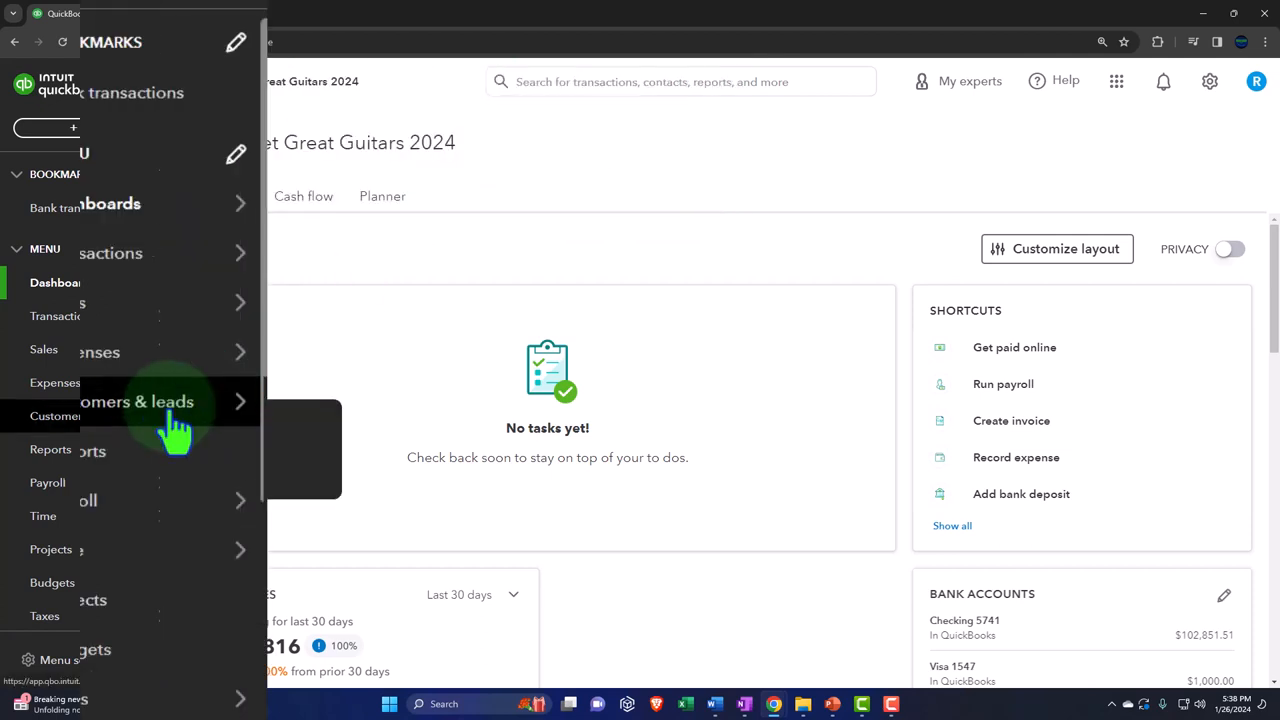
From the Reports favorites, open Balance Sheet, Profit and Loss and Trial Balance in new tabs.
left_click(51, 450)
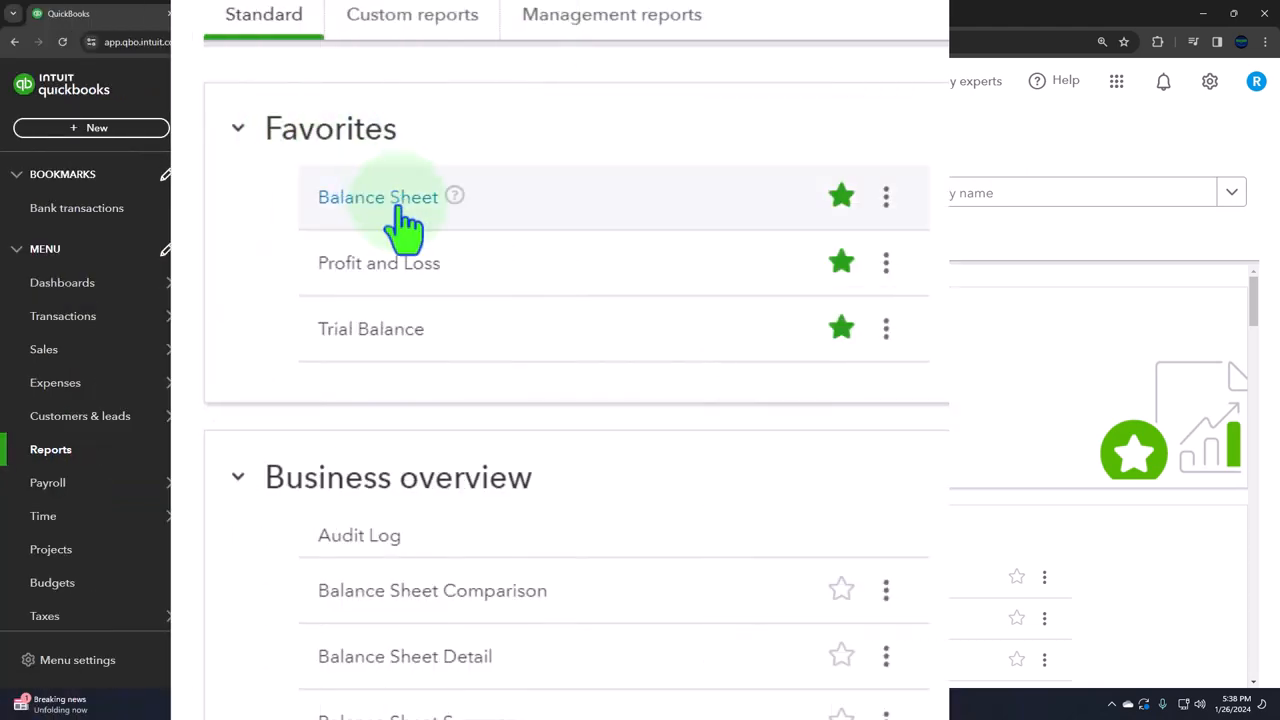
right_click(377, 197)
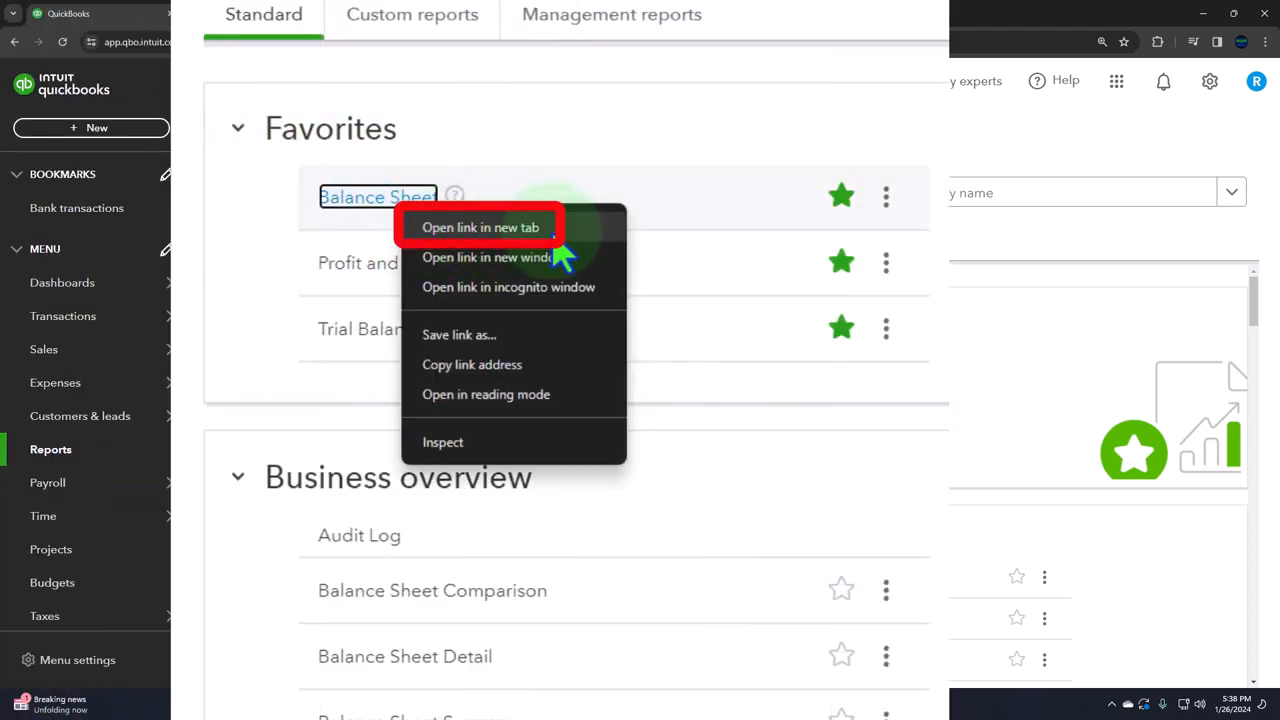
right_click(377, 262)
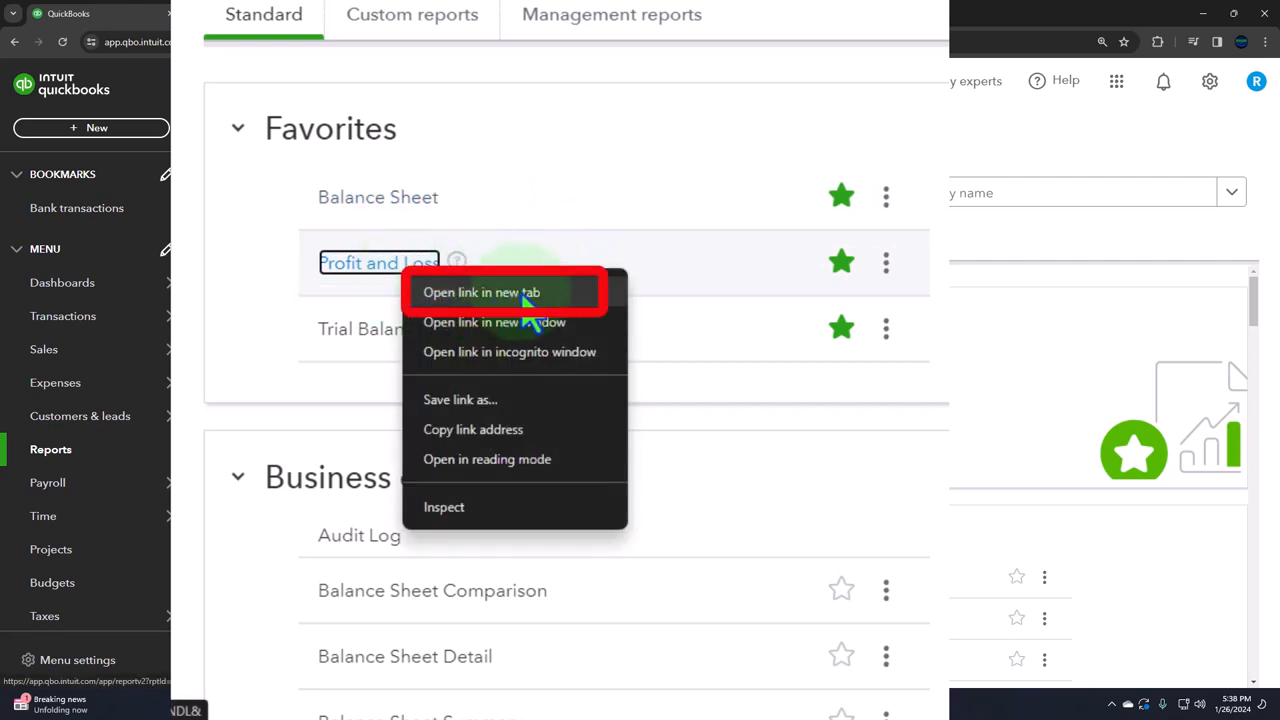
right_click(368, 328)
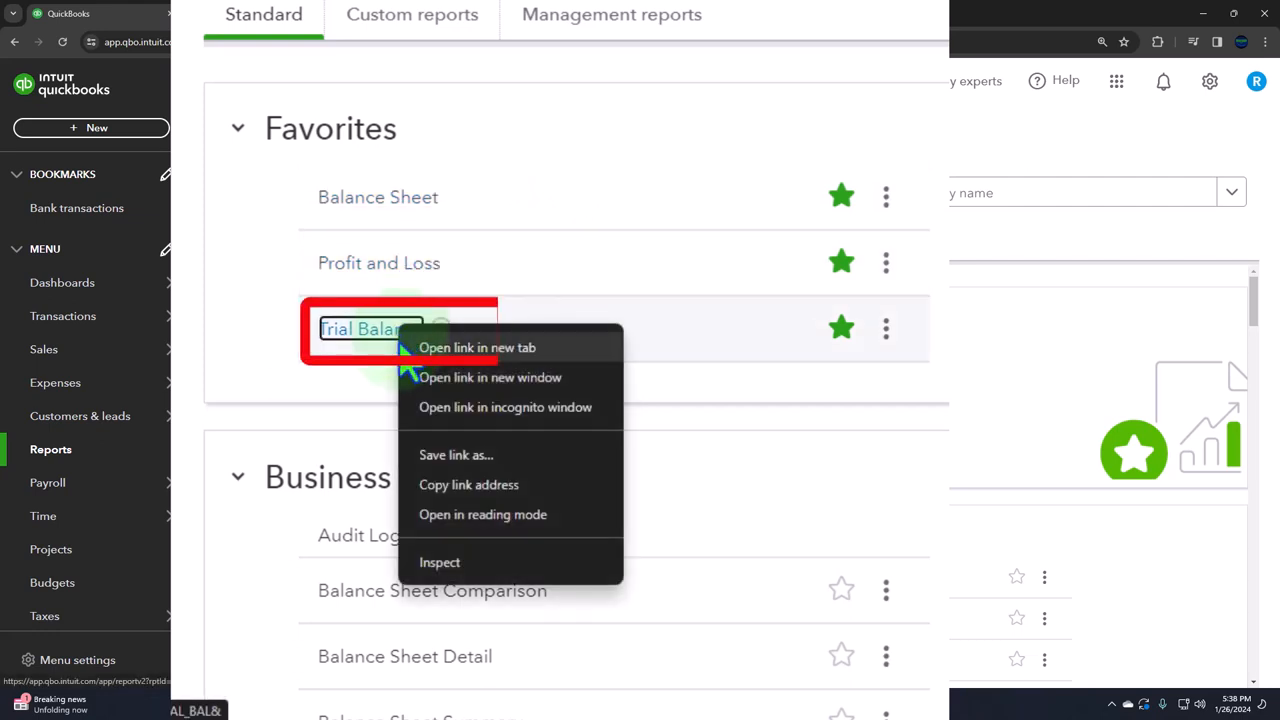
left_click(520, 355)
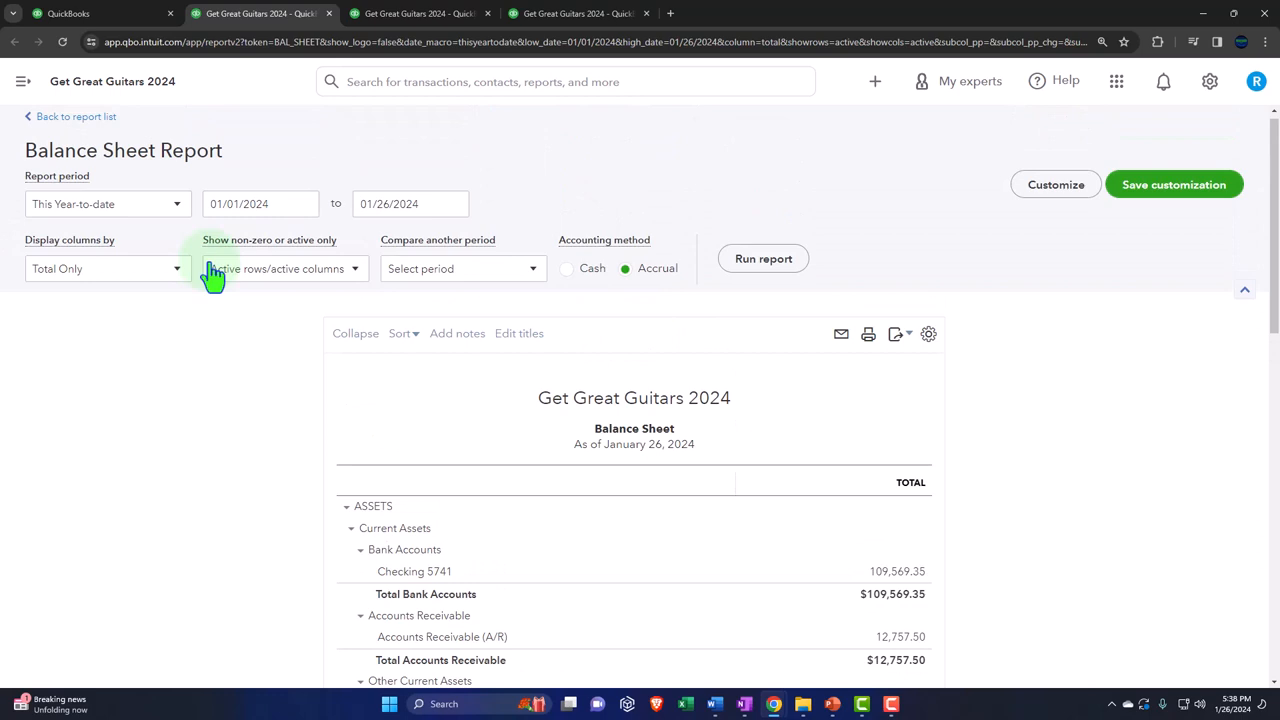
mouse_move(220, 280)
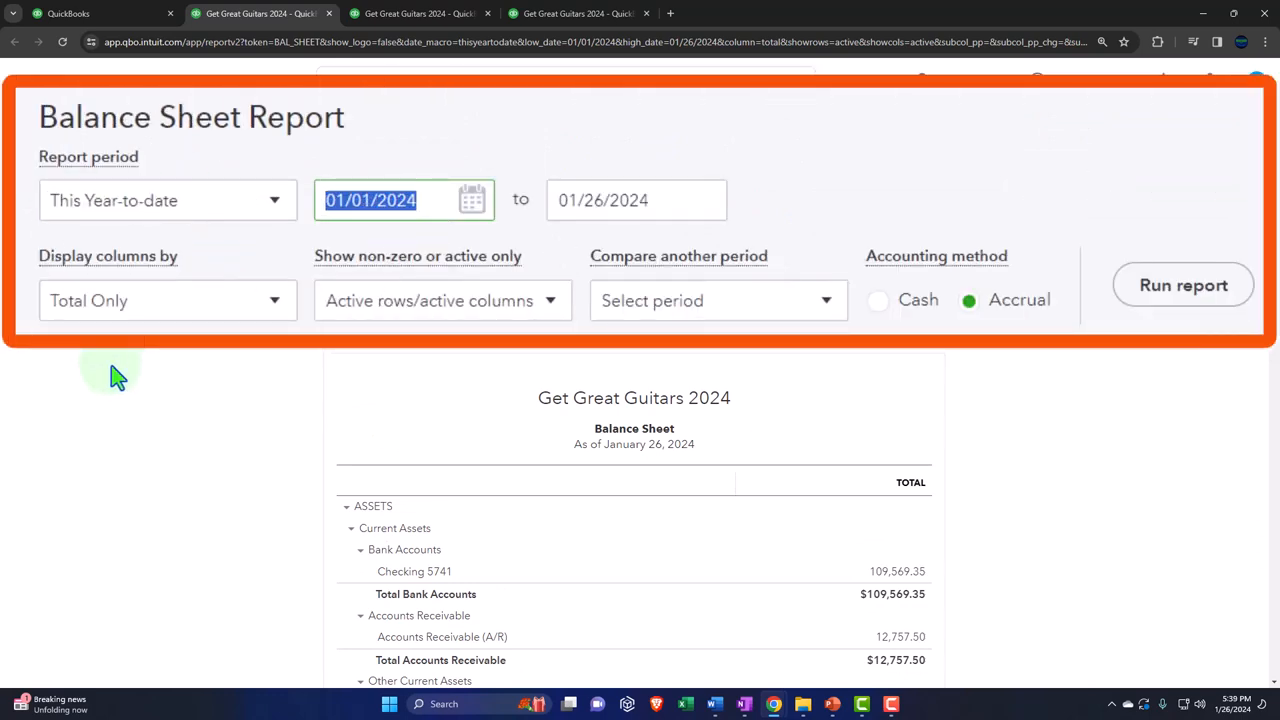
Rerun the Balance Sheet through 02/28/2024 with columns displayed by month.
left_click(621, 200)
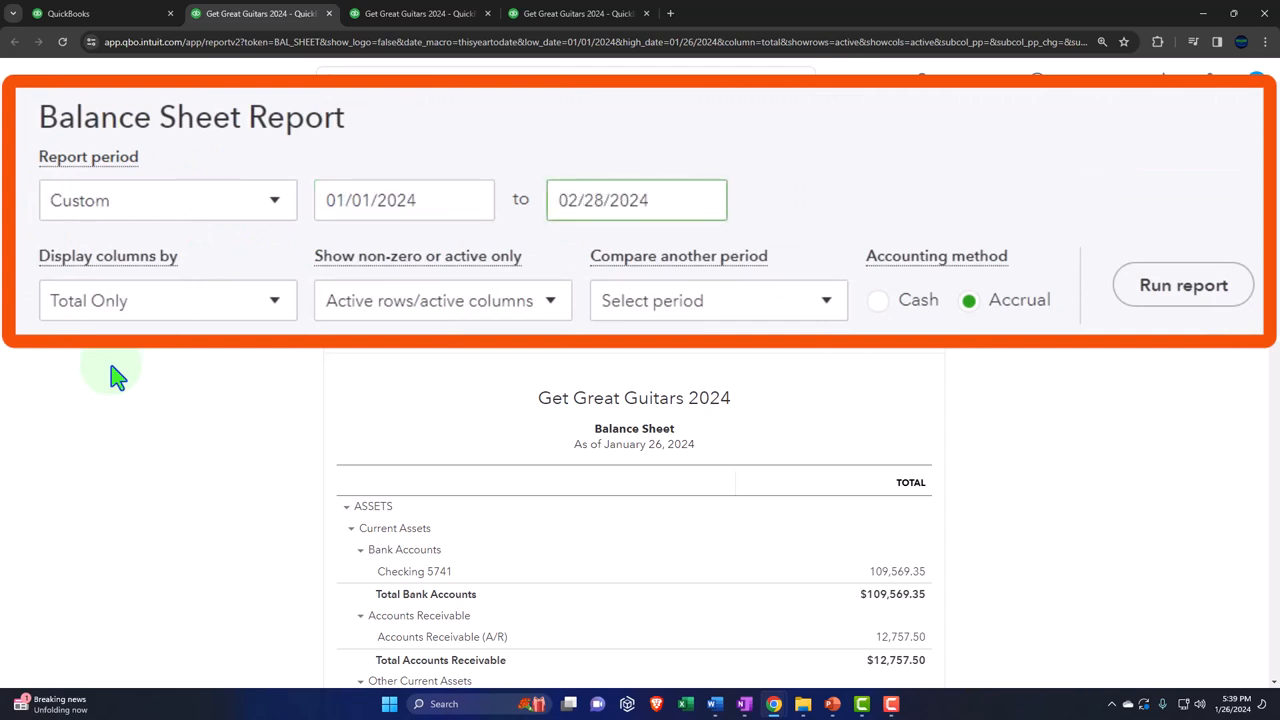
left_click(167, 300)
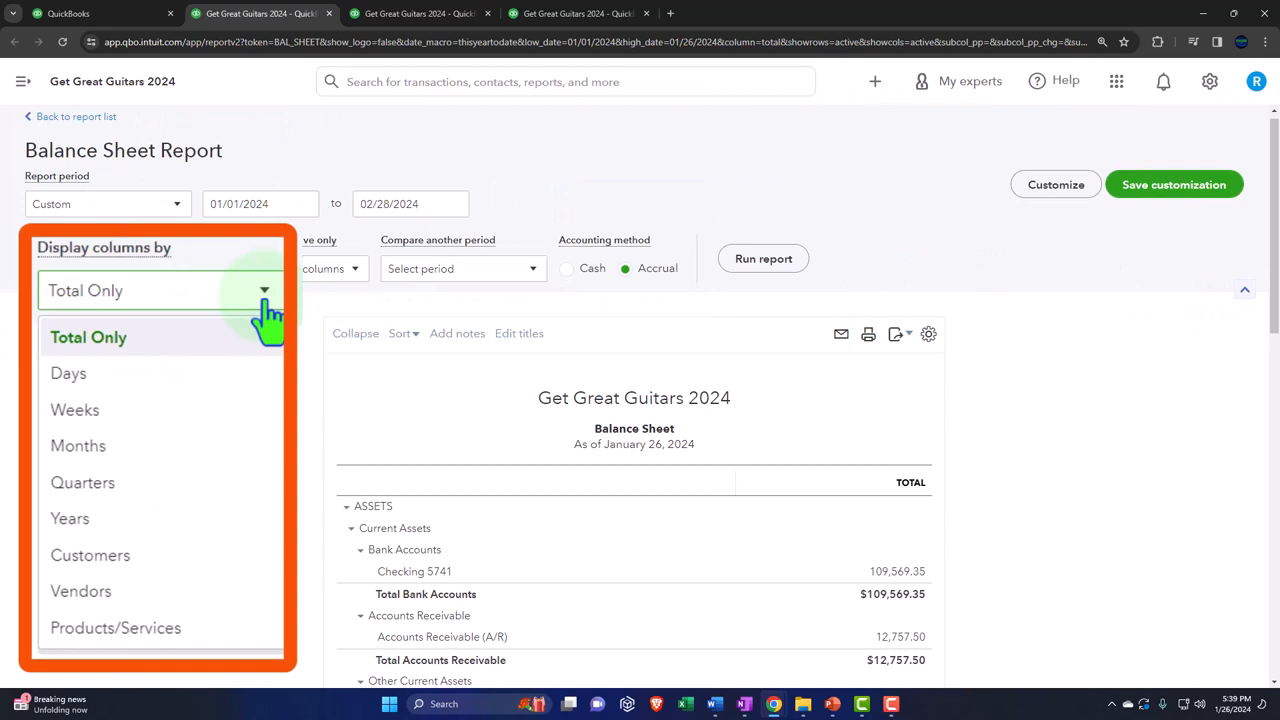
left_click(78, 445)
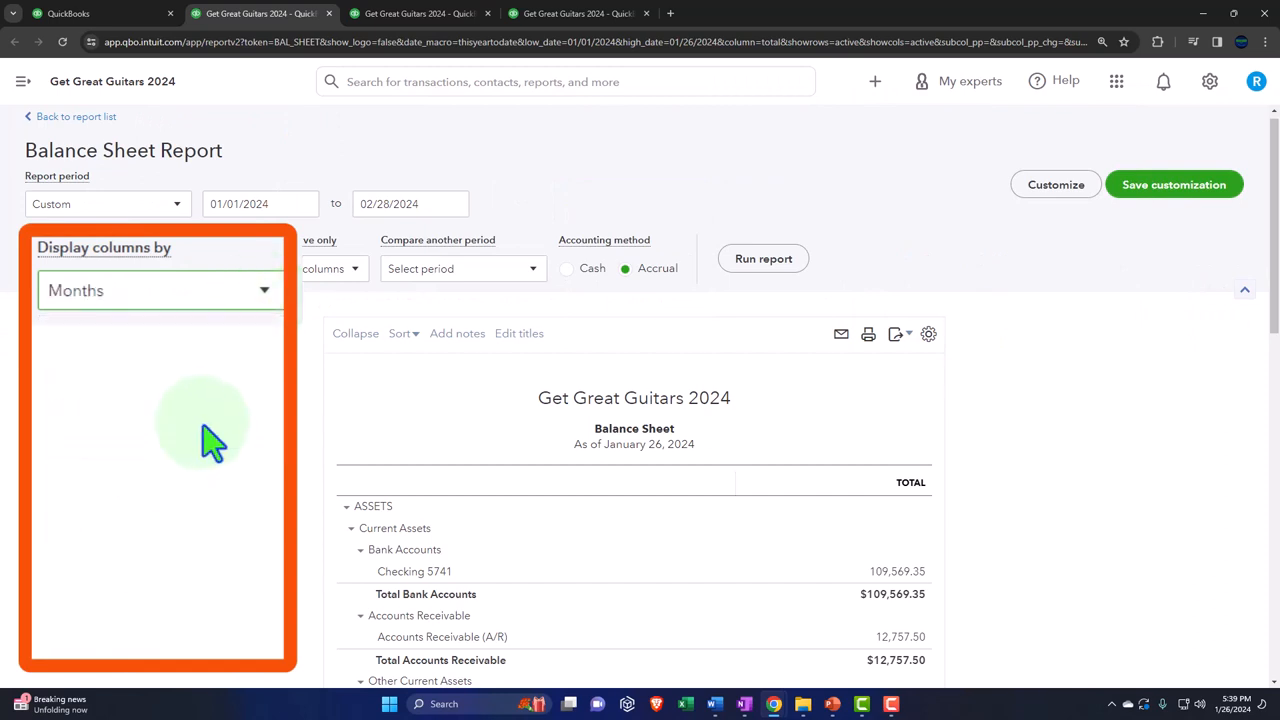
left_click(763, 258)
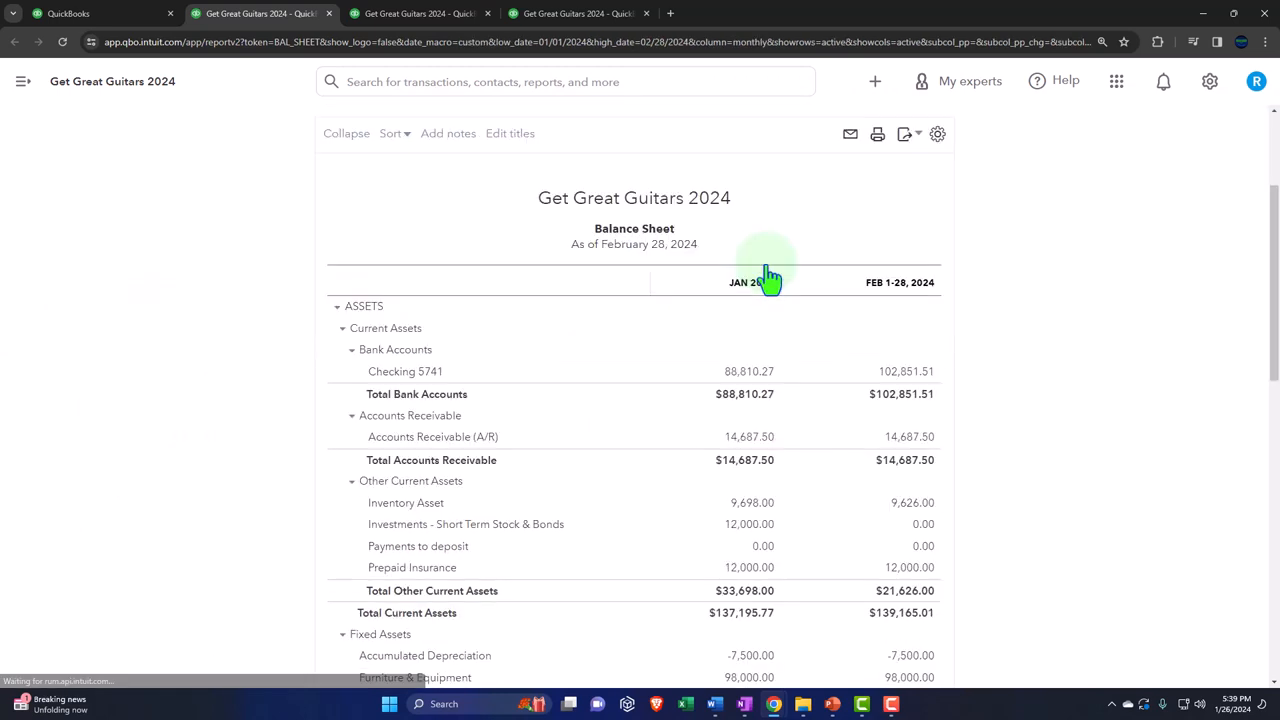
left_click(415, 14)
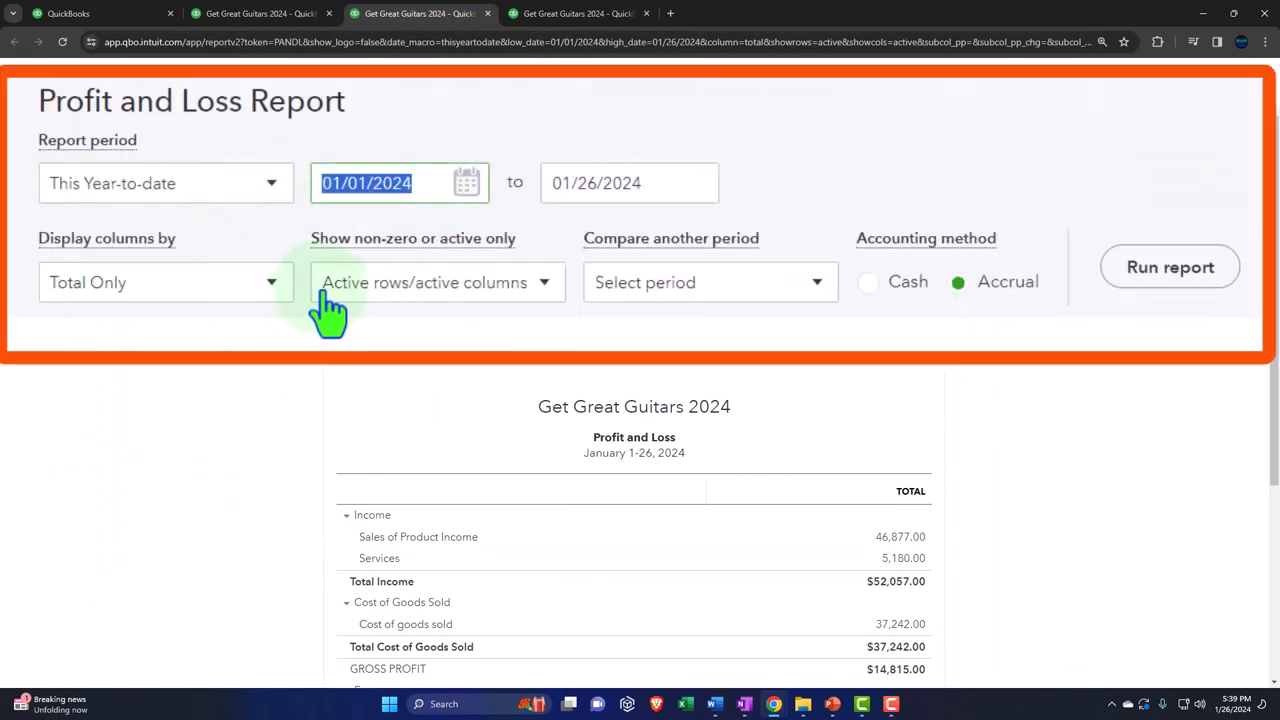
Change the Profit and Loss end date to 02/28/2024 and show columns by month.
type("0")
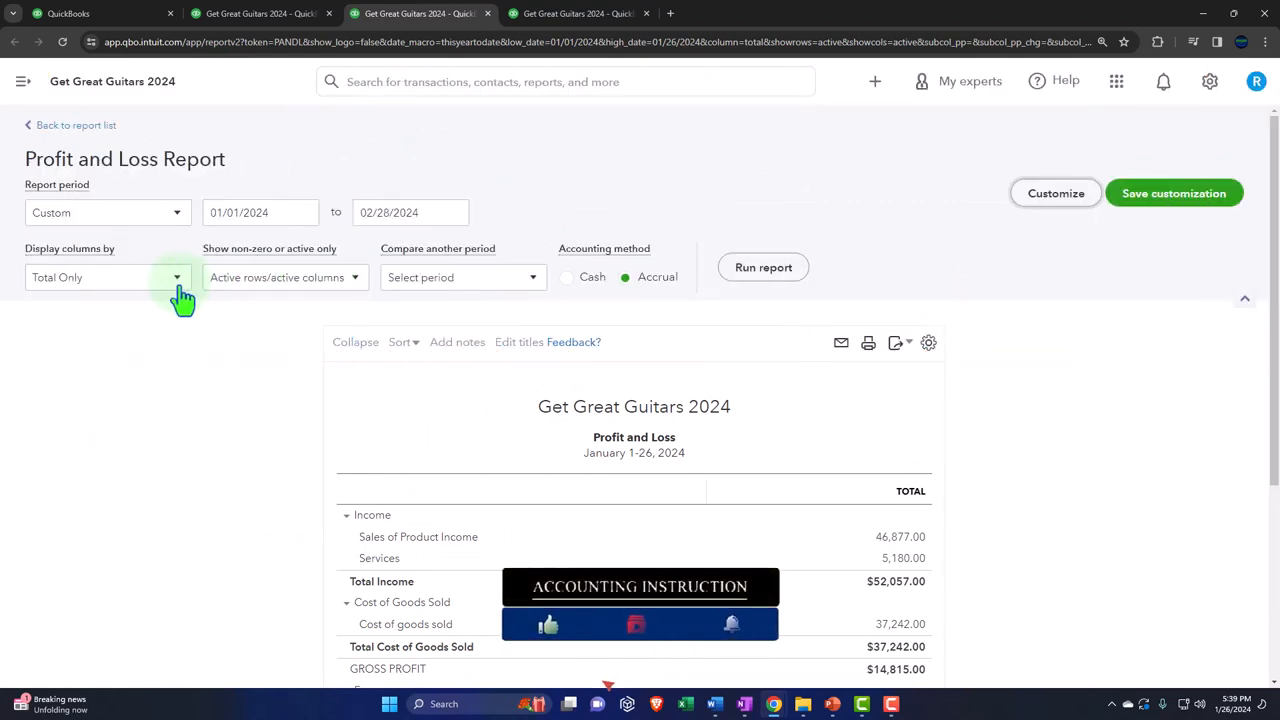
left_click(105, 277)
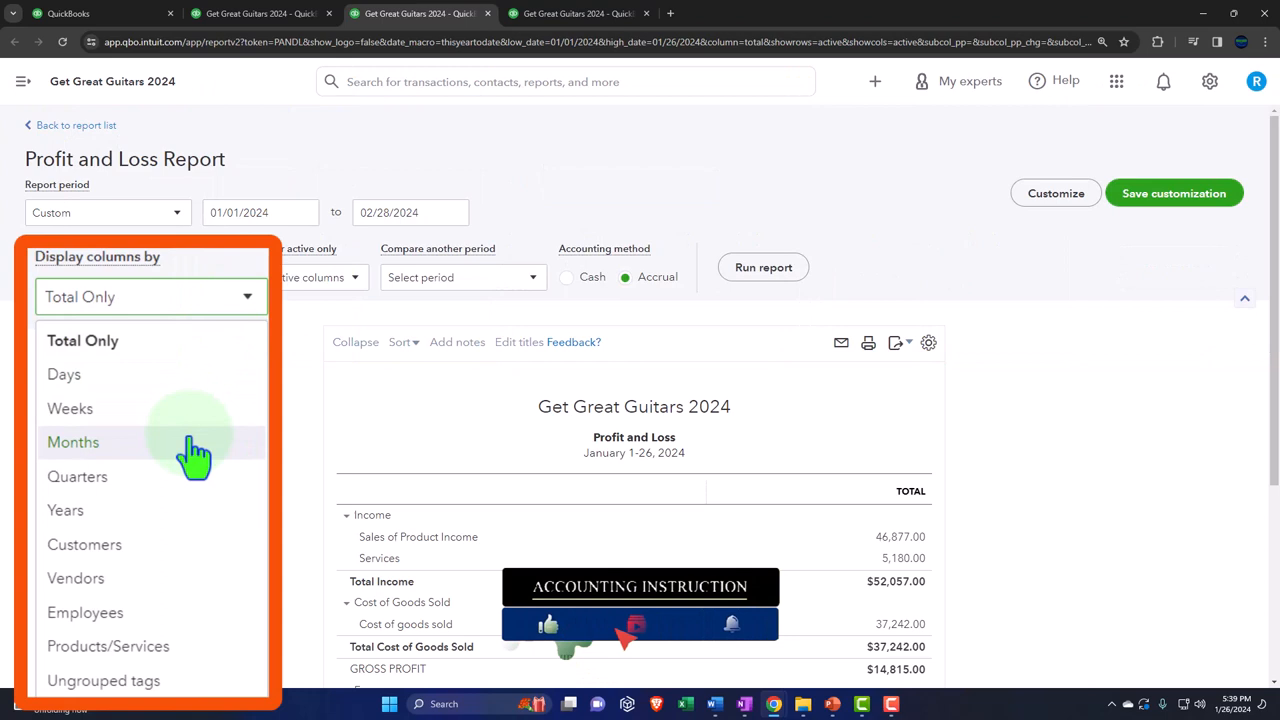
left_click(72, 442)
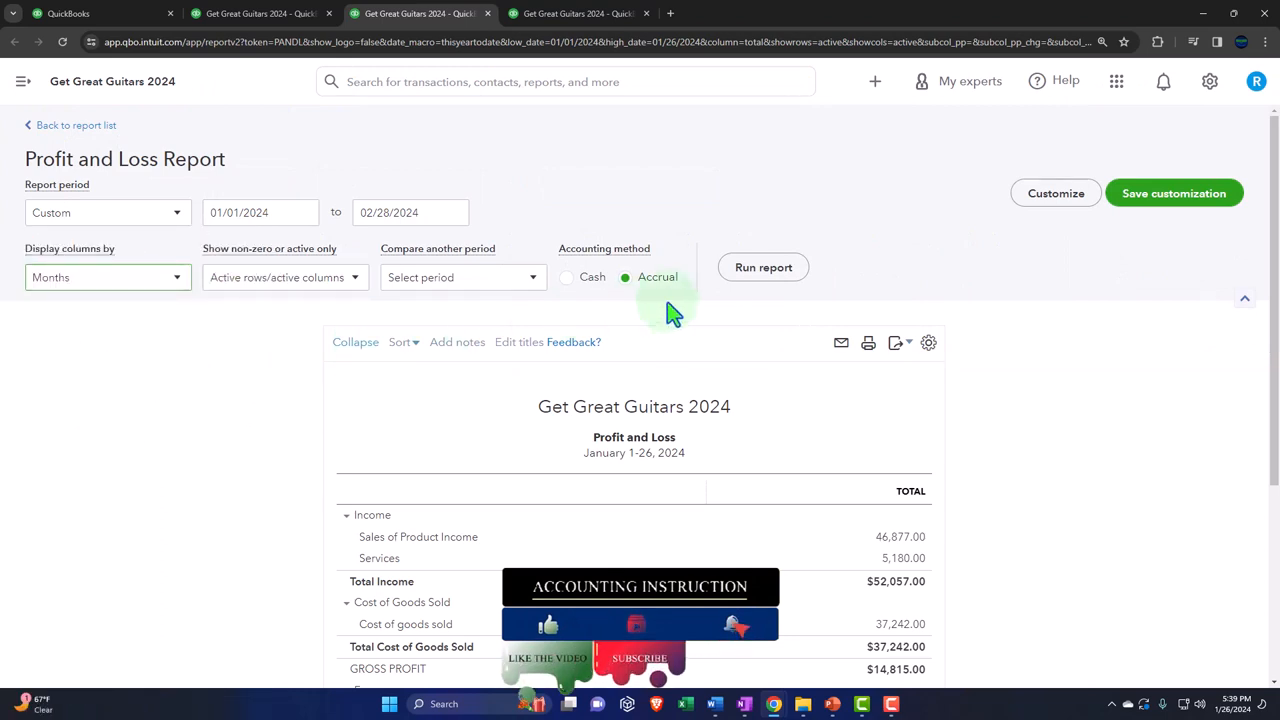
left_click(762, 267)
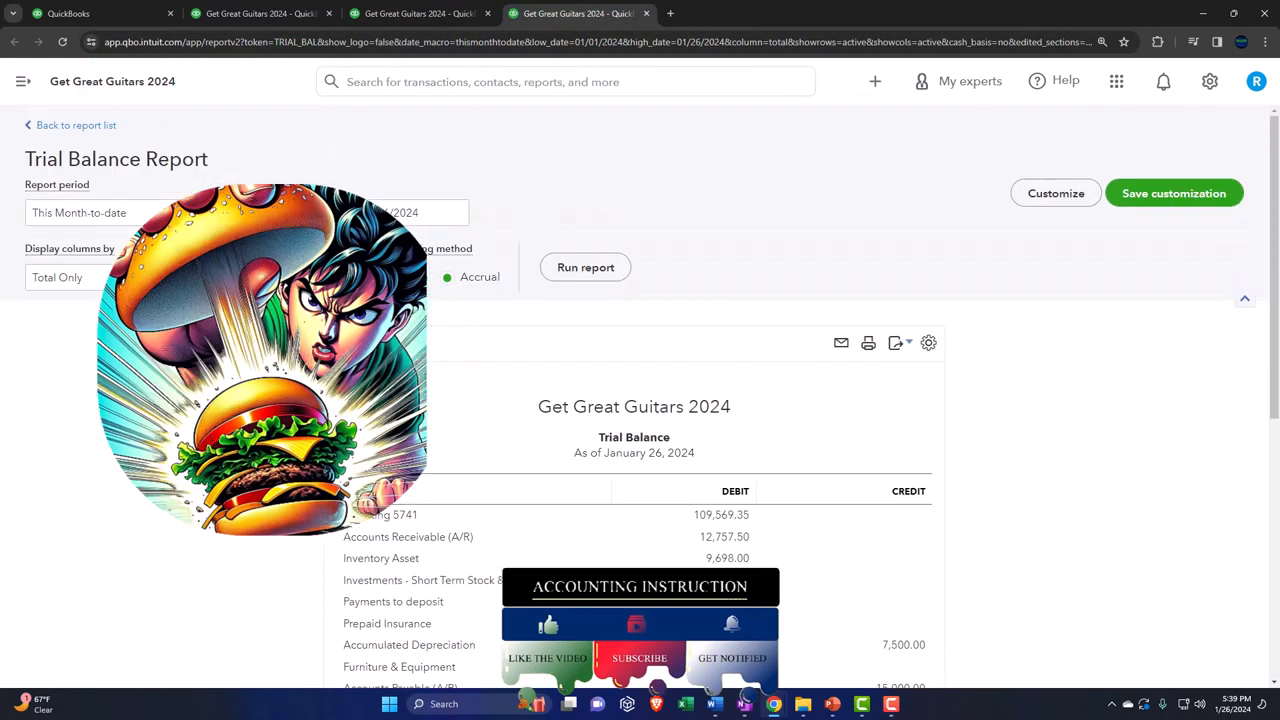
Set the Trial Balance to 01/01/2024–02/28/2024 by month, then return to the Balance Sheet.
type("0")
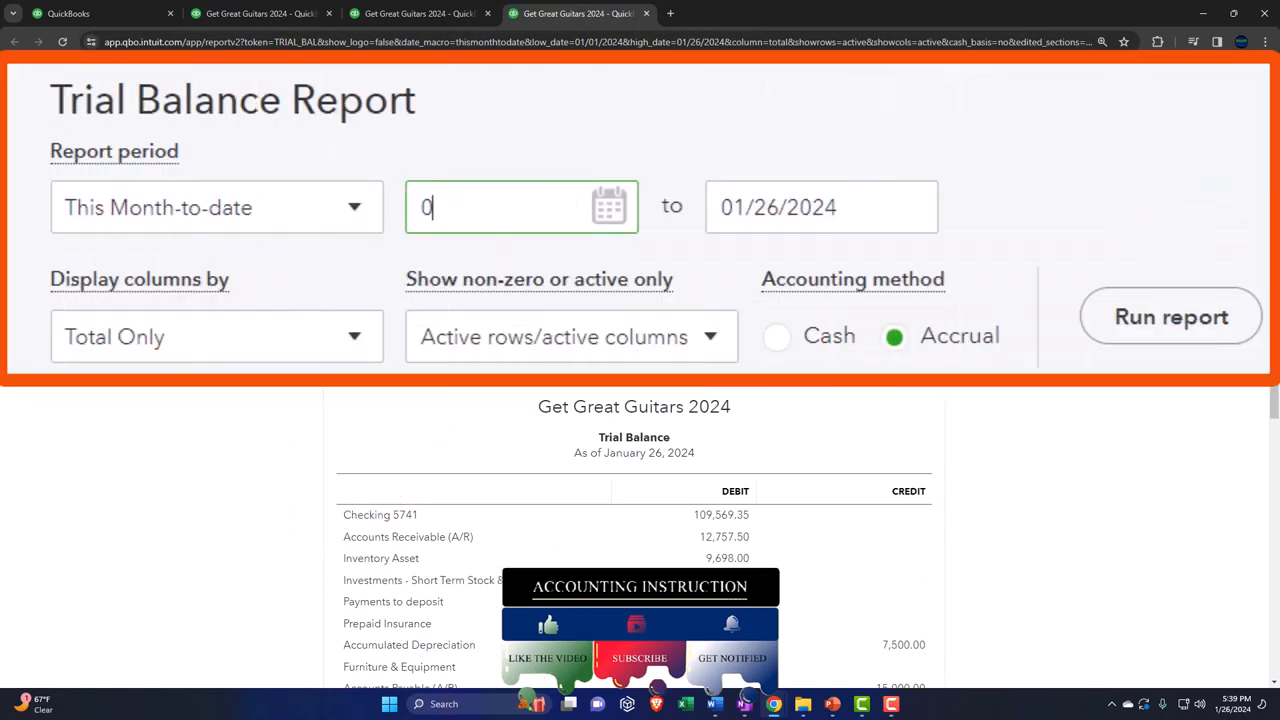
type("02")
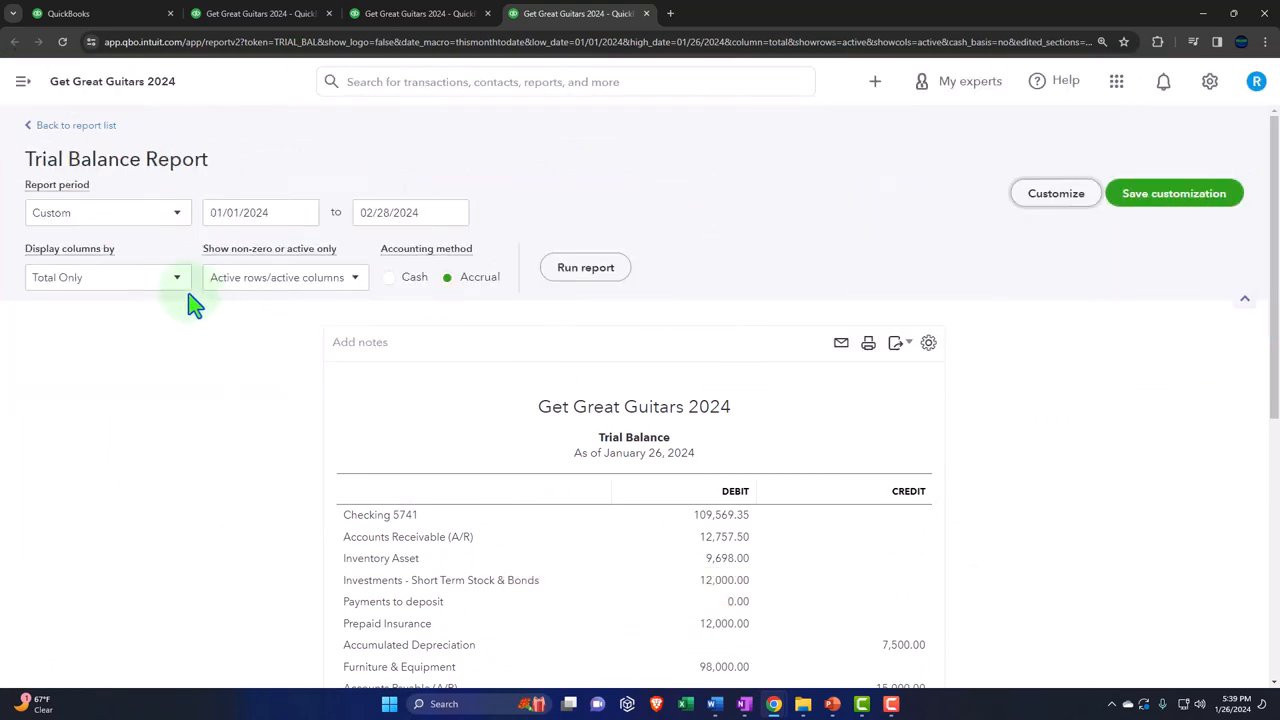
left_click(105, 277)
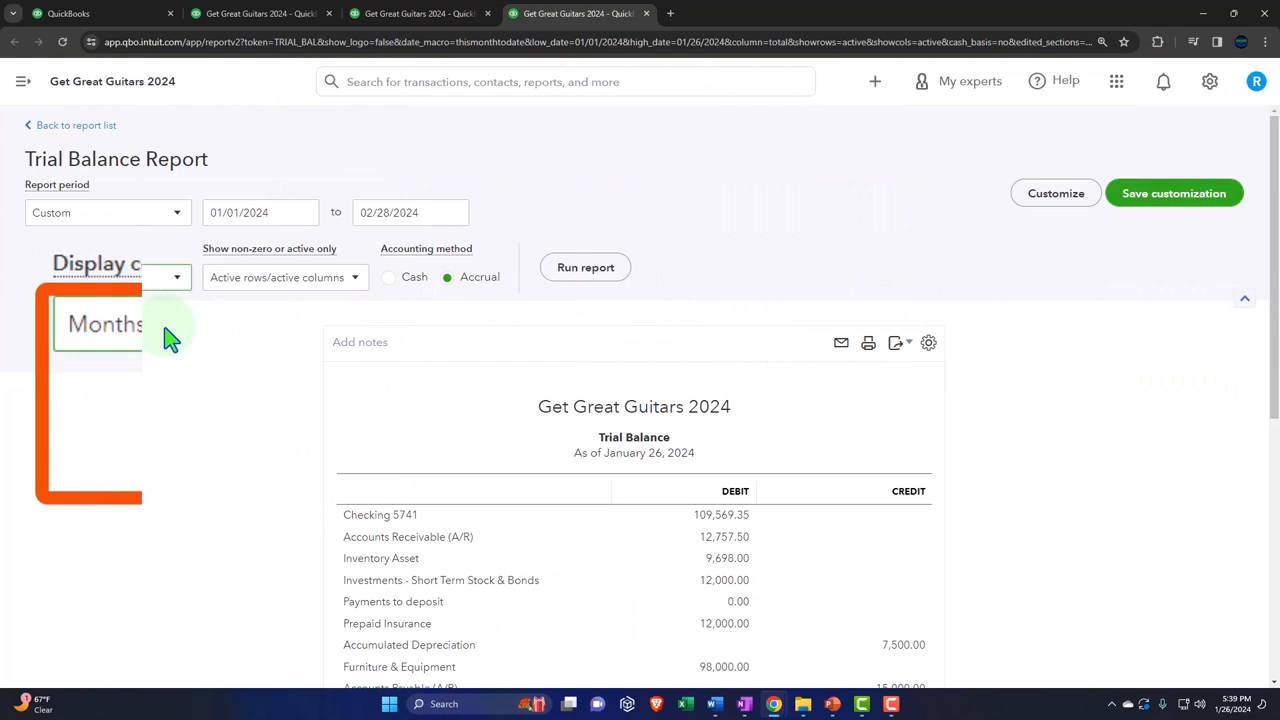
left_click(585, 267)
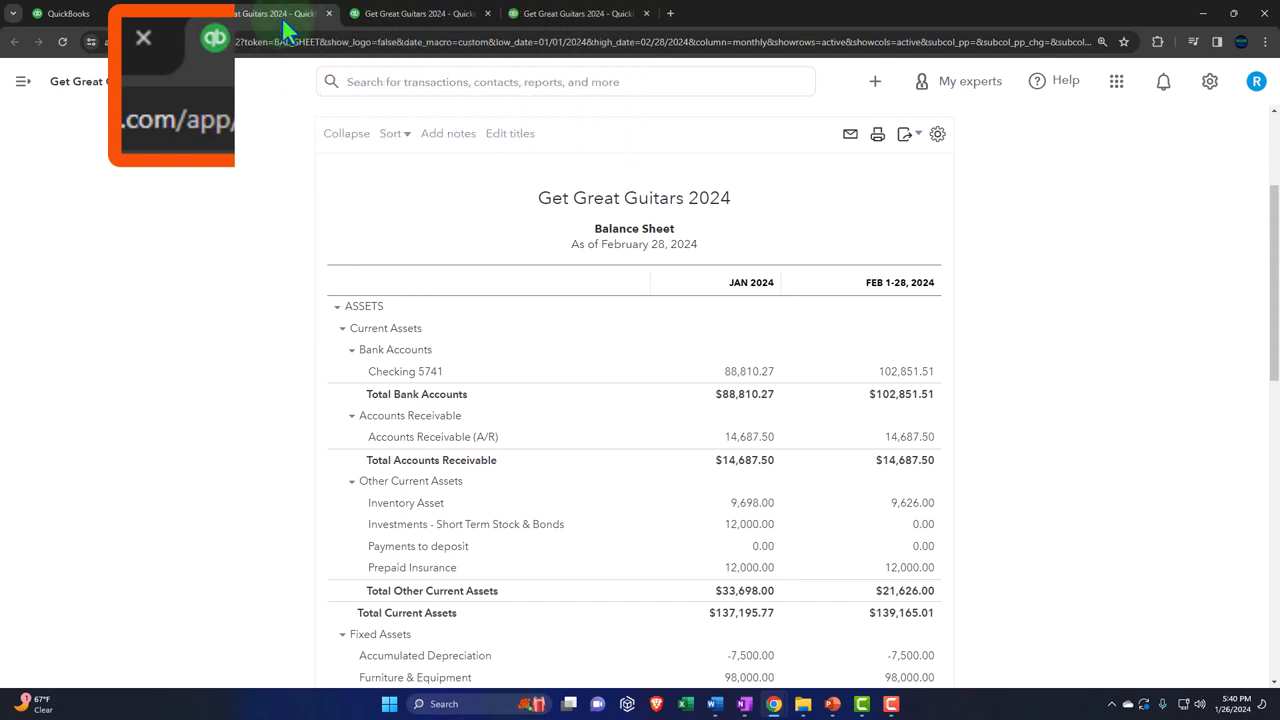
Return to the first QuickBooks tab and open Account and settings from the gear menu.
left_click(147, 36)
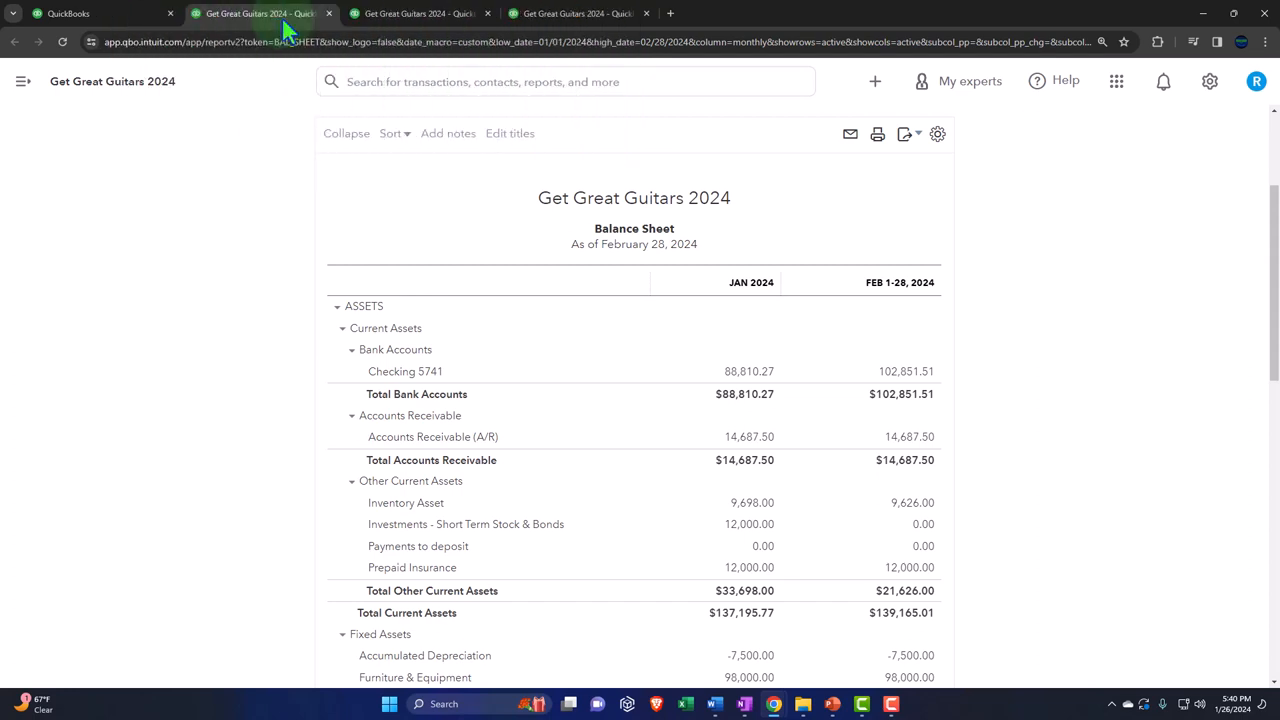
left_click(75, 14)
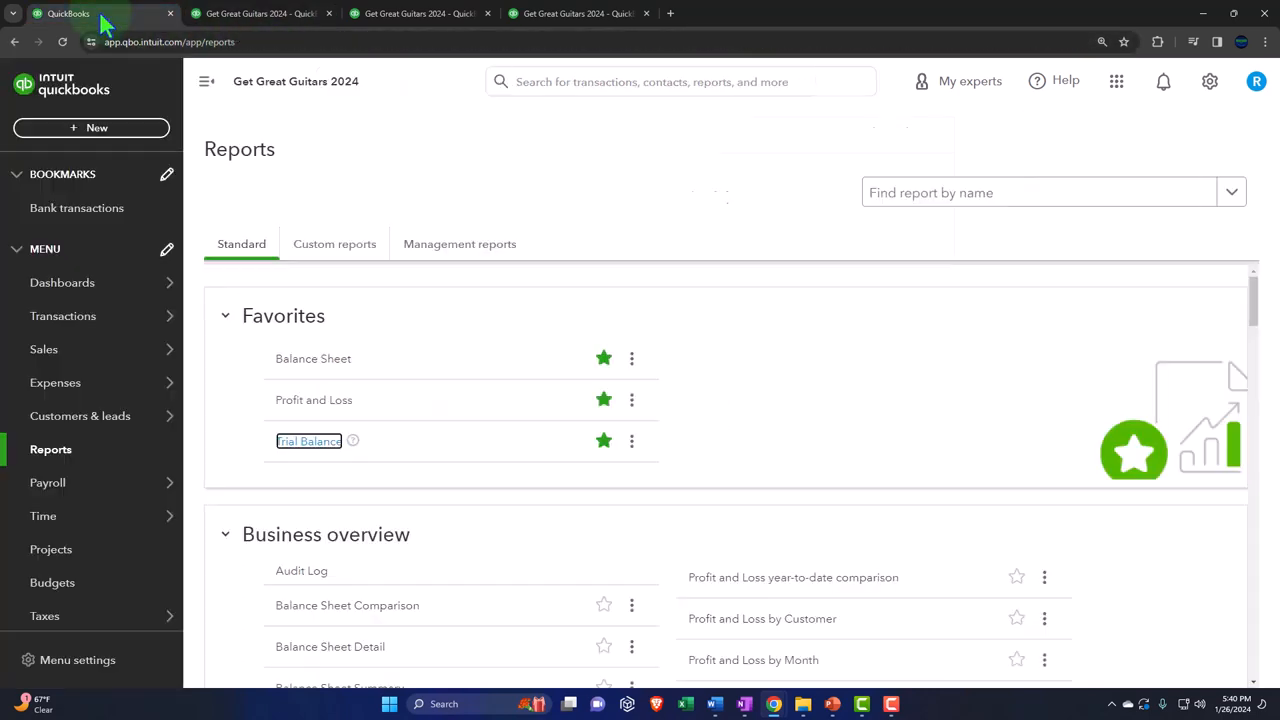
mouse_move(1166, 81)
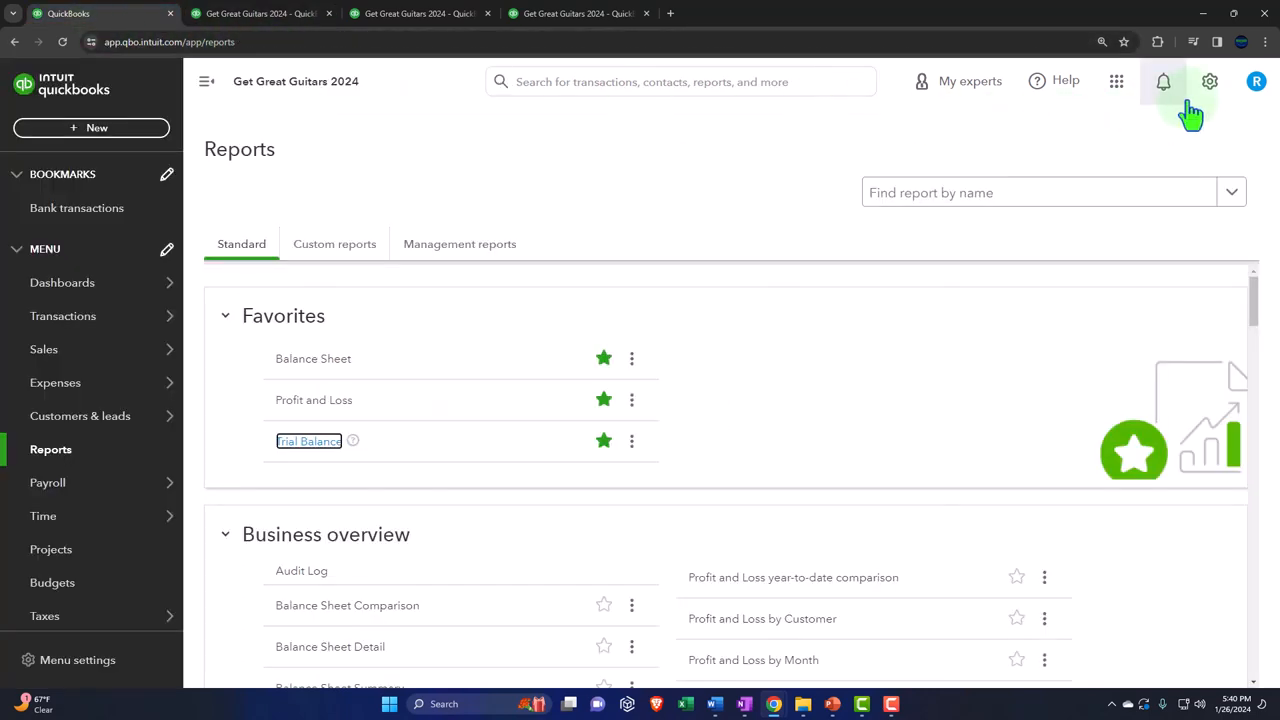
left_click(1209, 81)
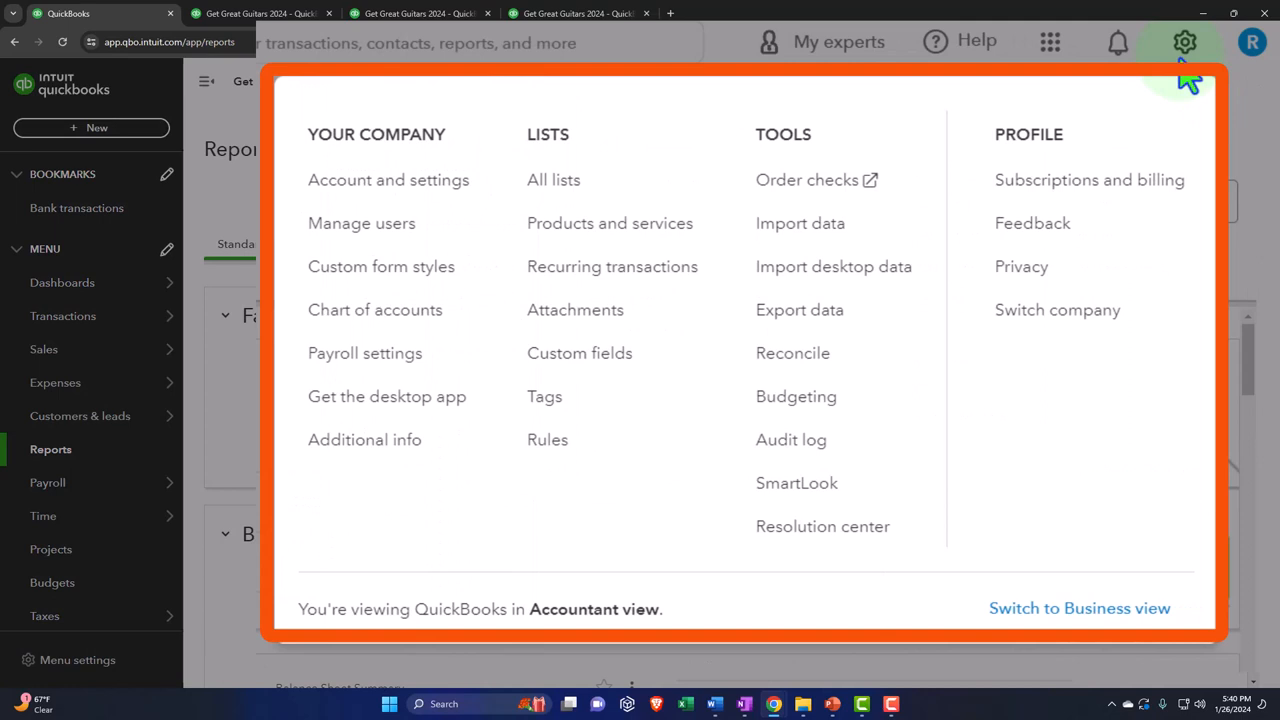
left_click(388, 180)
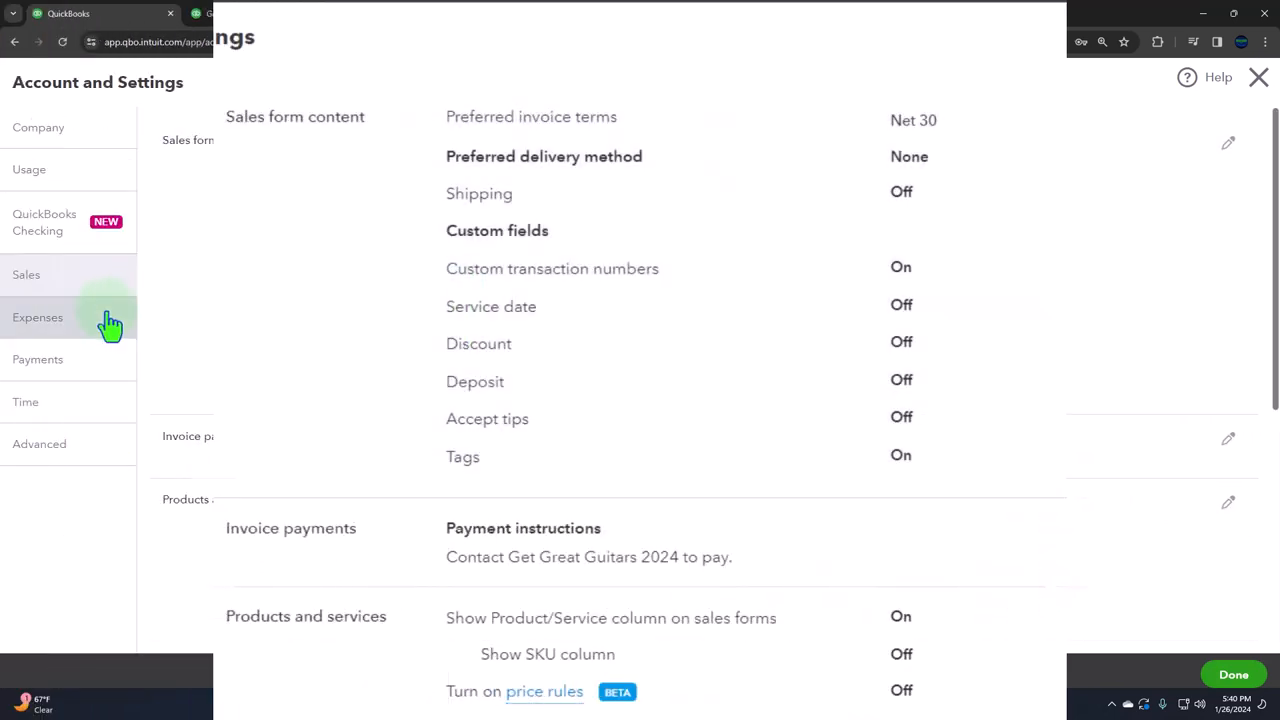
Show the Expenses section of Account and Settings.
left_click(38, 317)
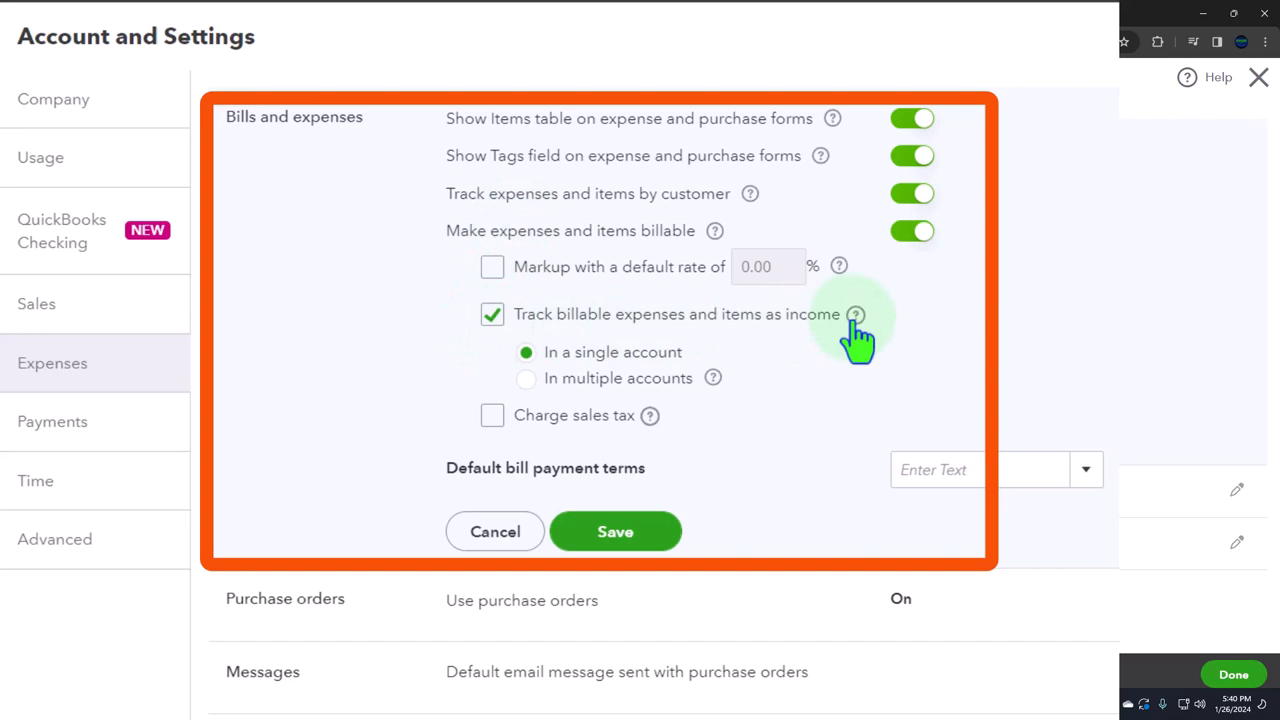
mouse_move(888, 338)
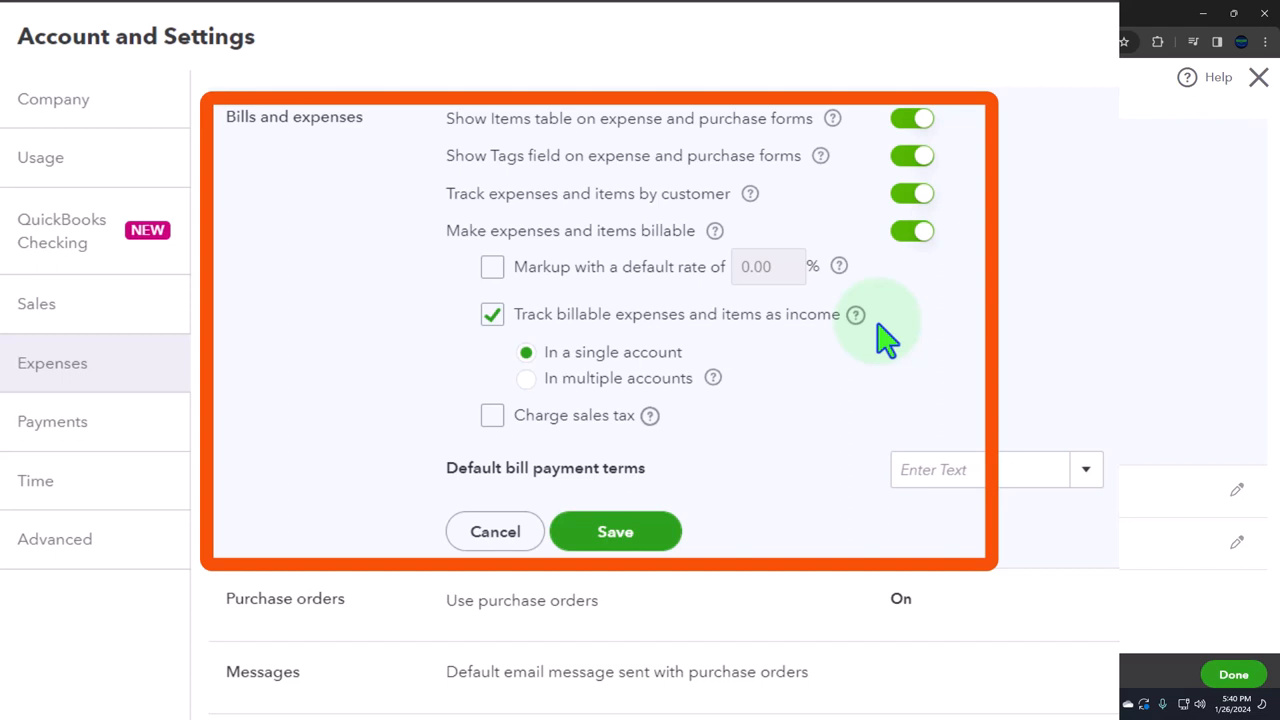
mouse_move(610, 390)
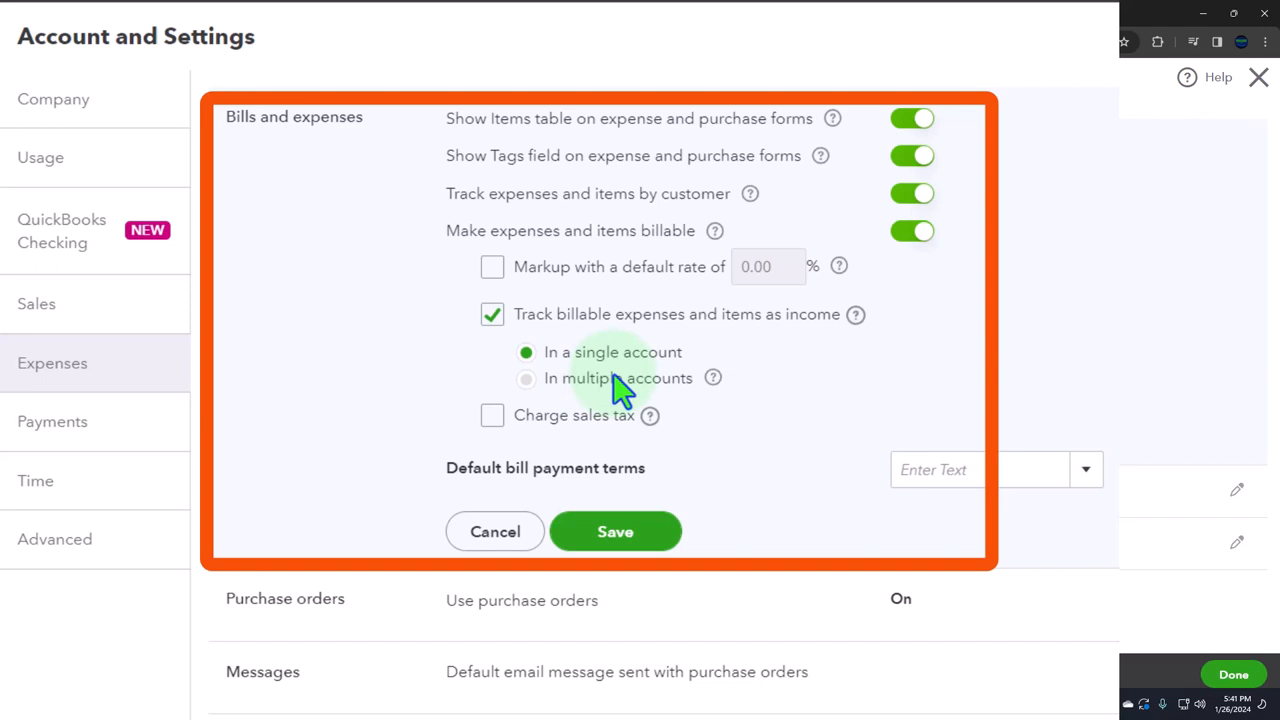
mouse_move(562, 360)
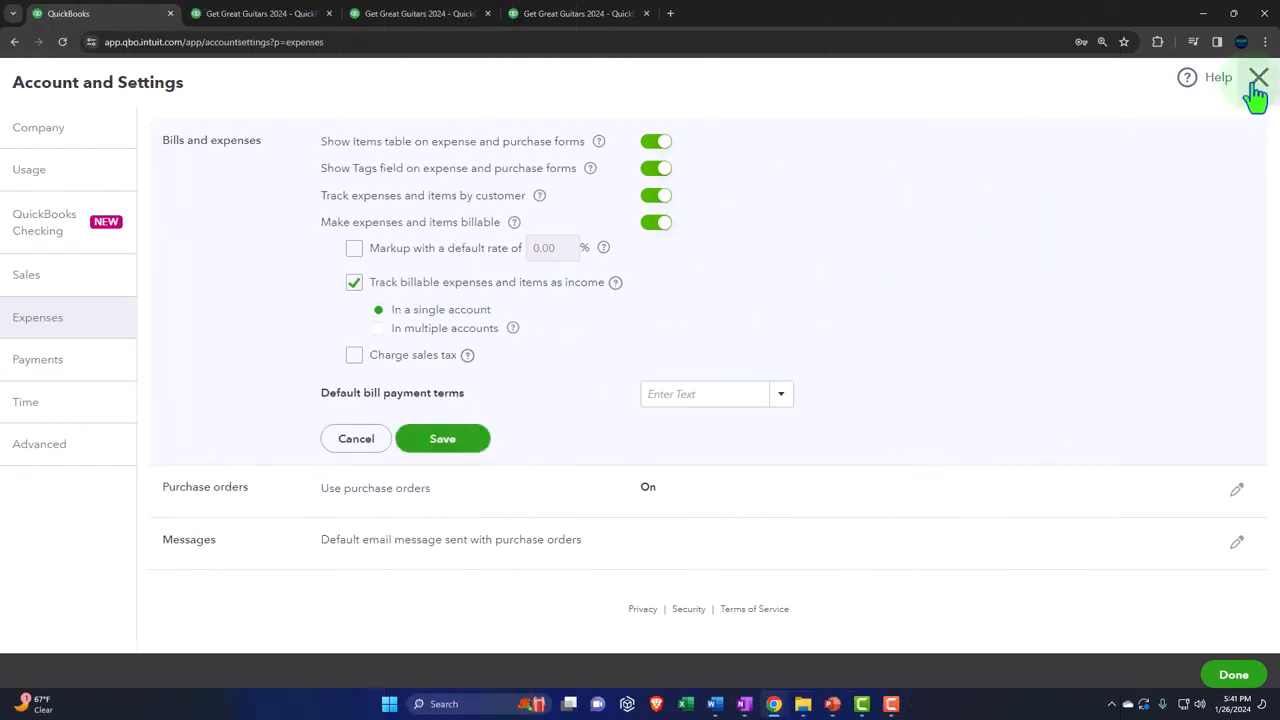
Close Account and Settings and go to the Products & services list.
left_click(1255, 78)
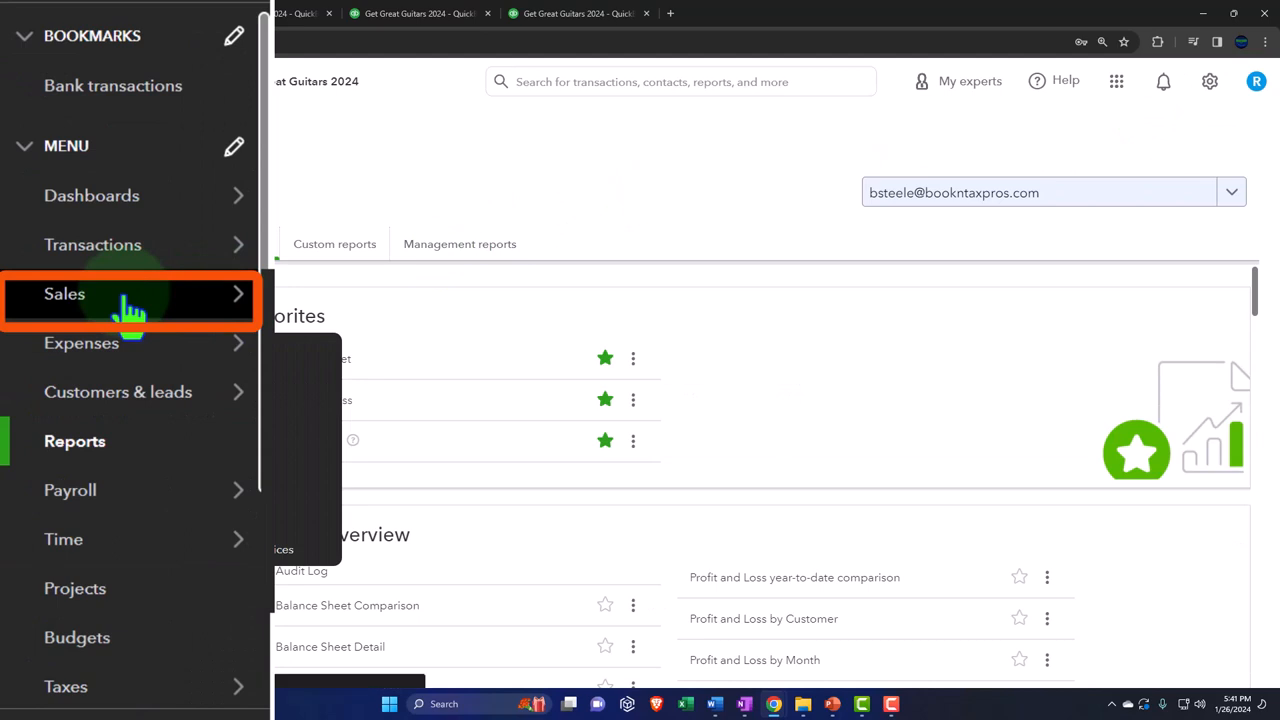
left_click(64, 293)
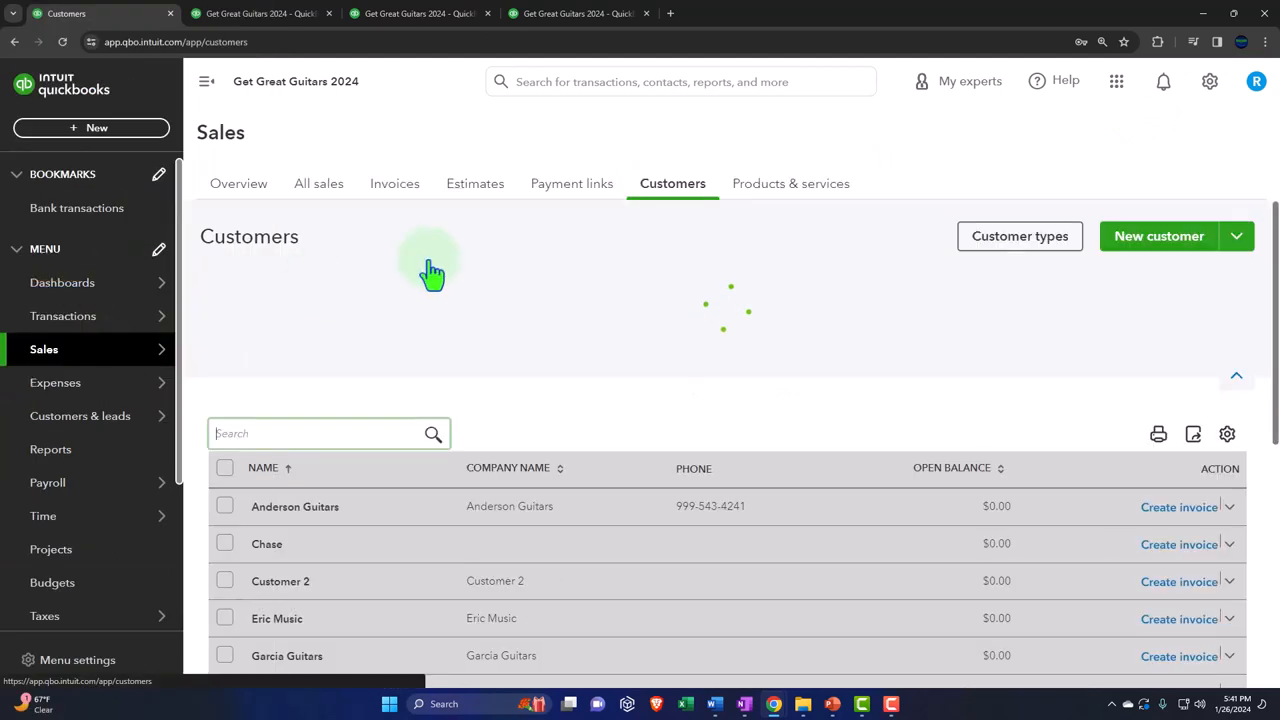
left_click(790, 183)
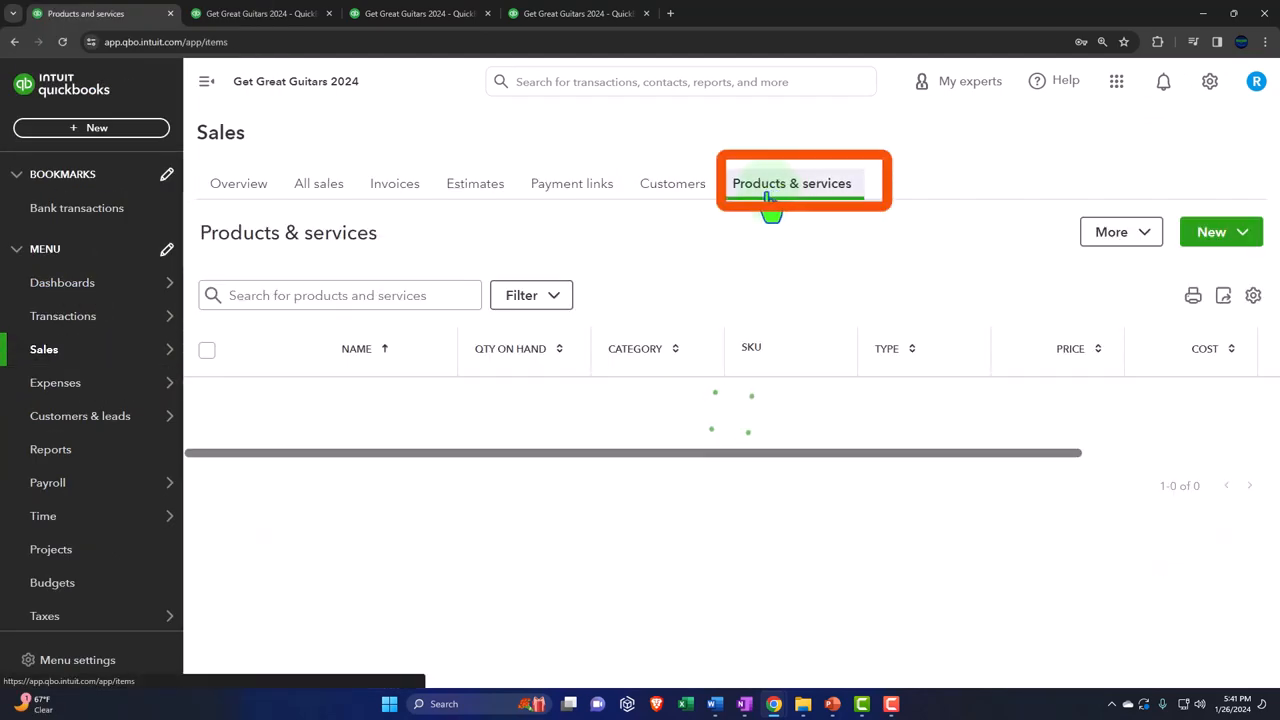
left_click(791, 183)
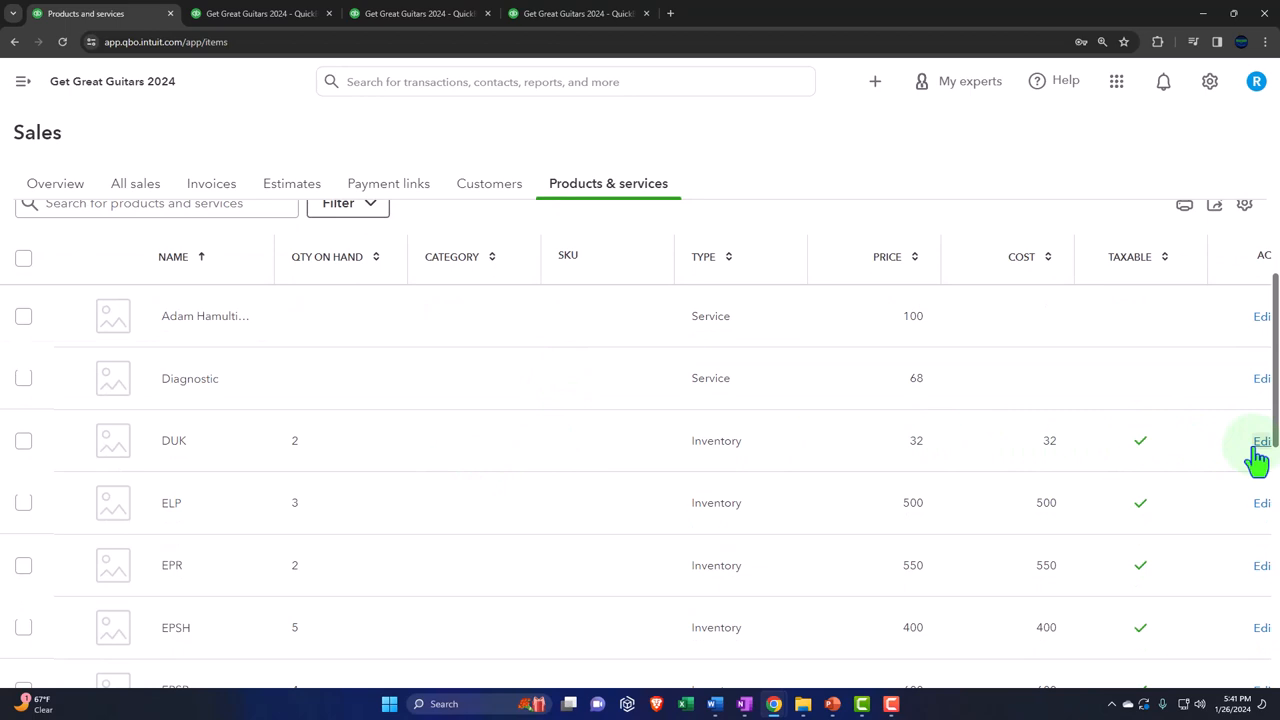
Review the DUK item's sales tax, selling price 32 and cost 24.
left_click(1262, 440)
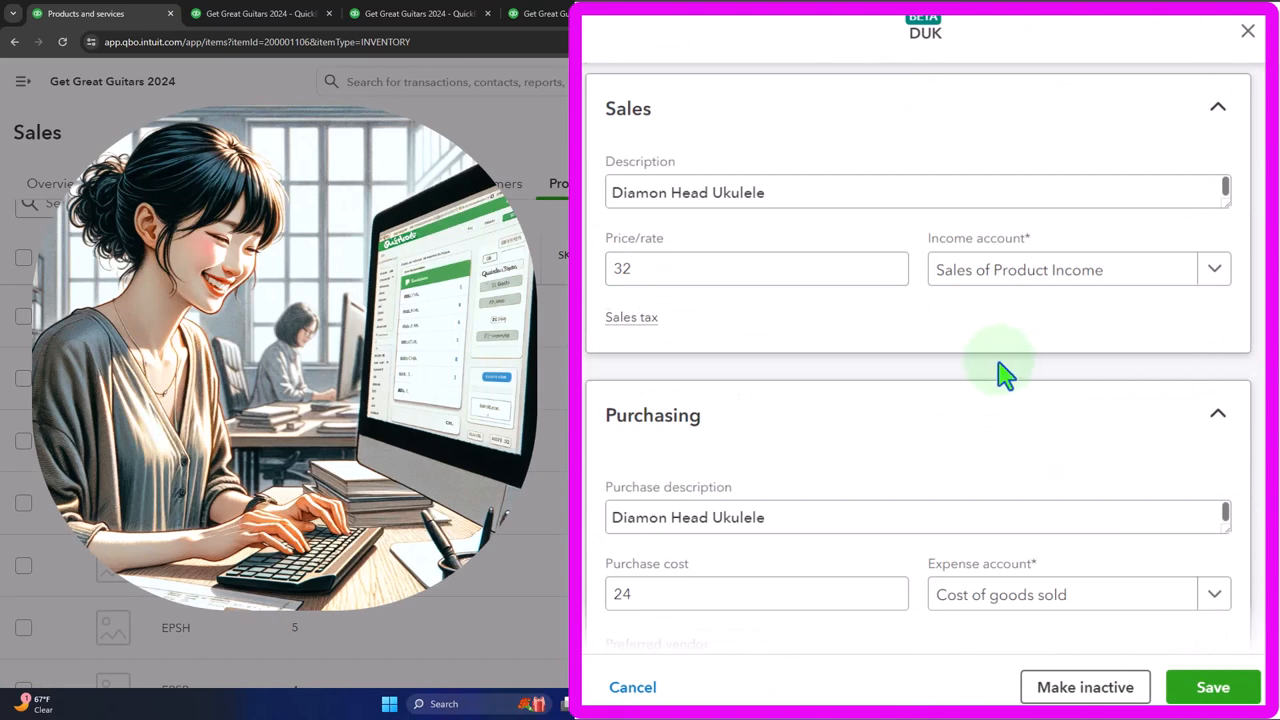
left_click(631, 317)
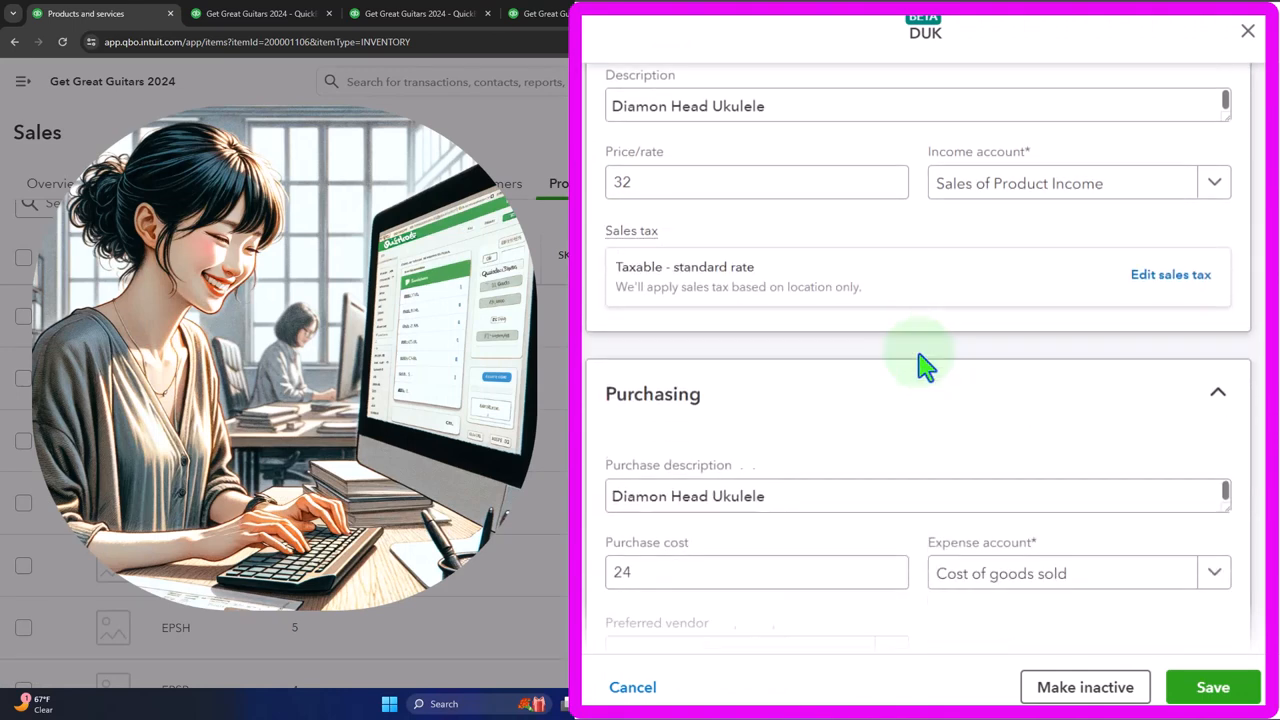
scroll("down", 3)
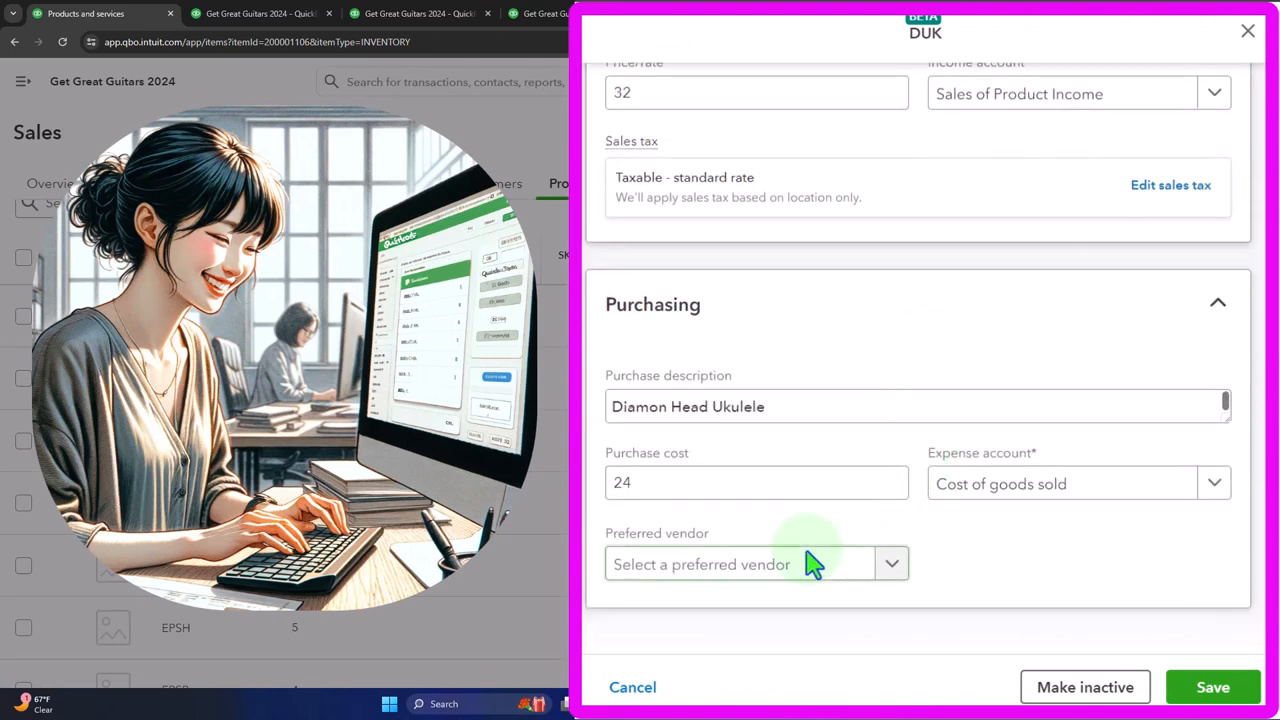
mouse_move(942, 143)
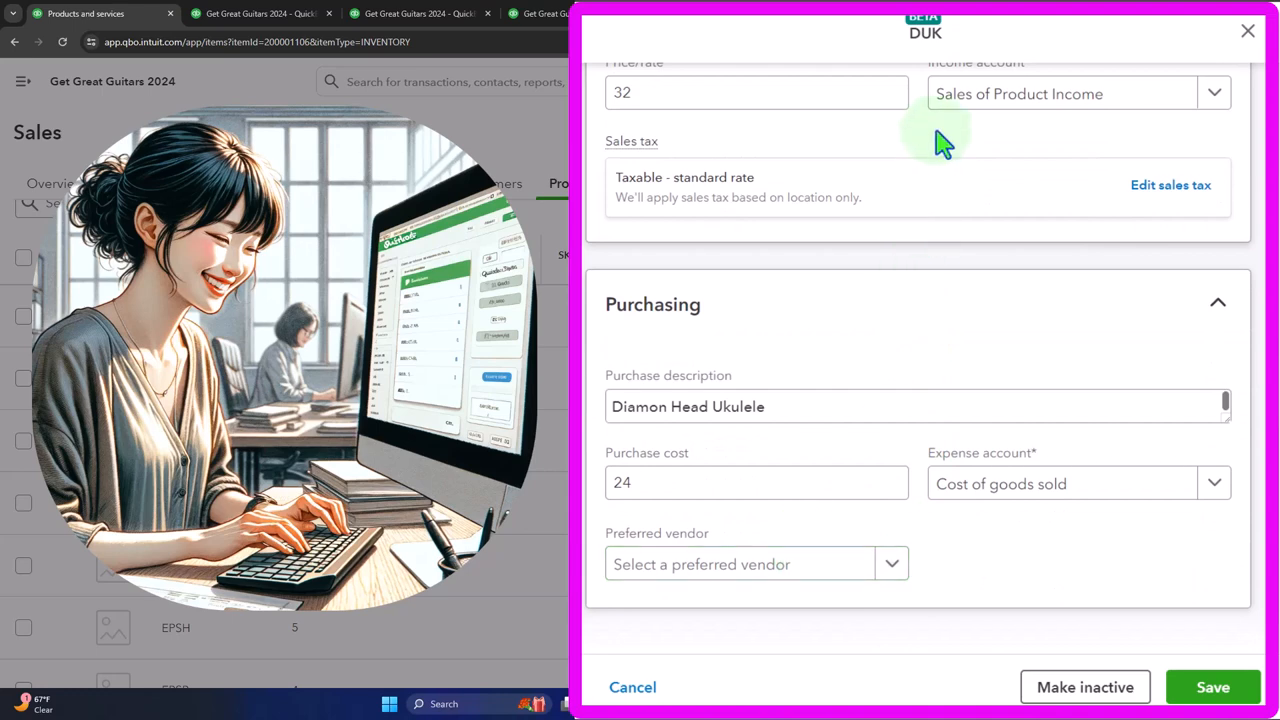
left_click(756, 92)
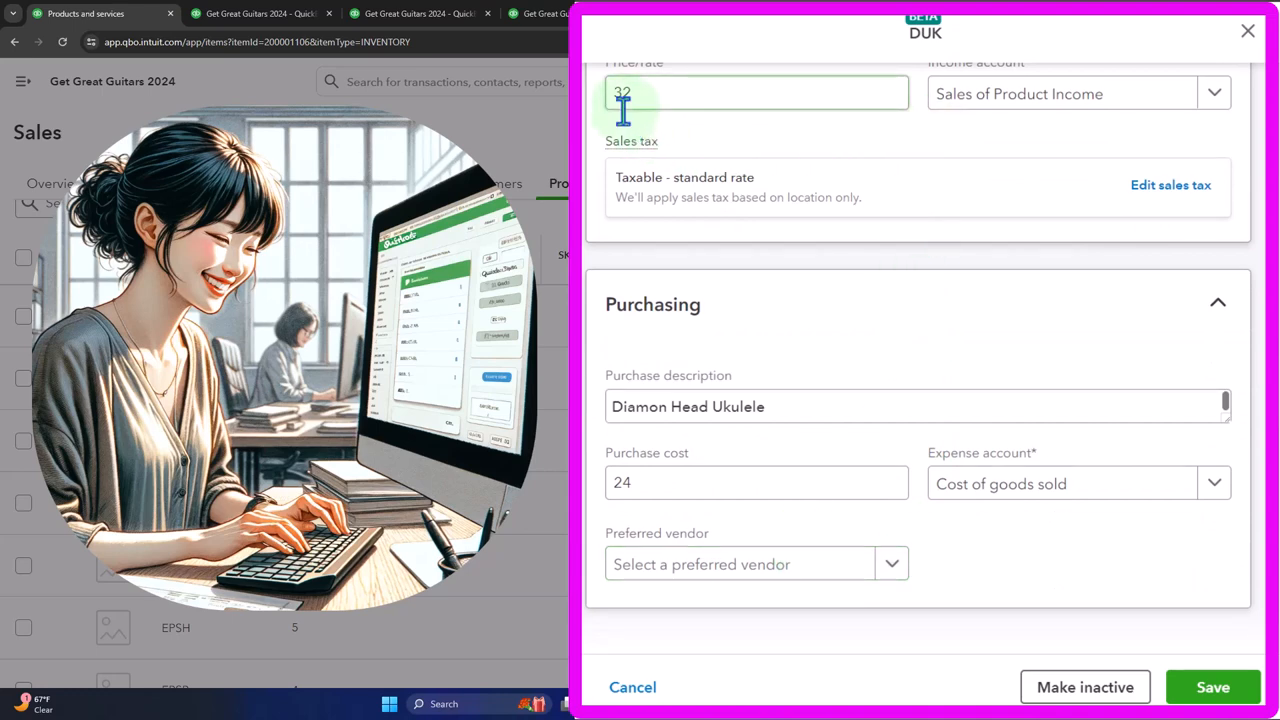
left_click(756, 483)
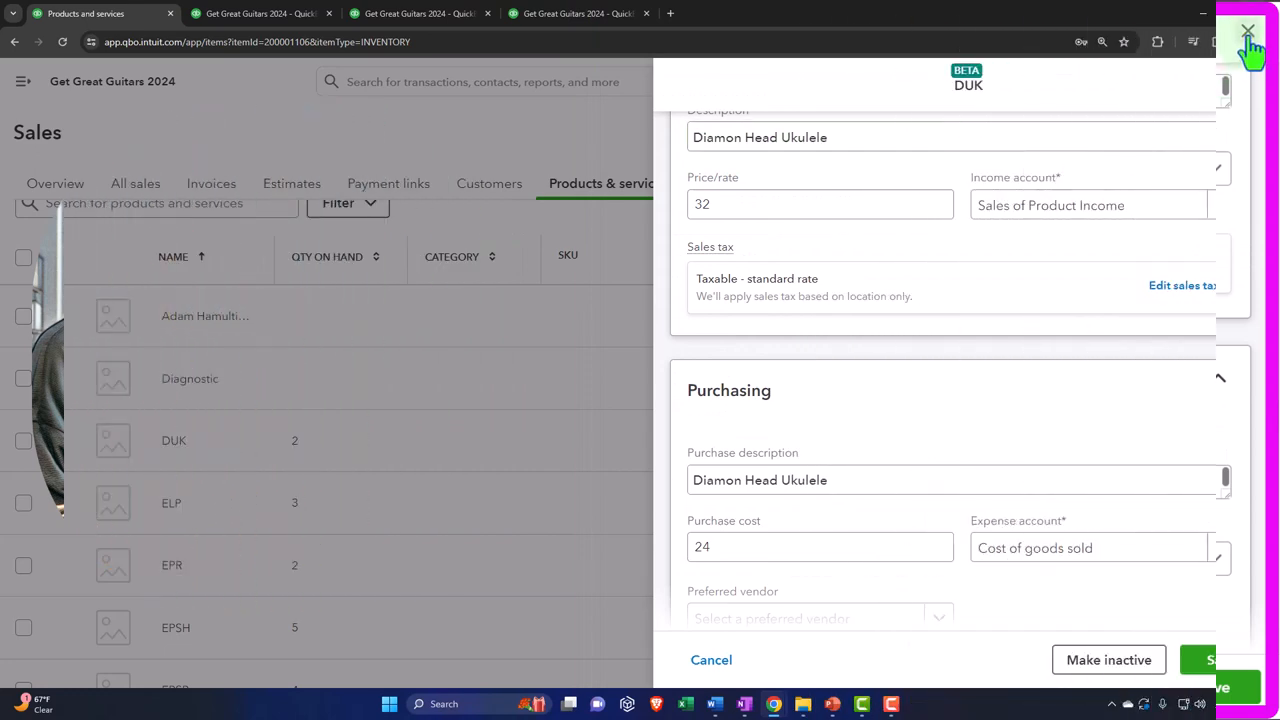
Close the DUK panel and filter All sales to unbilled income transactions.
left_click(1249, 30)
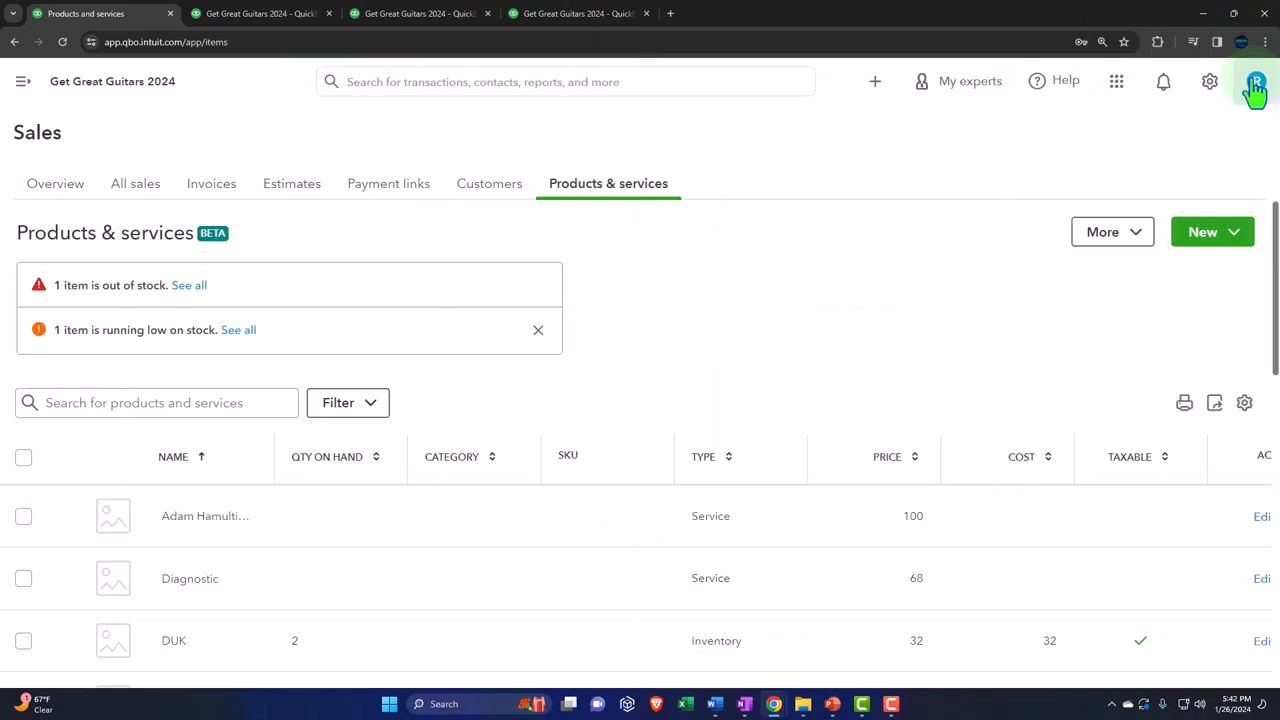
mouse_move(120, 80)
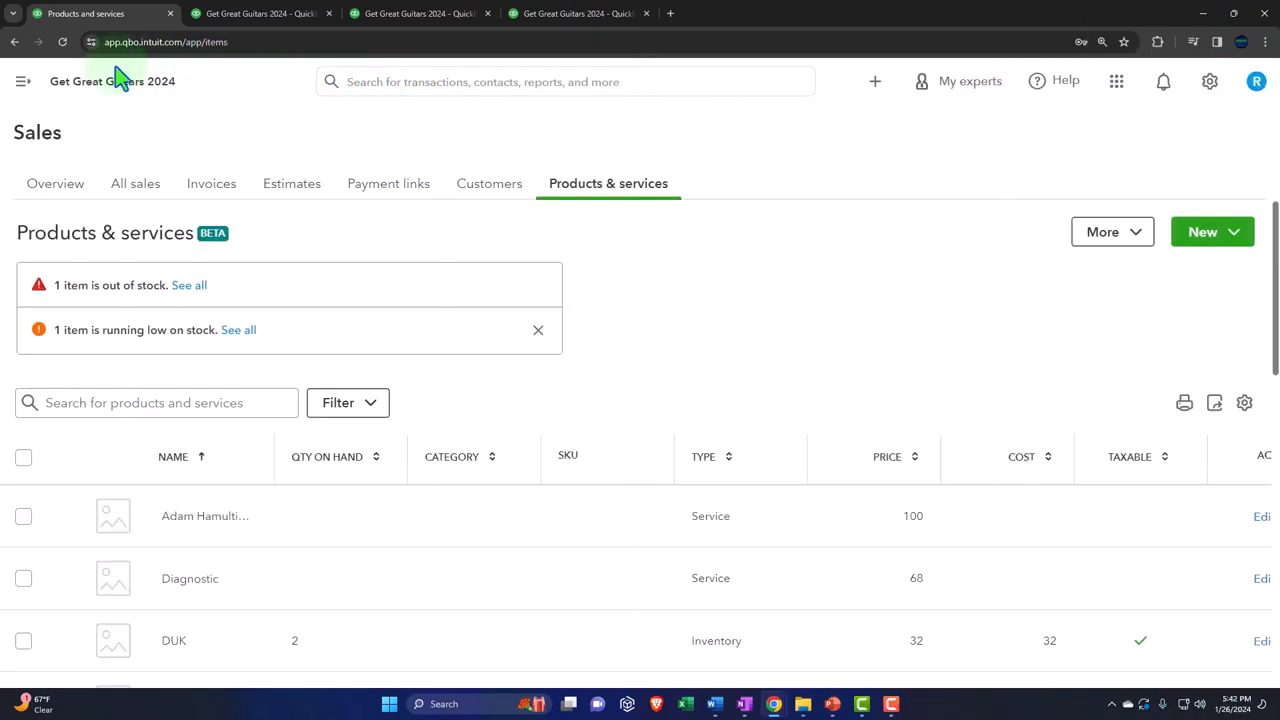
left_click(22, 78)
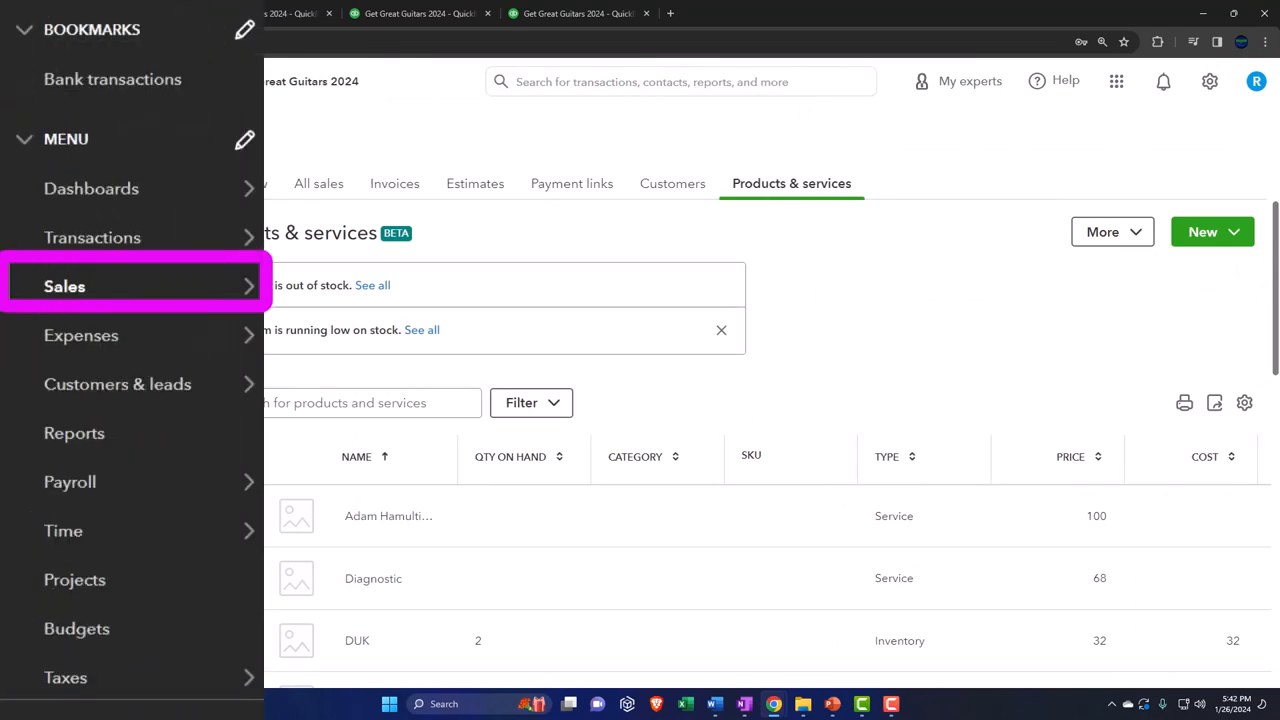
left_click(65, 286)
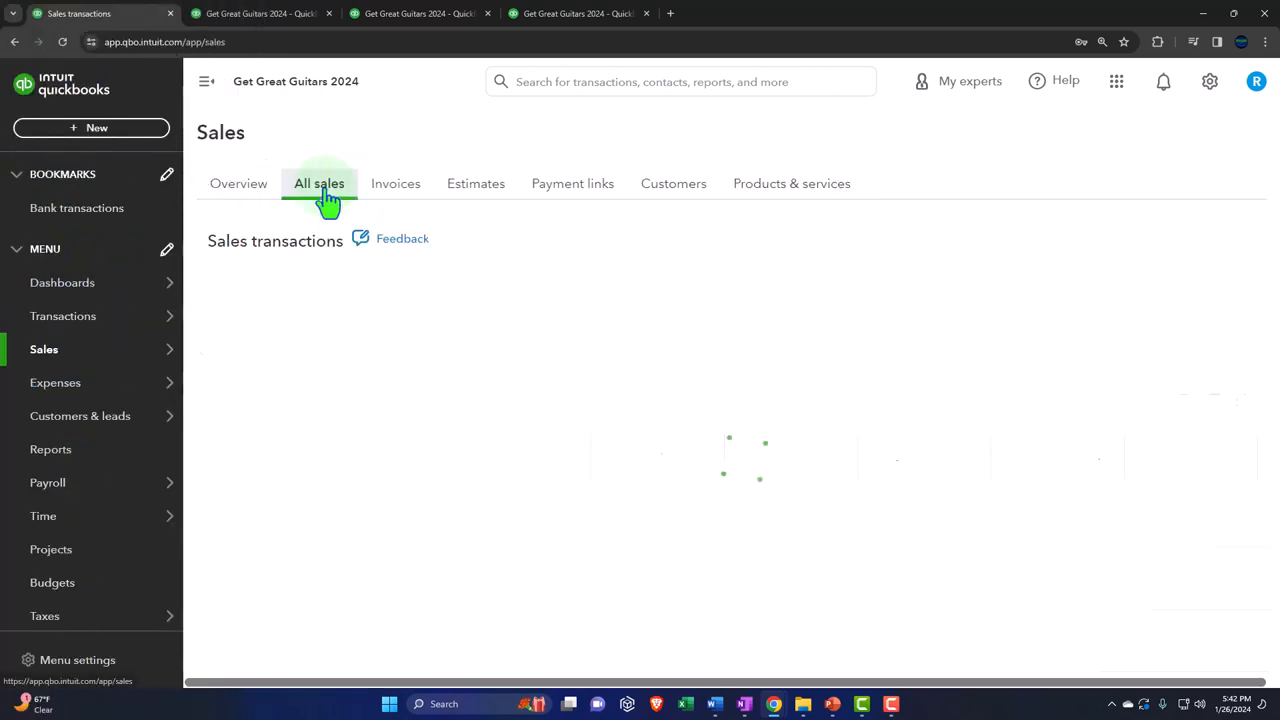
left_click(319, 183)
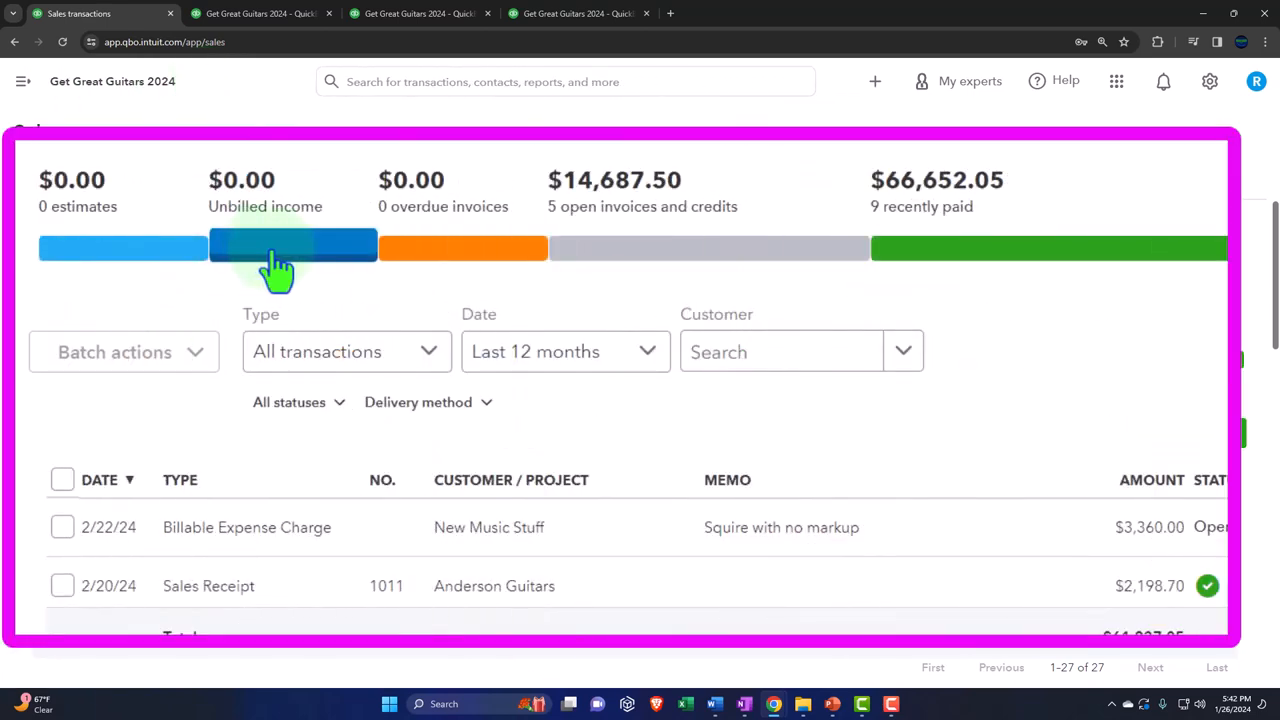
left_click(293, 247)
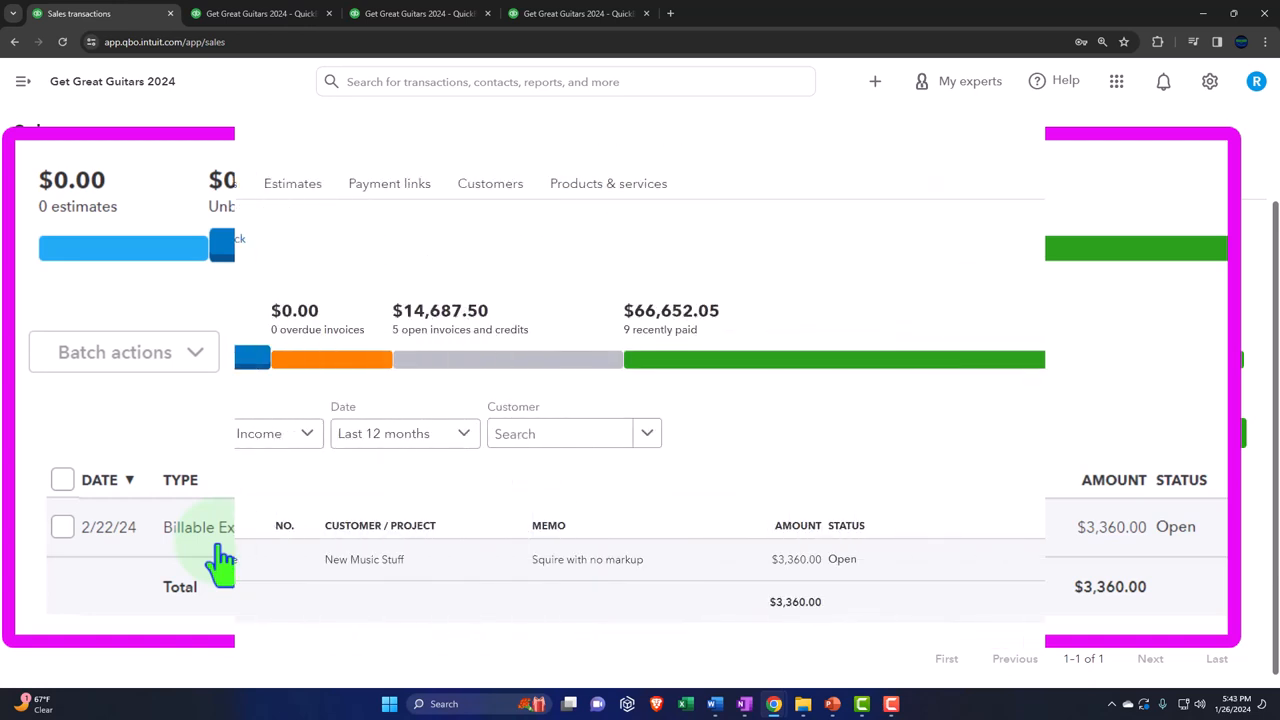
Filter customers by unbilled income and open New Music Stuff's record.
left_click(490, 183)
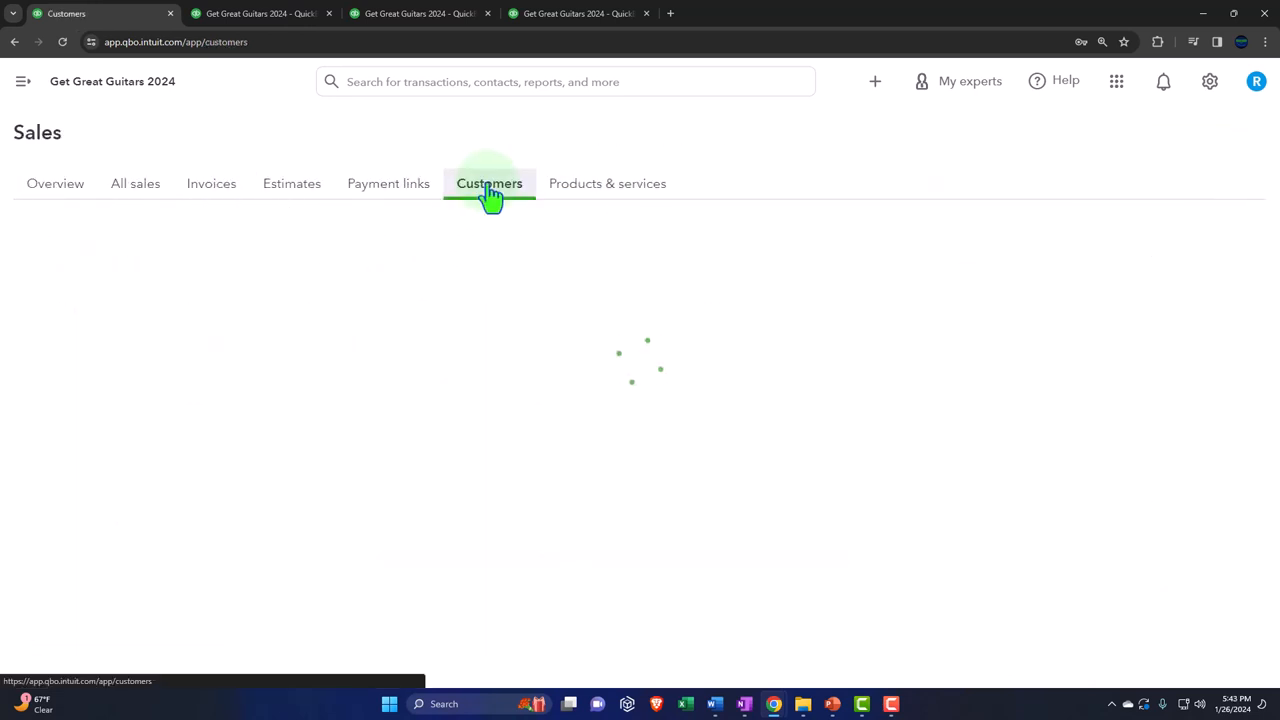
left_click(489, 183)
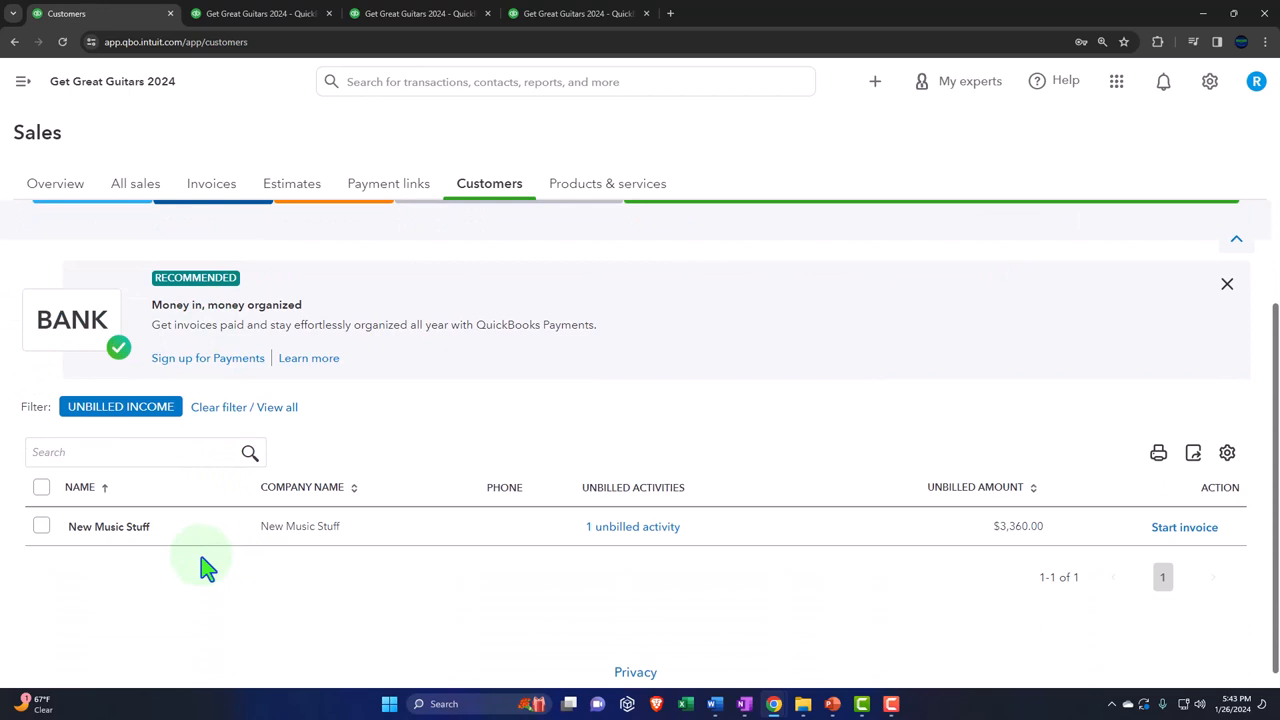
left_click(101, 527)
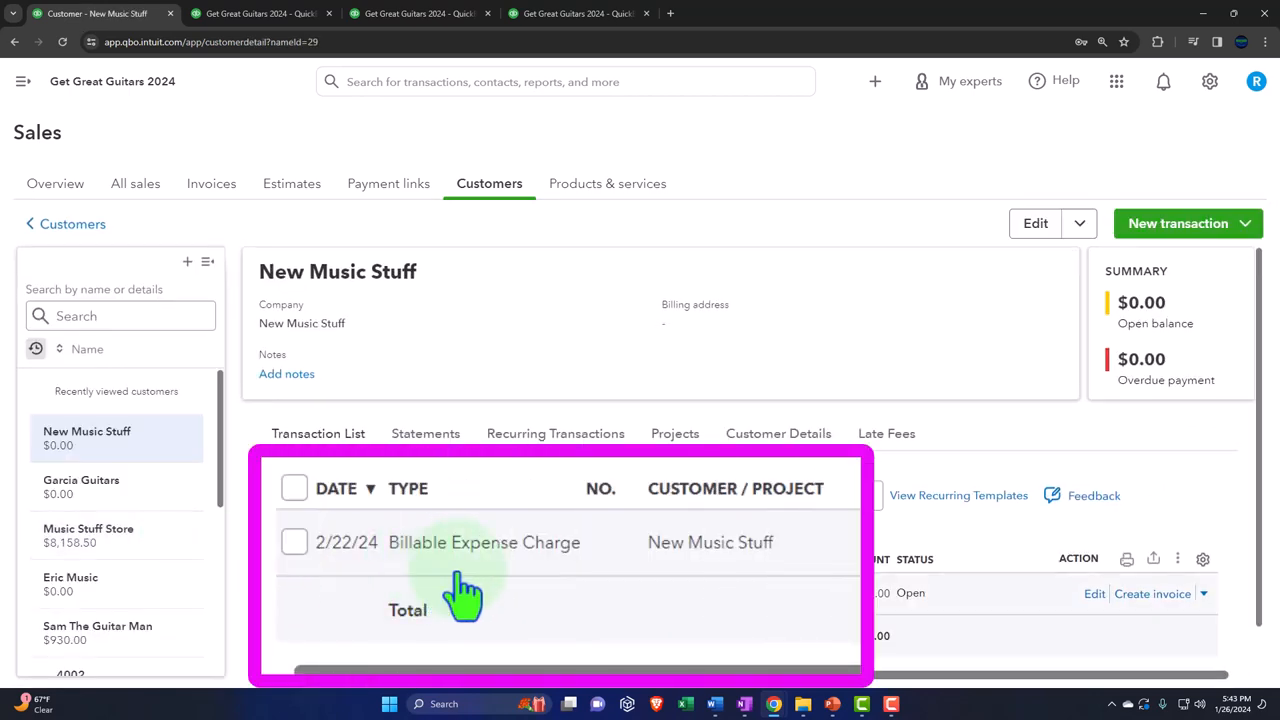
mouse_move(550, 602)
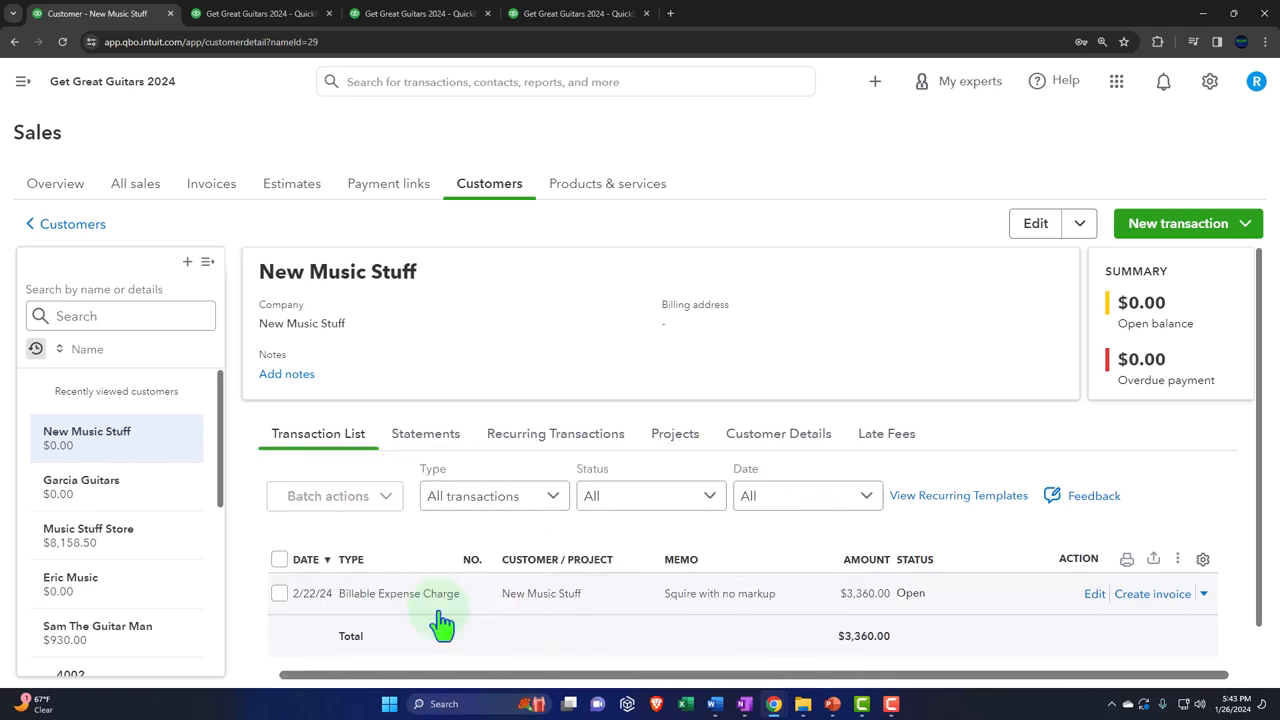
mouse_move(22, 82)
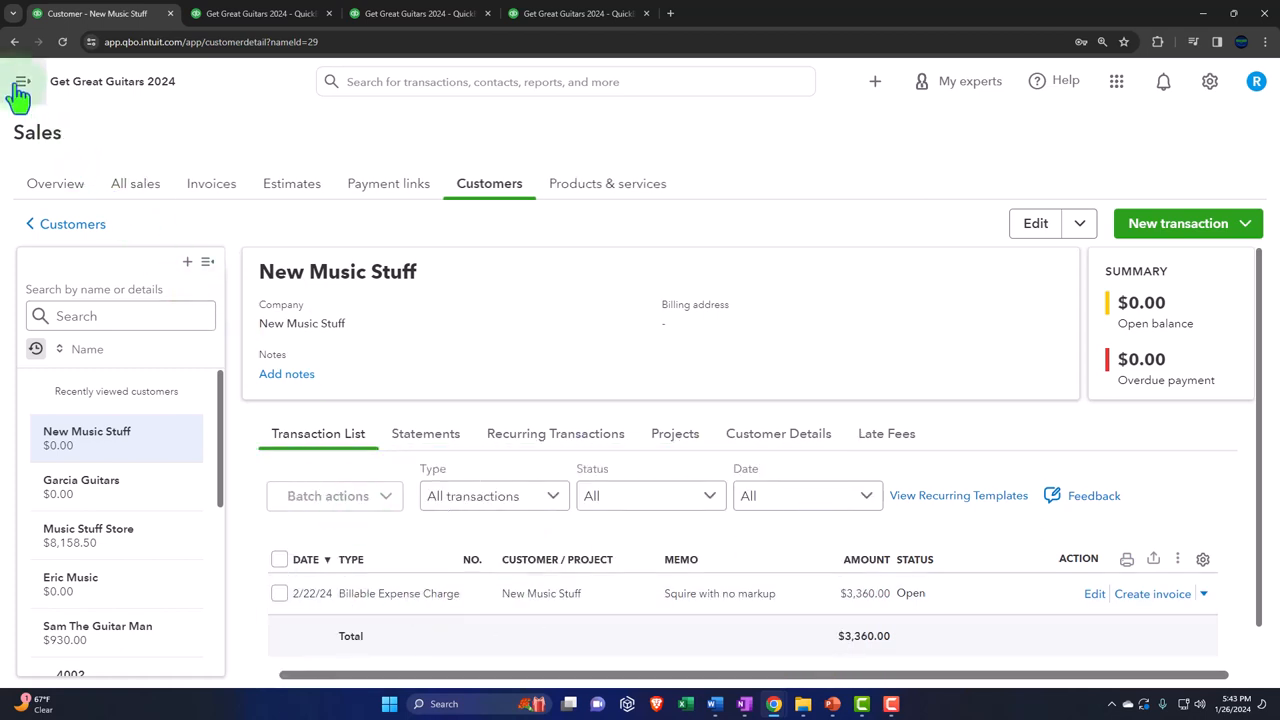
left_click(20, 90)
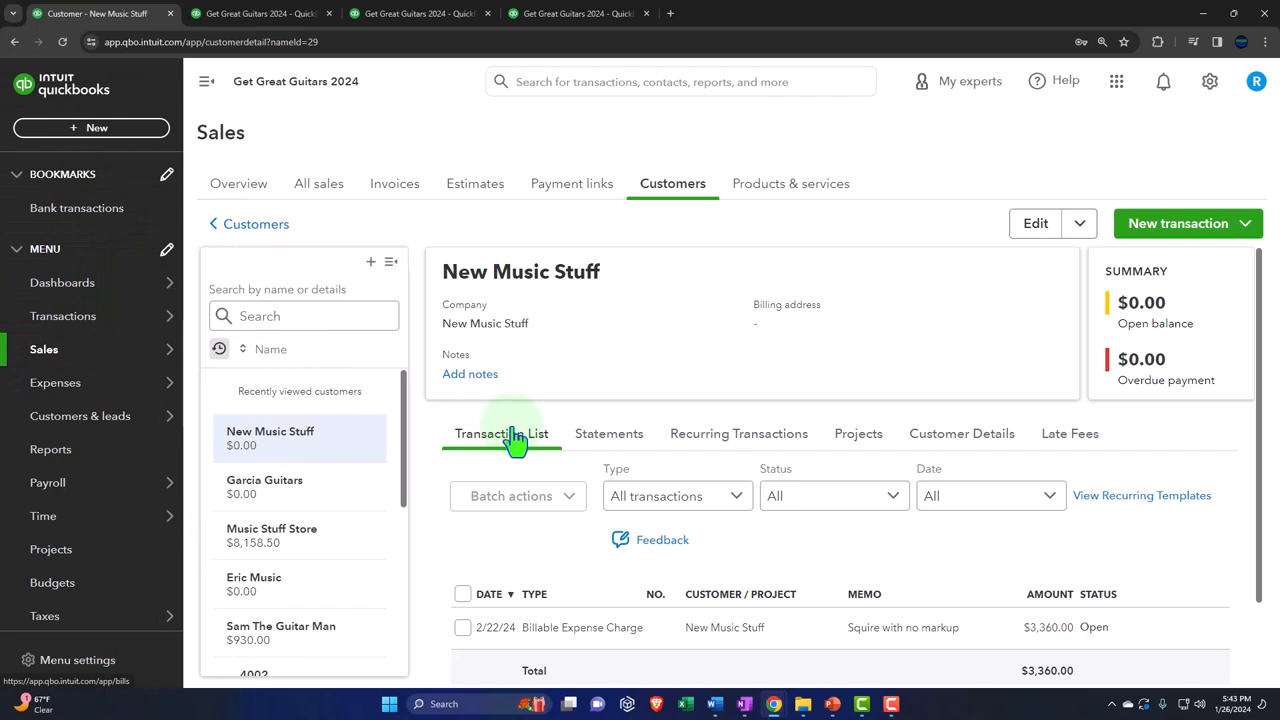
Open vendor Fender from Expenses > Vendors and select its $3,360.00 purchase order 1006.
left_click(55, 383)
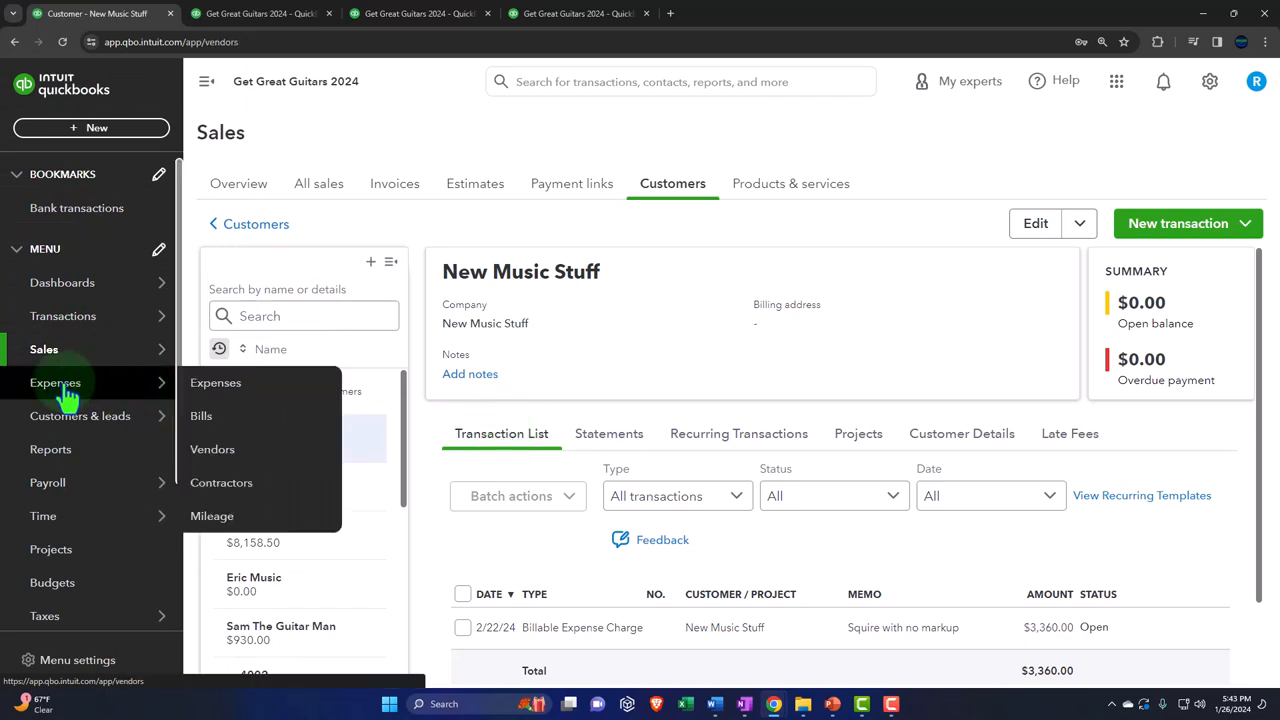
left_click(212, 449)
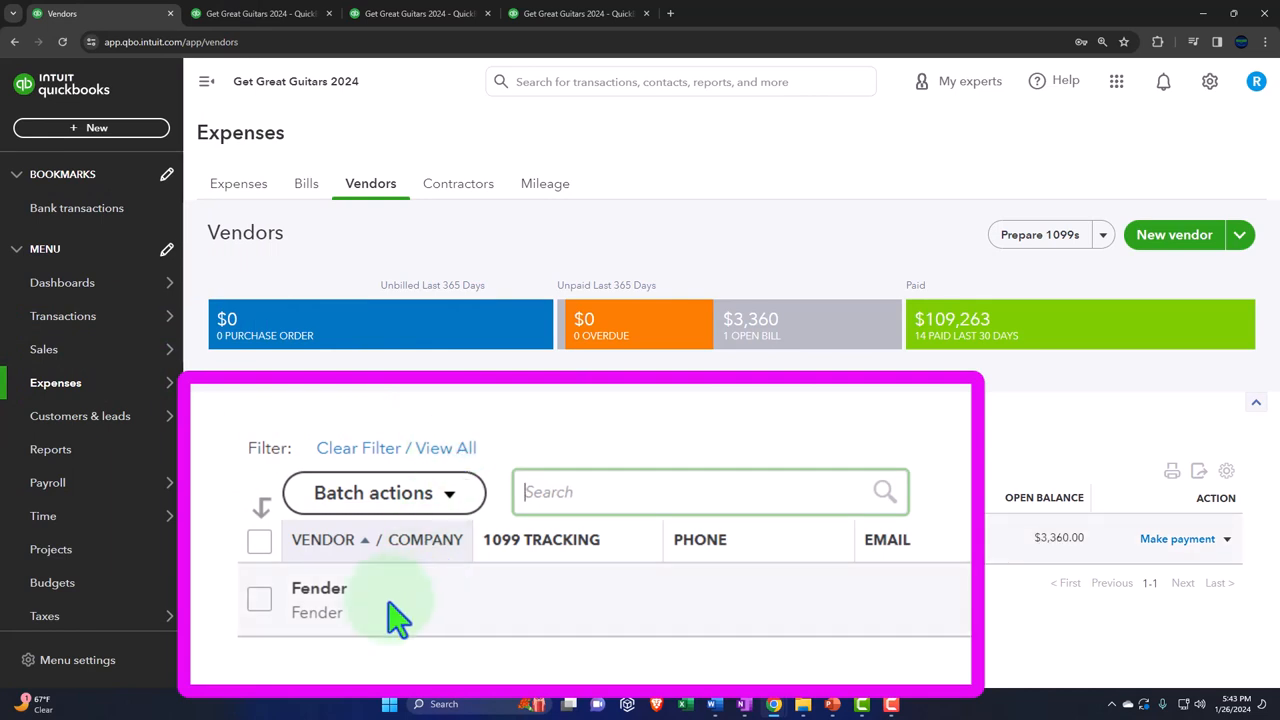
left_click(318, 588)
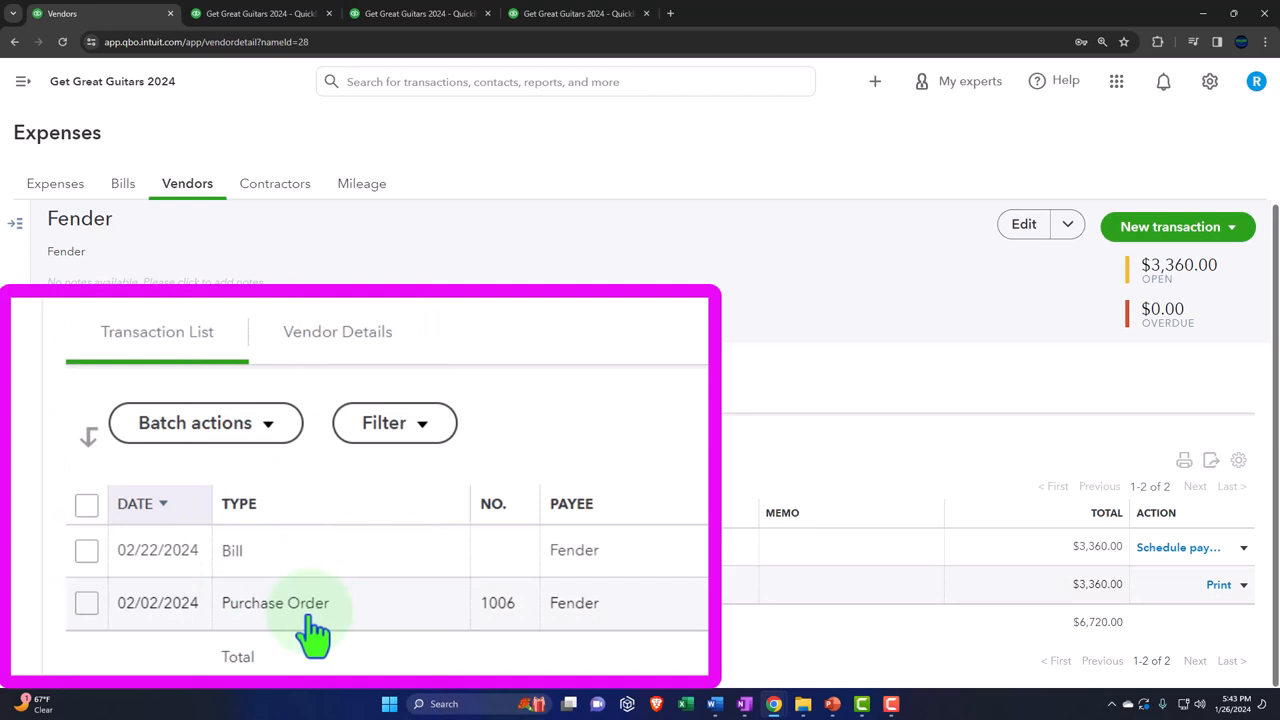
left_click(275, 603)
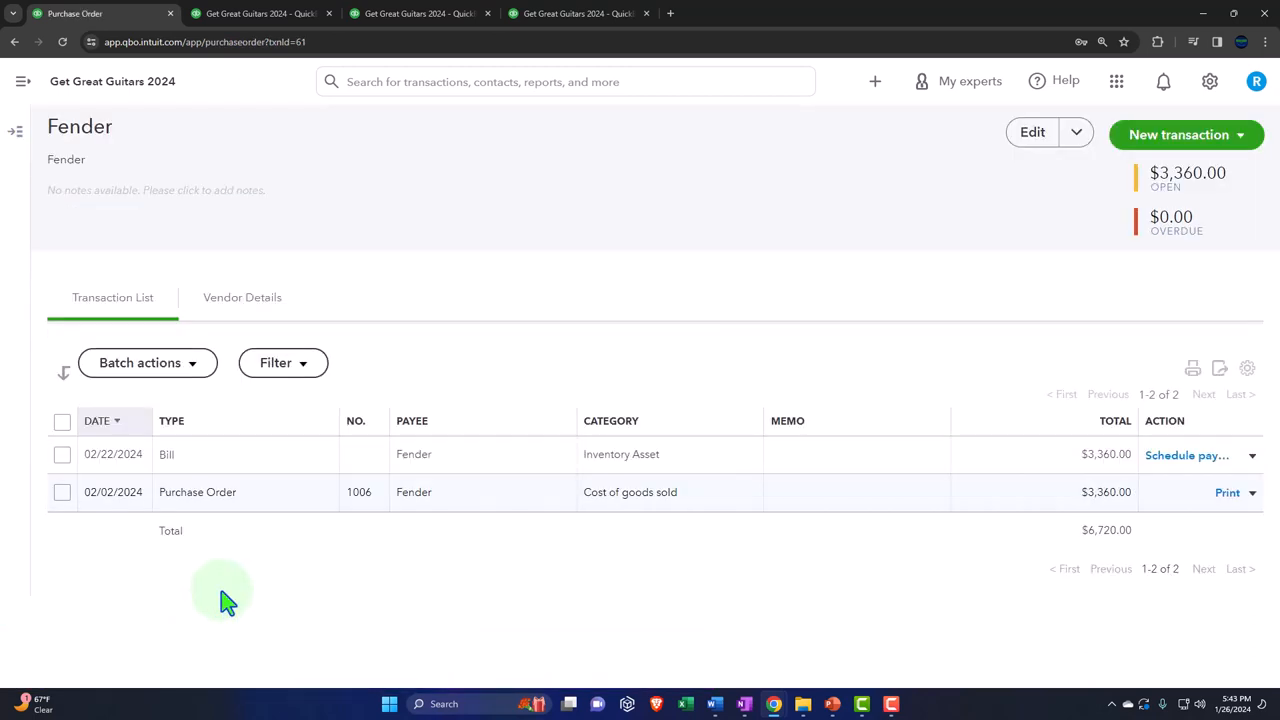
Review closed purchase order 1006 (20 Squire units for New Music Stuff), then close it.
left_click(197, 492)
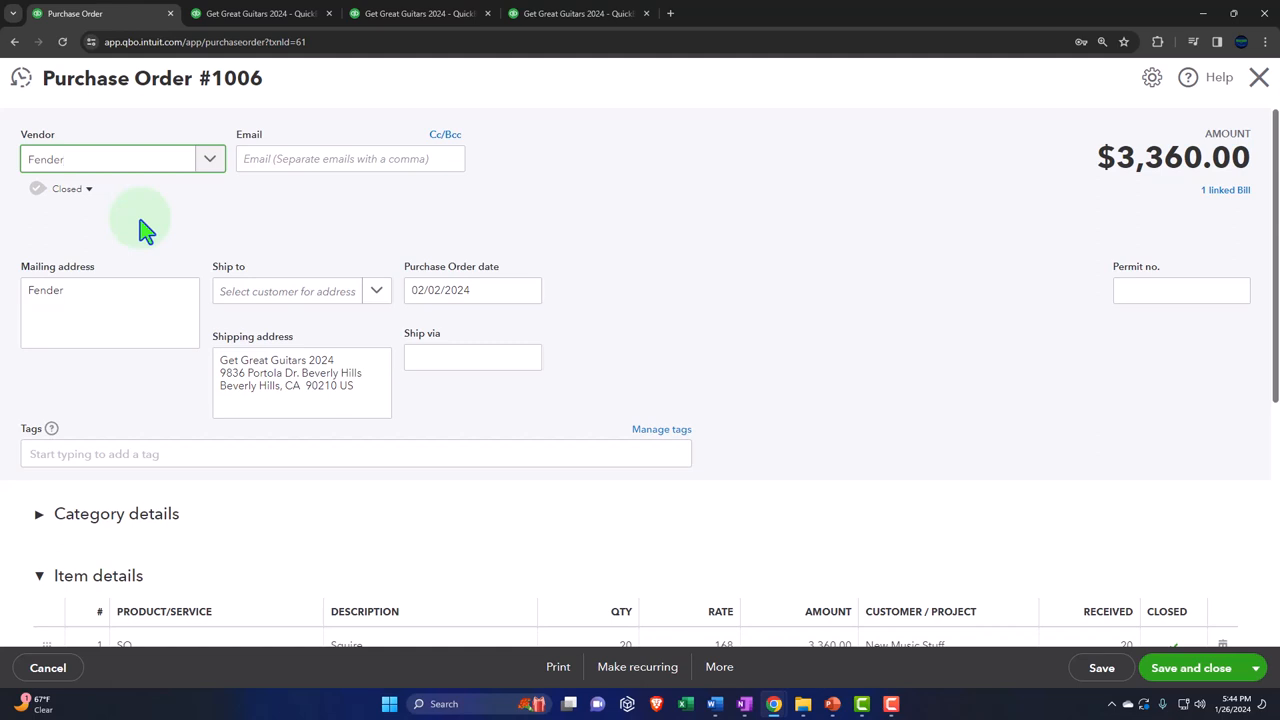
scroll("down", 3)
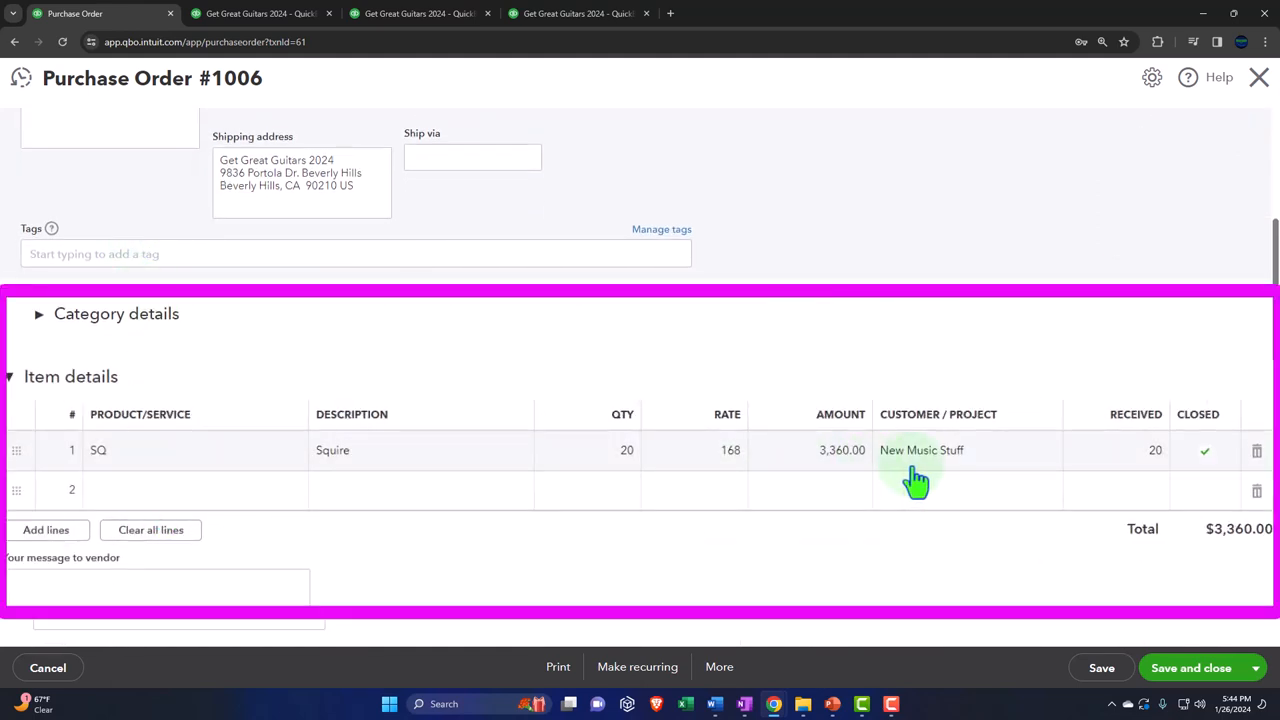
mouse_move(930, 487)
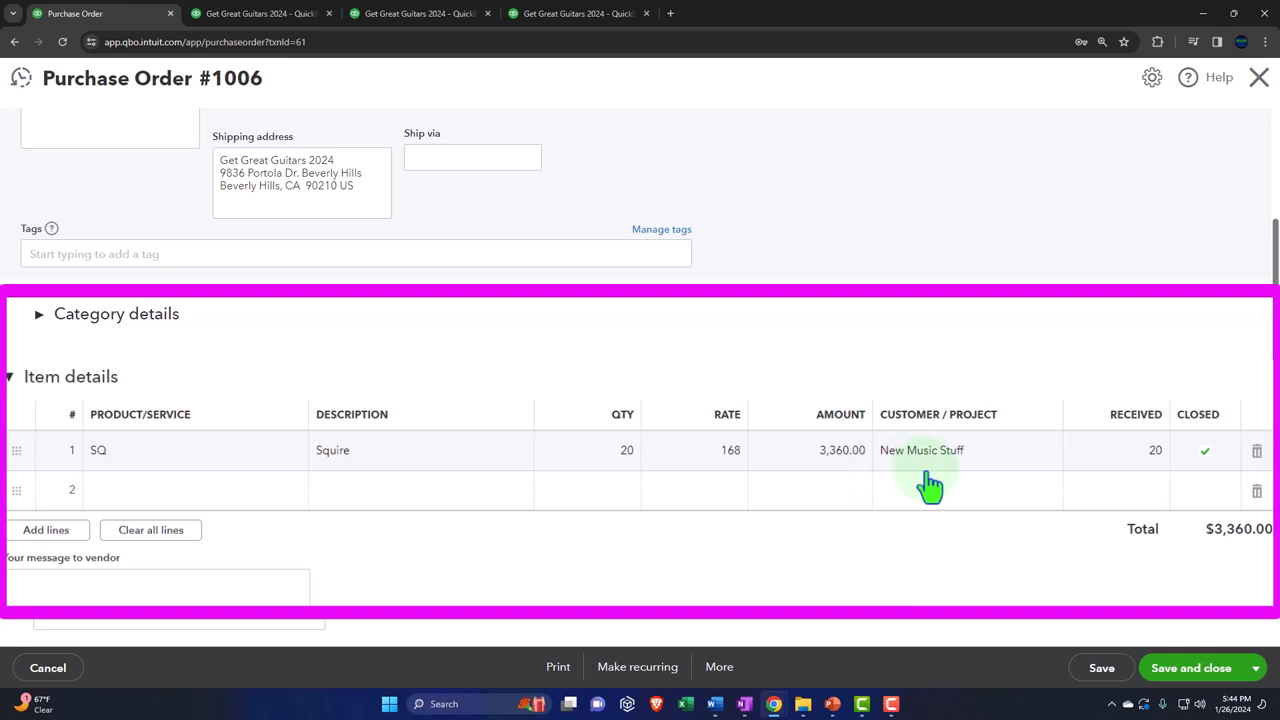
mouse_move(903, 488)
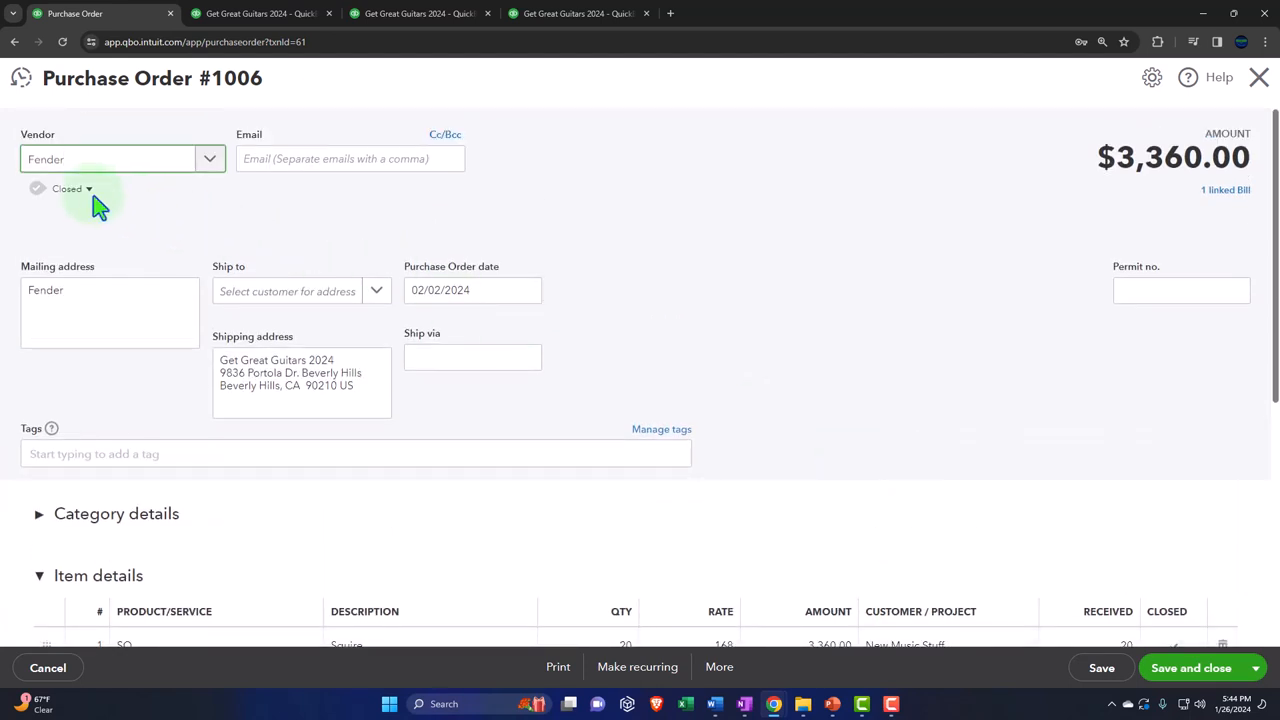
mouse_move(1010, 198)
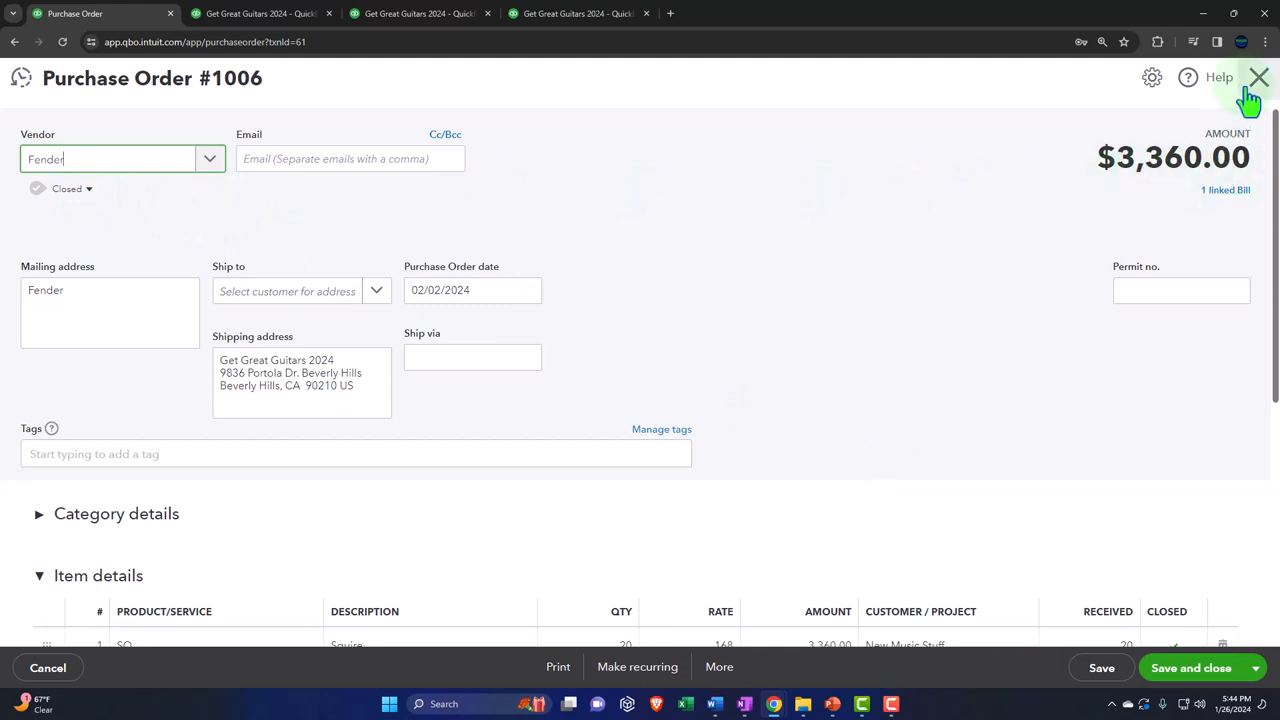
left_click(1255, 79)
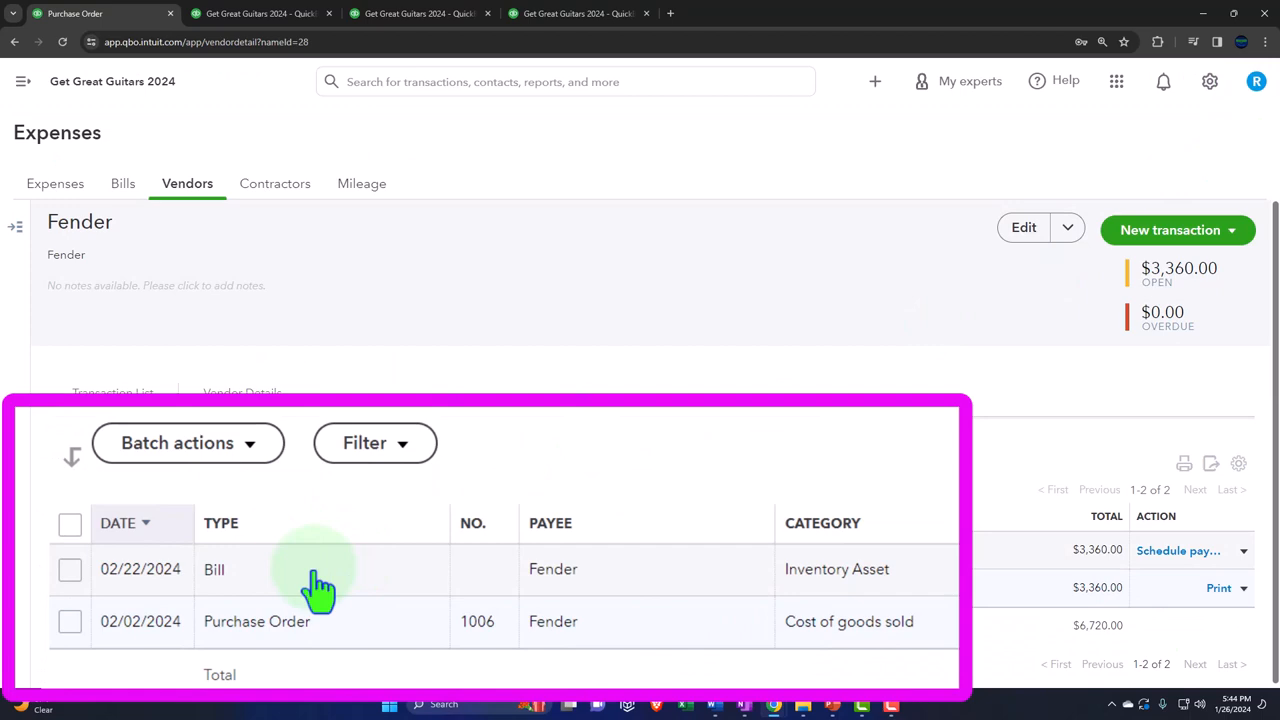
Open Fender's 02/22/2024 bill and check its 20 Squire units at 168, billable to New Music Stuff.
left_click(214, 569)
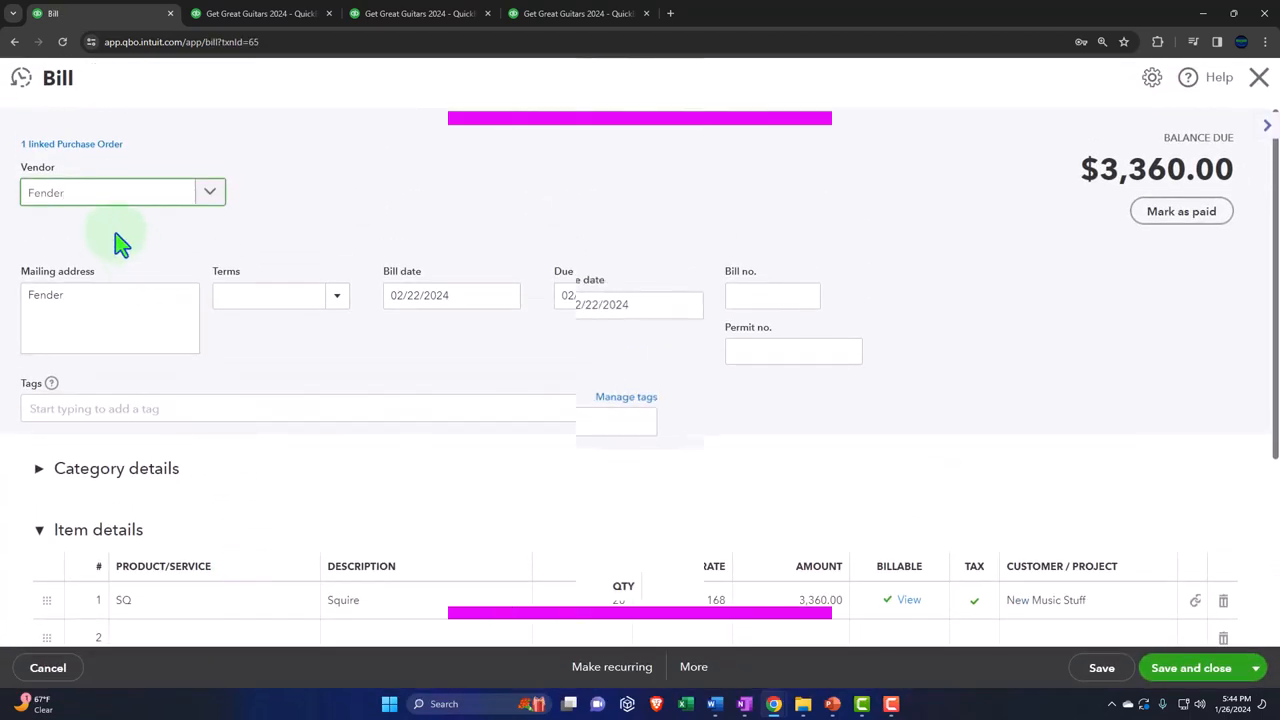
scroll("down", 3)
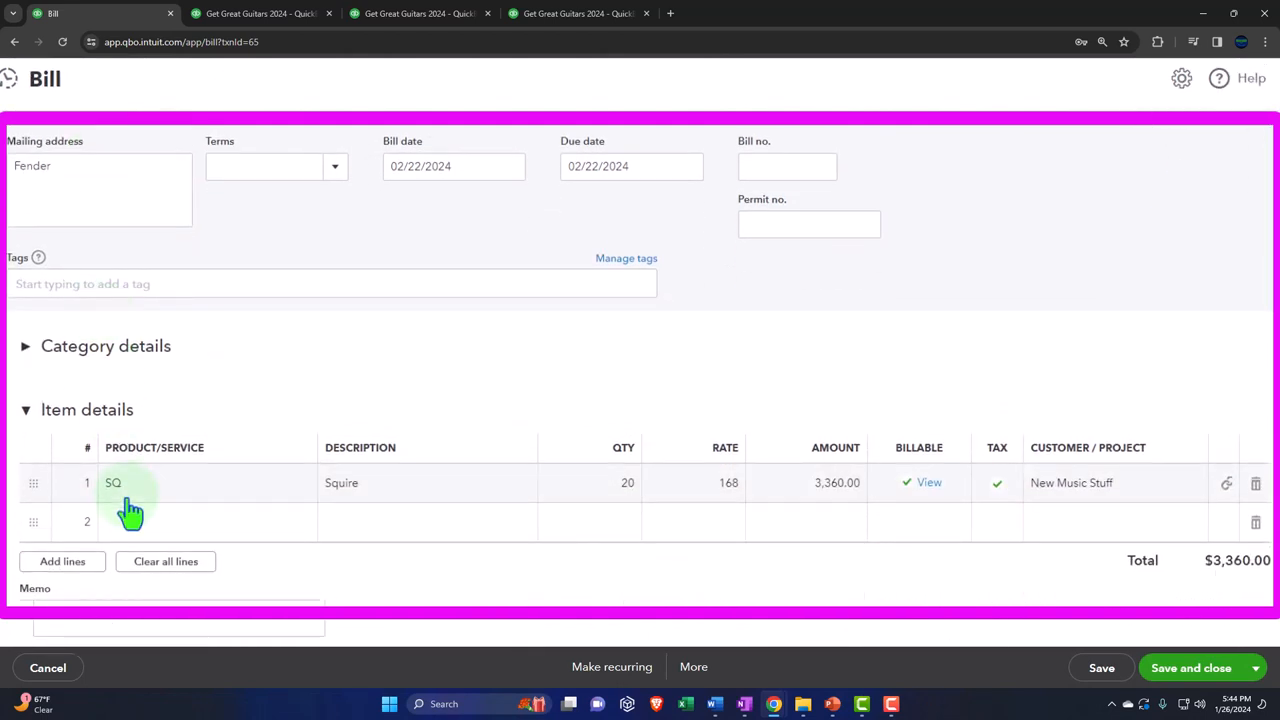
mouse_move(148, 484)
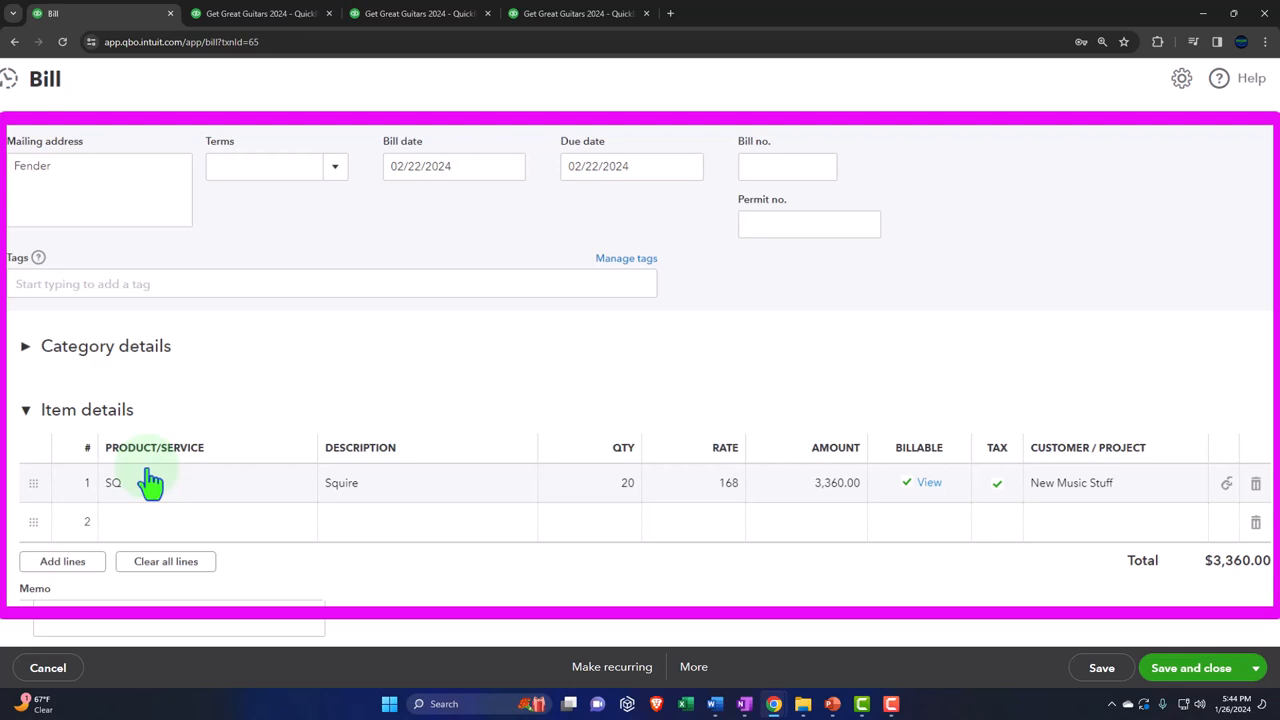
mouse_move(160, 483)
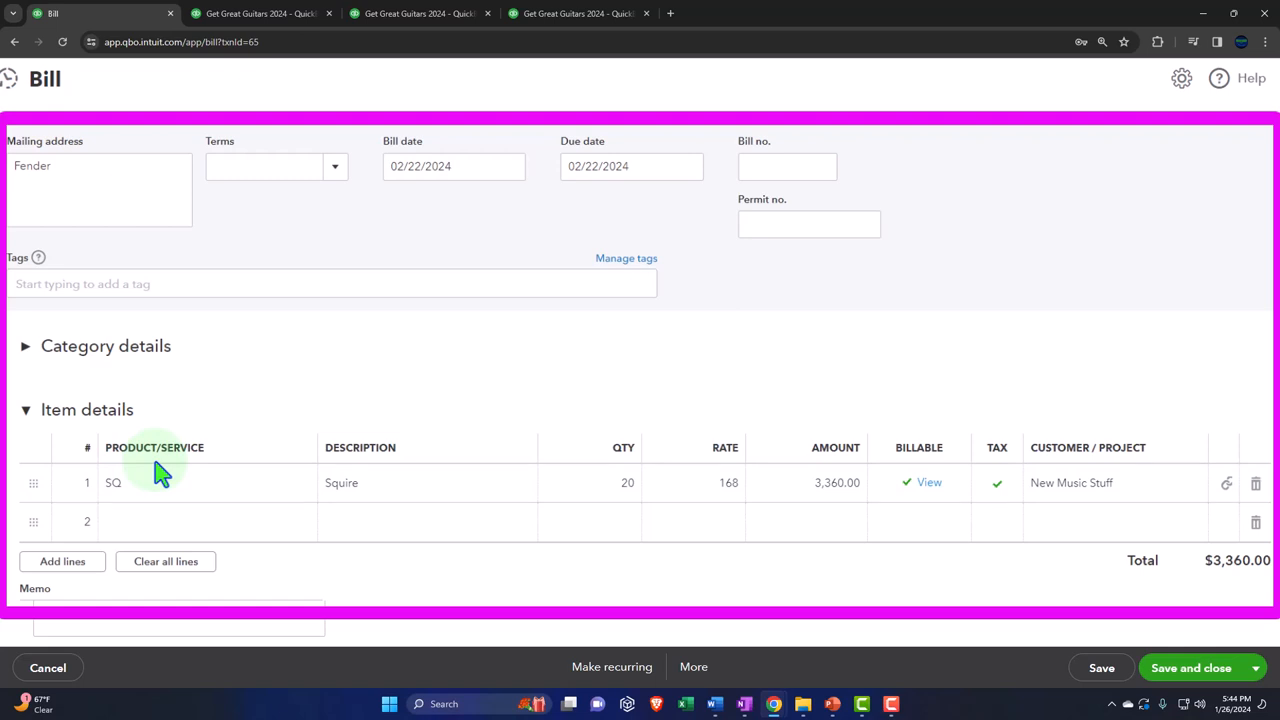
mouse_move(371, 499)
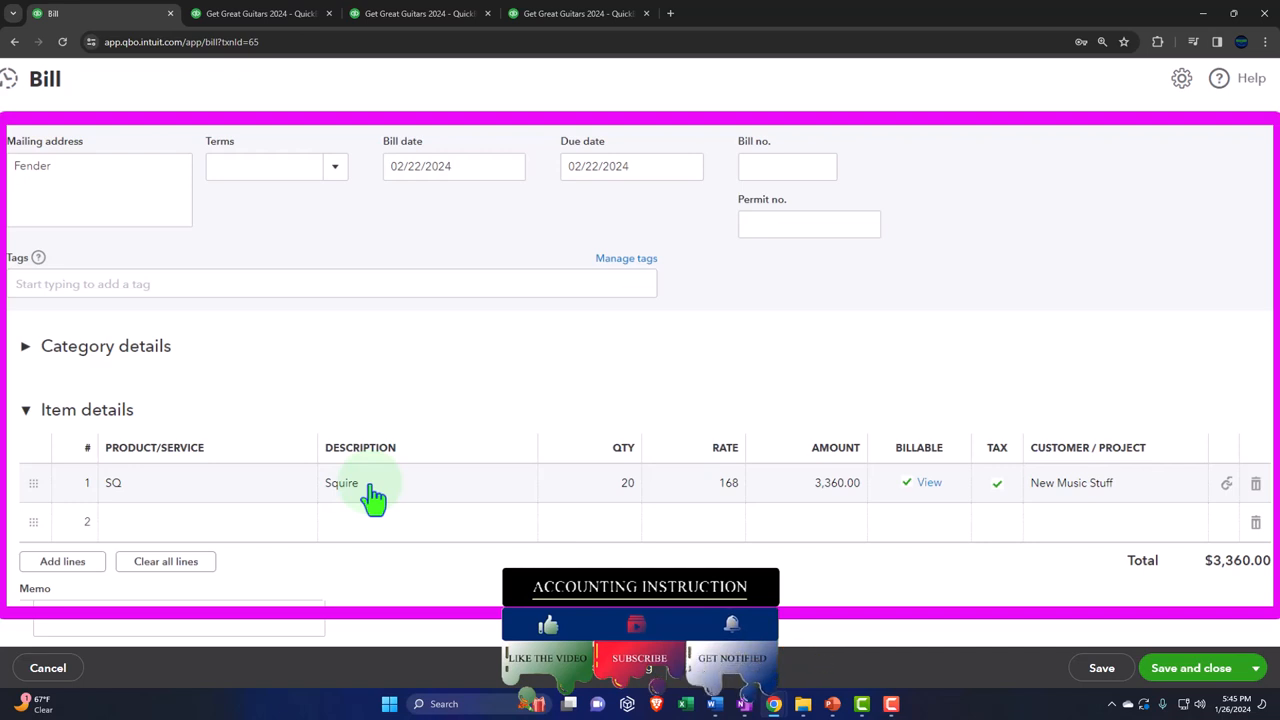
mouse_move(1060, 517)
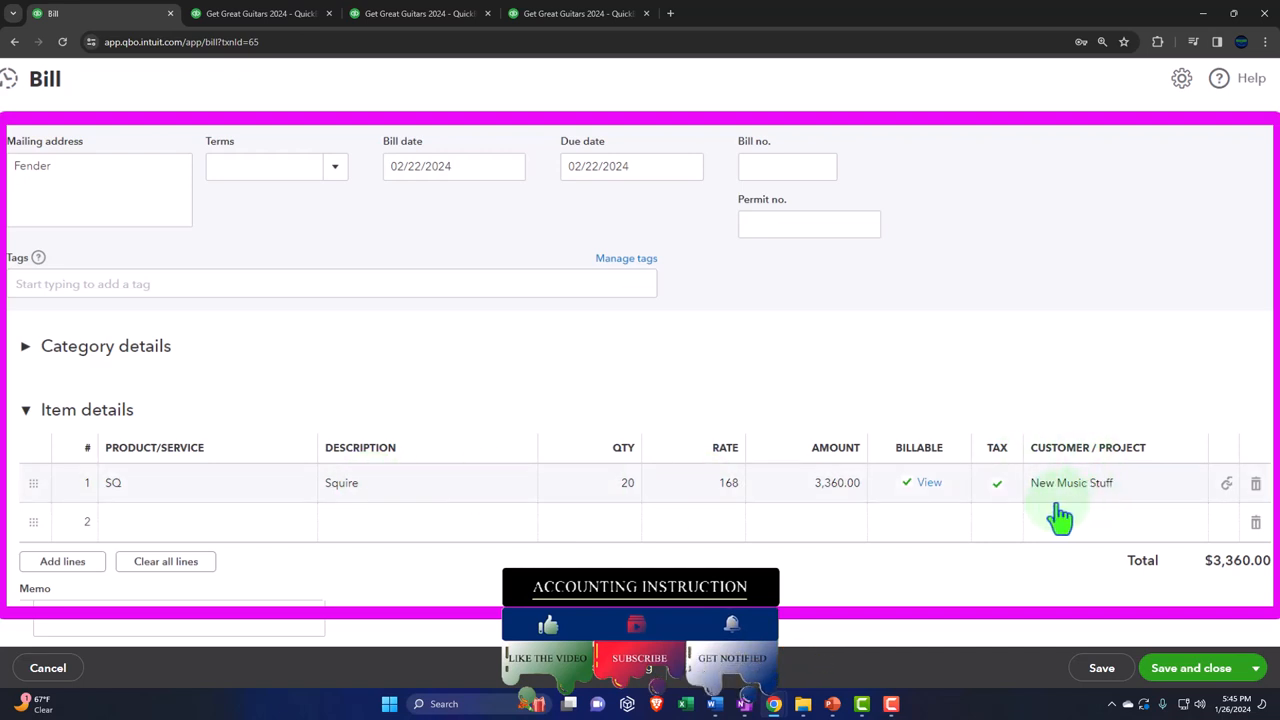
mouse_move(1103, 502)
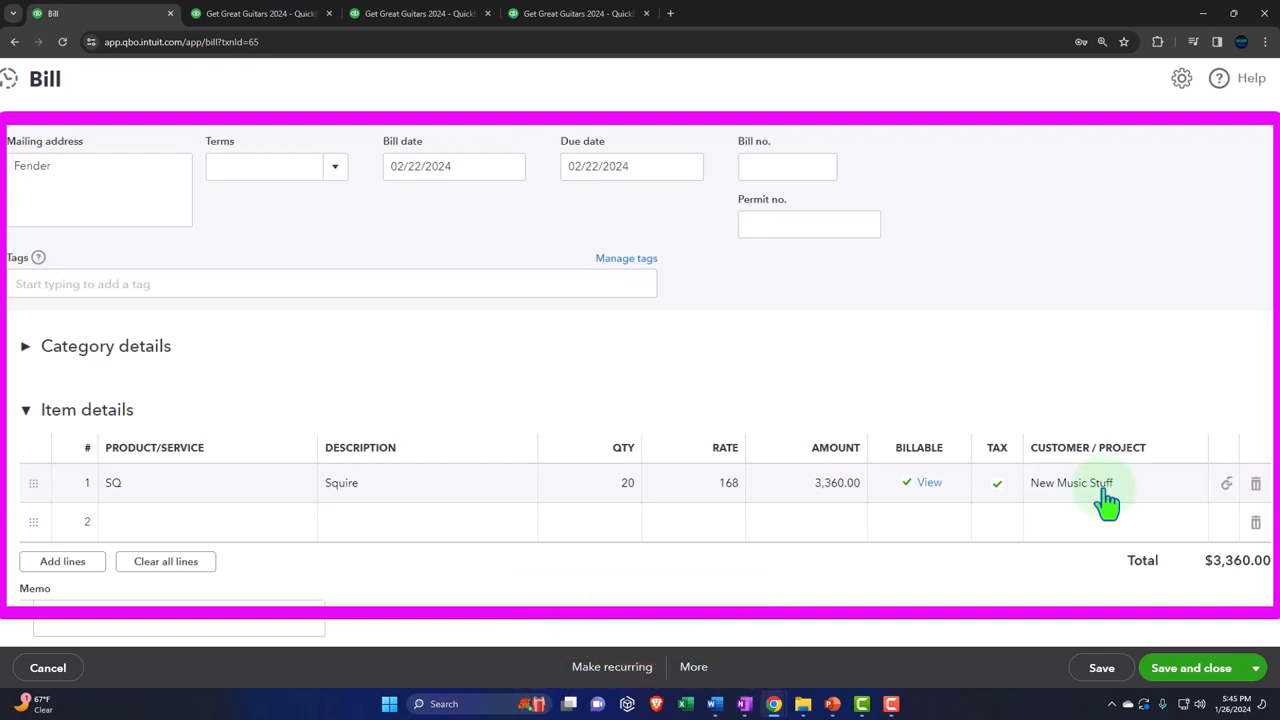
mouse_move(465, 552)
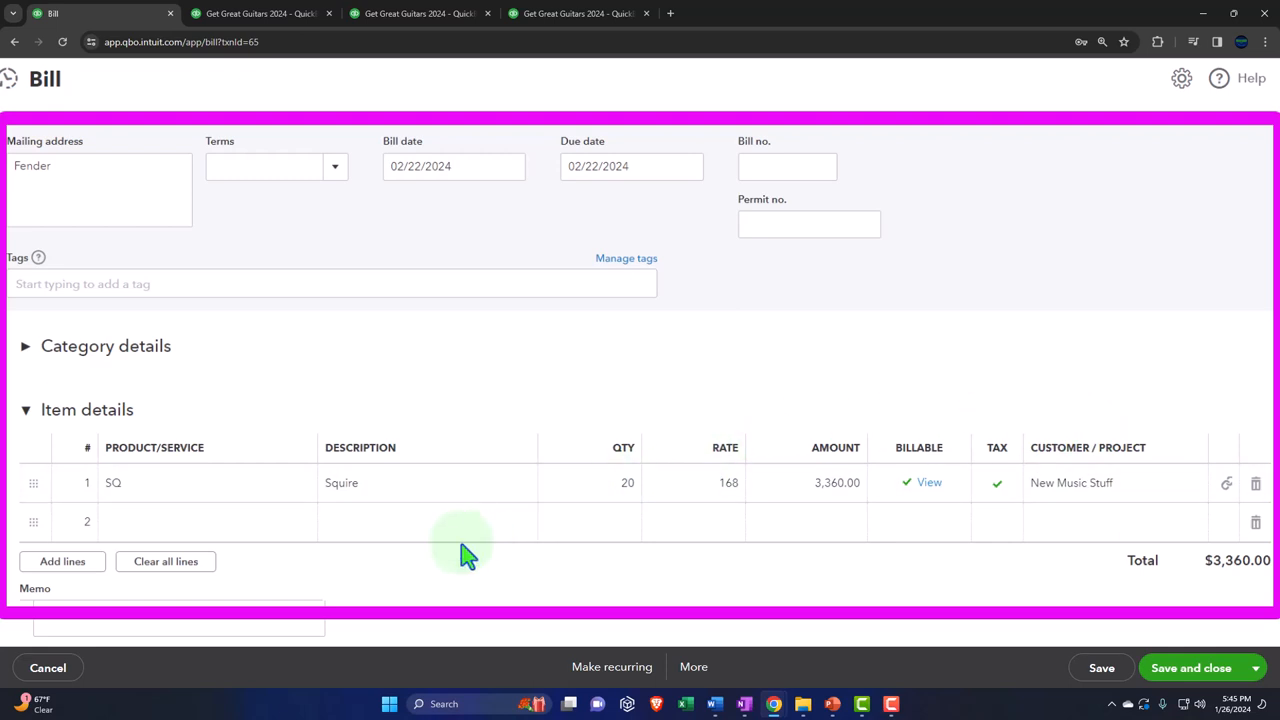
mouse_move(422, 500)
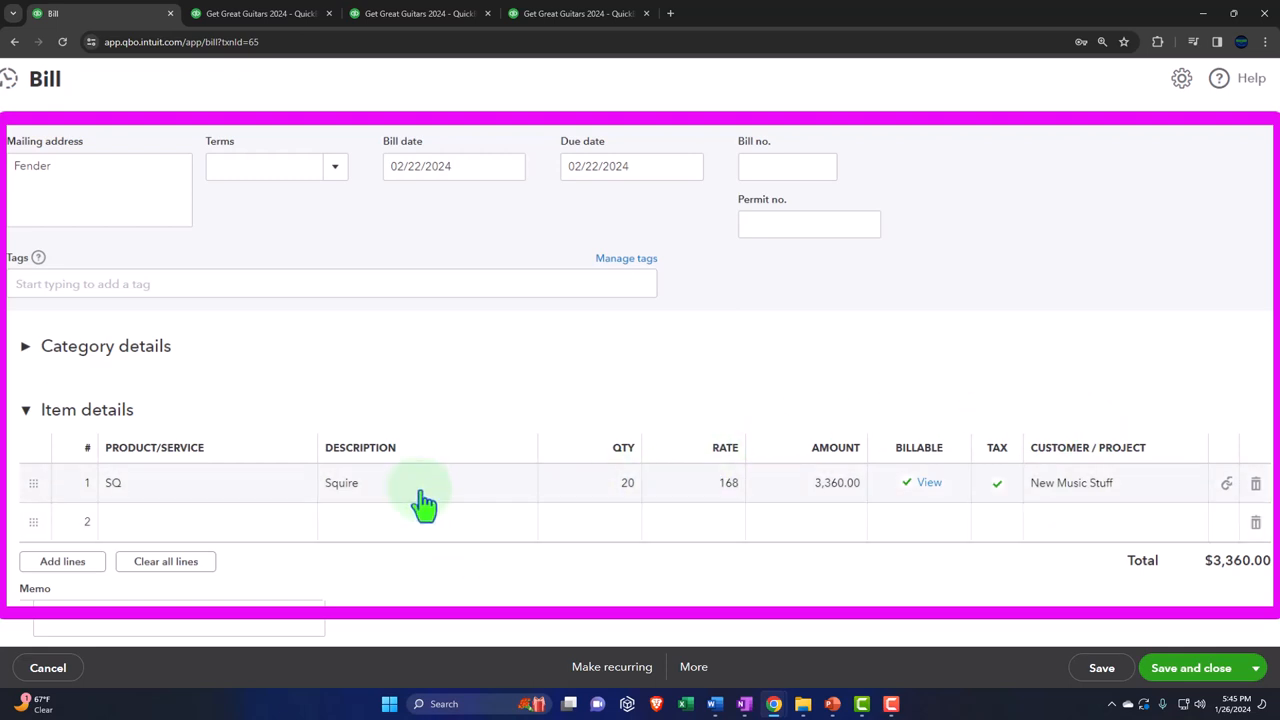
mouse_move(907, 518)
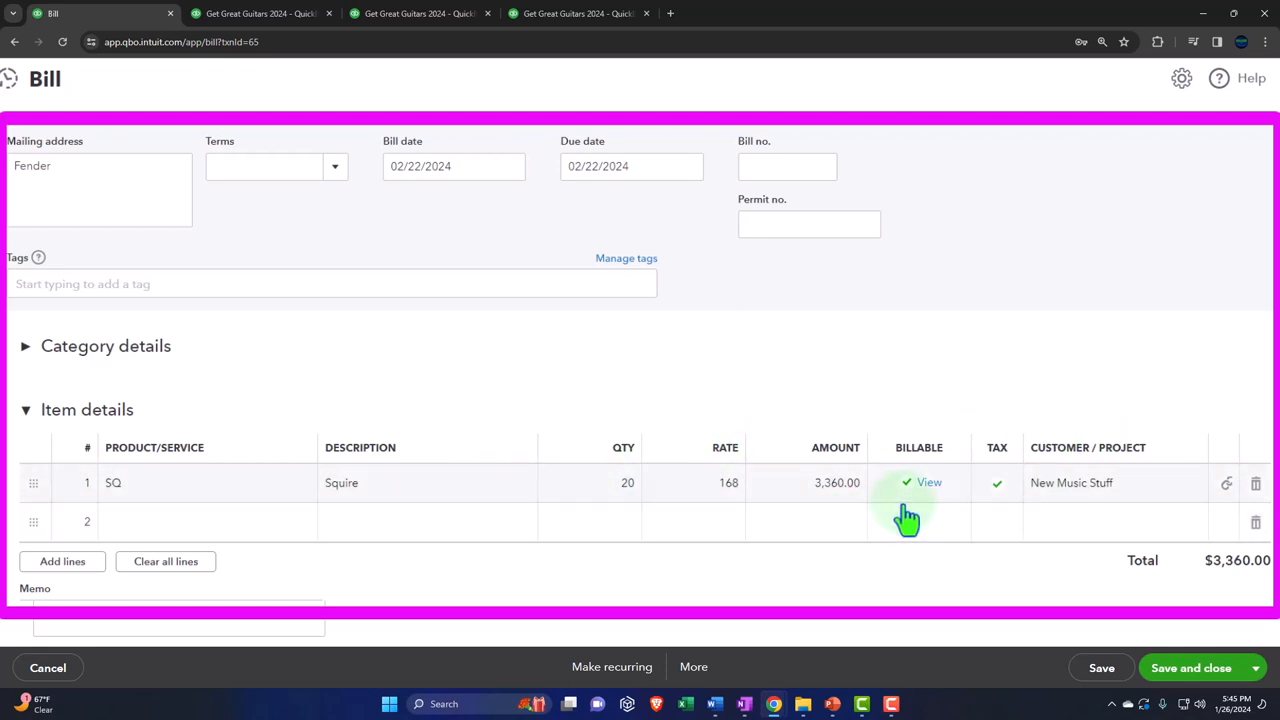
mouse_move(995, 505)
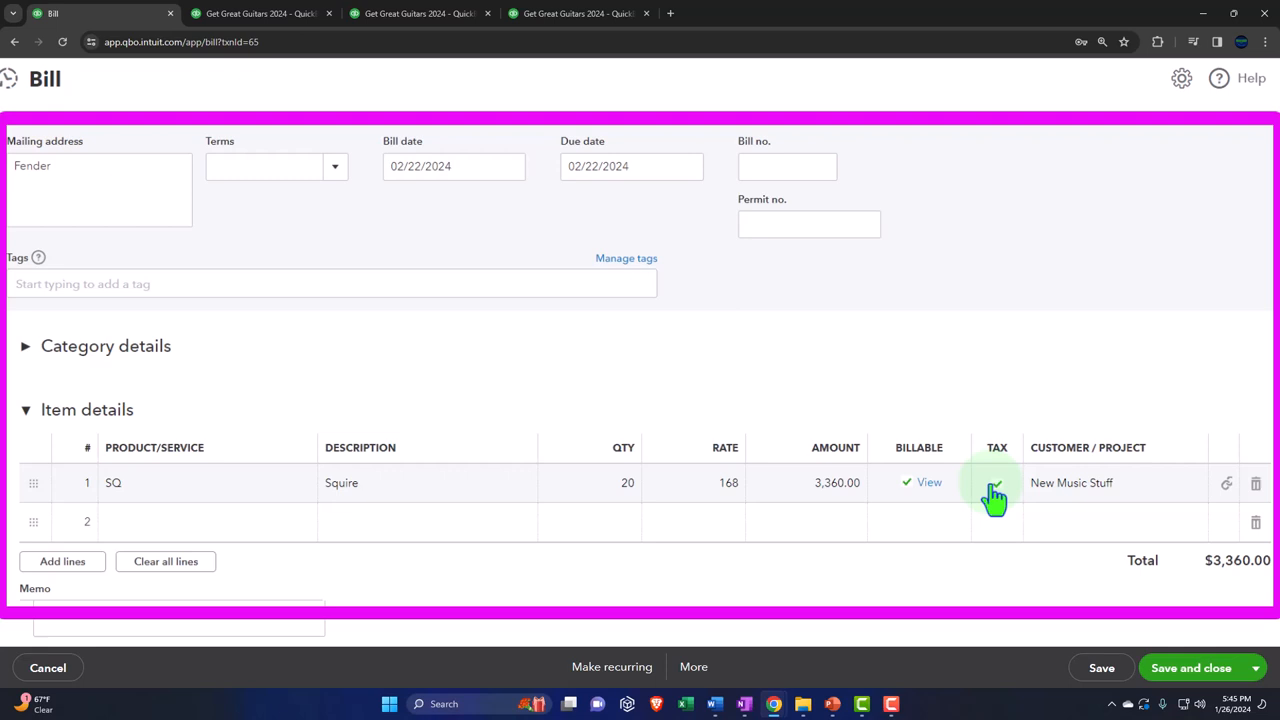
left_click(996, 483)
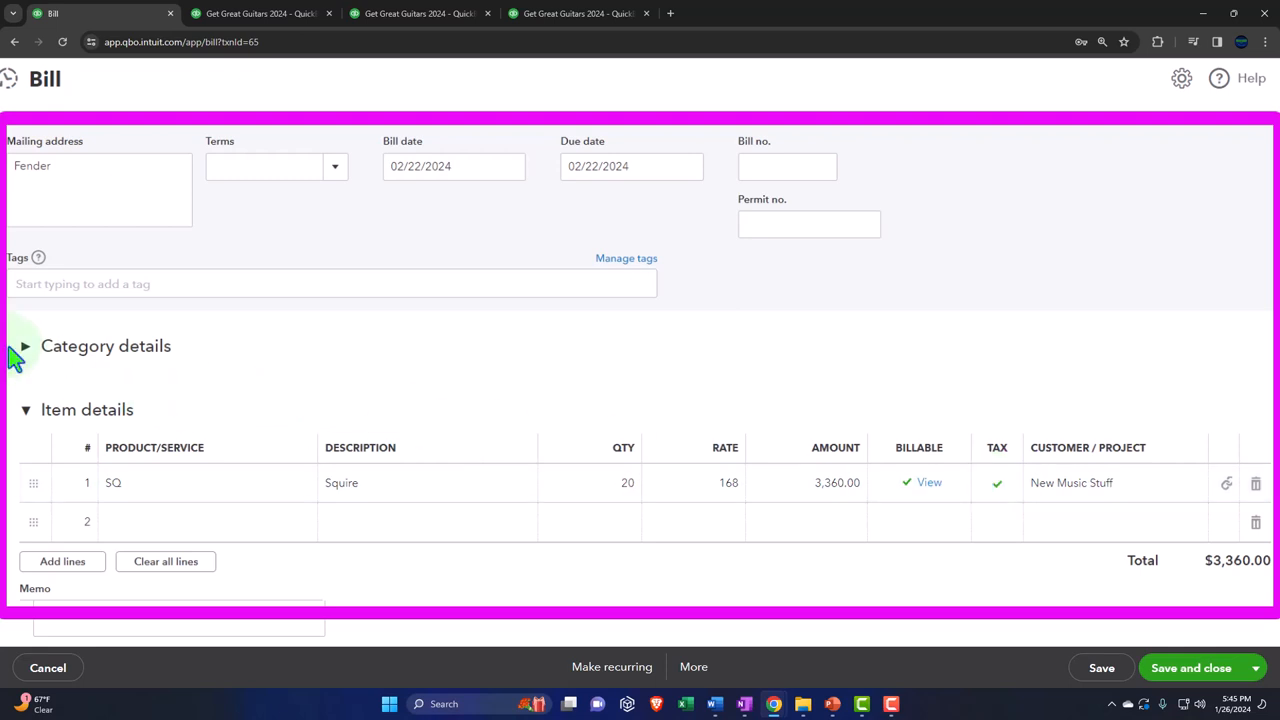
Expand and collapse Category details to confirm the bill has no category lines.
left_click(25, 345)
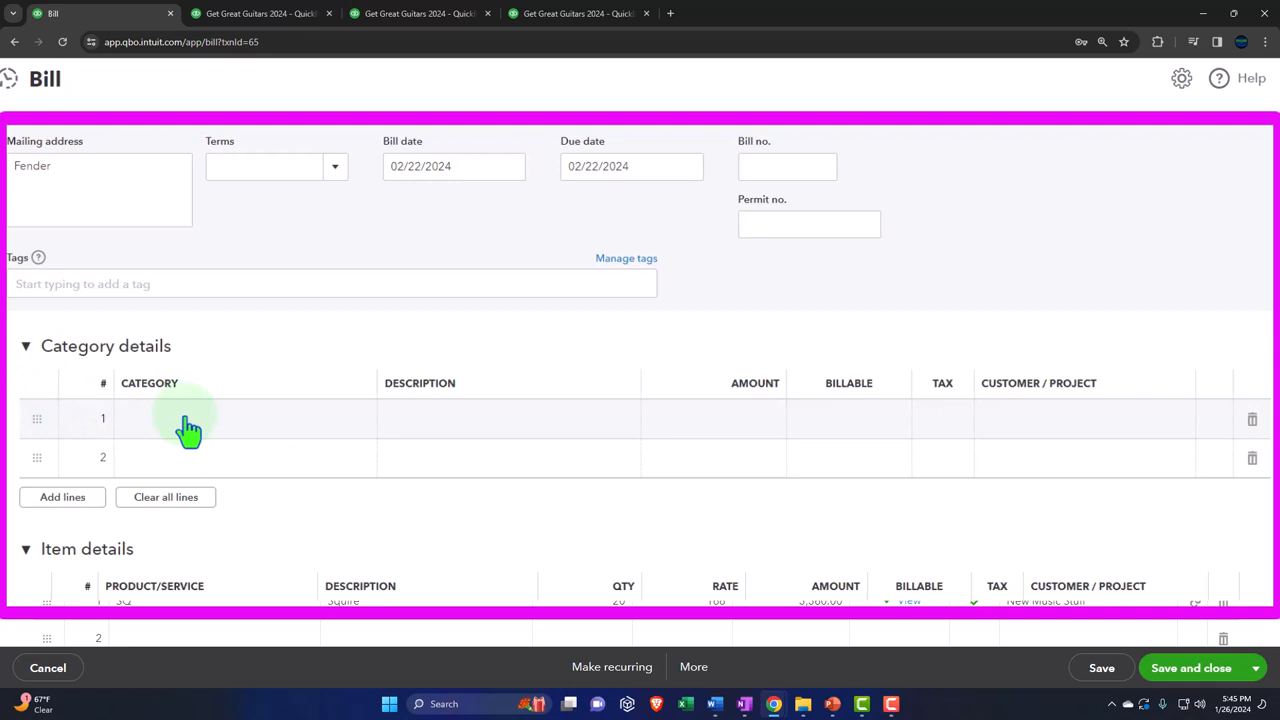
mouse_move(832, 438)
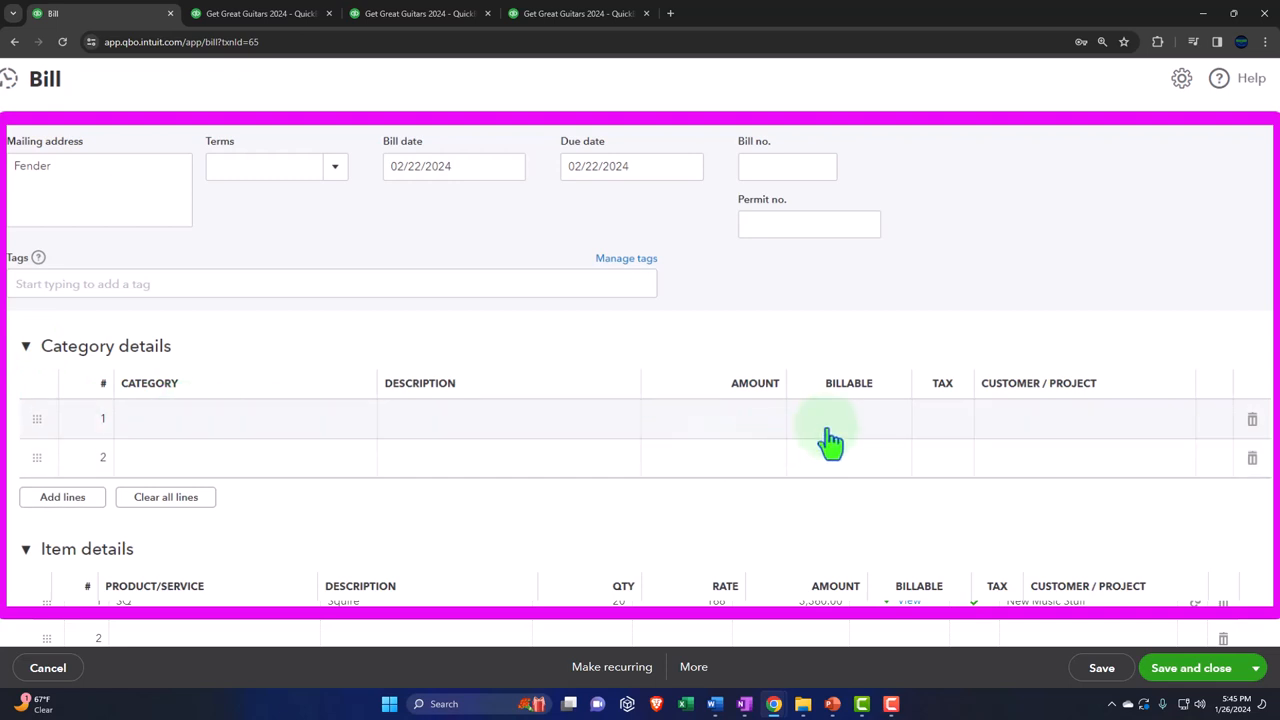
mouse_move(342, 438)
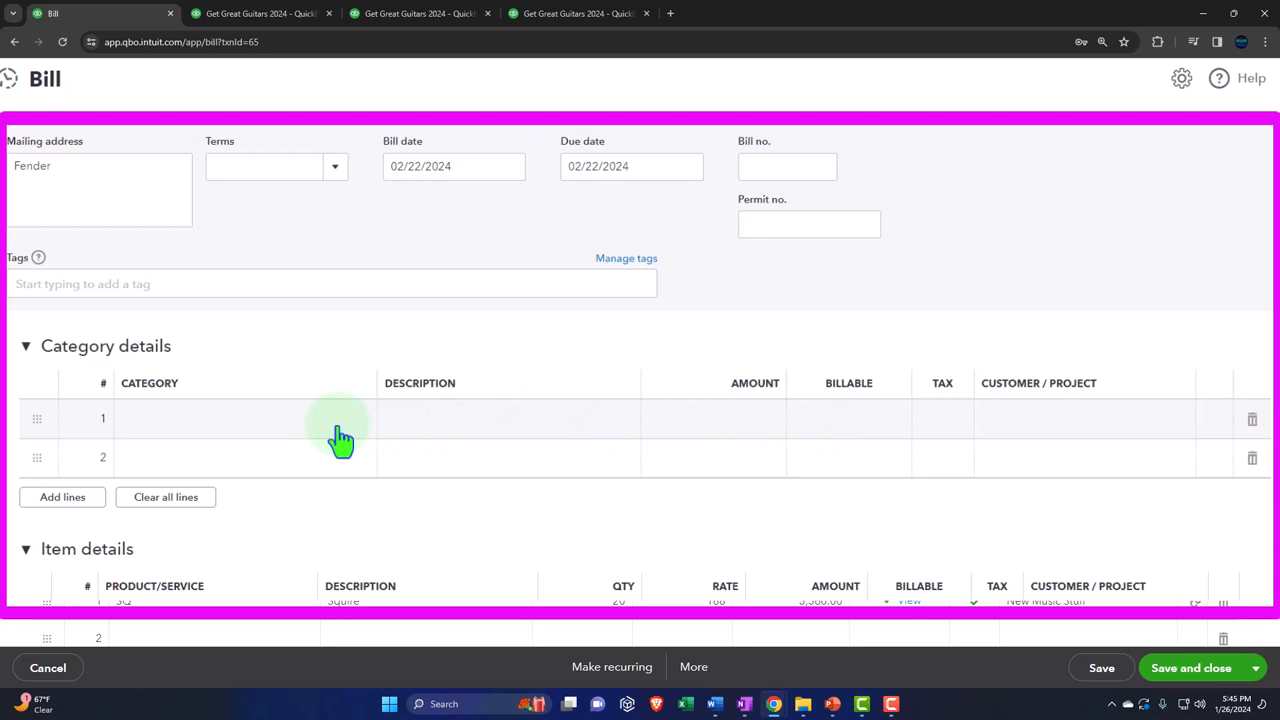
mouse_move(210, 412)
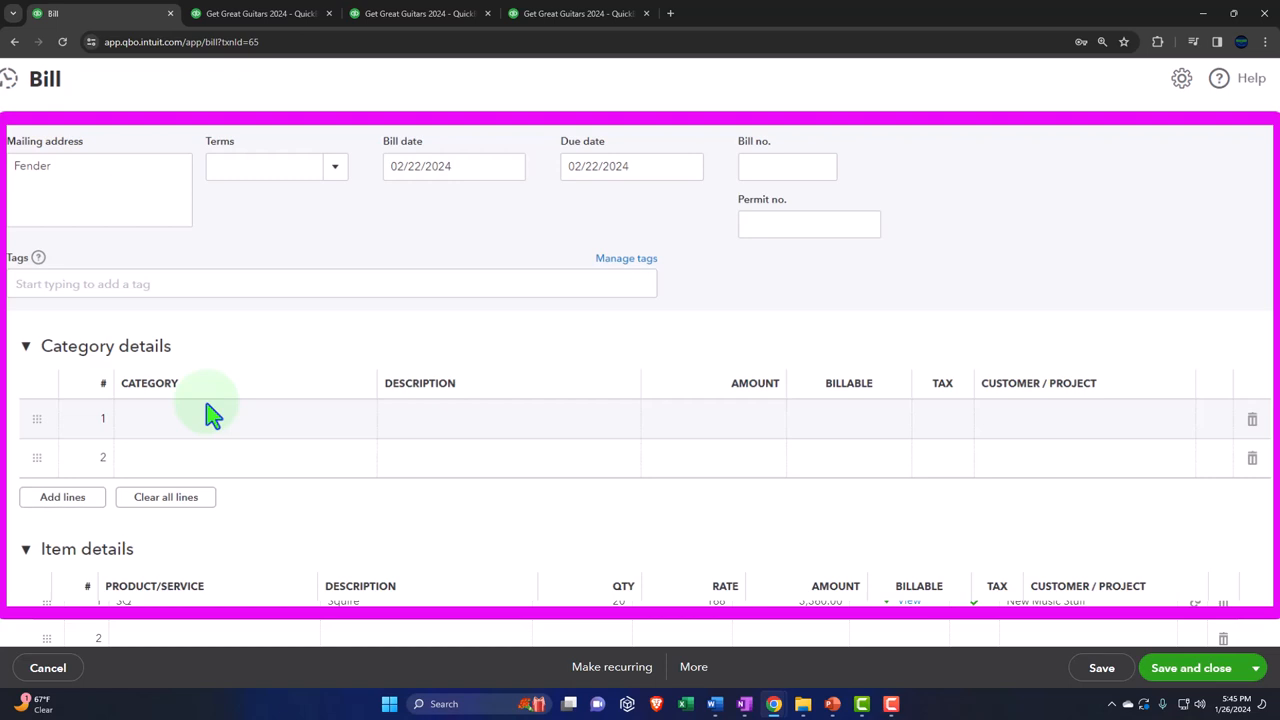
mouse_move(177, 404)
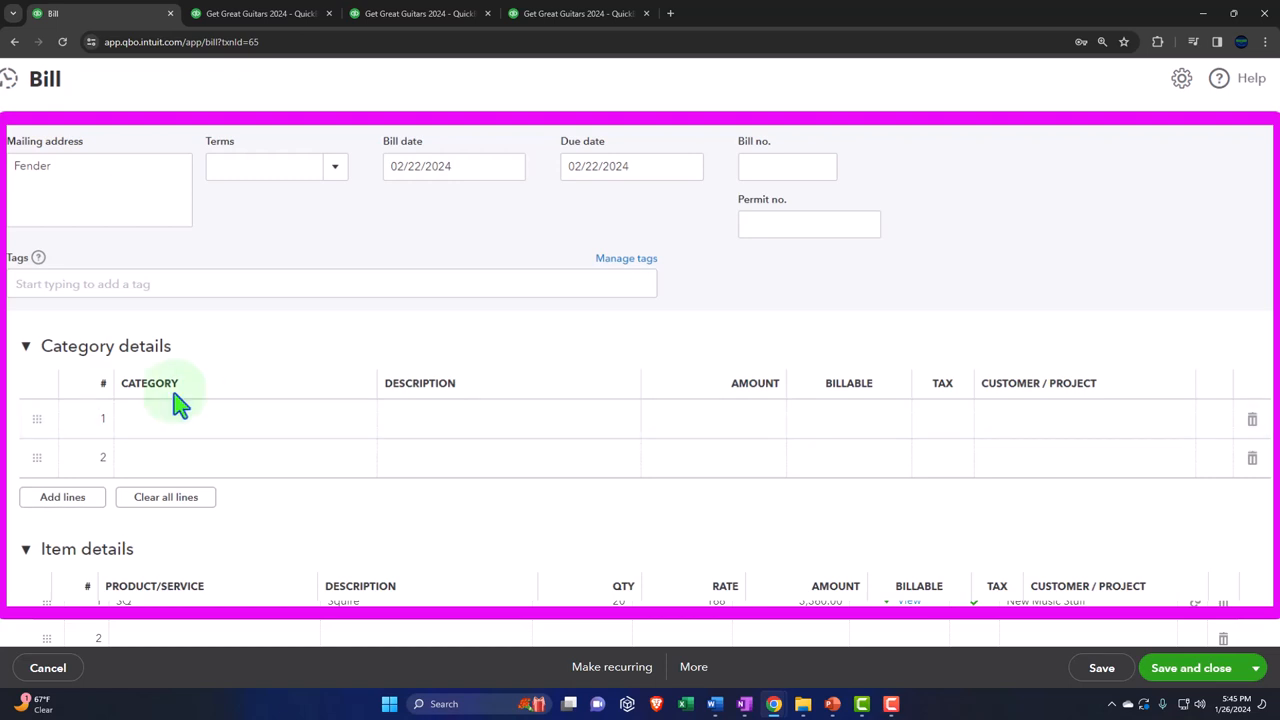
left_click(26, 346)
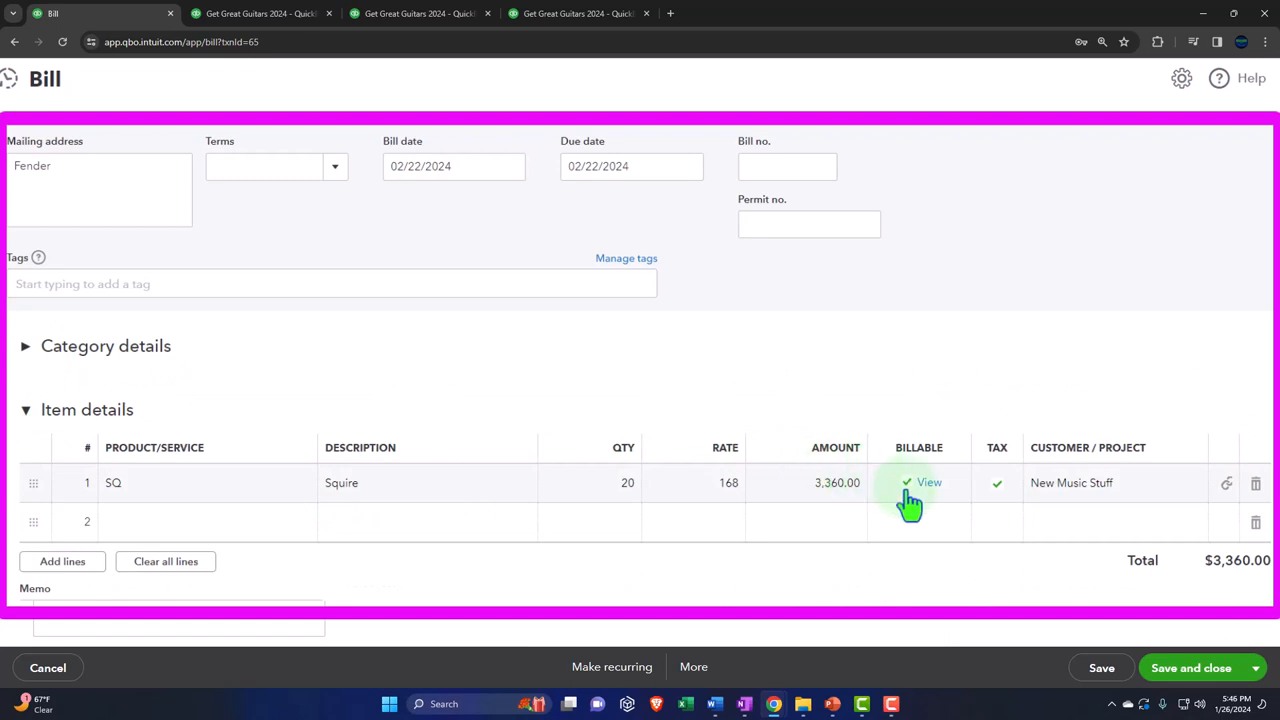
mouse_move(516, 512)
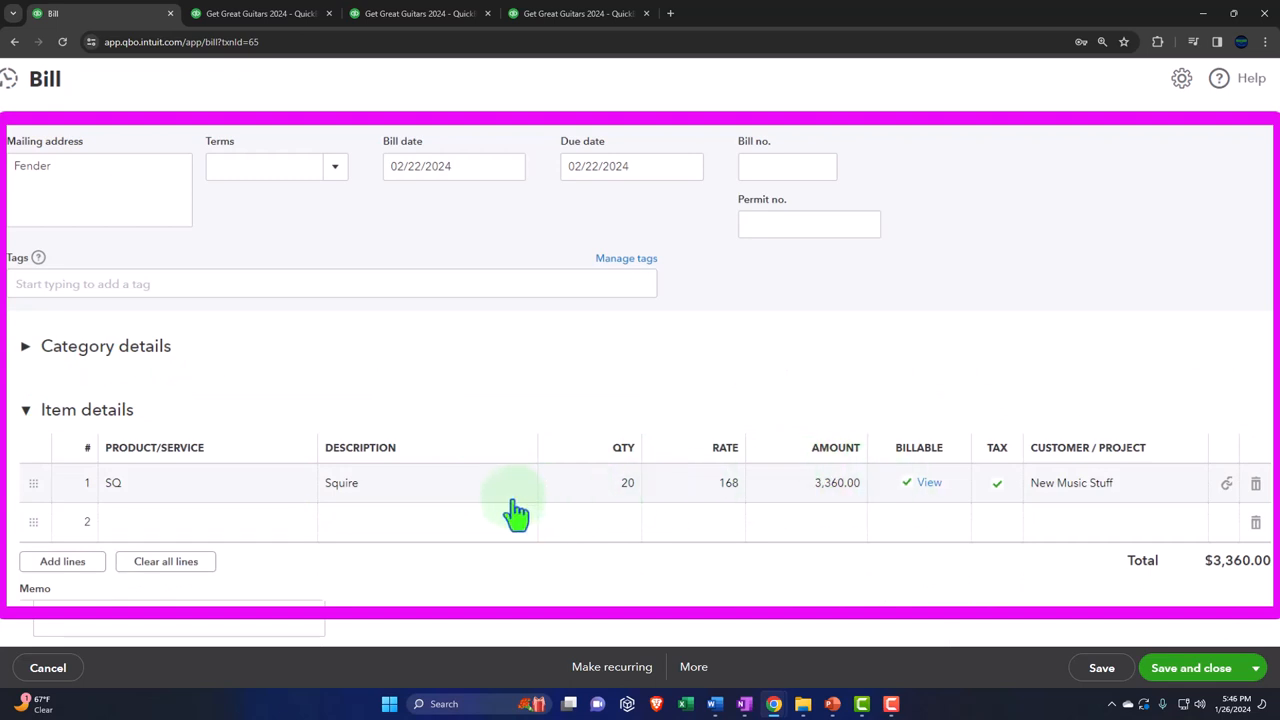
mouse_move(511, 513)
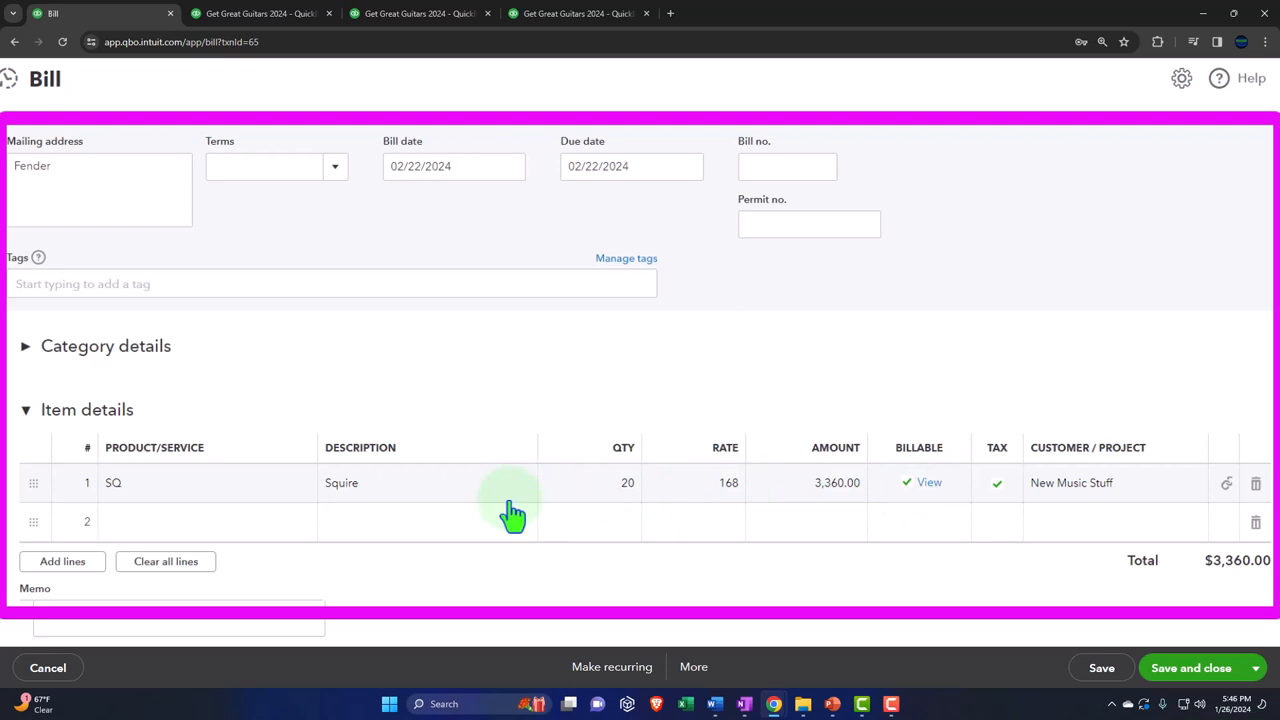
mouse_move(271, 506)
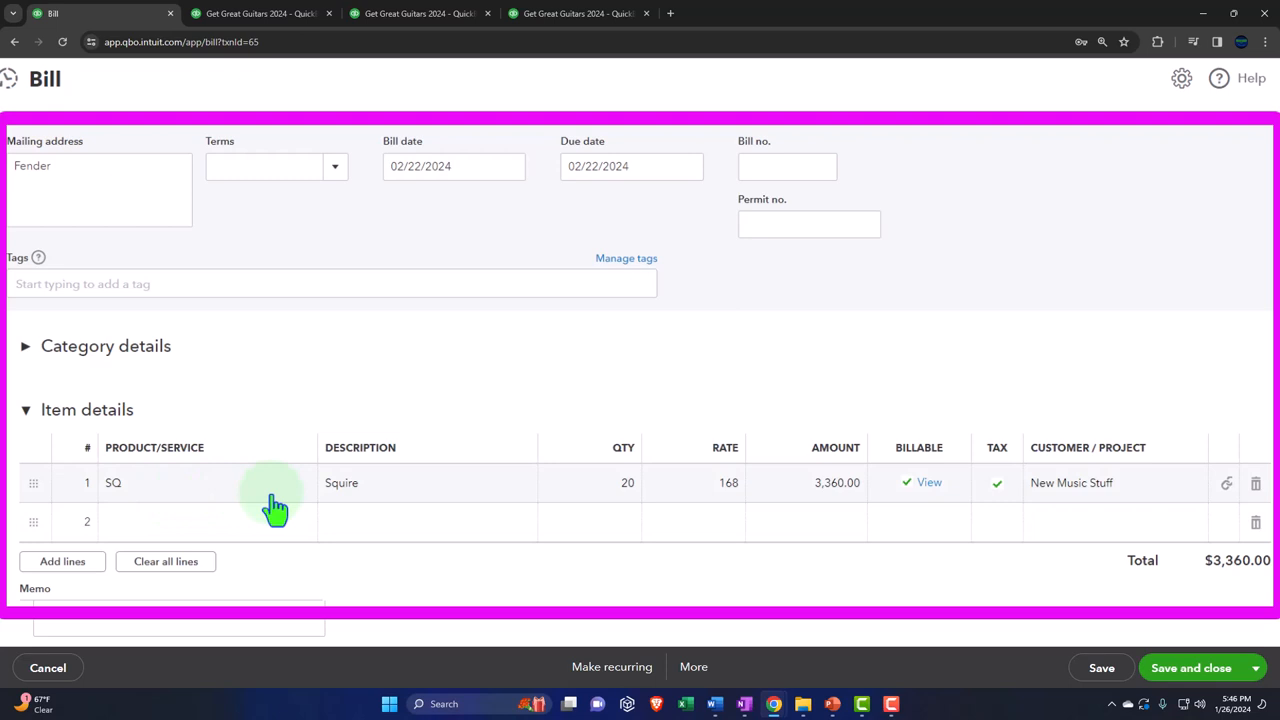
mouse_move(280, 473)
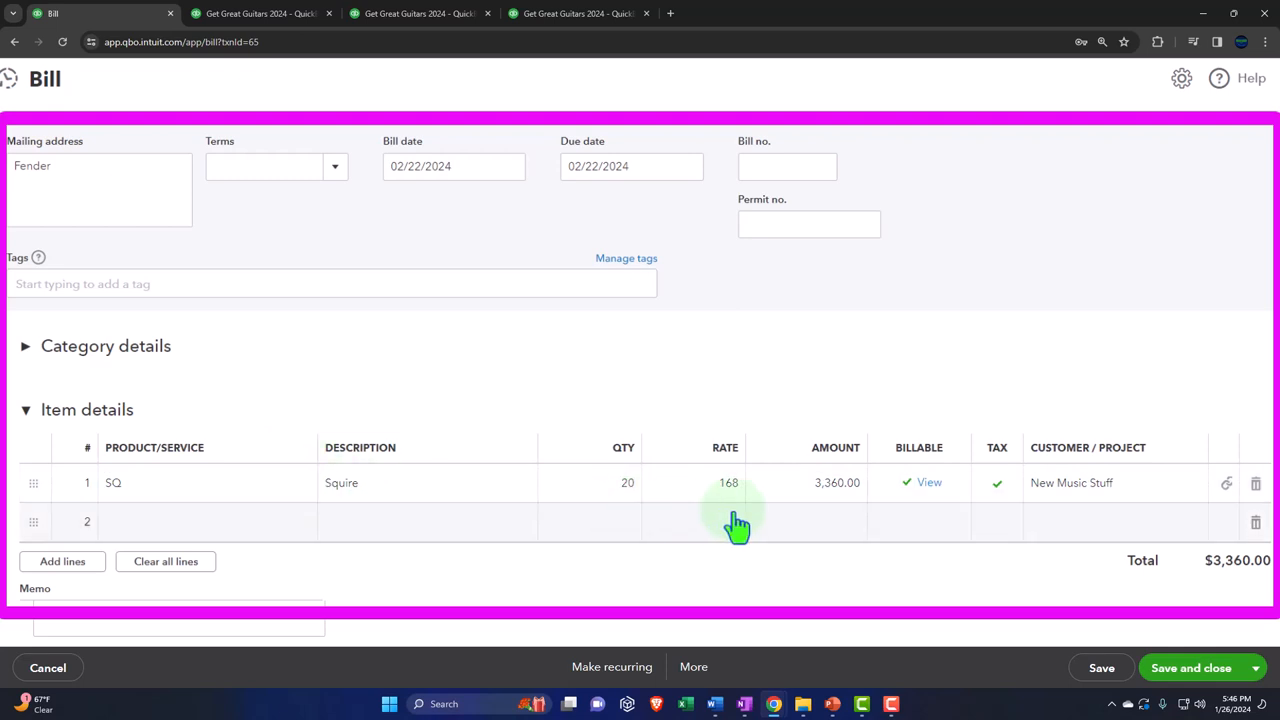
mouse_move(815, 517)
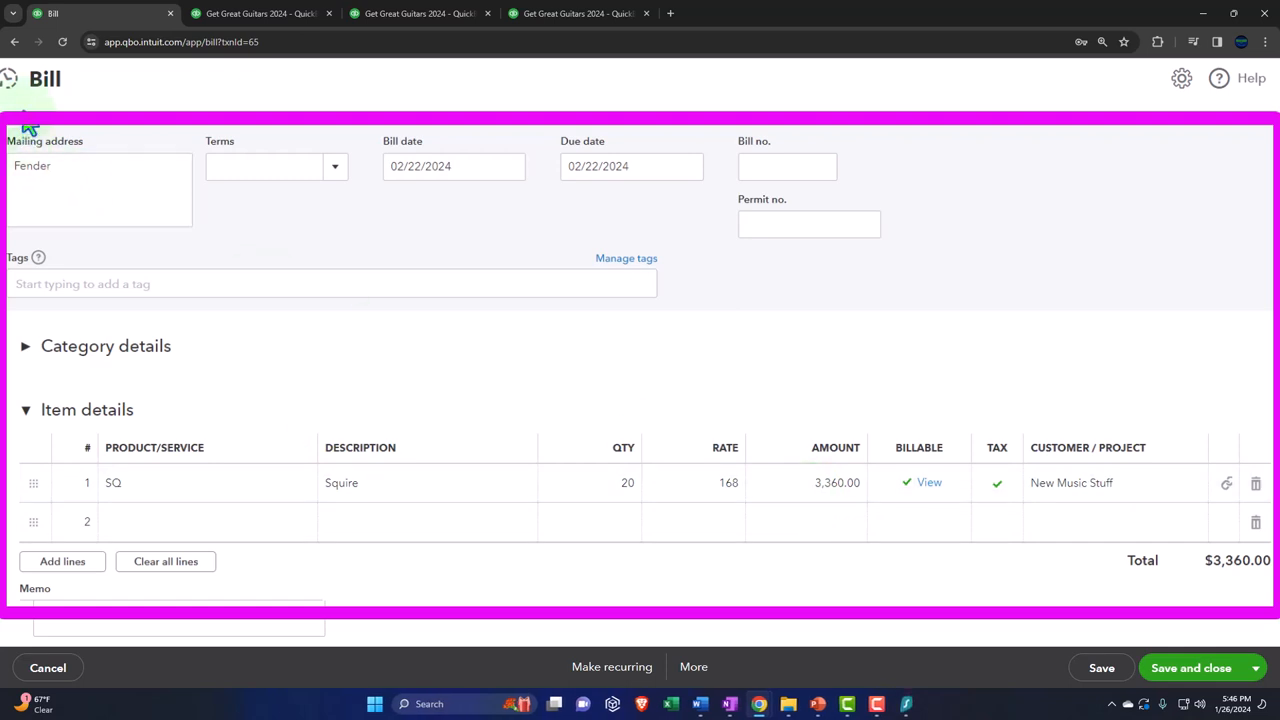
mouse_move(767, 518)
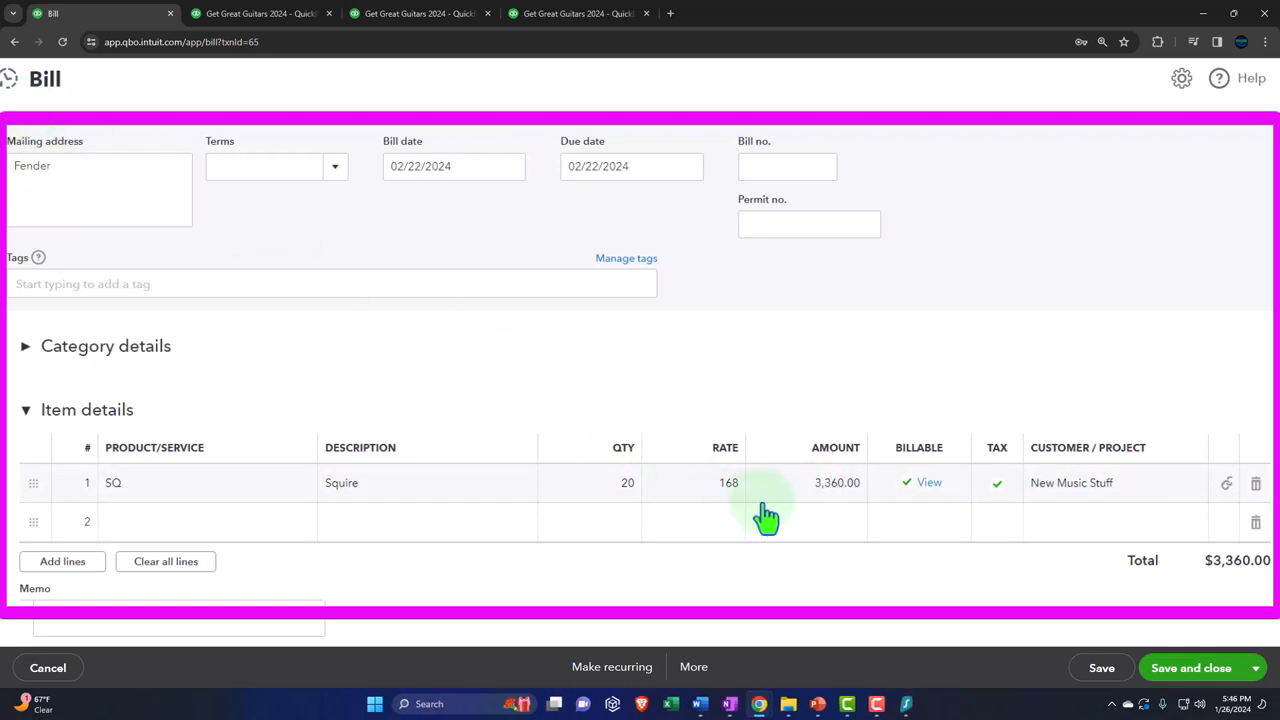
mouse_move(150, 360)
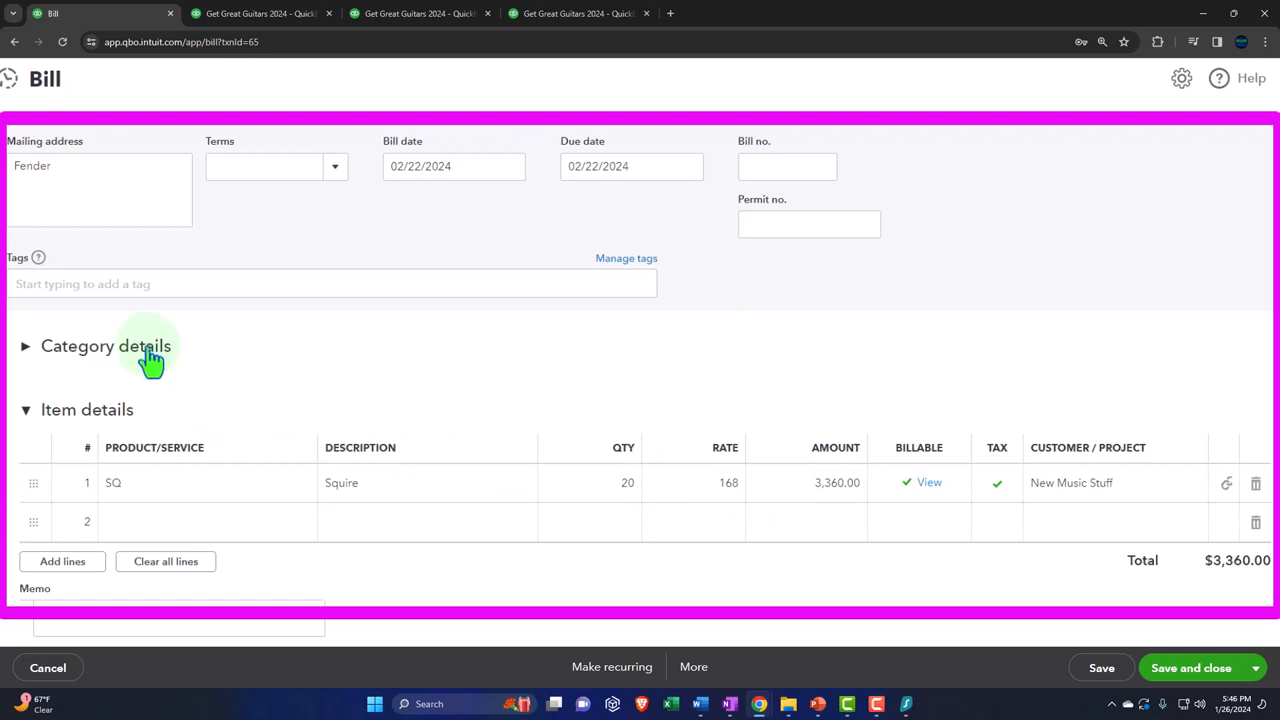
mouse_move(818, 497)
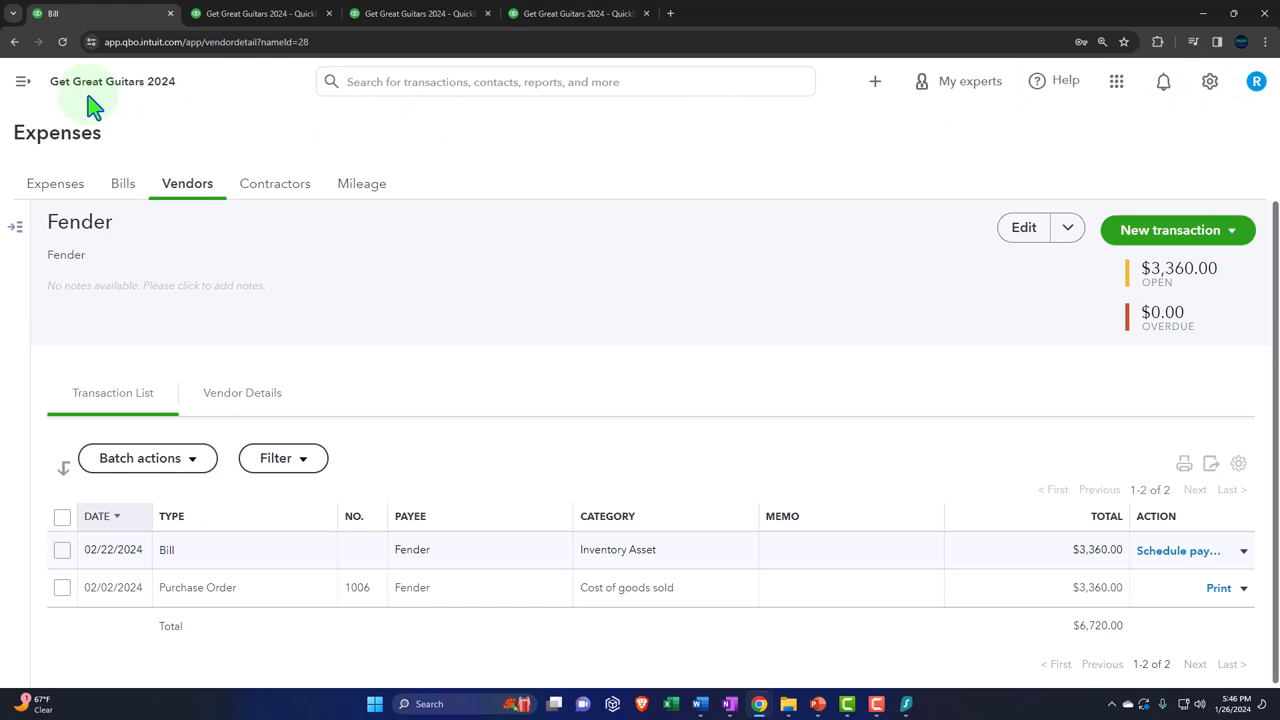
Filter customers by unbilled income and start an invoice from New Music Stuff's $3,360 charge.
left_click(20, 81)
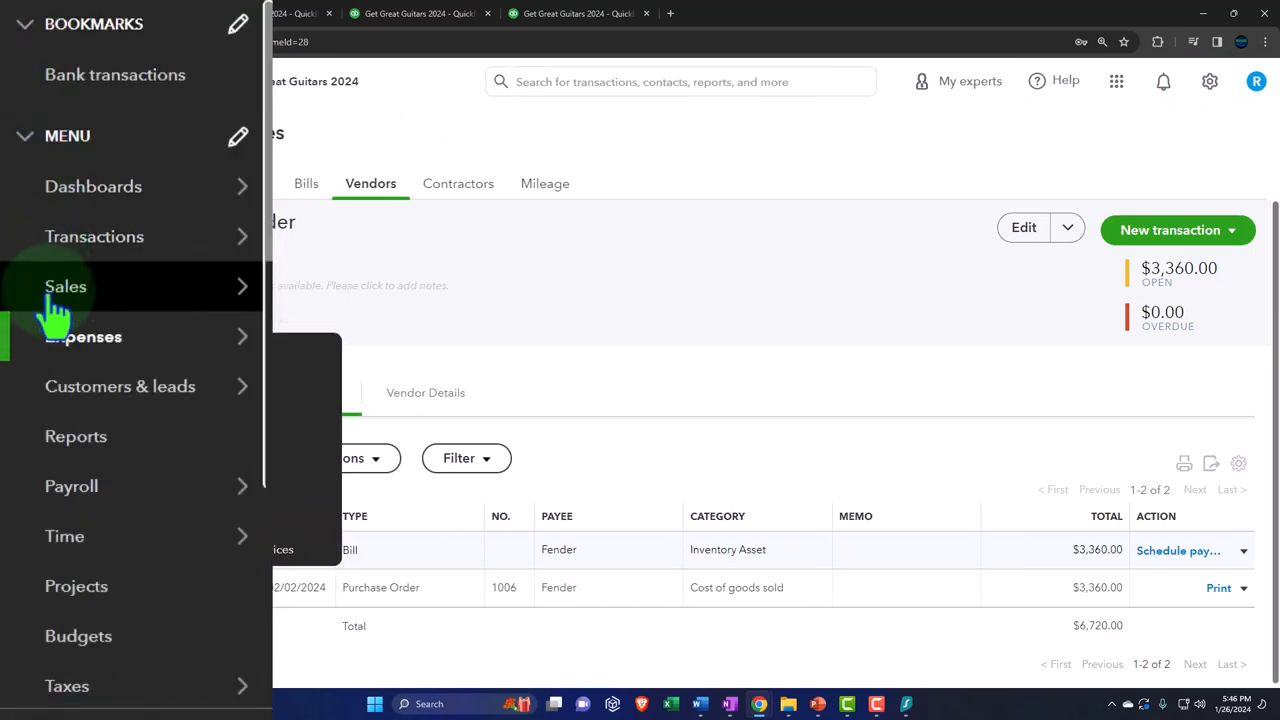
left_click(66, 286)
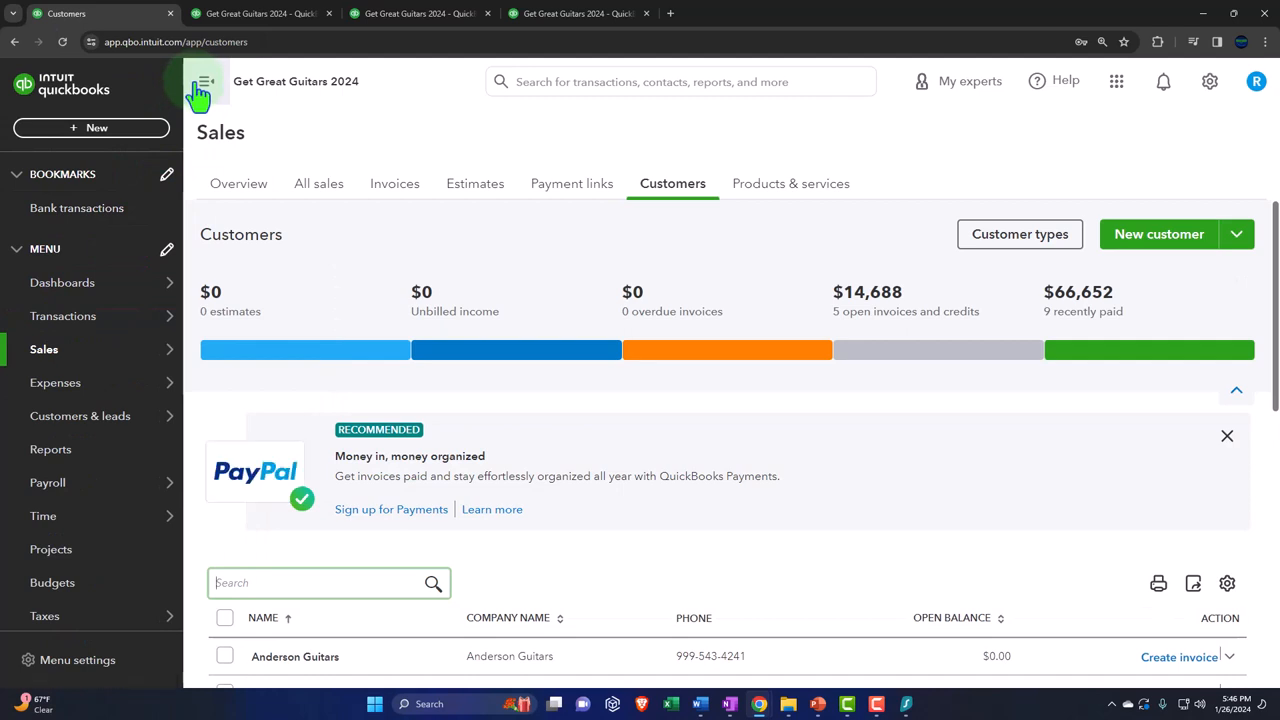
left_click(293, 337)
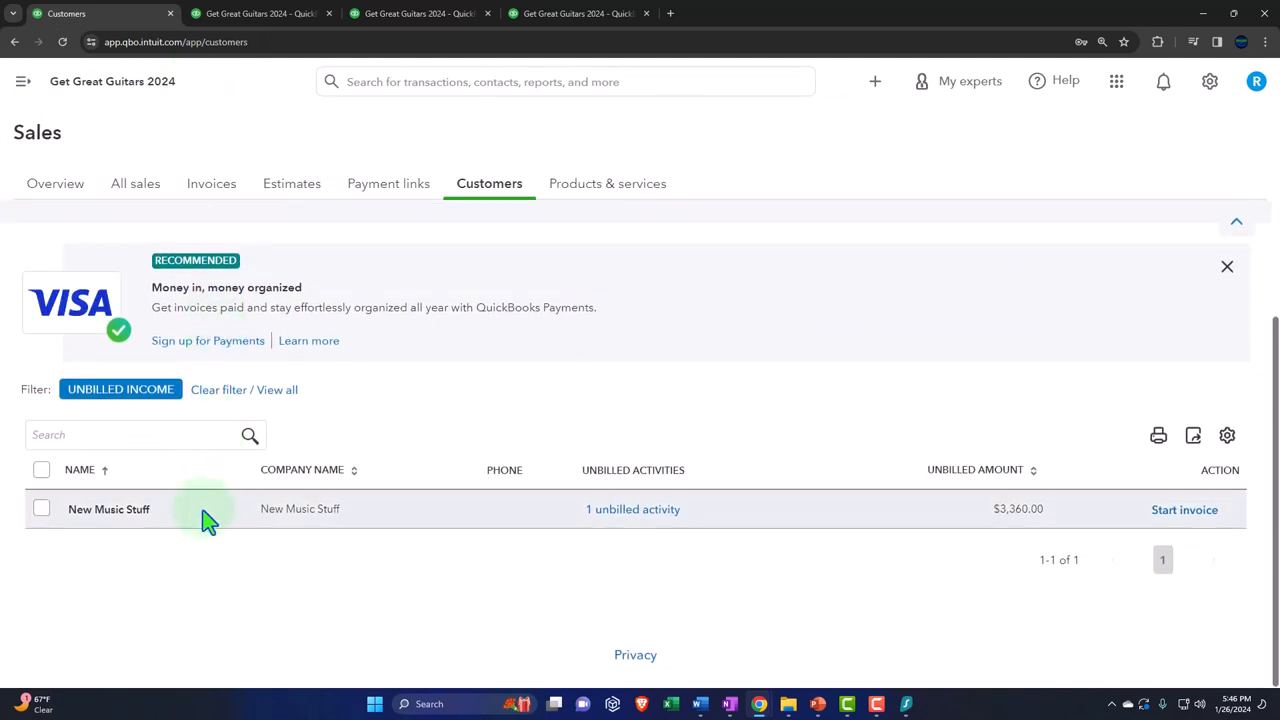
left_click(108, 509)
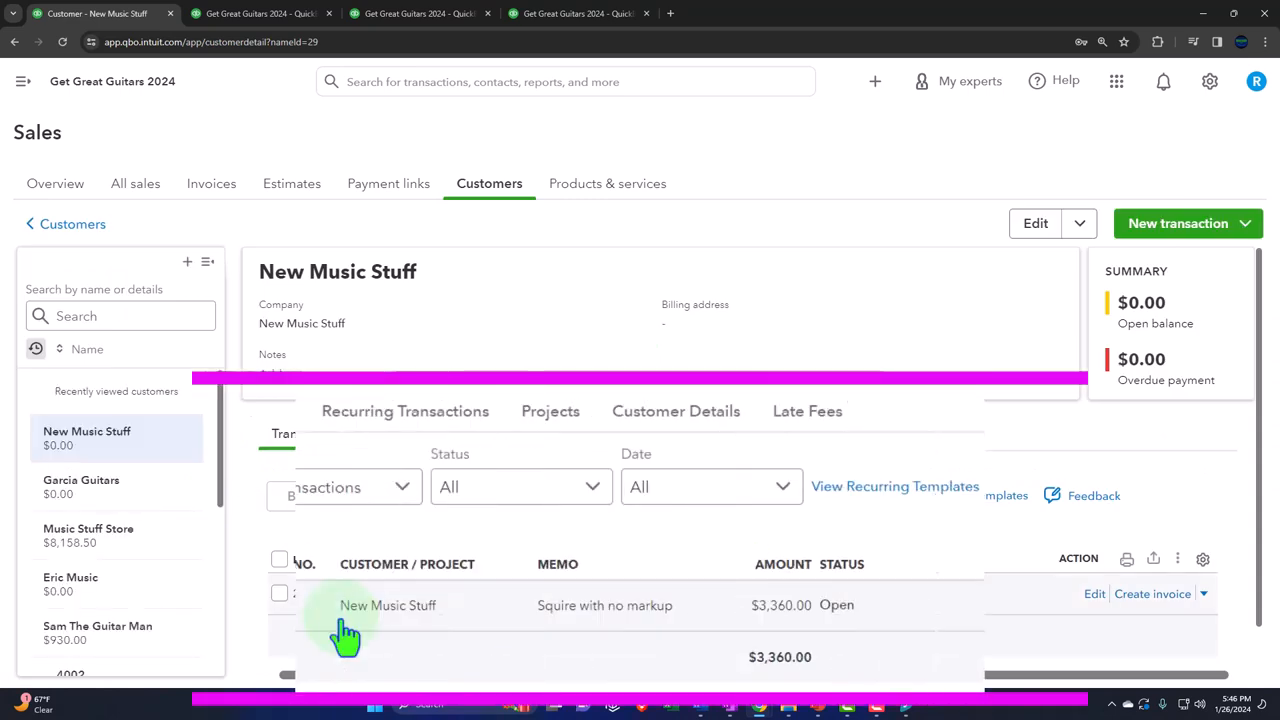
left_click(1197, 595)
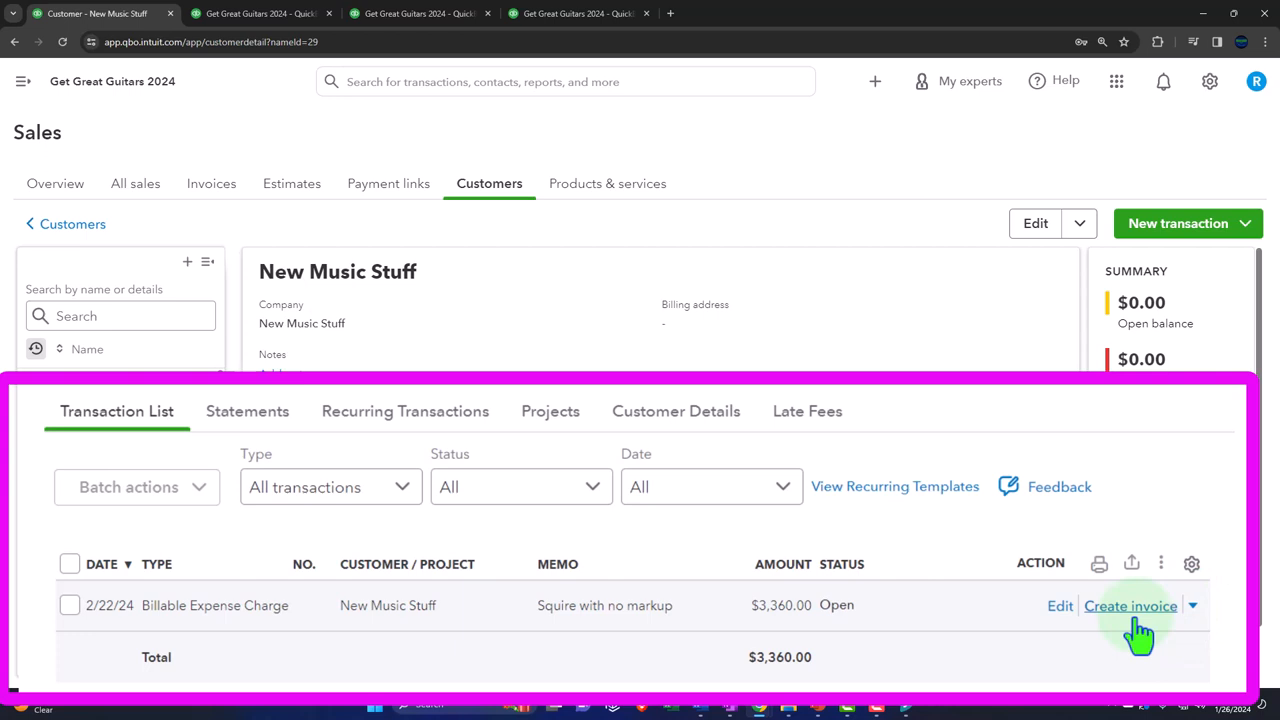
left_click(1130, 606)
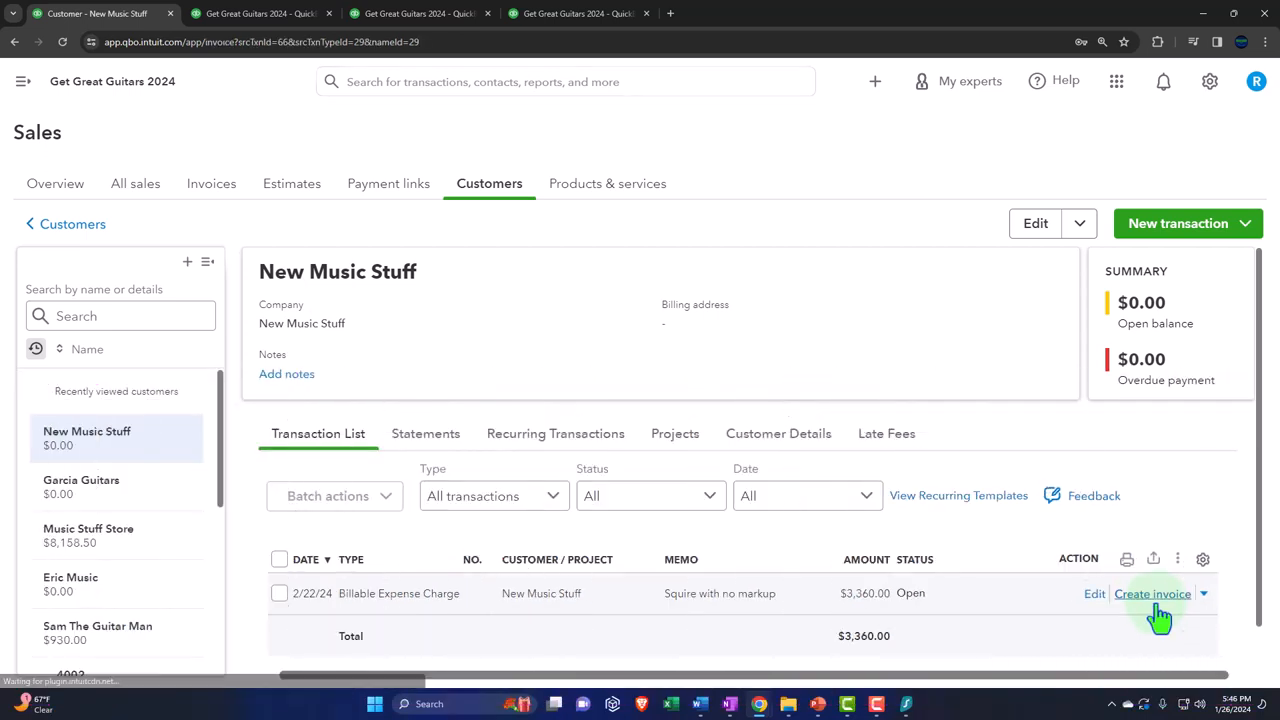
Close the prefilled billable-expense invoice unsaved and start a new blank invoice 1012.
left_click(1152, 594)
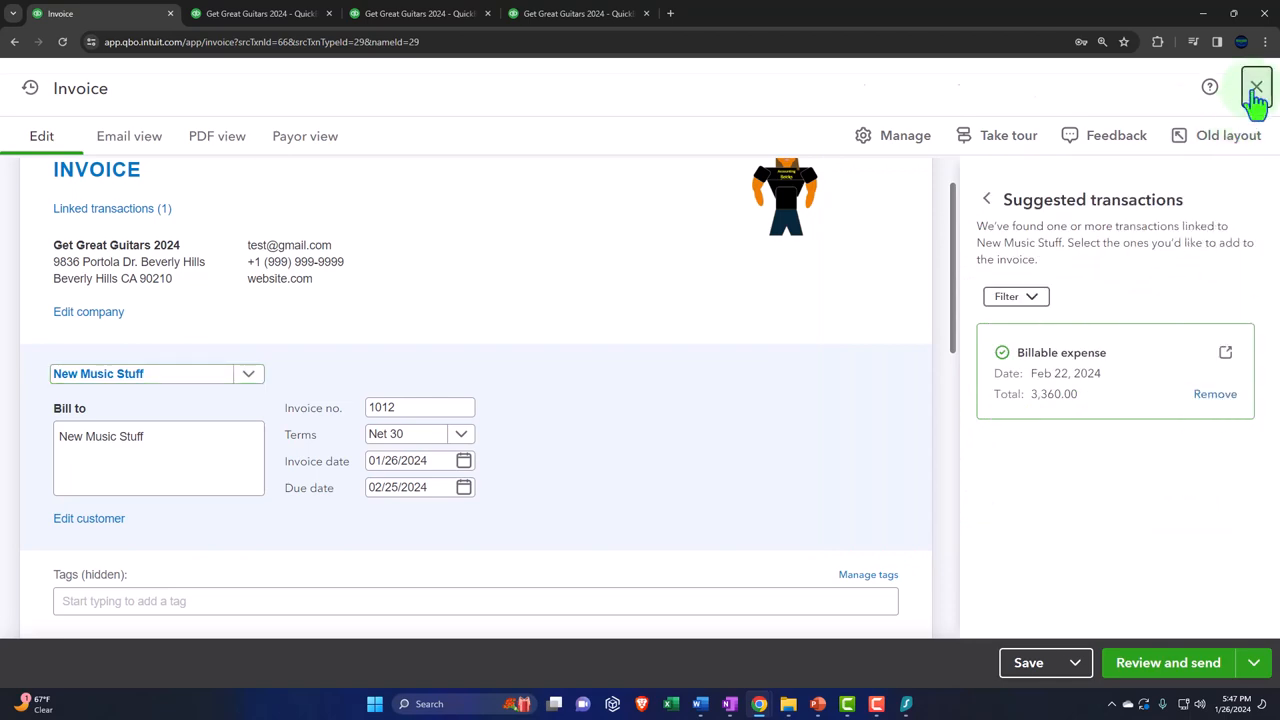
left_click(1255, 83)
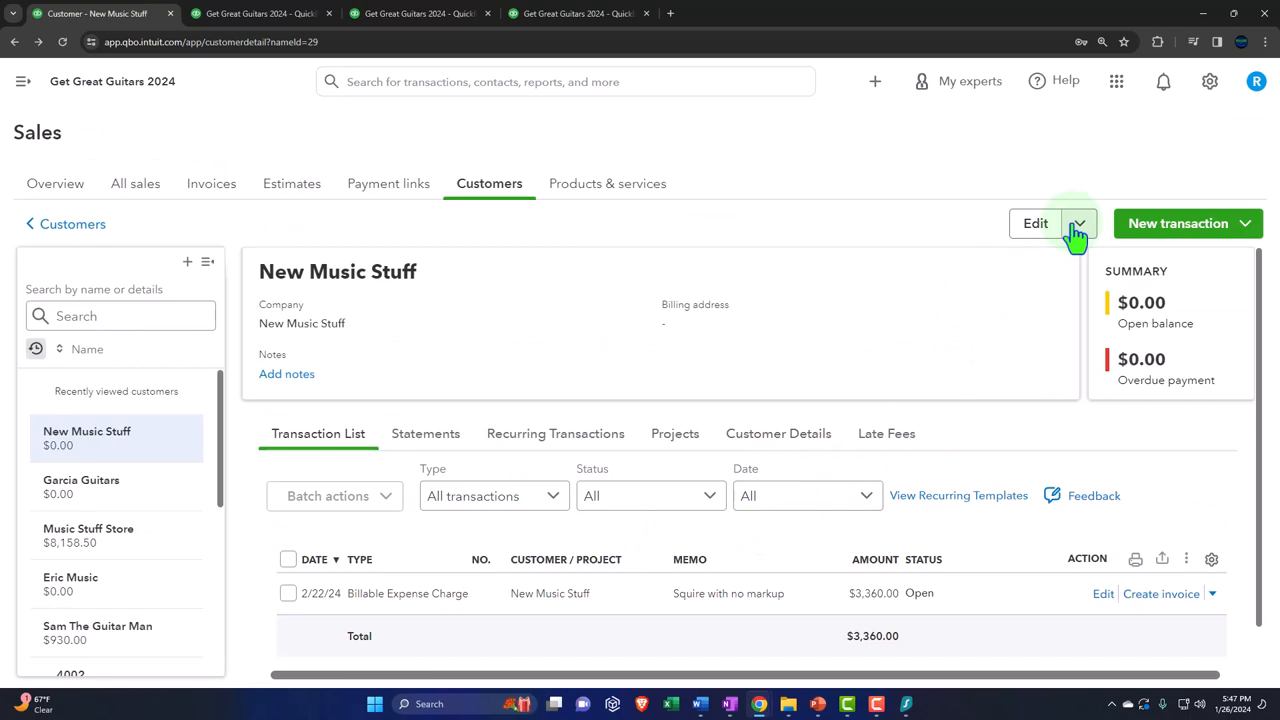
left_click(876, 81)
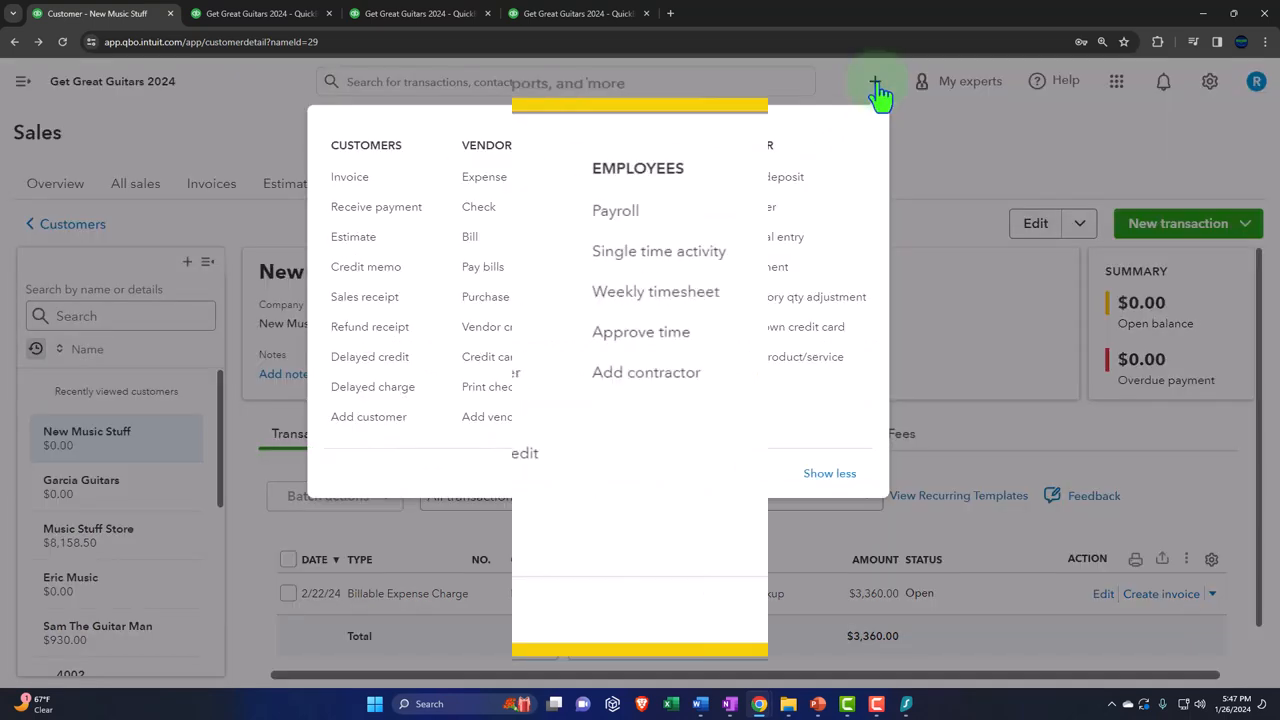
left_click(349, 177)
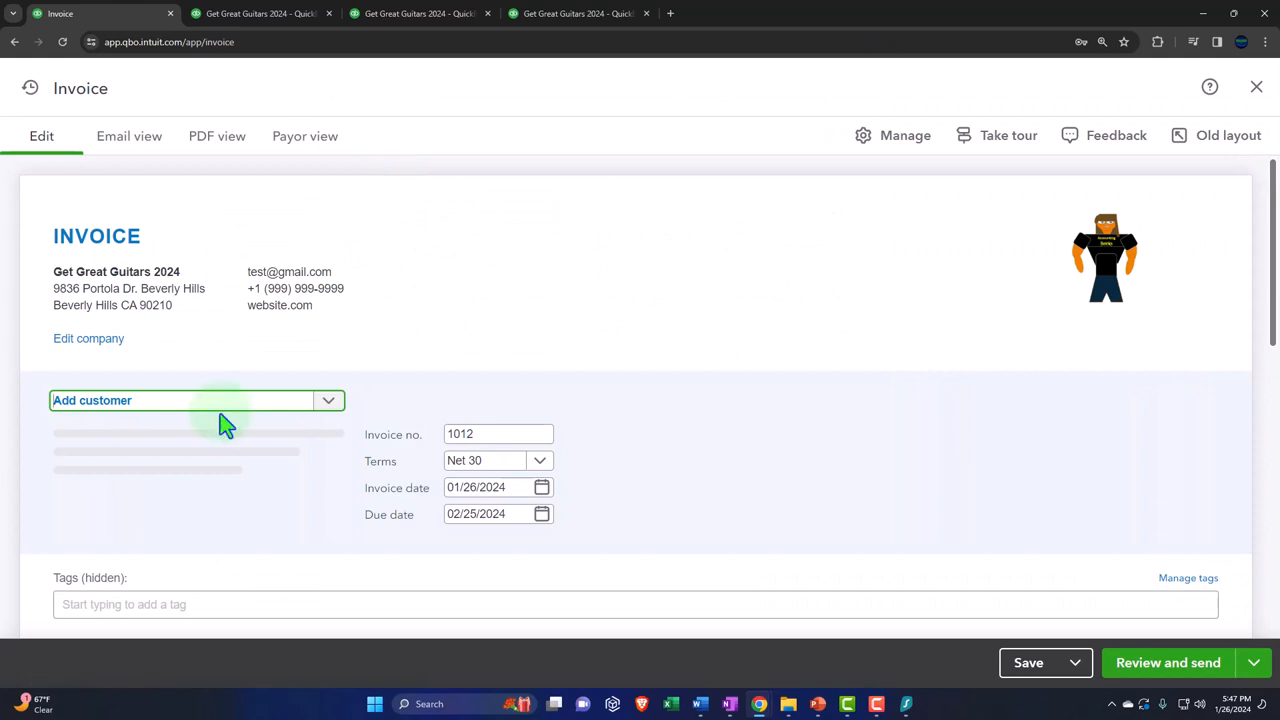
Set New Music Stuff as customer, add the $3,360 billable expense, and date it 01/22/2024.
type("new")
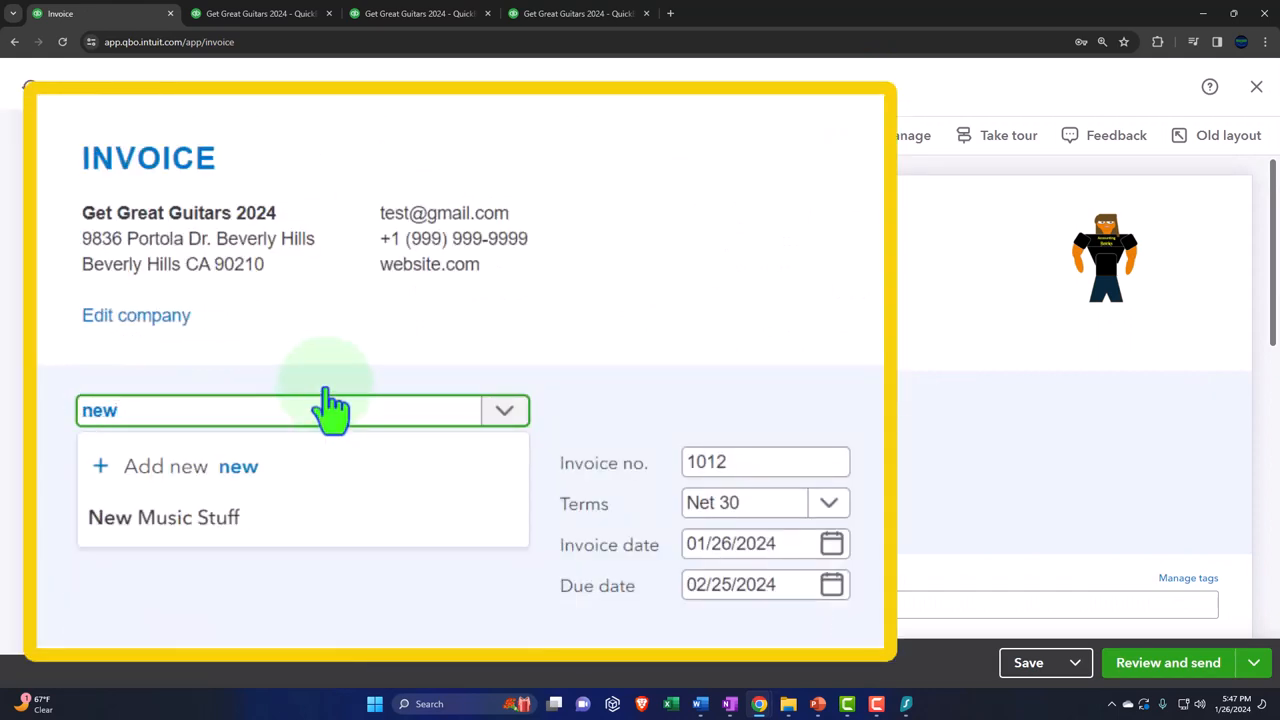
left_click(164, 518)
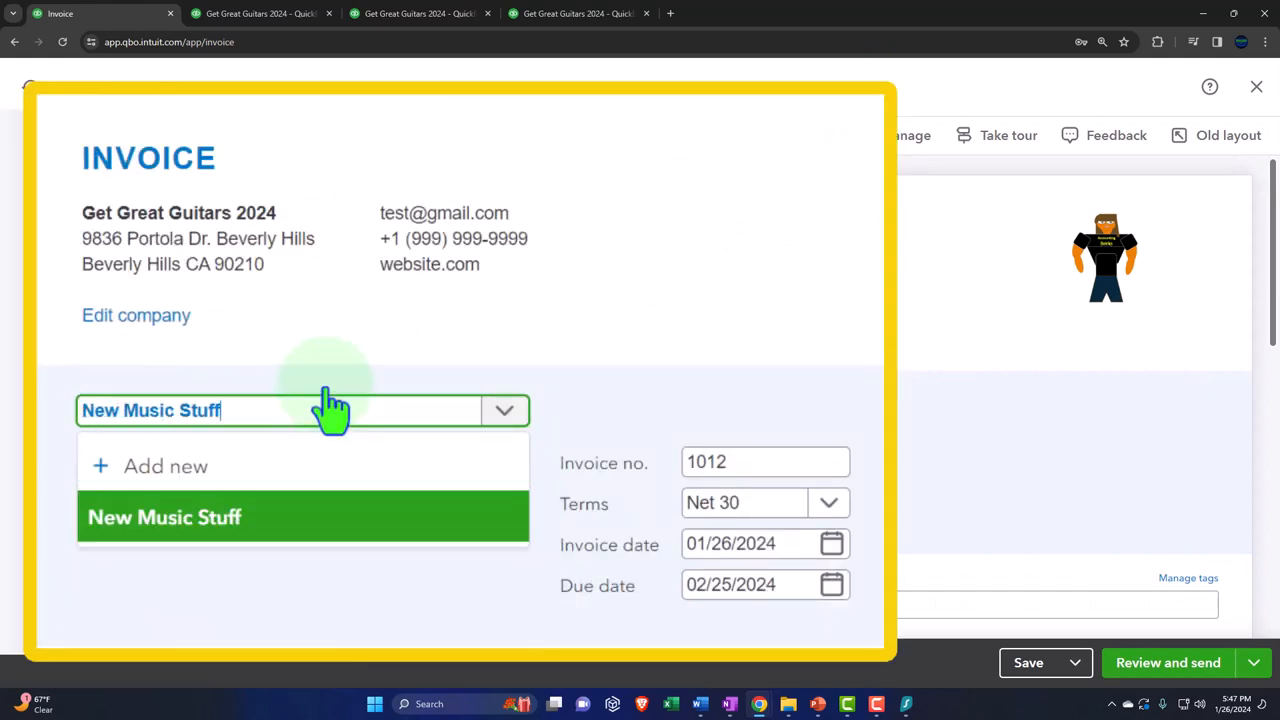
left_click(163, 517)
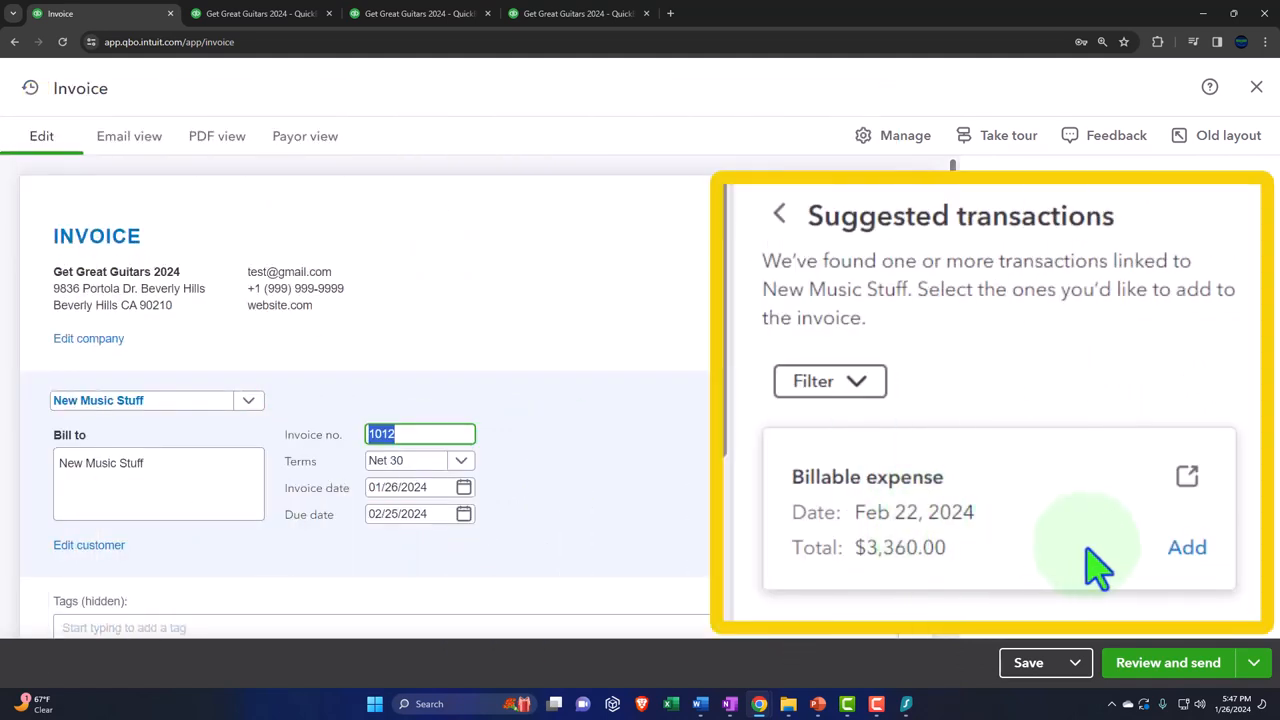
left_click(1186, 547)
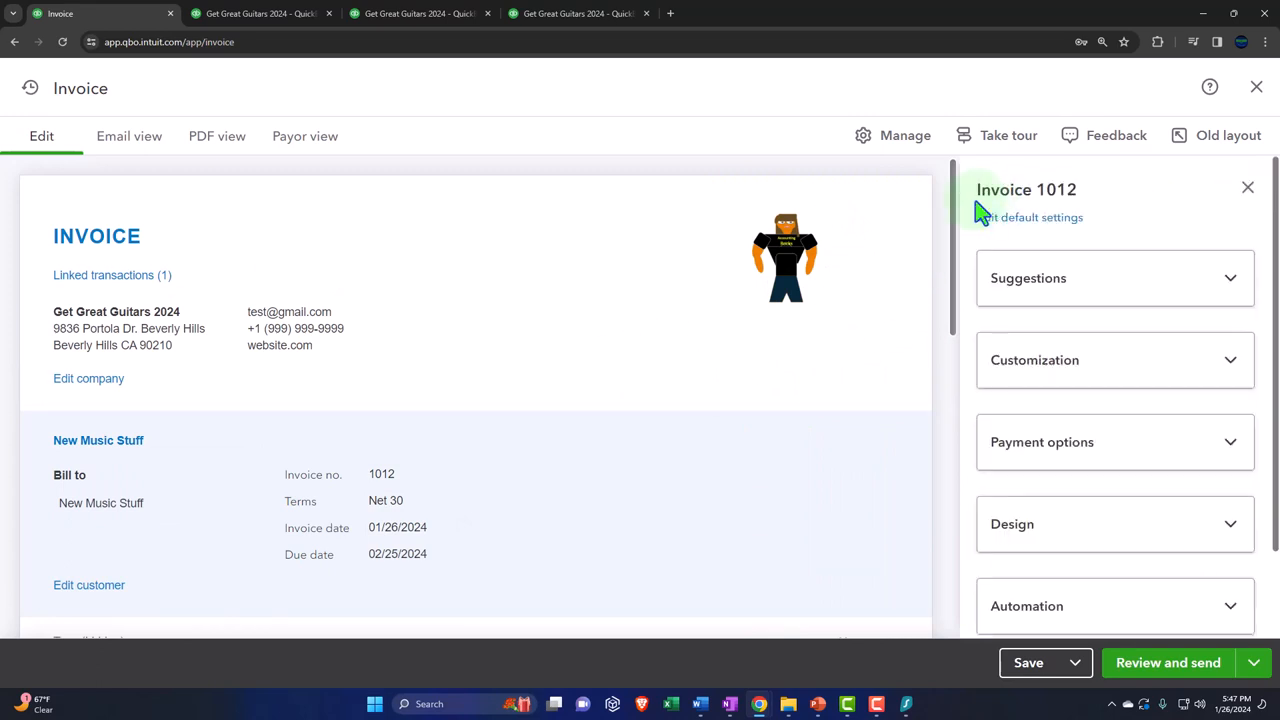
left_click(1243, 188)
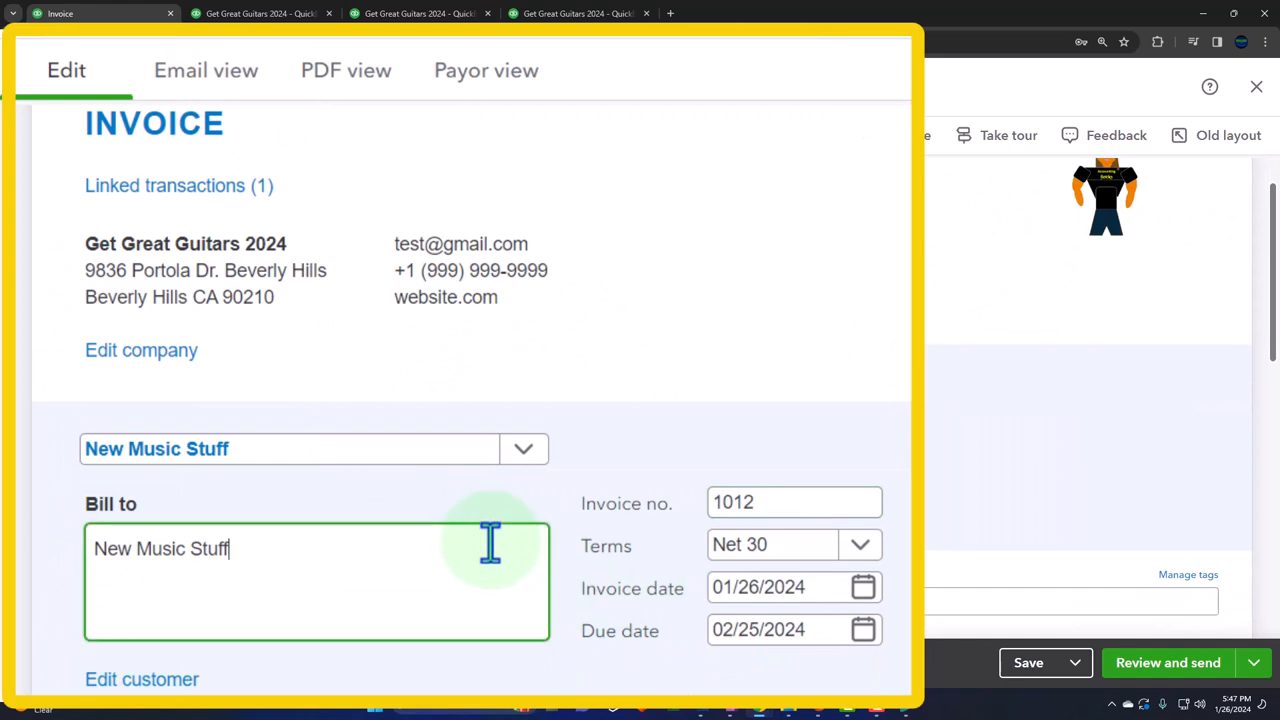
left_click(770, 544)
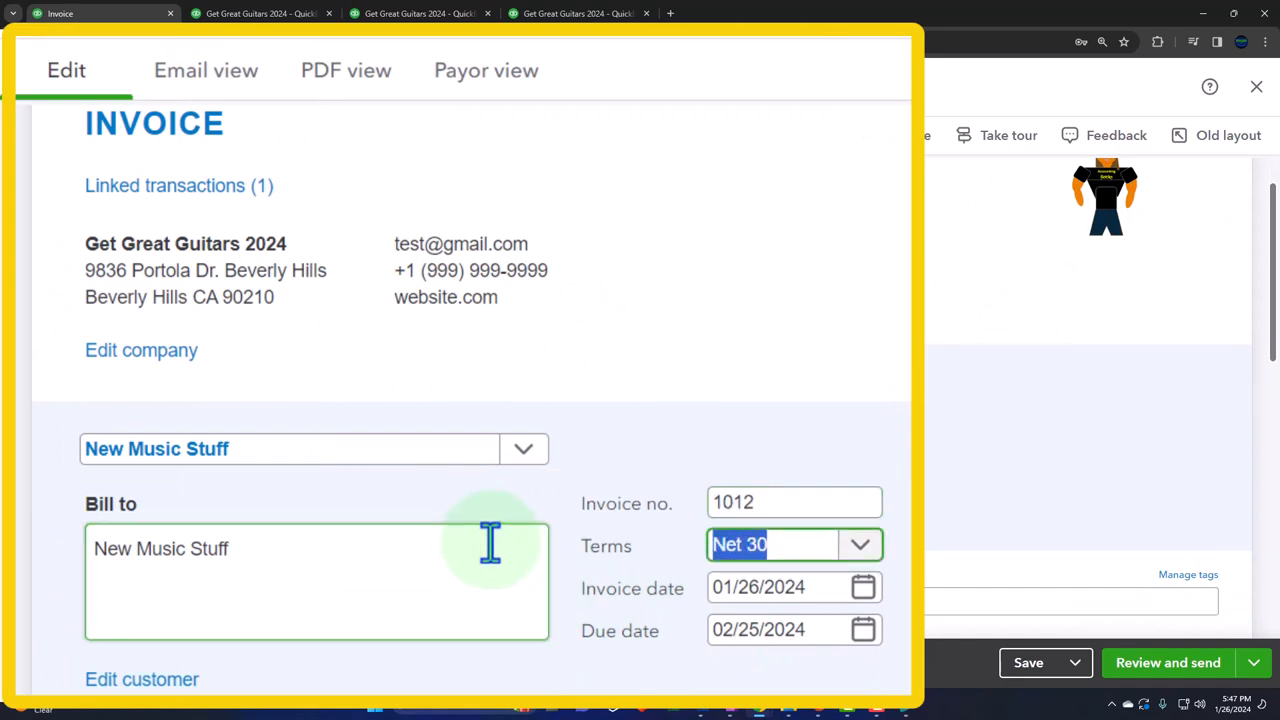
left_click(774, 587)
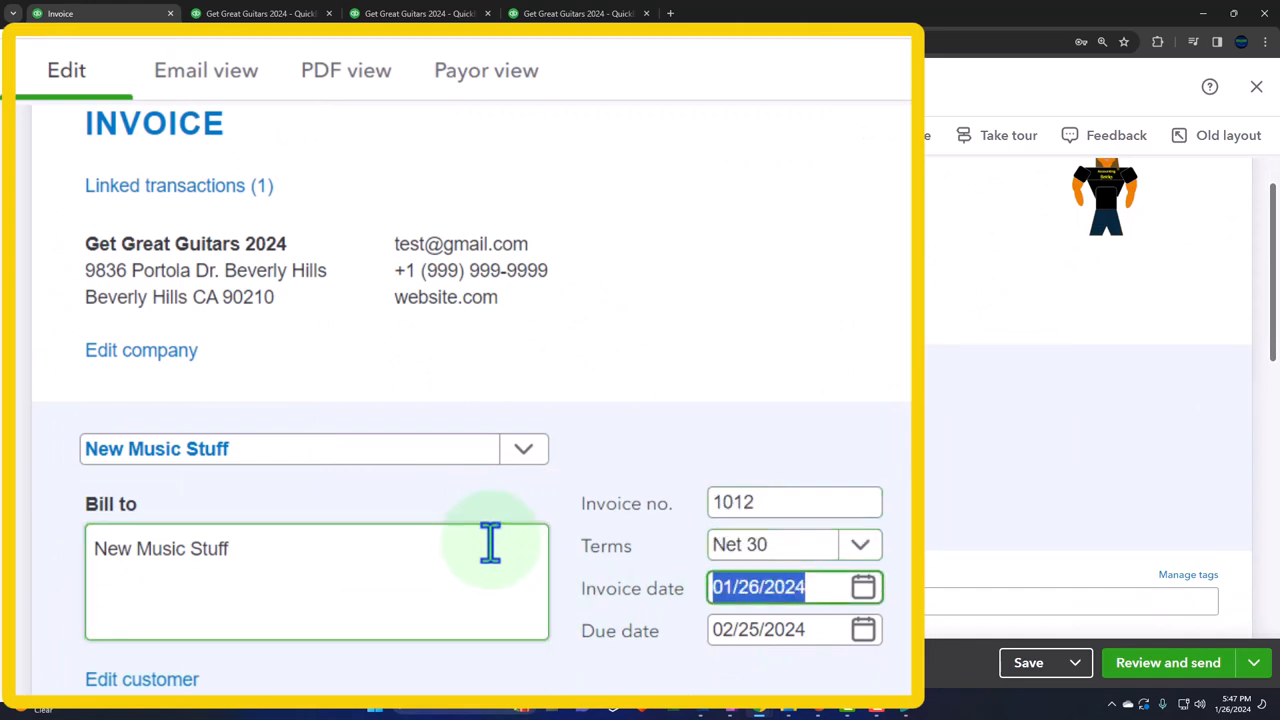
type("01/22/2024")
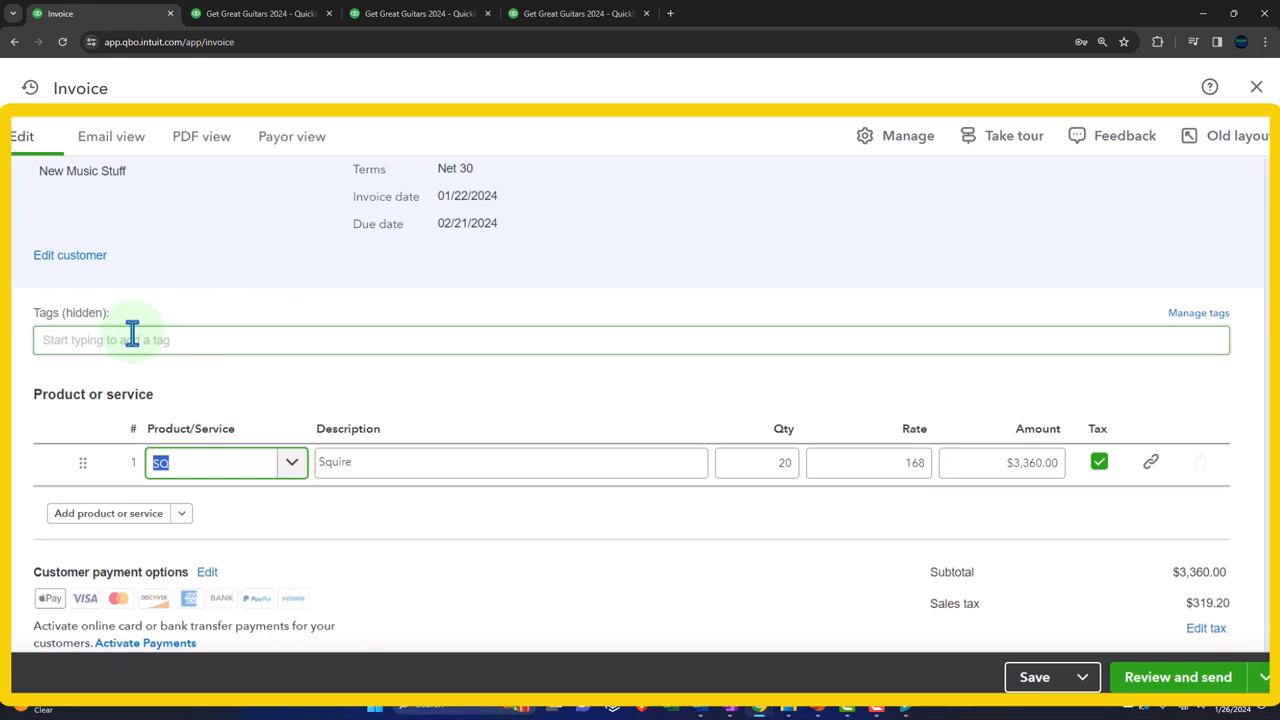
Set the Squire line rate to 244, using a temporary extra line that is then deleted.
scroll("down", 3)
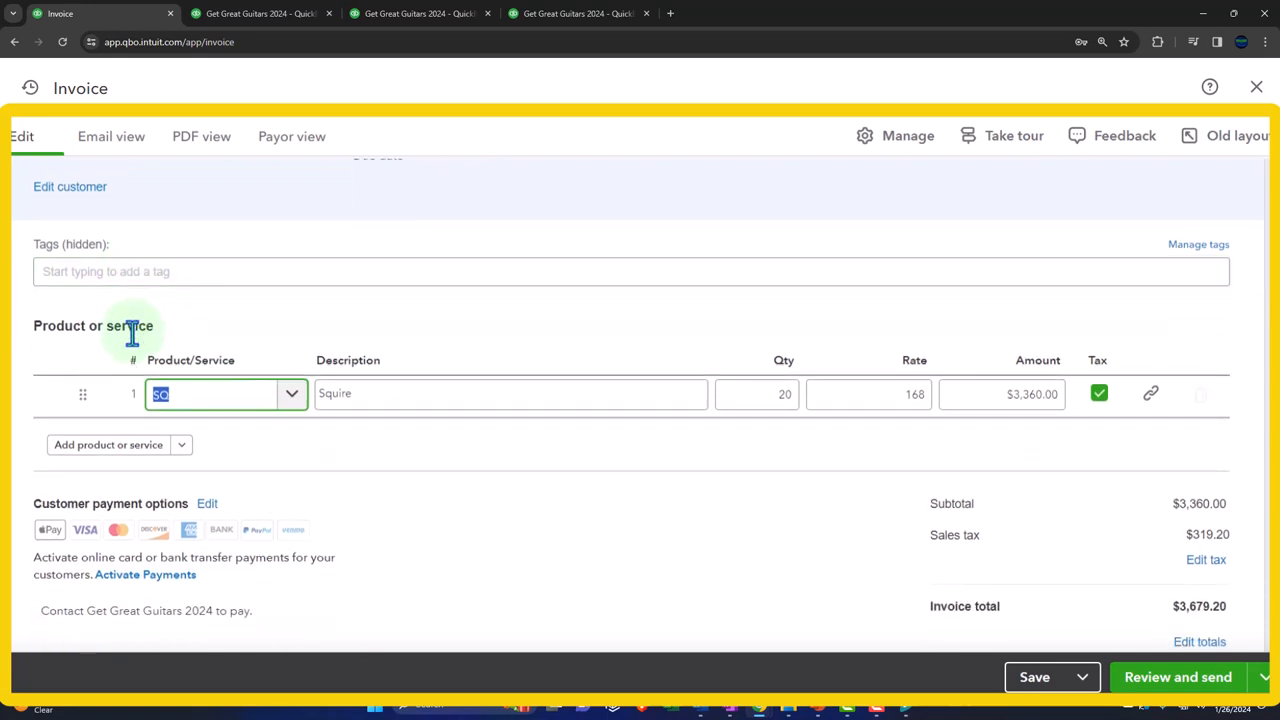
mouse_move(185, 453)
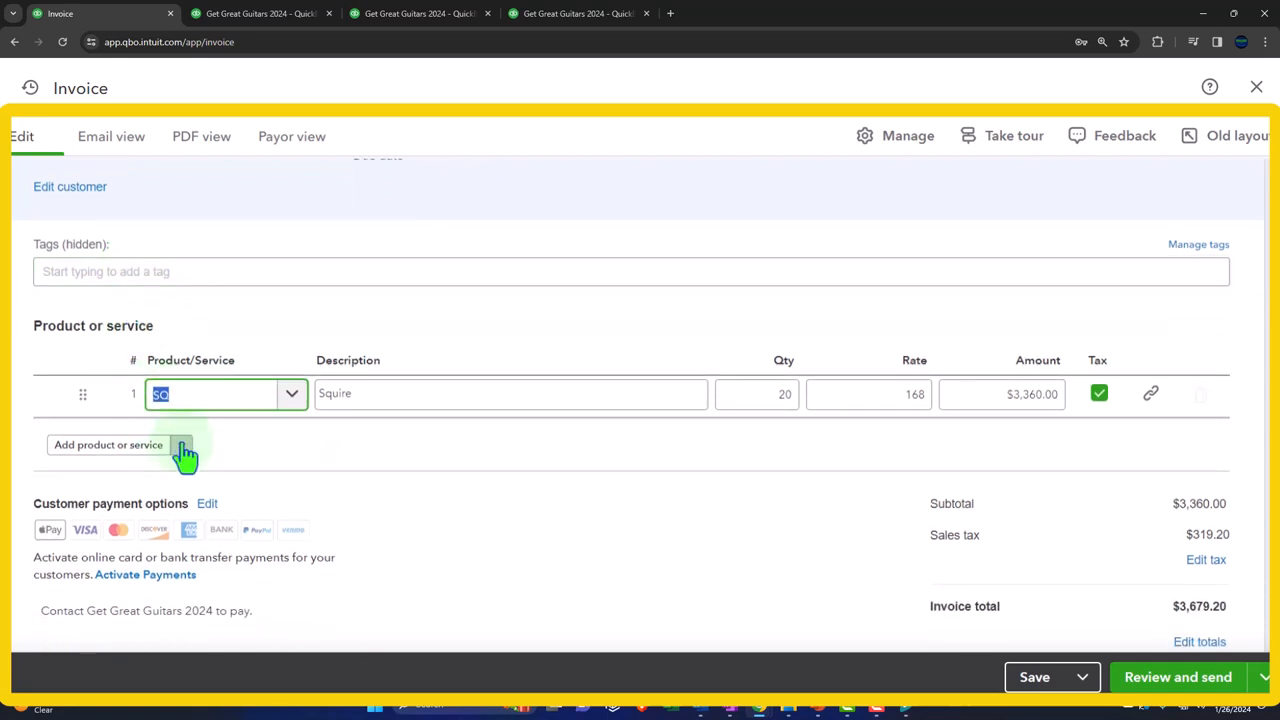
left_click(756, 394)
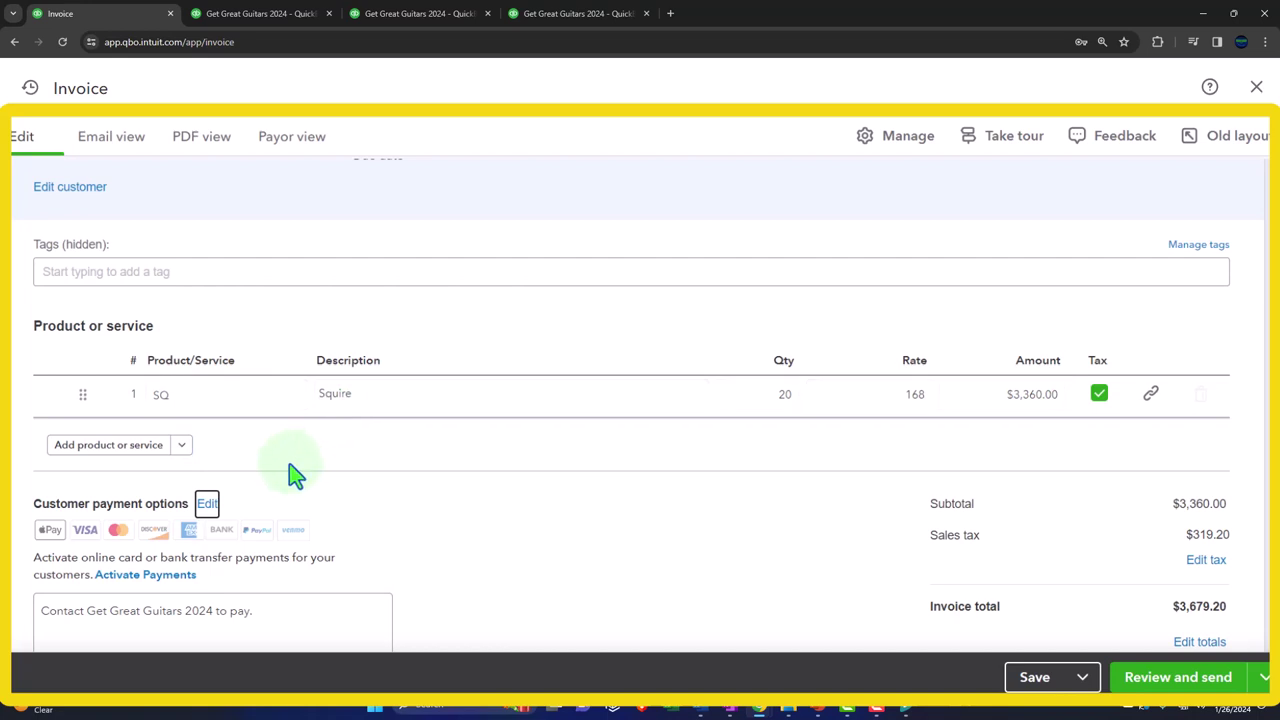
left_click(108, 445)
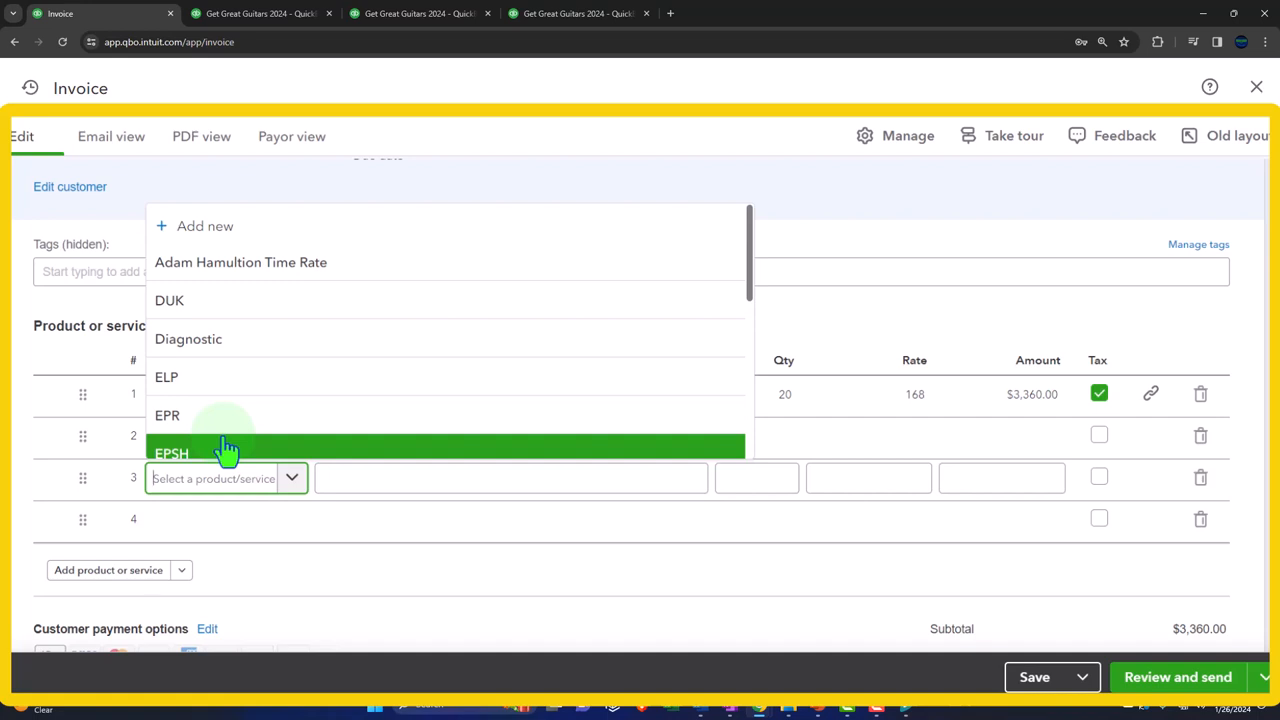
type("s")
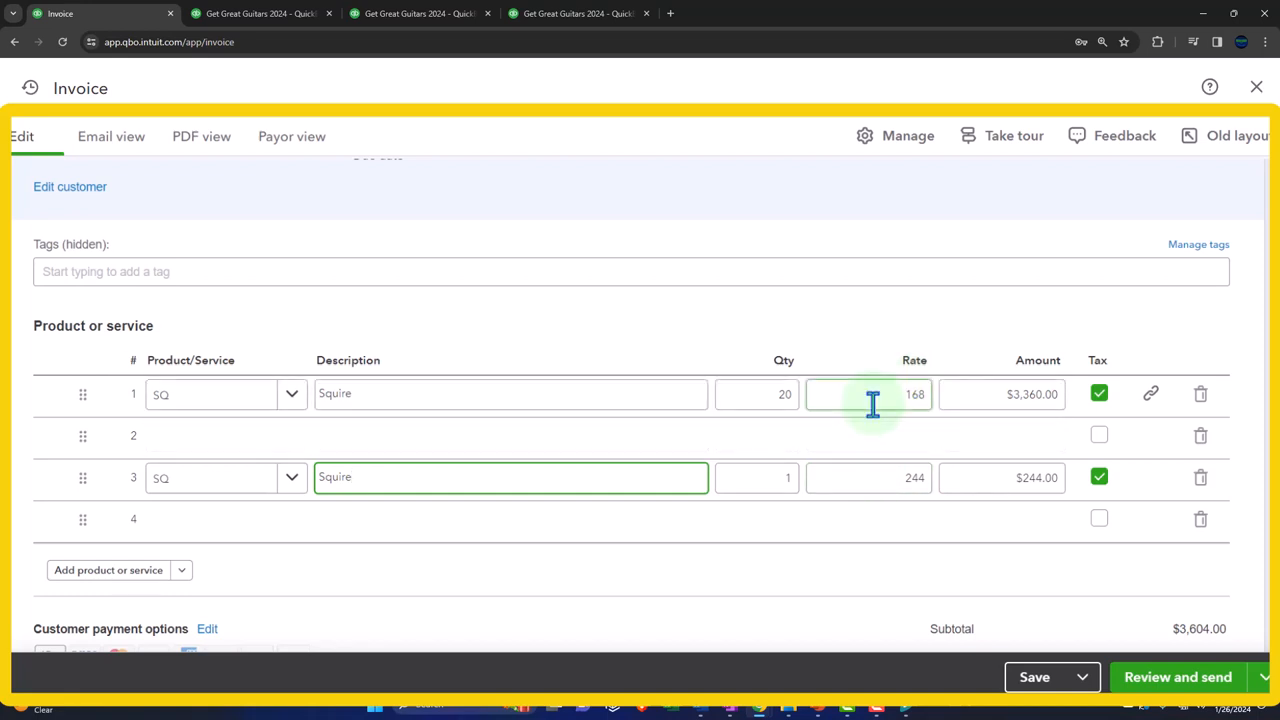
left_click(870, 394)
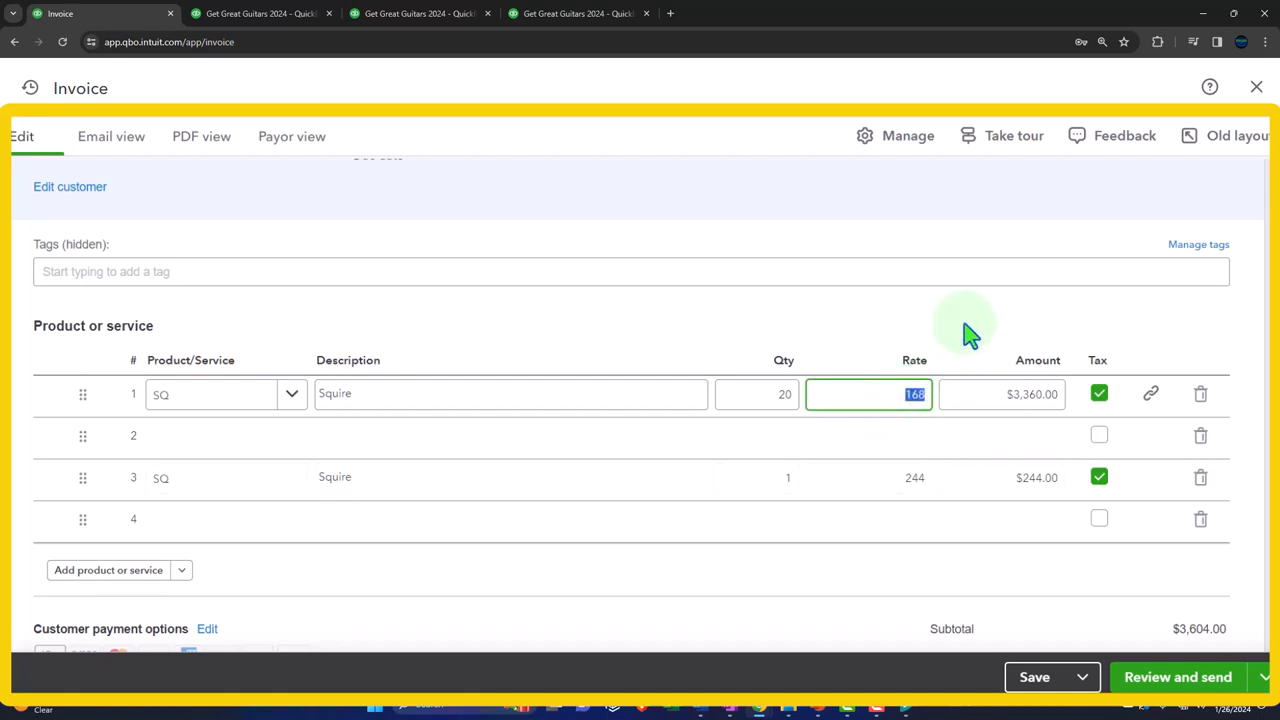
type("244")
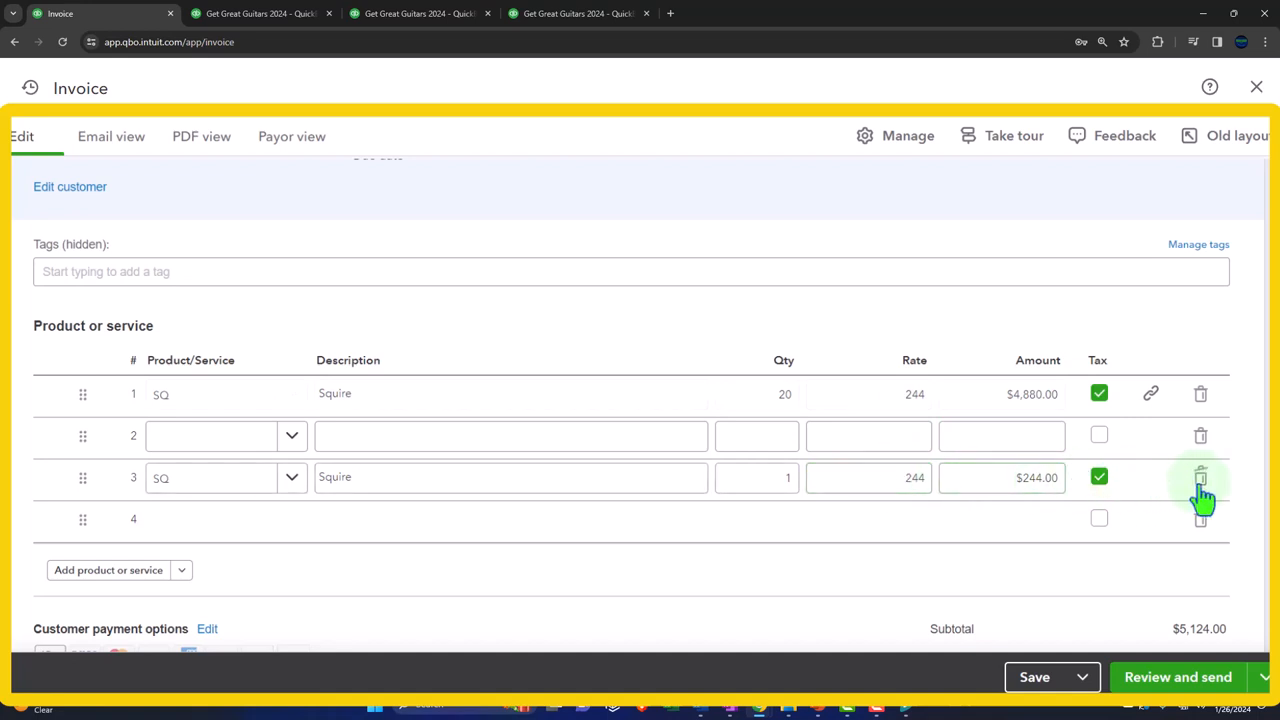
left_click(1200, 477)
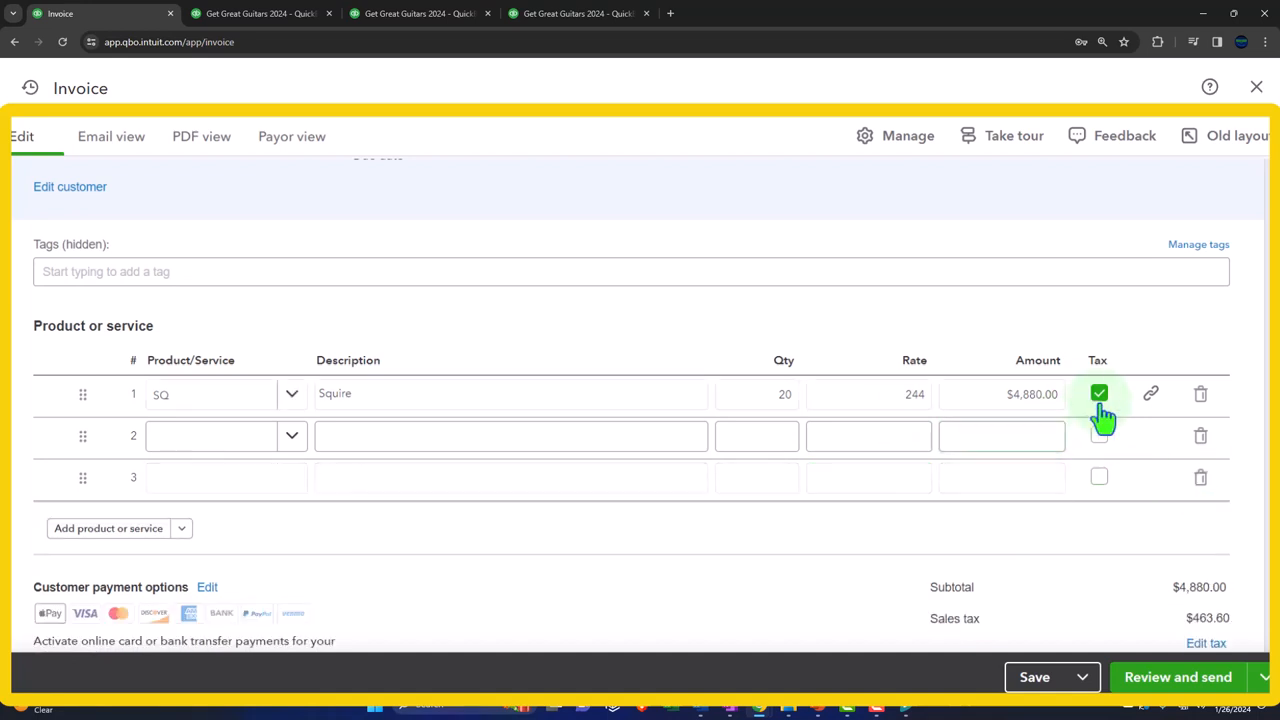
mouse_move(1149, 395)
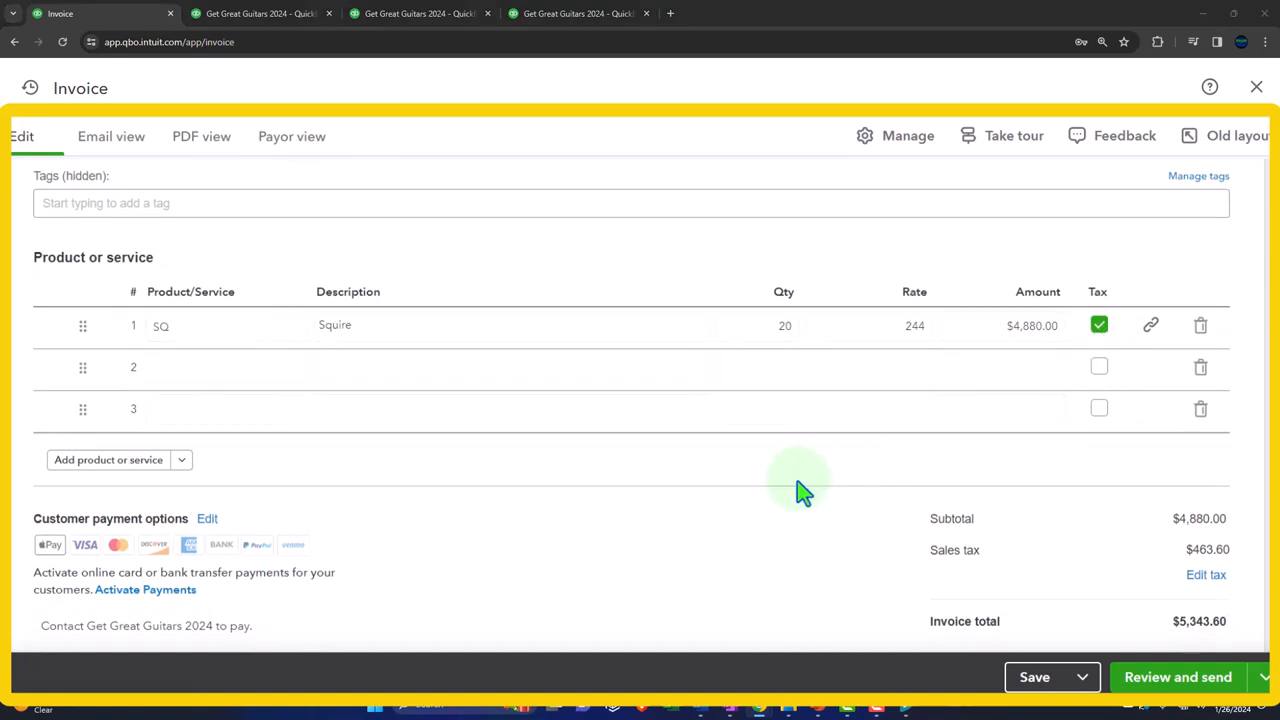
Apply Example State Tax (5%) to the invoice, giving $244 tax and a $5,124 total.
scroll("down", 3)
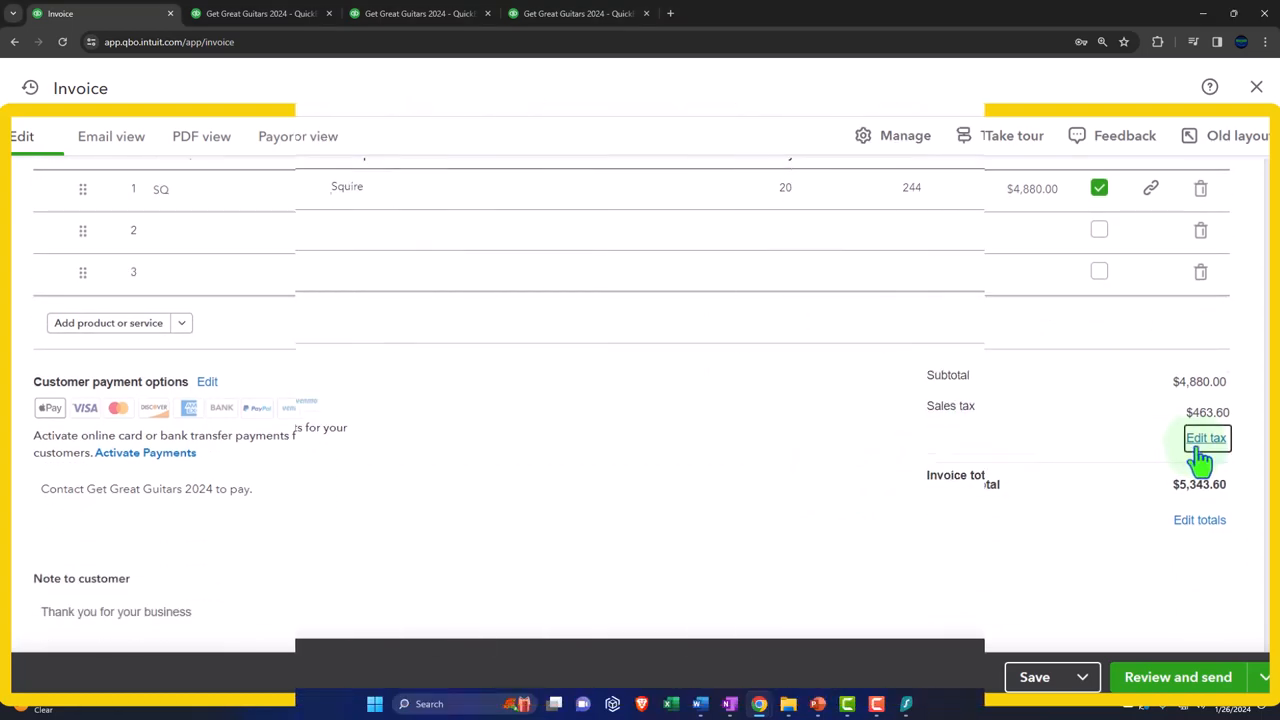
left_click(1206, 438)
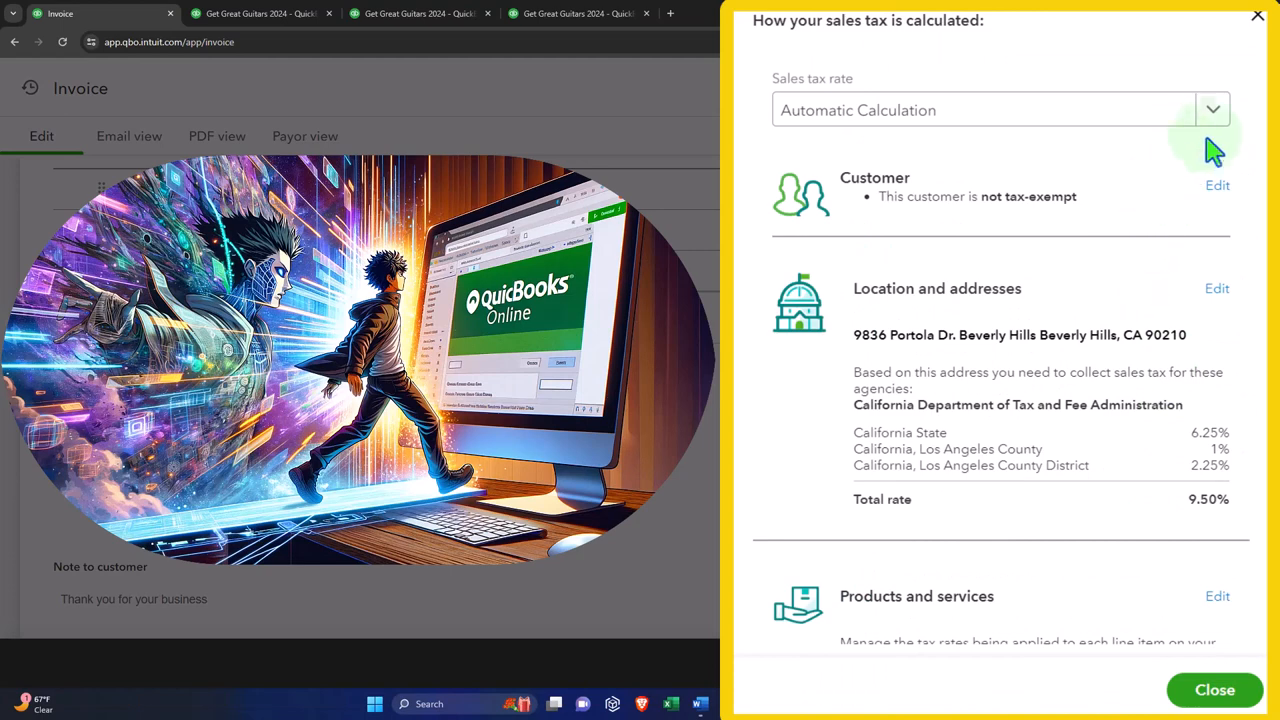
left_click(1212, 110)
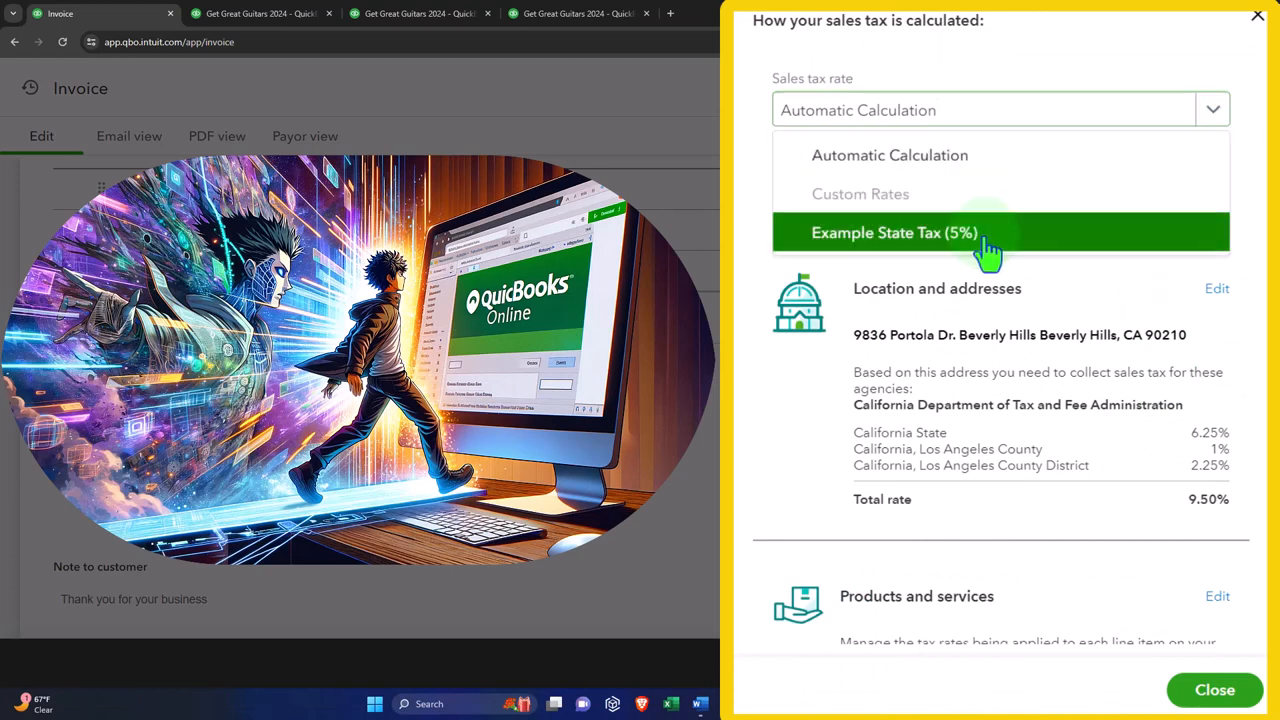
left_click(896, 232)
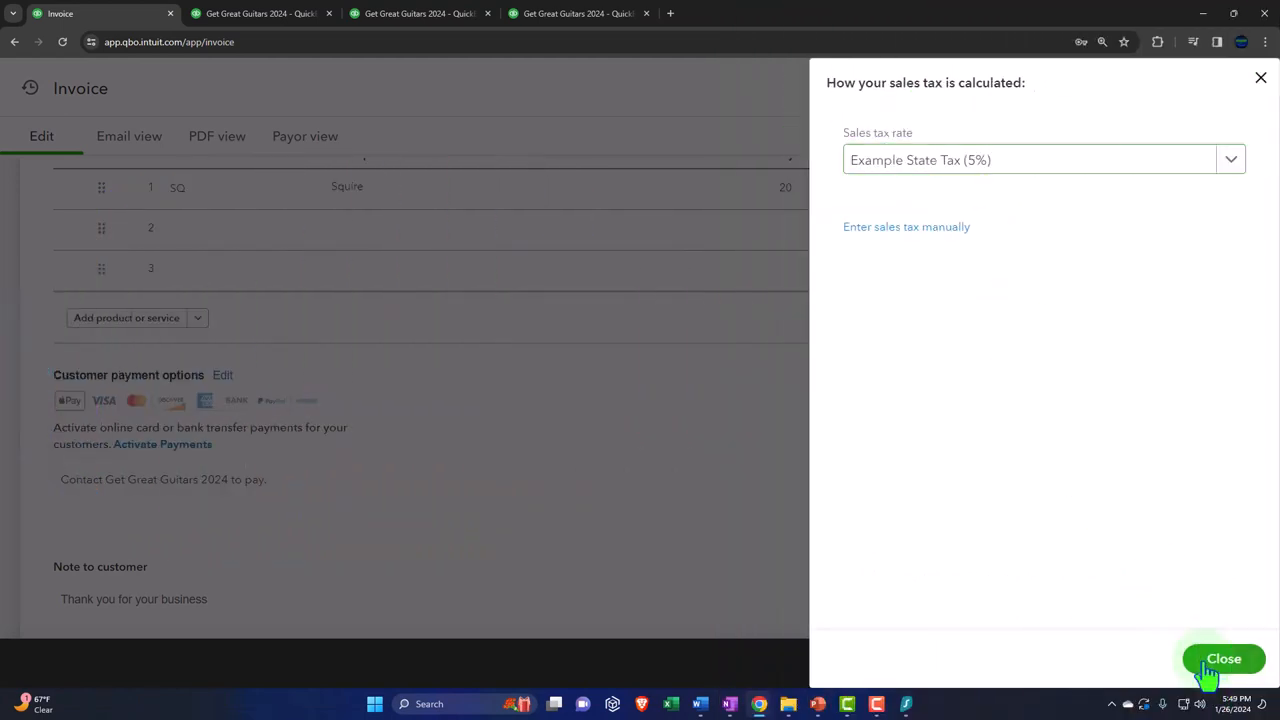
left_click(1223, 659)
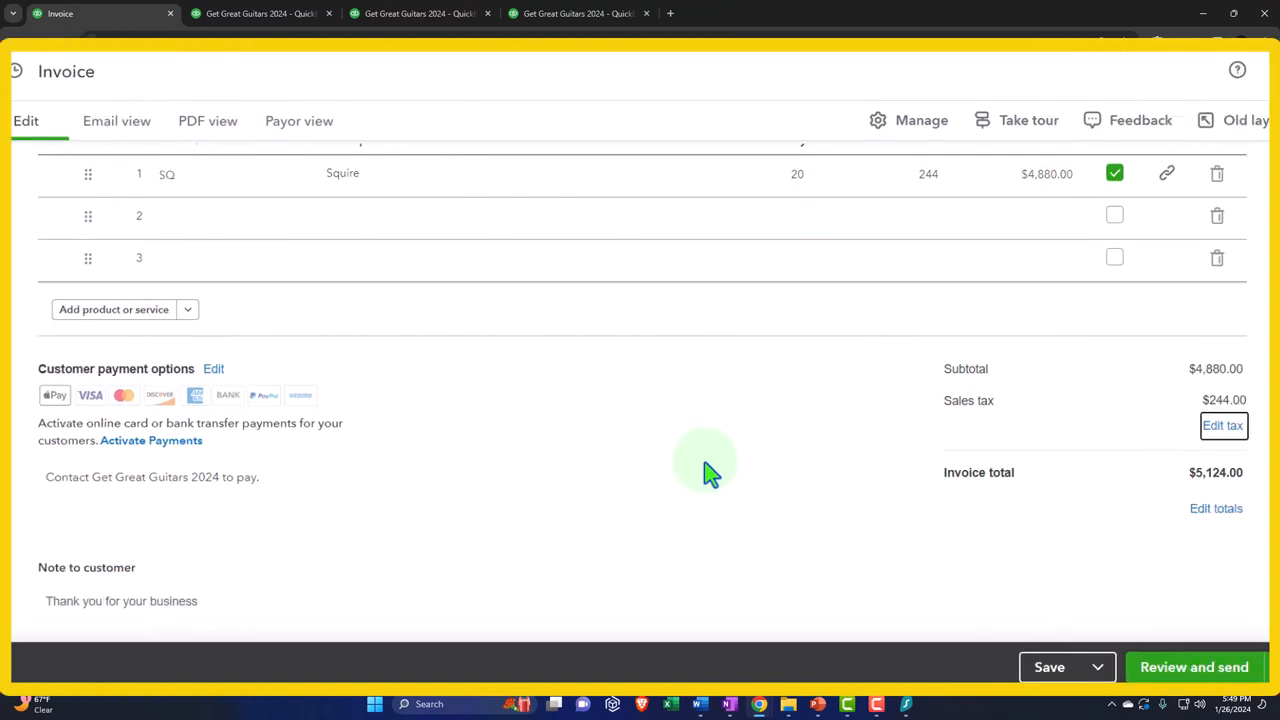
mouse_move(668, 485)
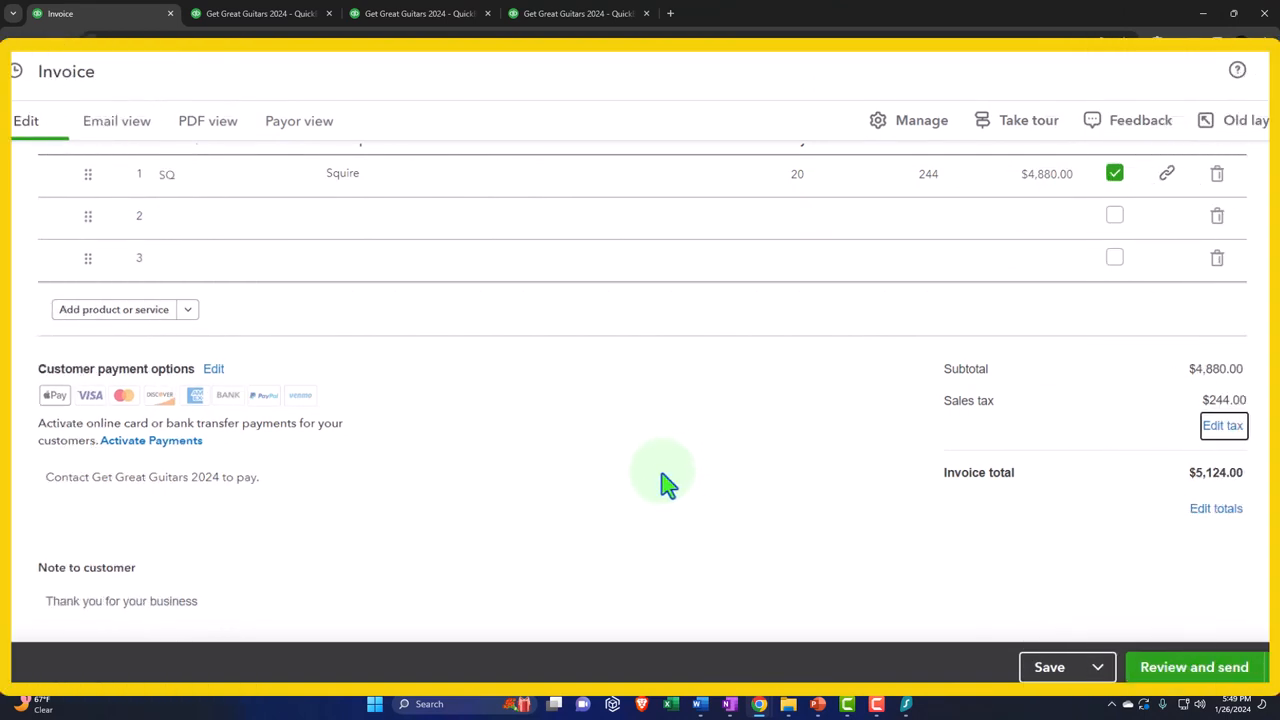
mouse_move(655, 487)
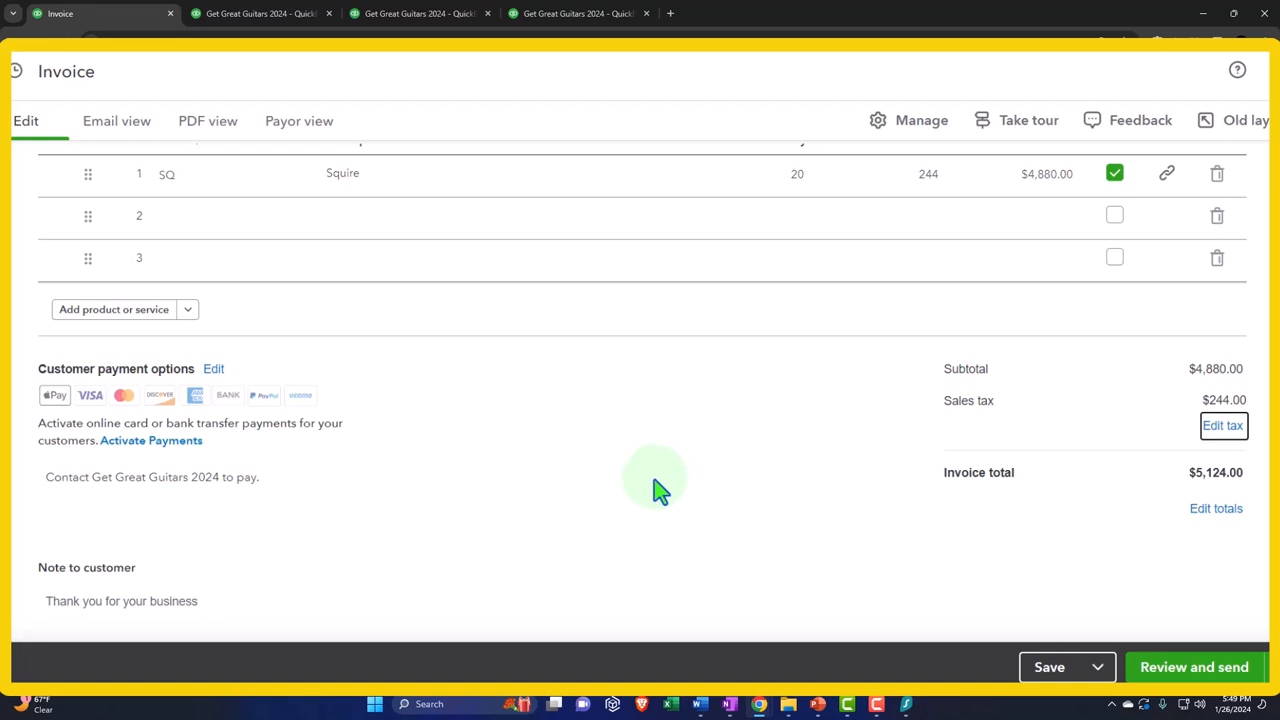
mouse_move(660, 497)
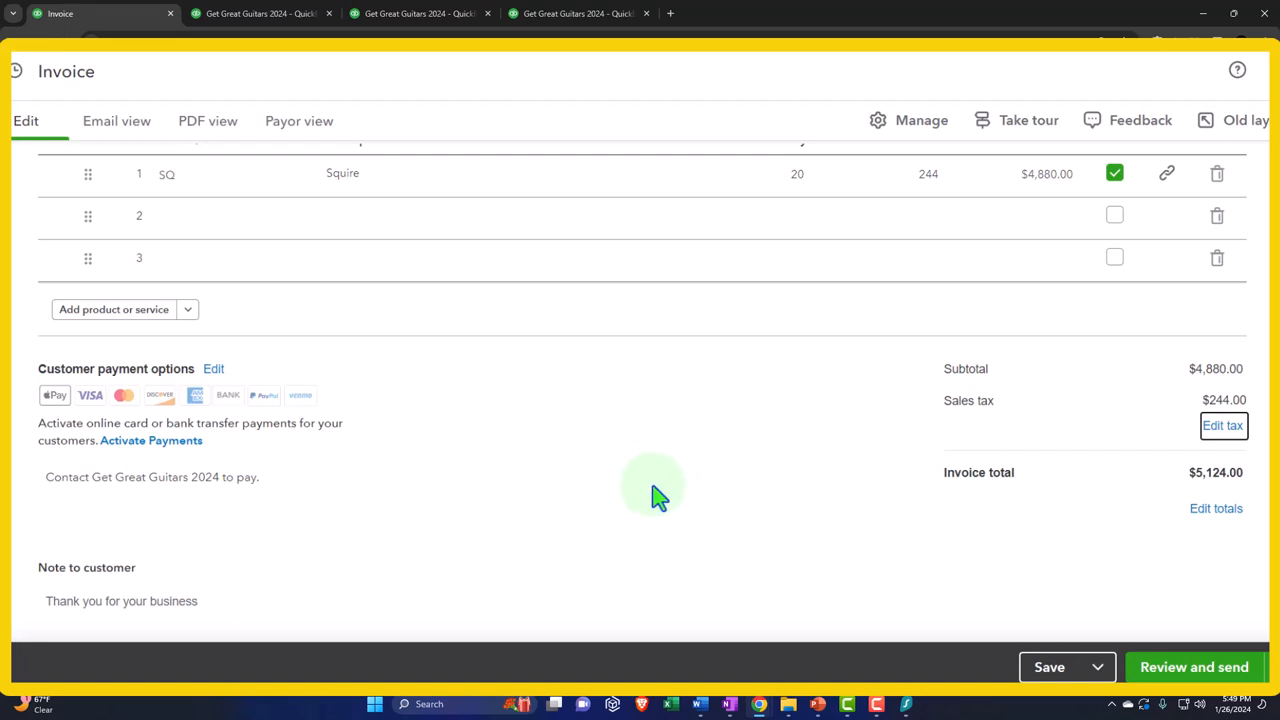
mouse_move(652, 500)
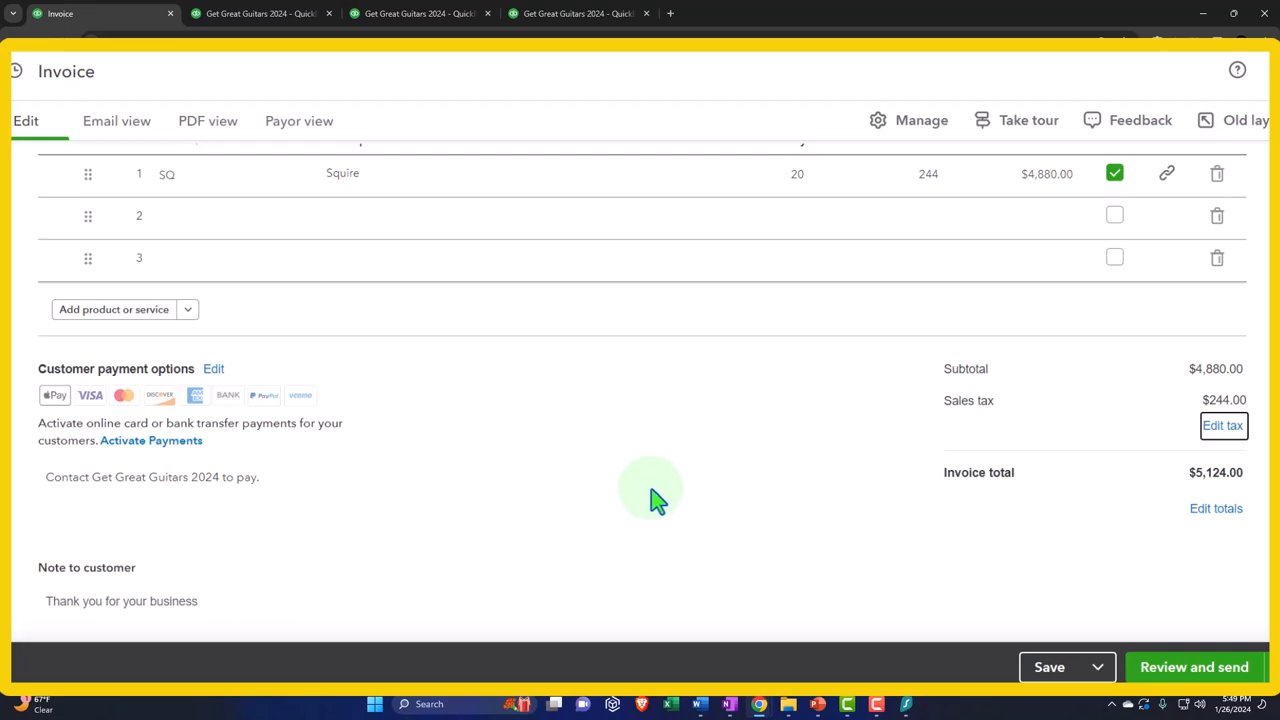
mouse_move(1214, 508)
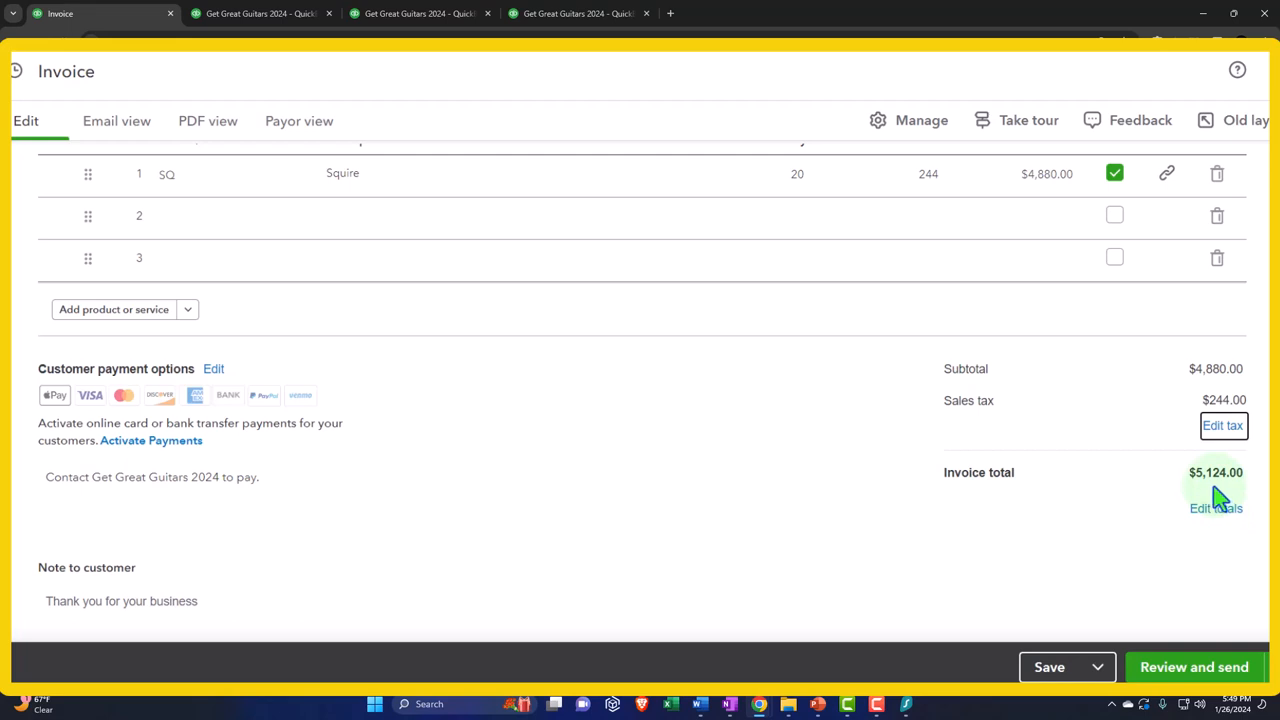
scroll("up", 3)
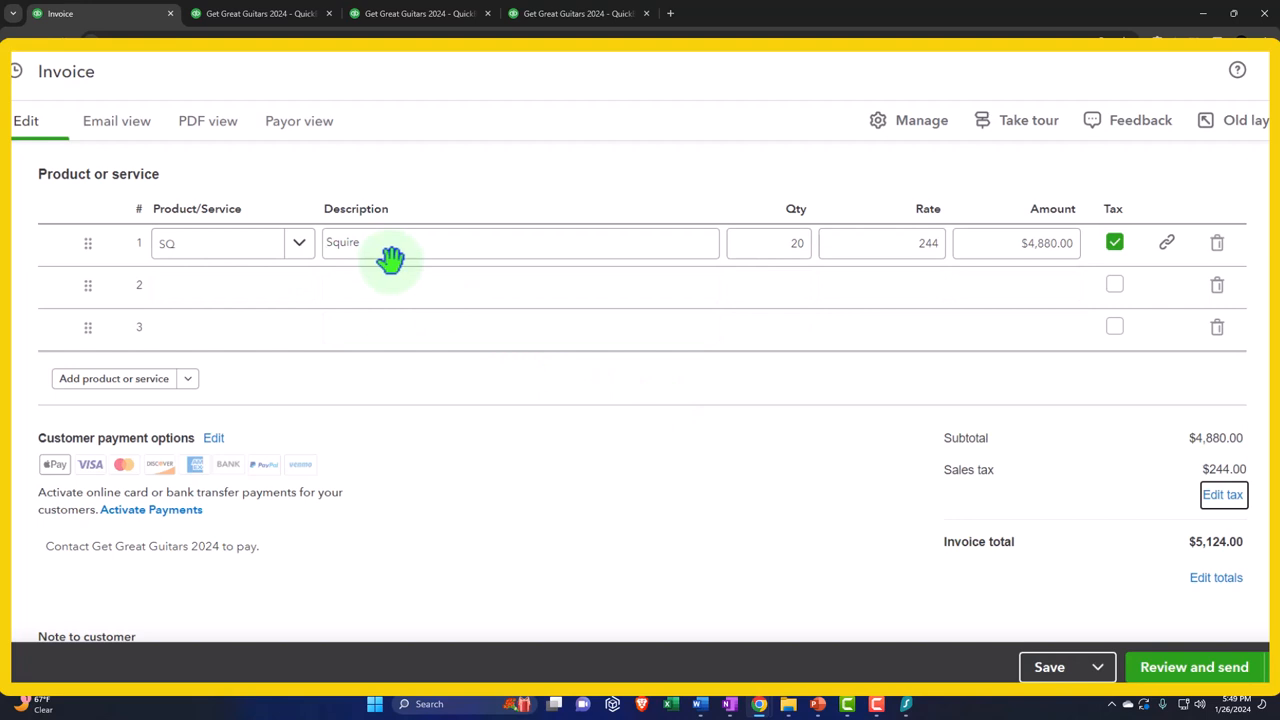
mouse_move(1157, 463)
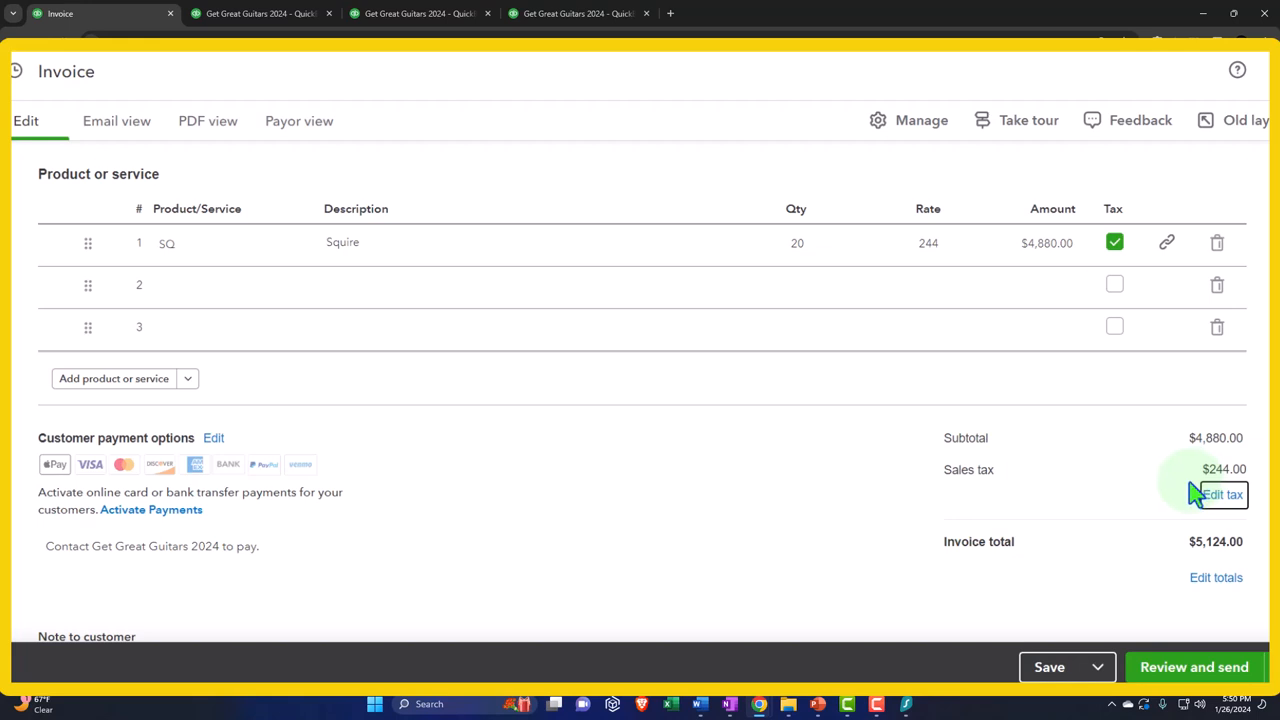
mouse_move(1196, 490)
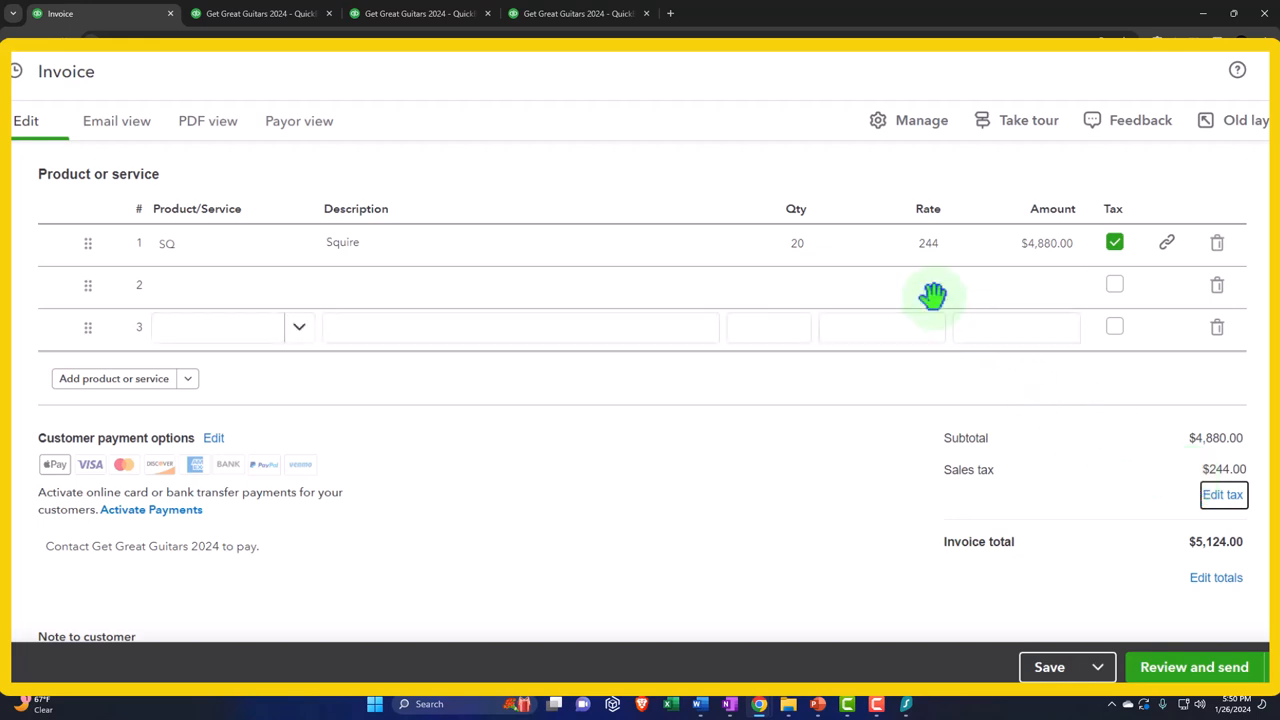
left_click(927, 243)
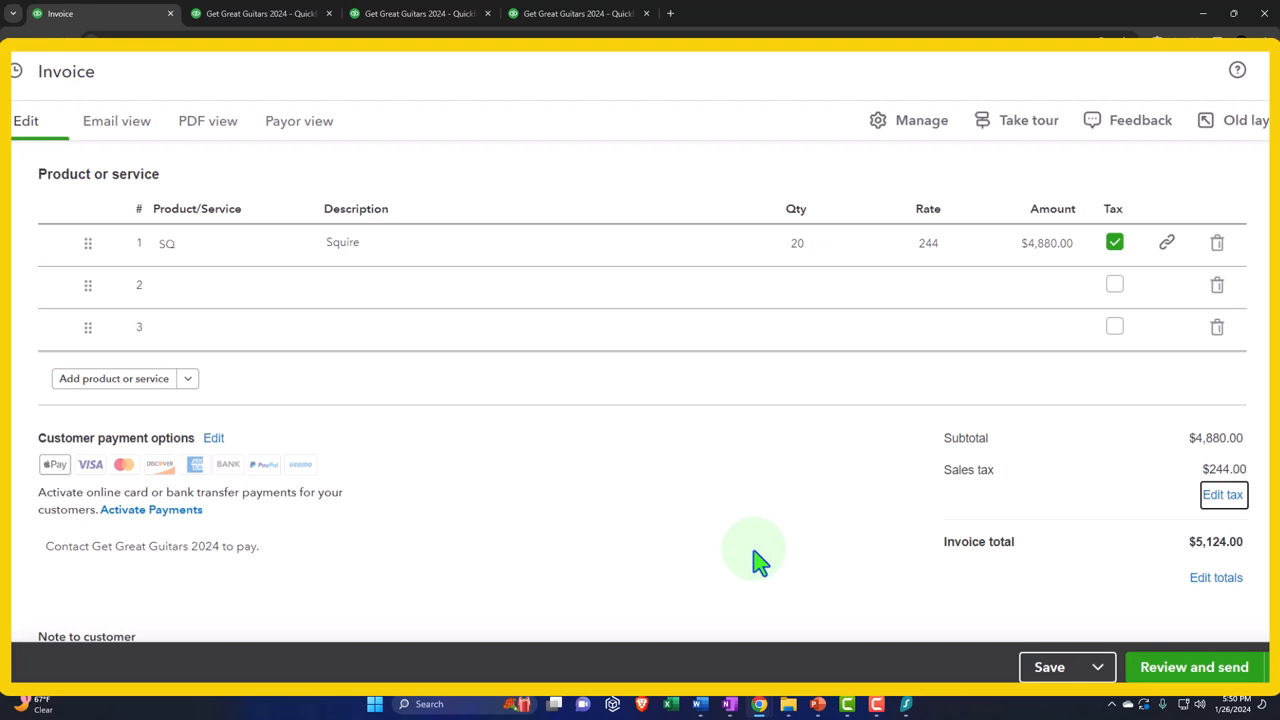
mouse_move(1222, 465)
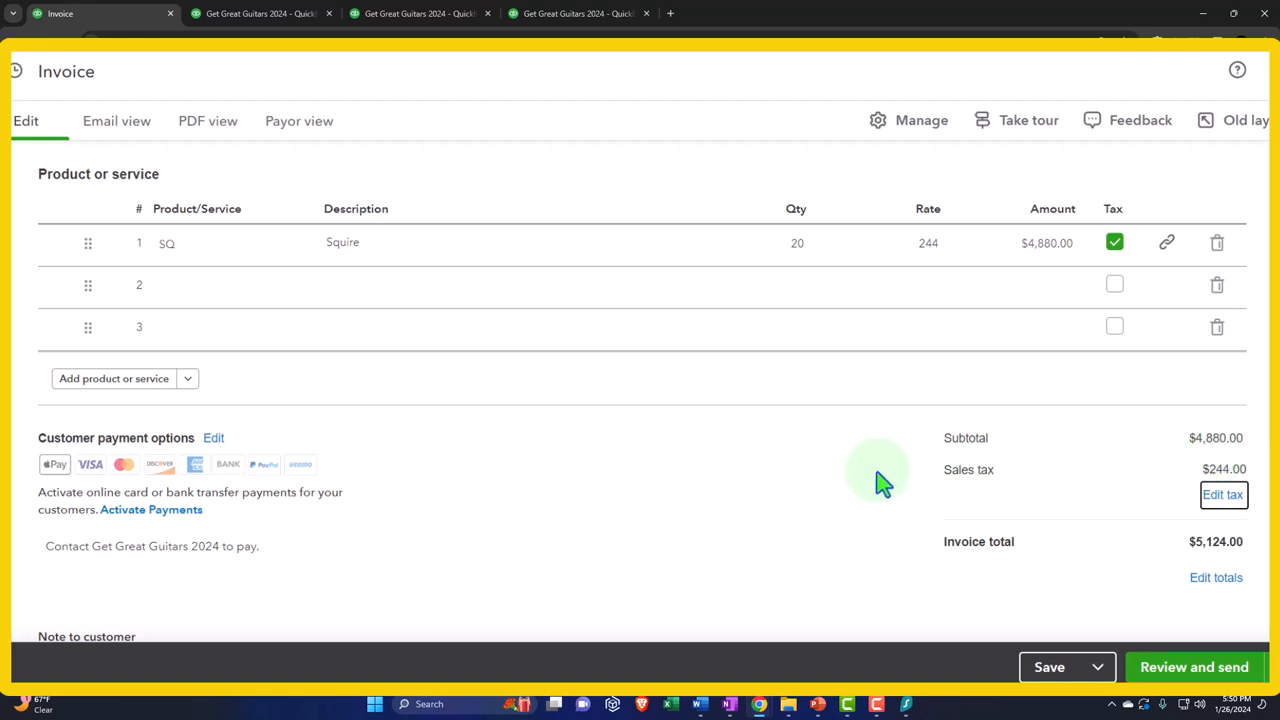
mouse_move(790, 490)
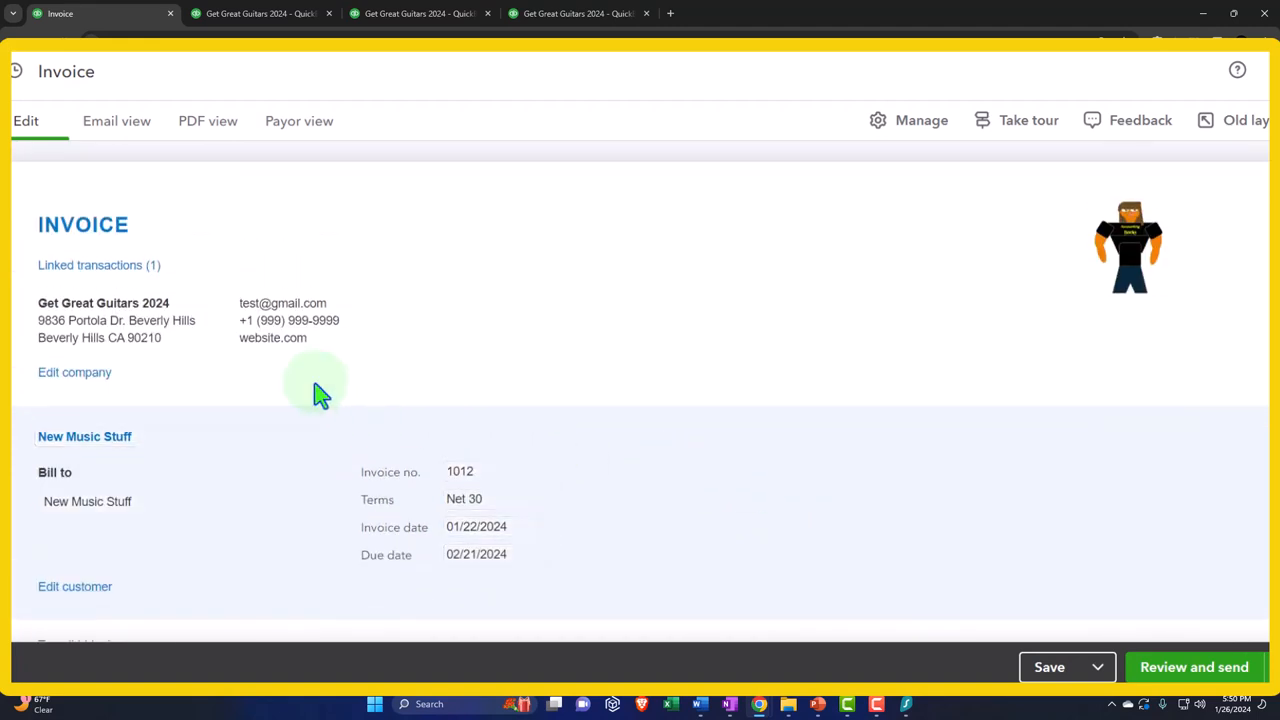
scroll("down", 3)
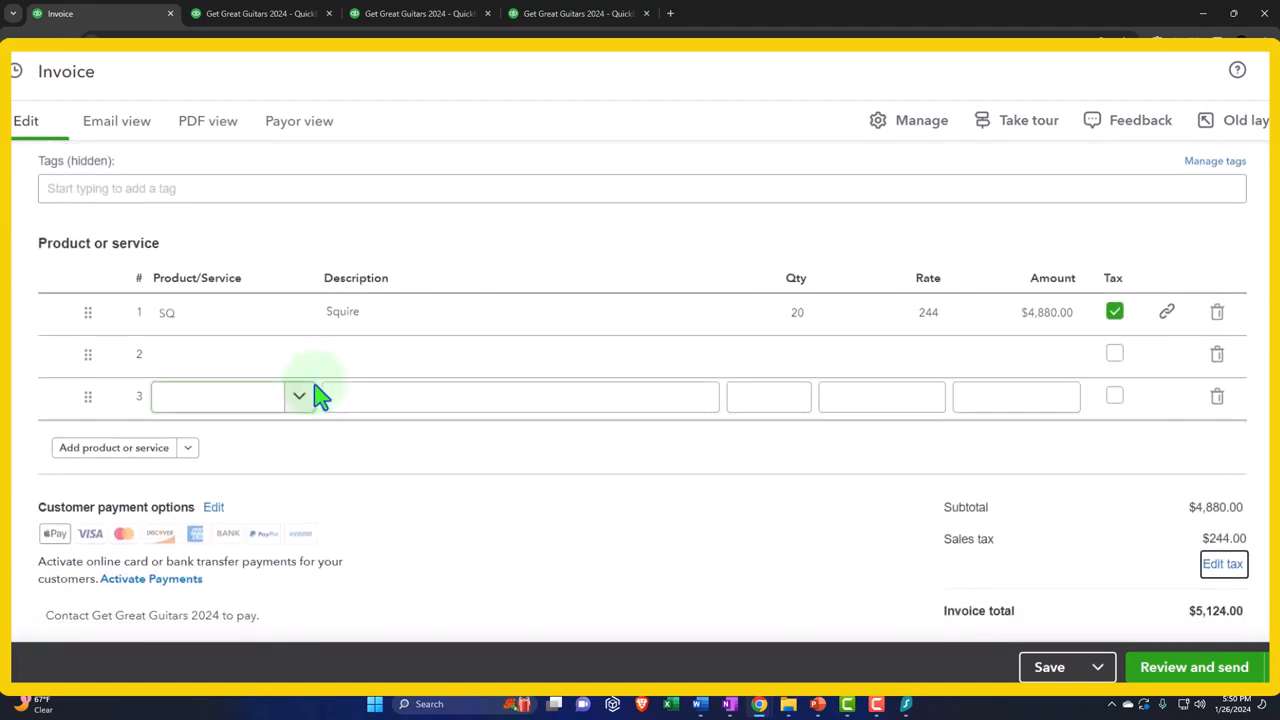
left_click(617, 583)
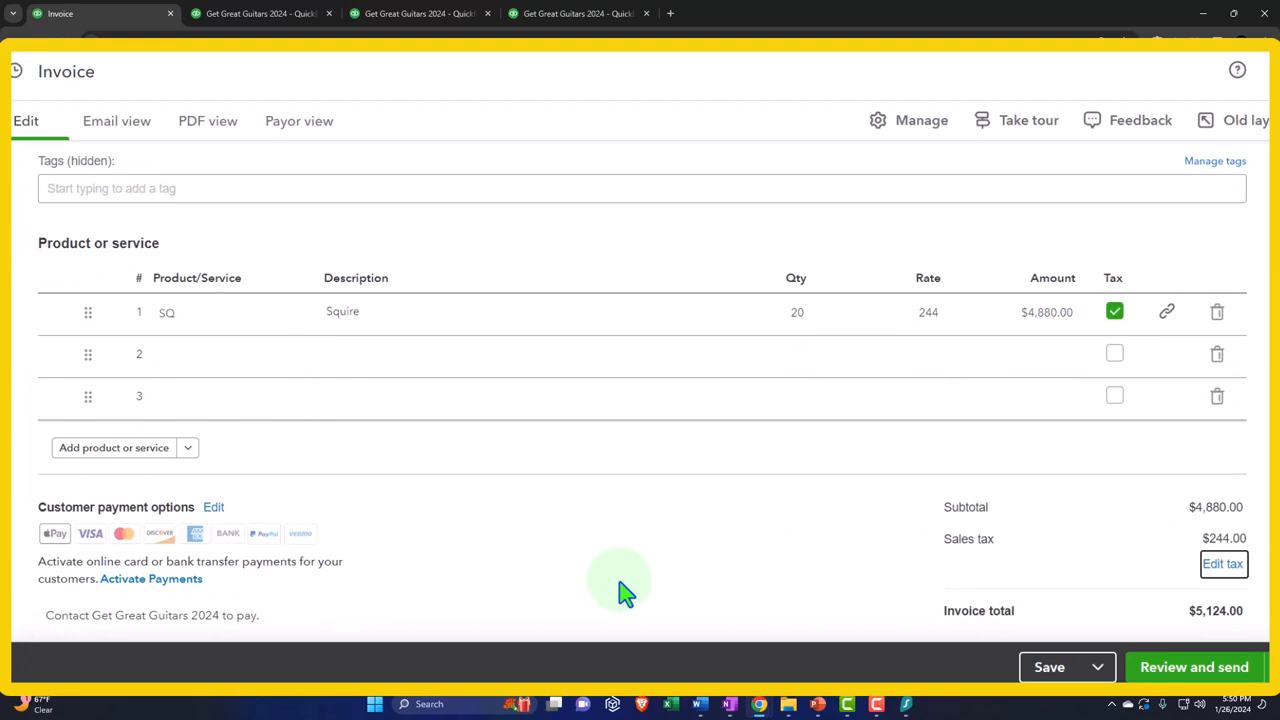
mouse_move(813, 613)
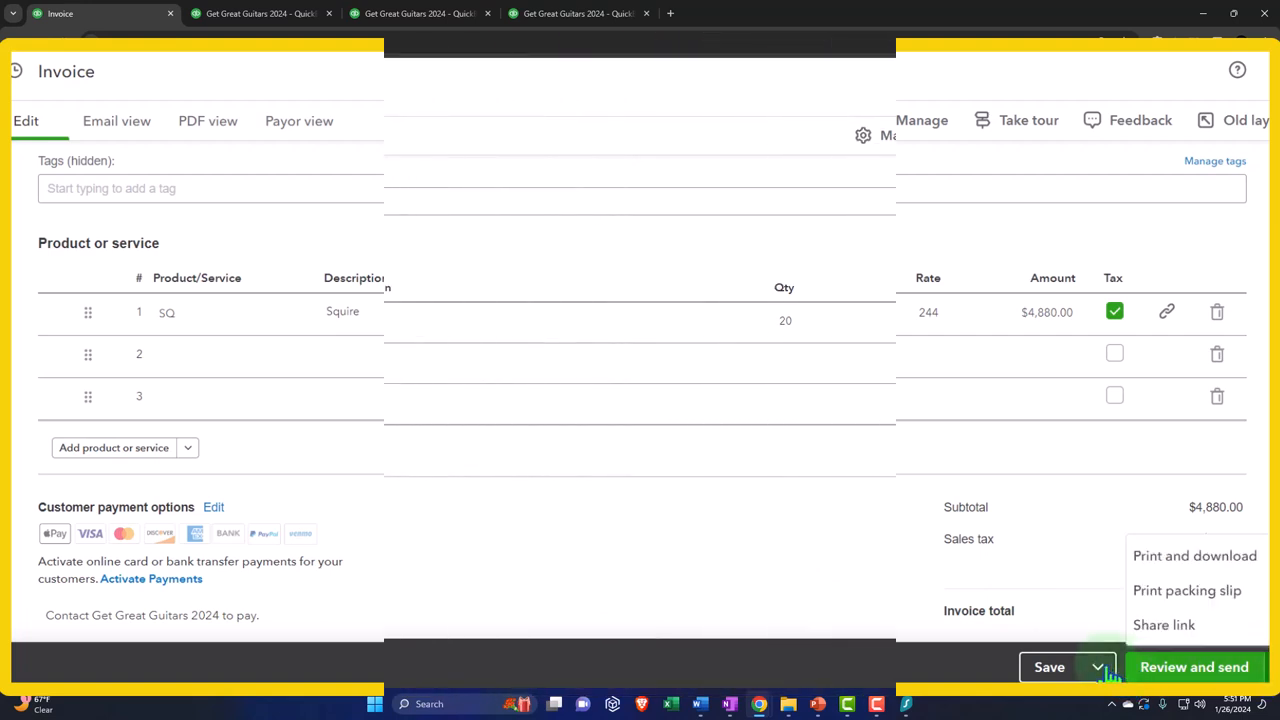
Save and close invoice 1012, now listed at $5,124.00 on New Music Stuff's record.
left_click(1100, 666)
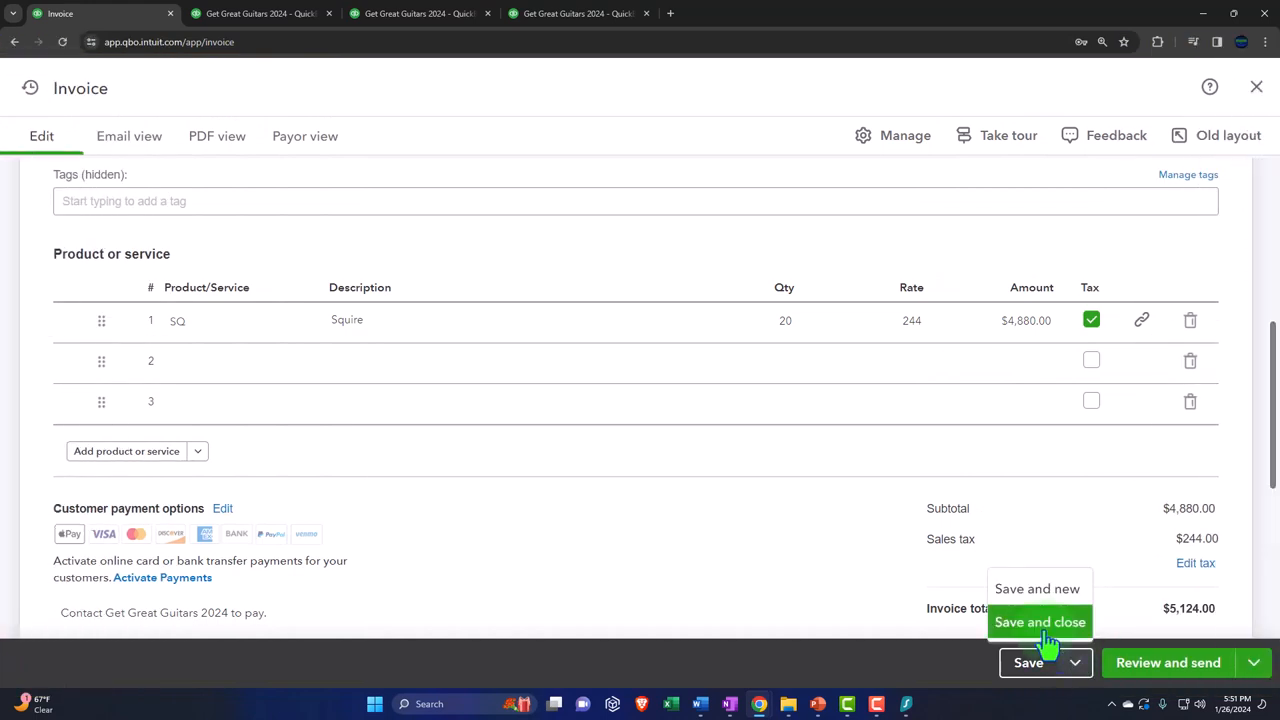
left_click(1040, 622)
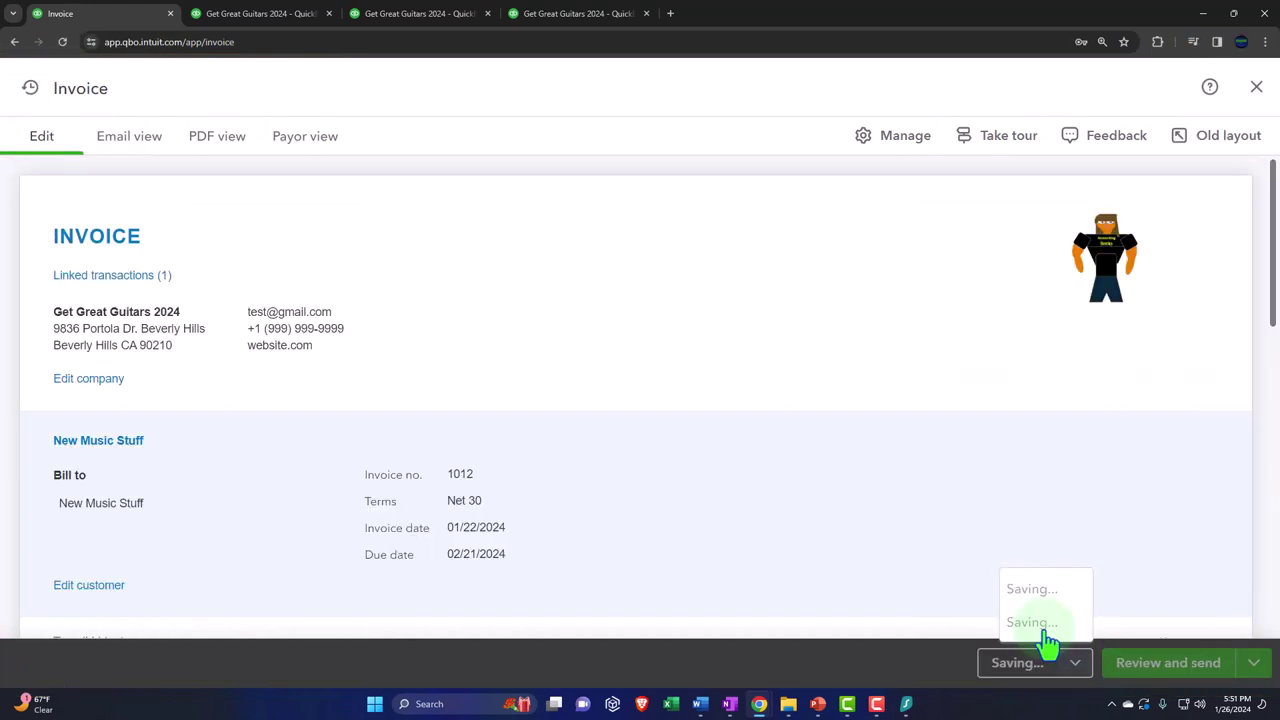
left_click(1015, 662)
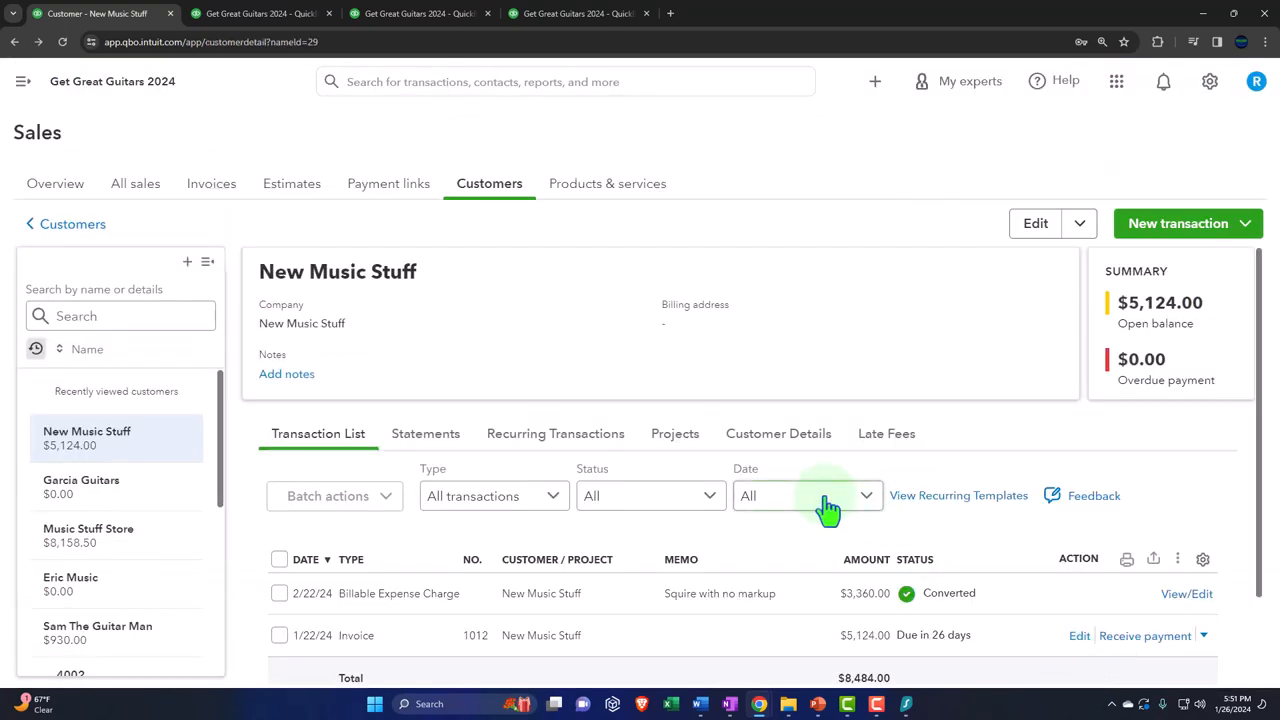
Switch to the browser tab showing the January–February 2024 Balance Sheet Report.
left_click(260, 15)
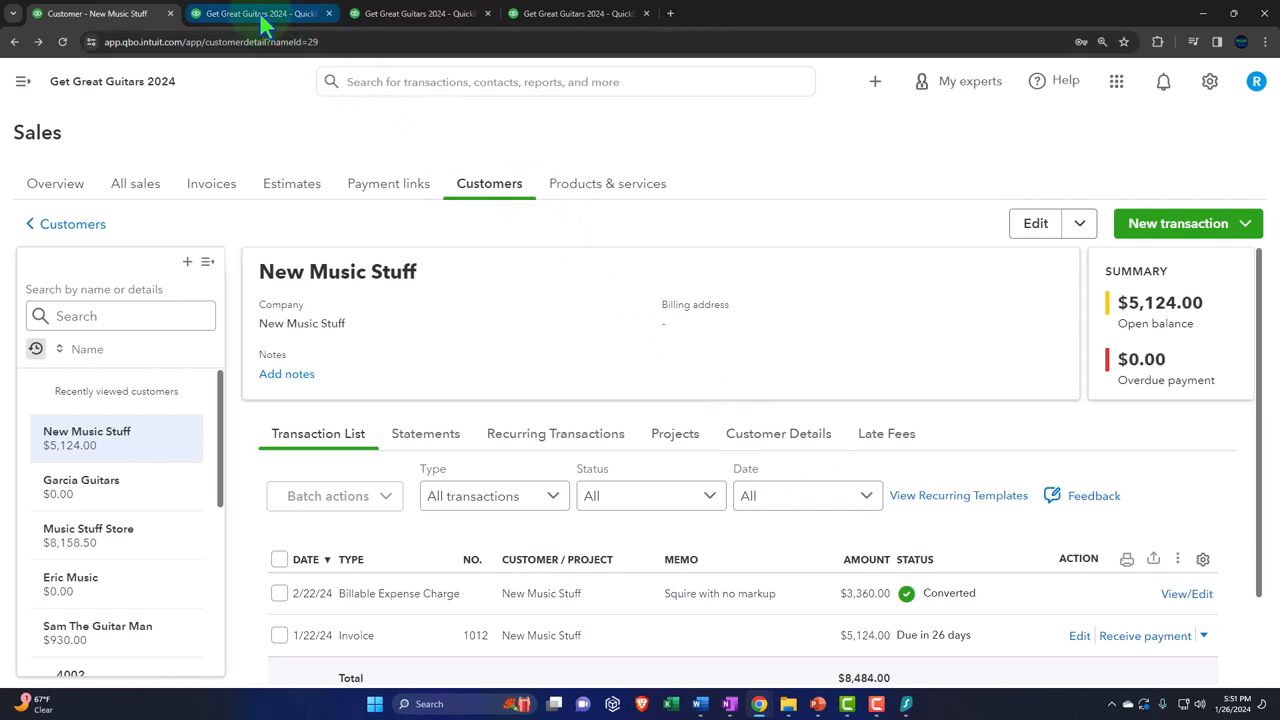
mouse_move(262, 16)
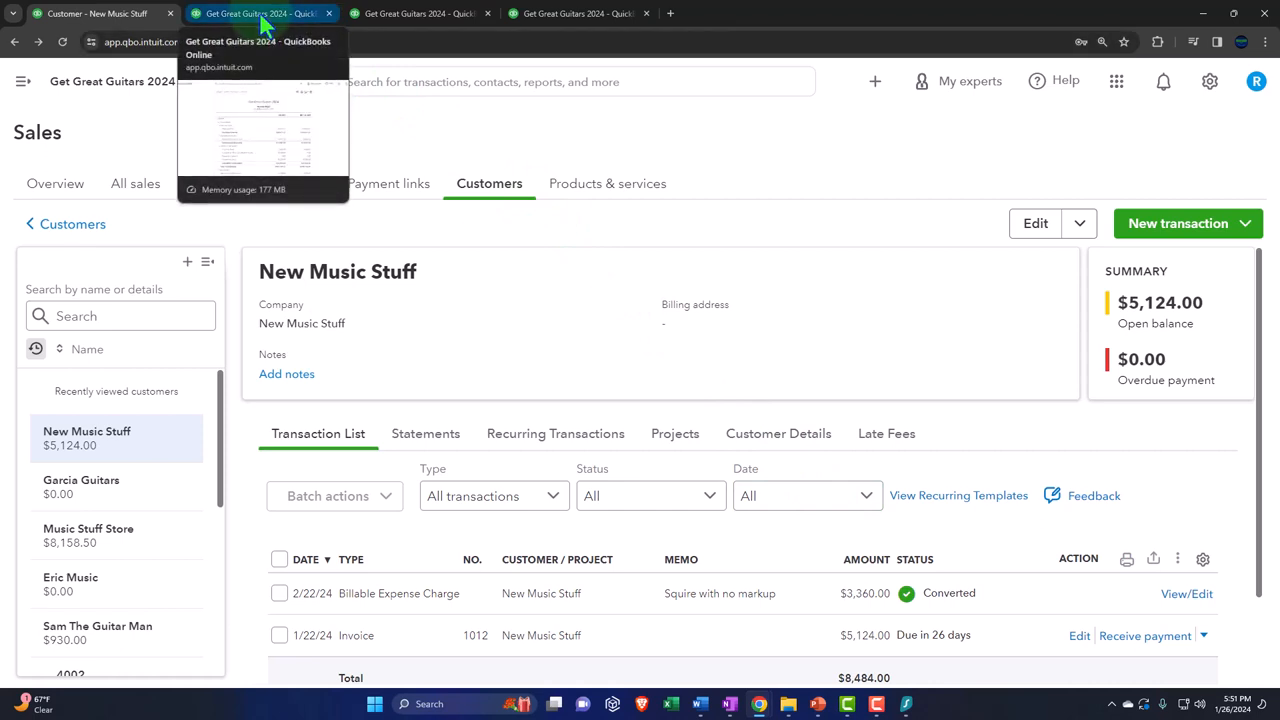
left_click(255, 15)
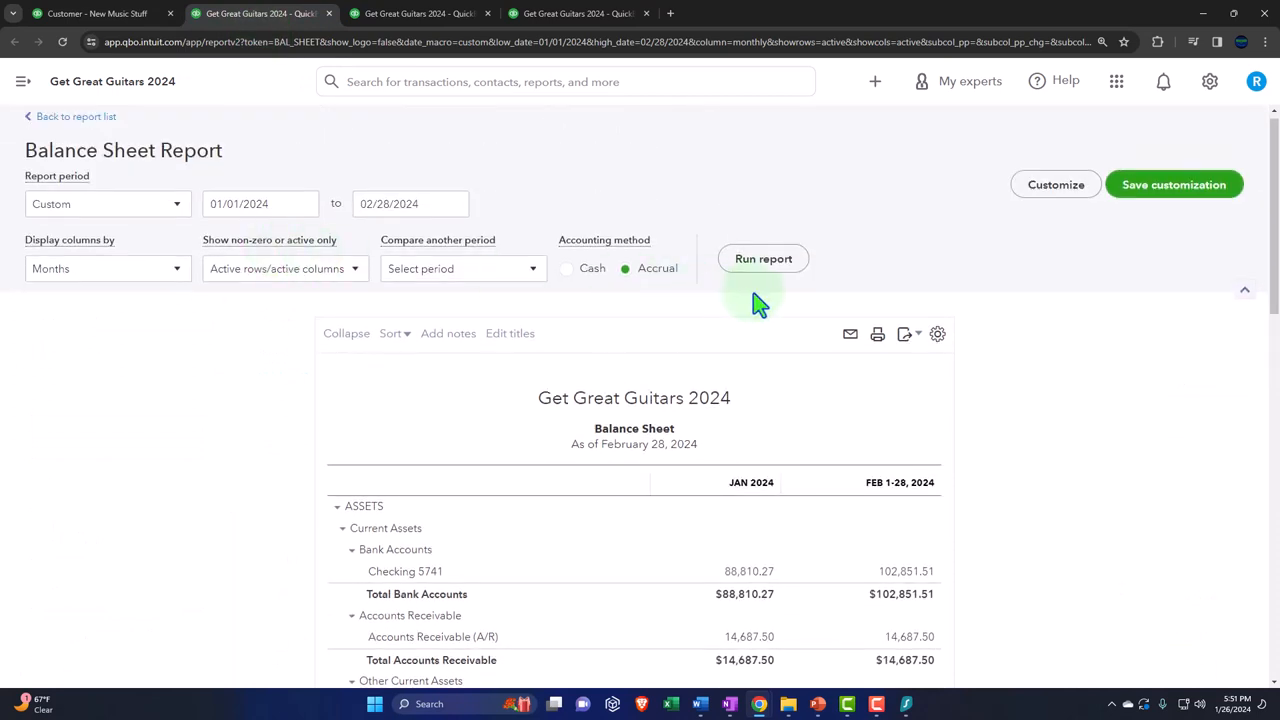
Rerun the Balance Sheet and scroll to confirm Accounts Receivable reads $19,811.50.
left_click(763, 258)
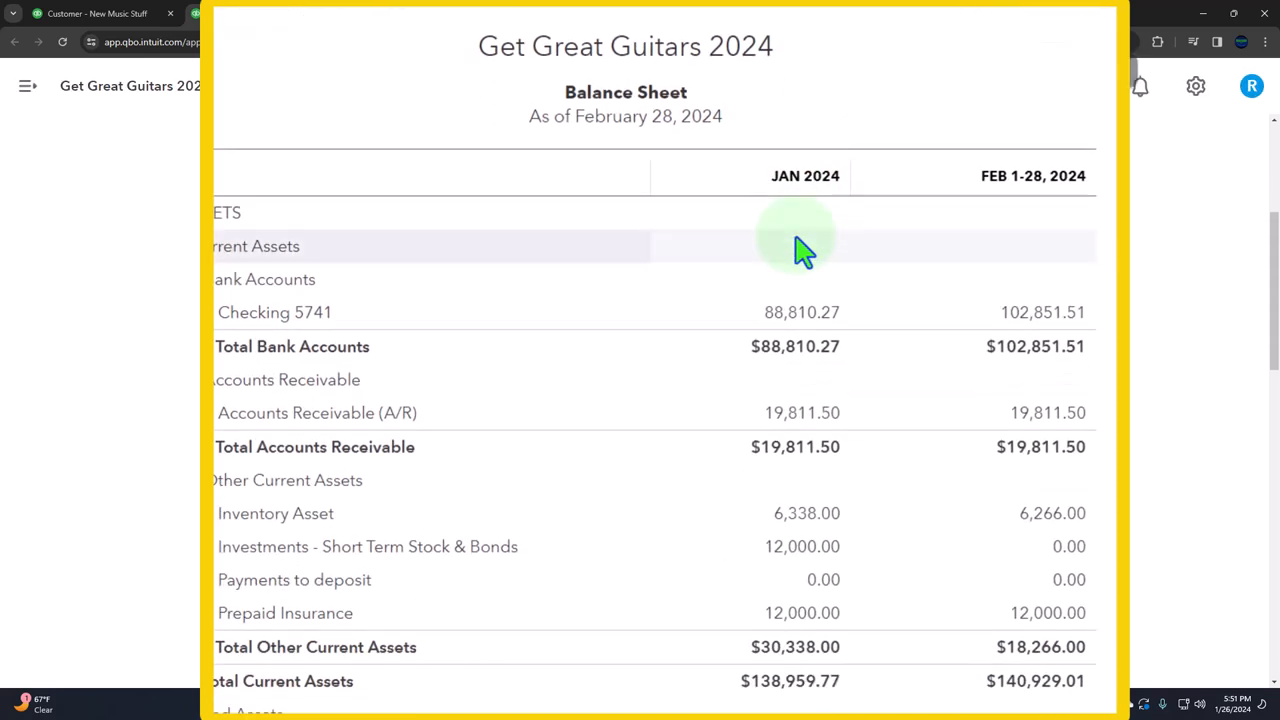
scroll("down", 3)
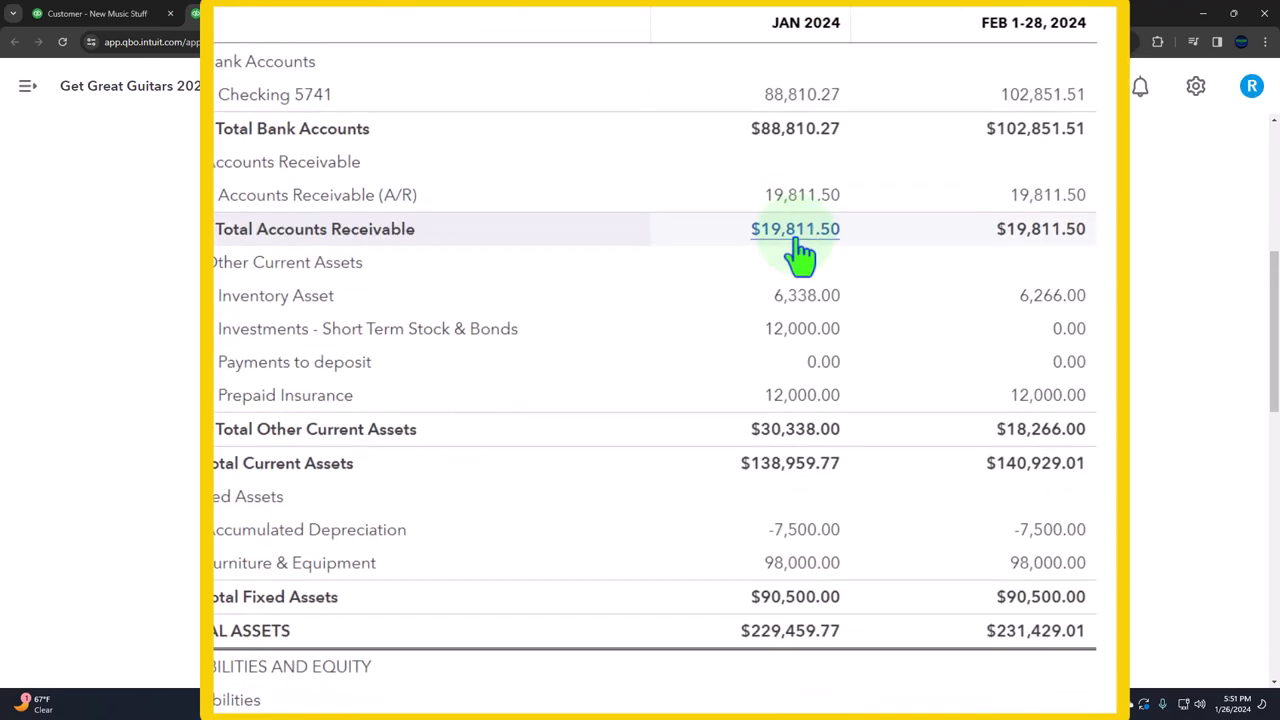
mouse_move(305, 295)
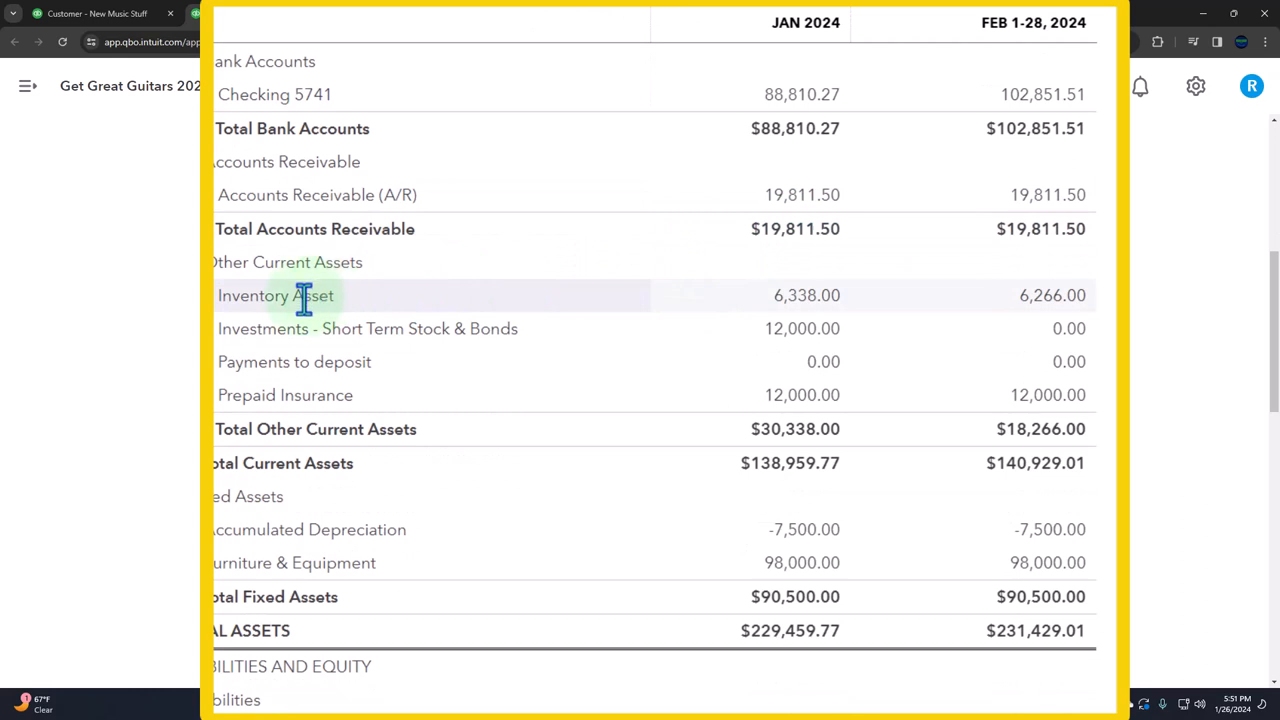
mouse_move(1063, 200)
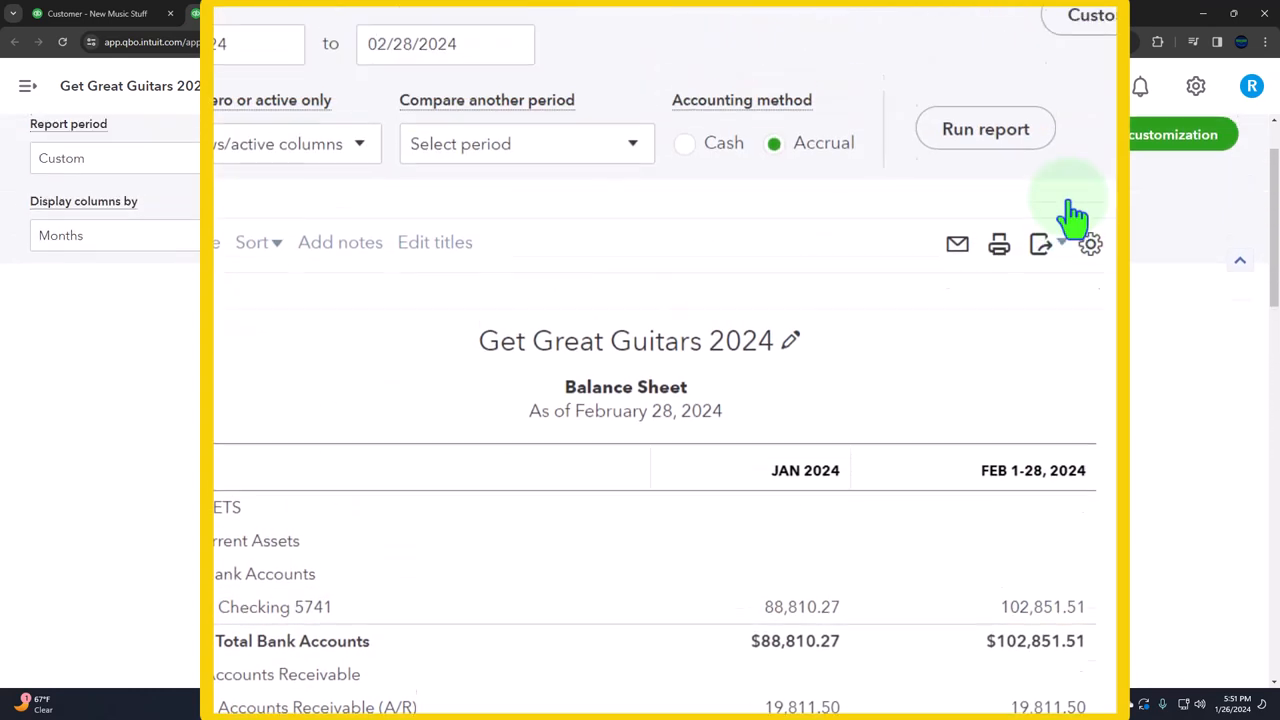
scroll("down", 3)
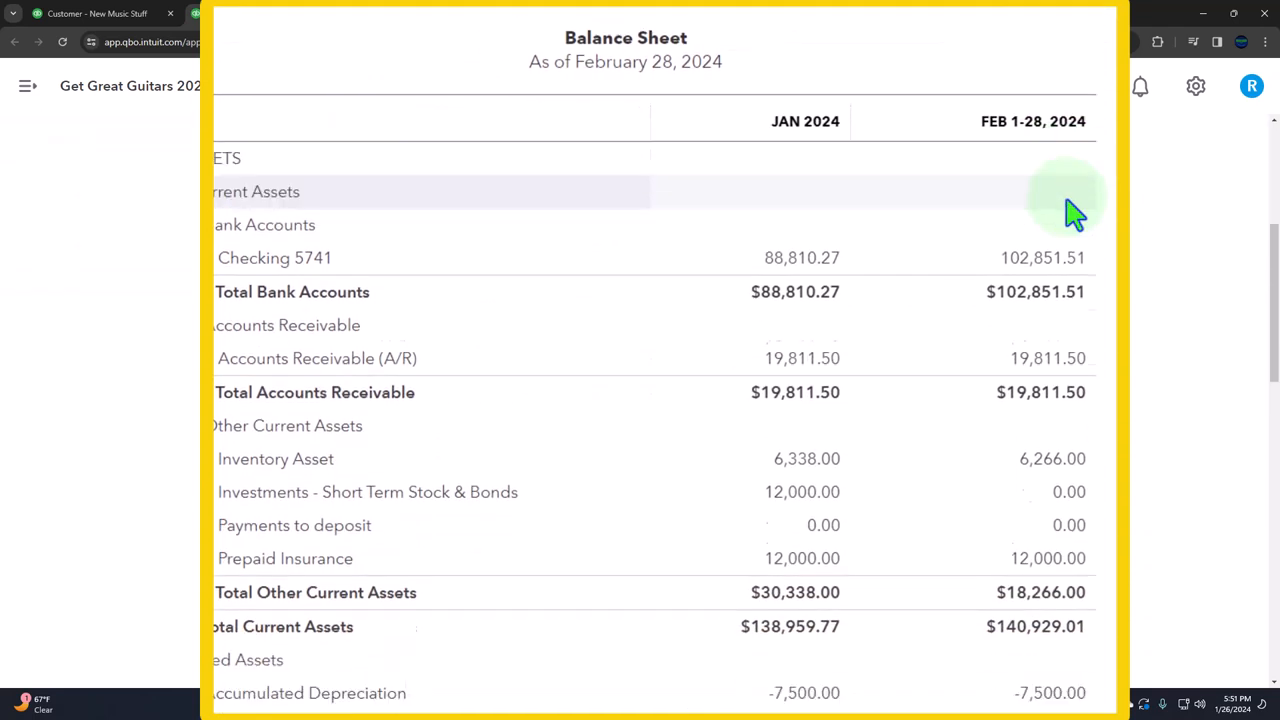
scroll("down", 3)
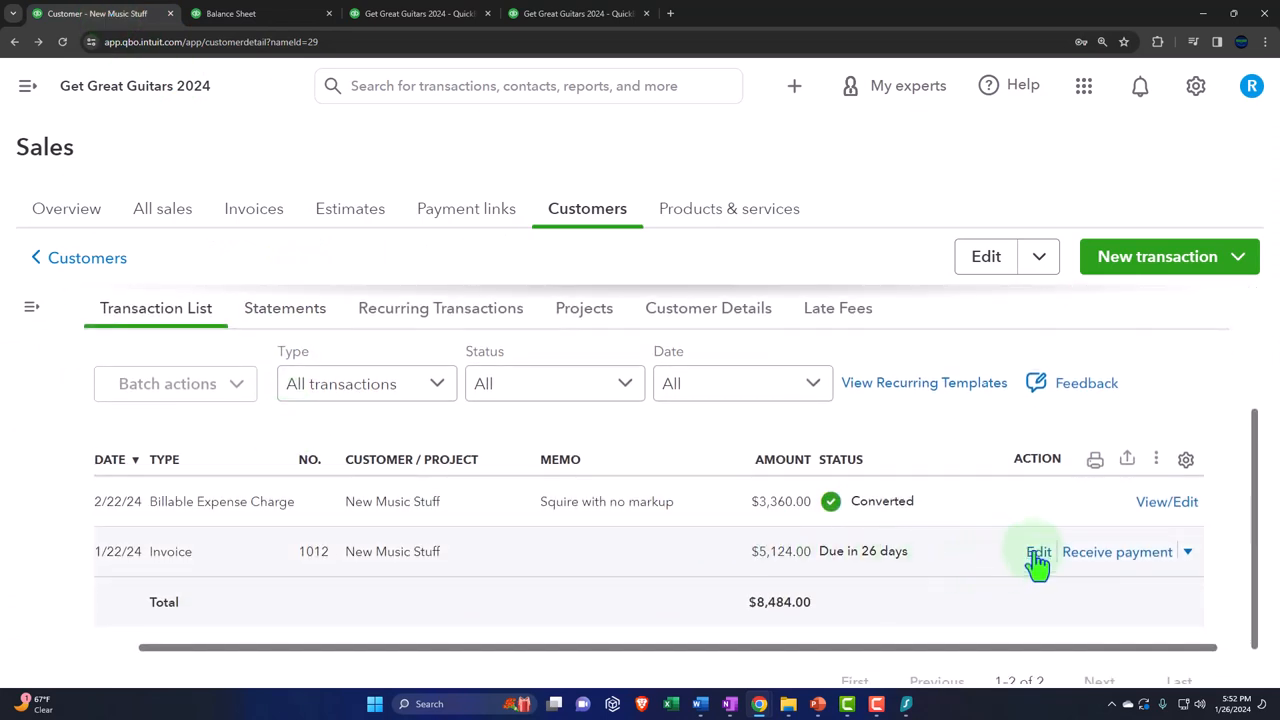
Redate invoice 1012 to 02/22/2024, due 03/23/2024, save it, and return to the Balance Sheet.
left_click(1038, 552)
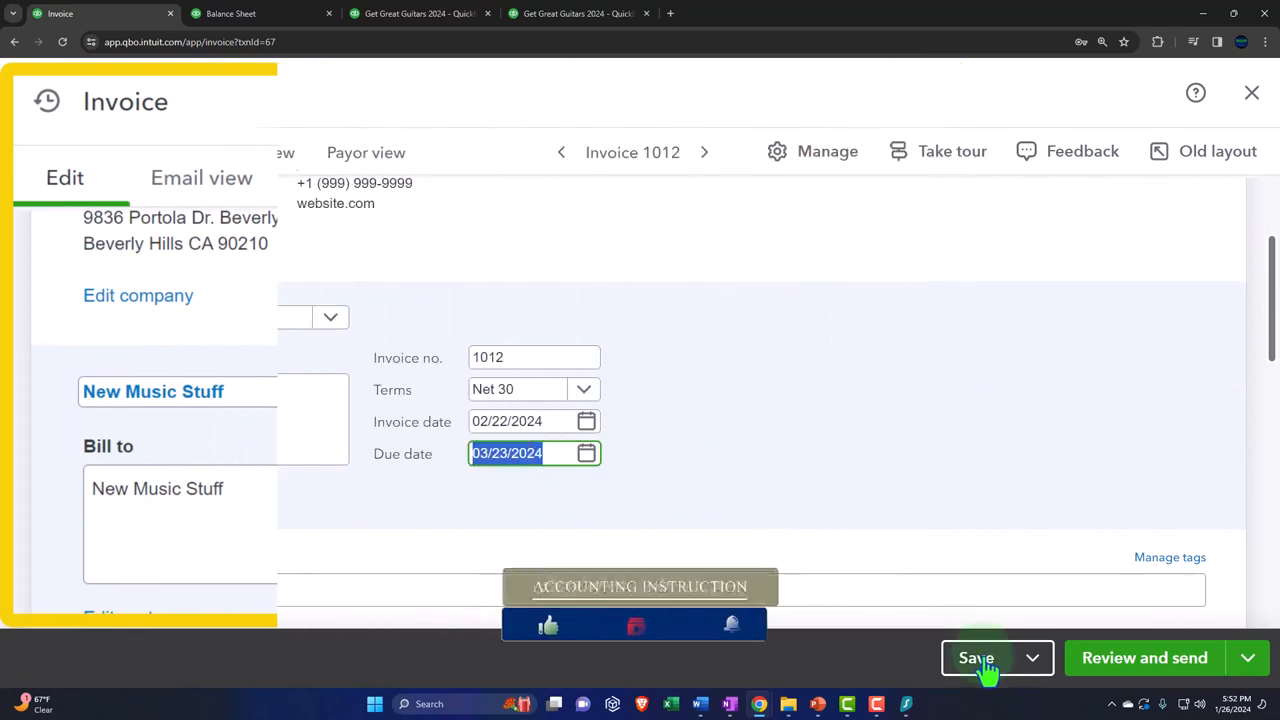
left_click(977, 657)
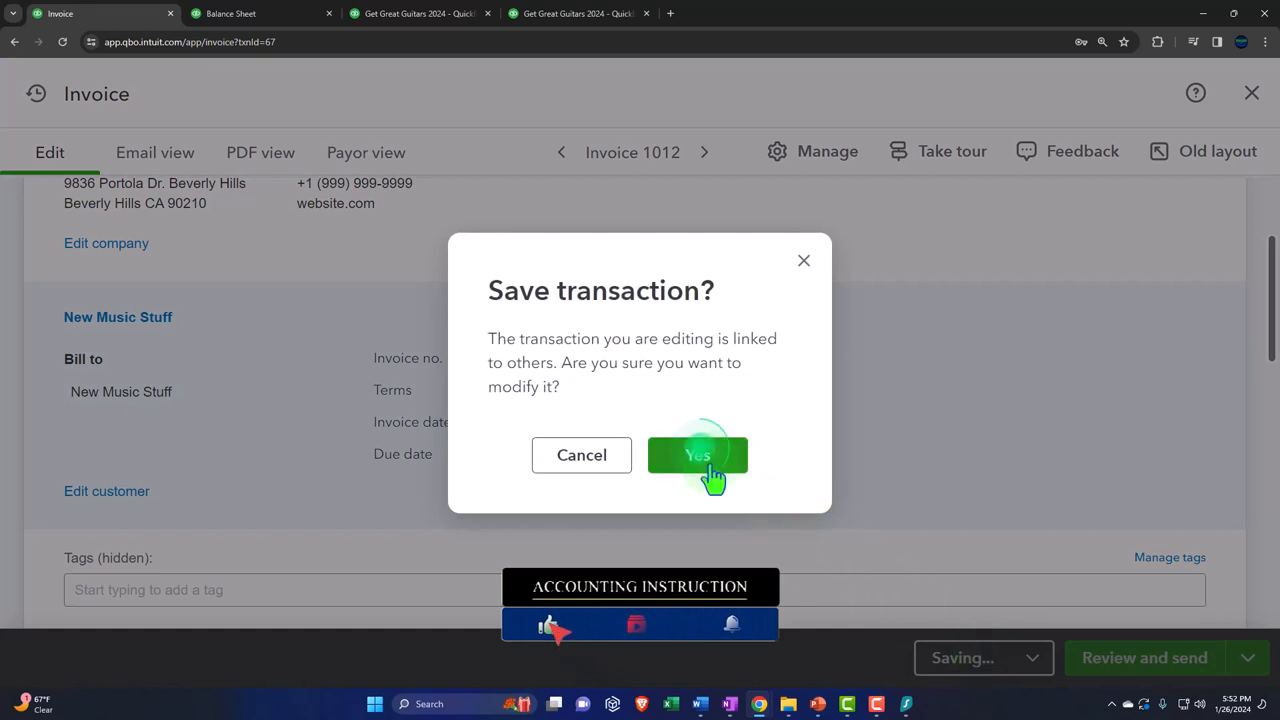
left_click(698, 455)
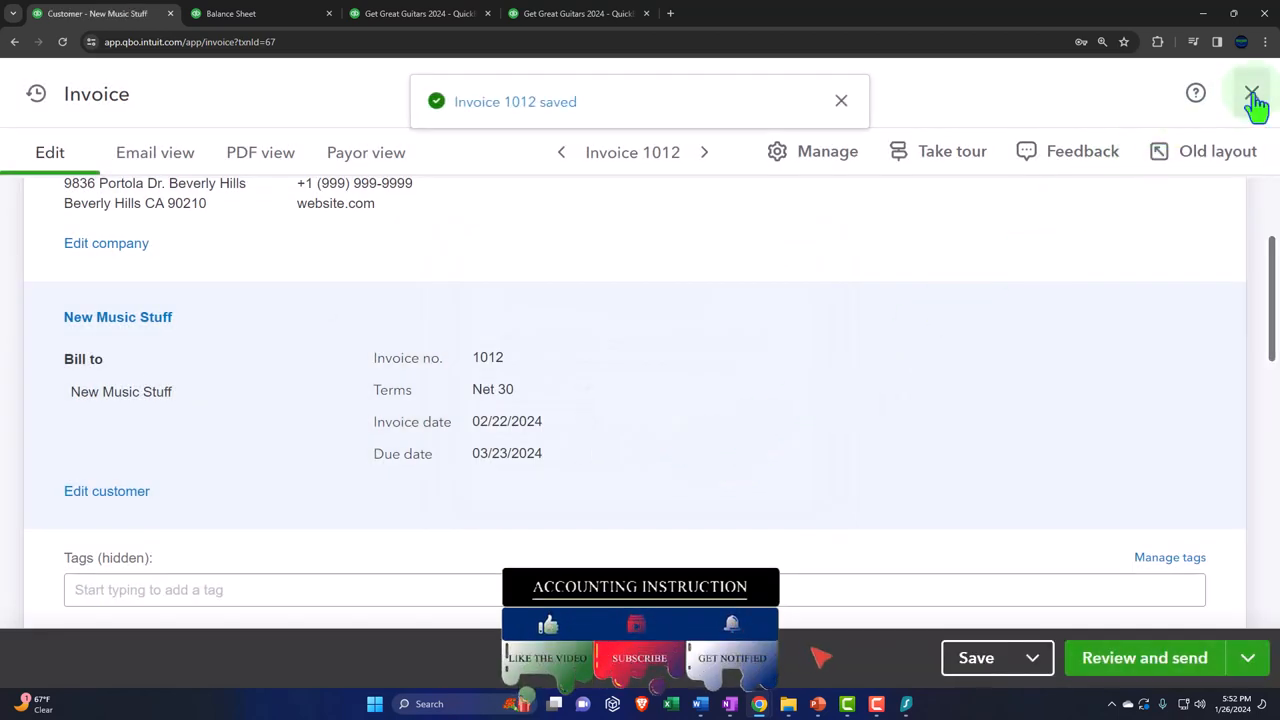
left_click(240, 14)
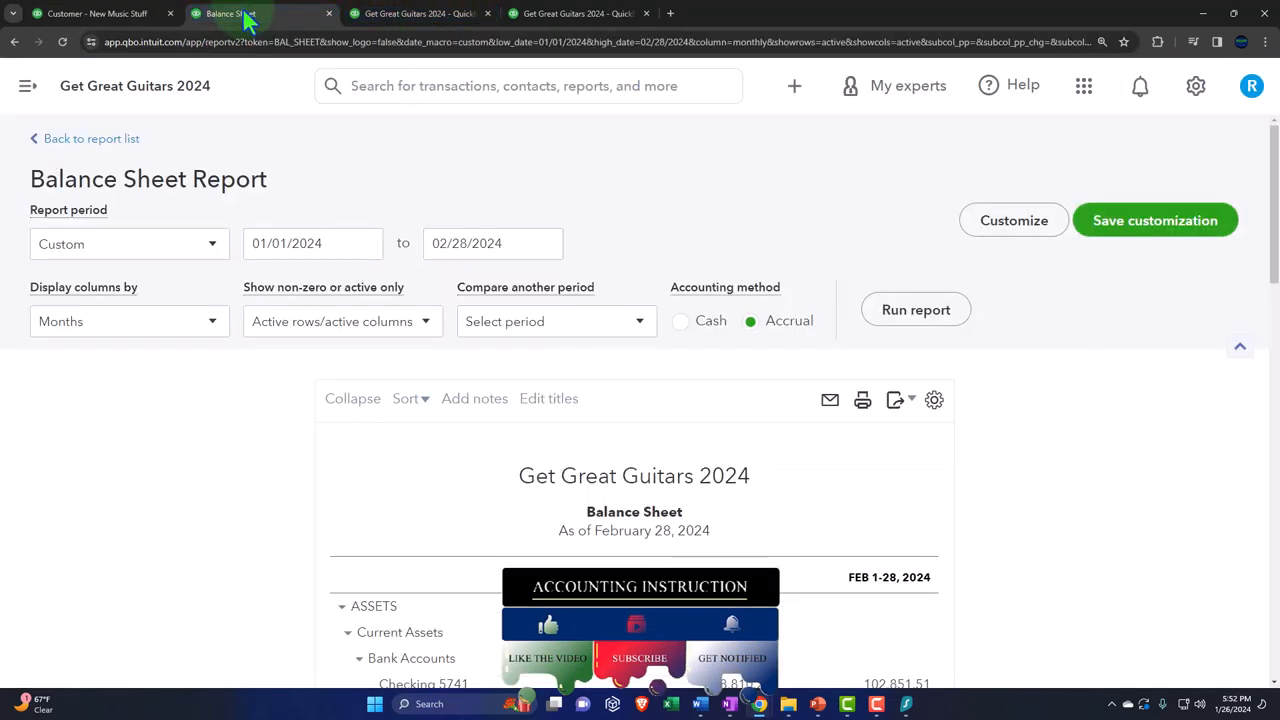
left_click(915, 309)
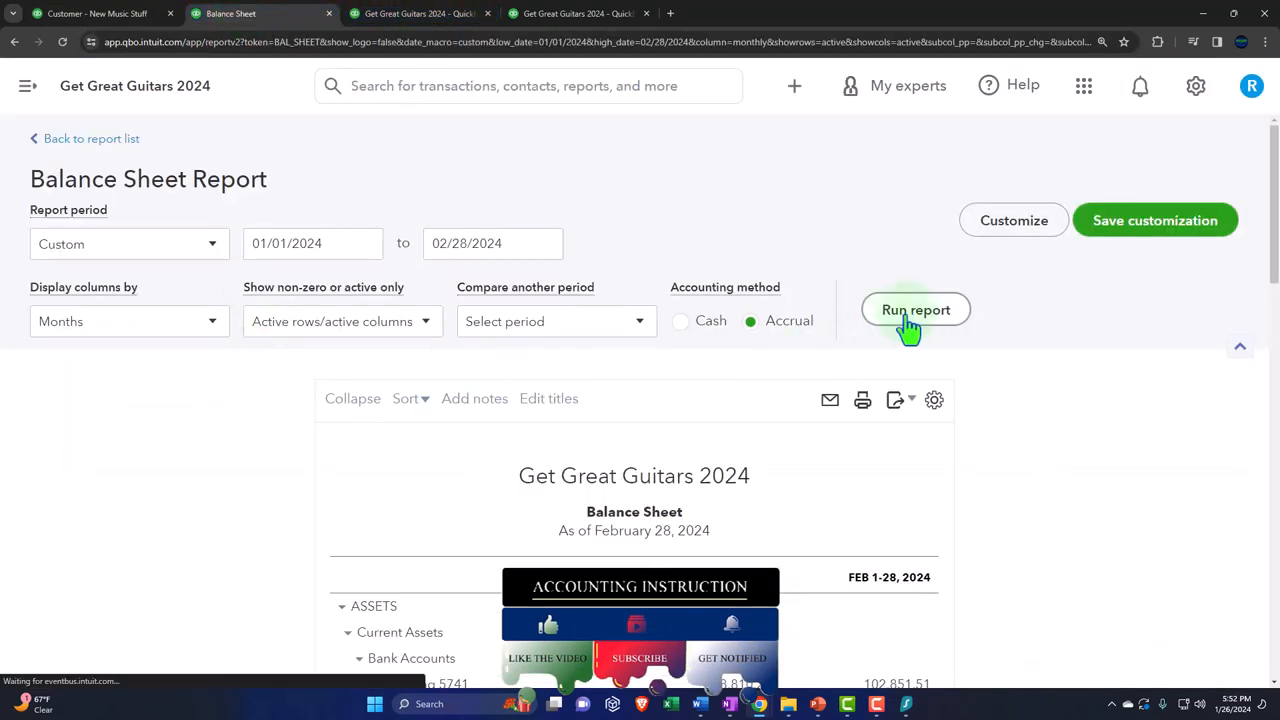
left_click(915, 309)
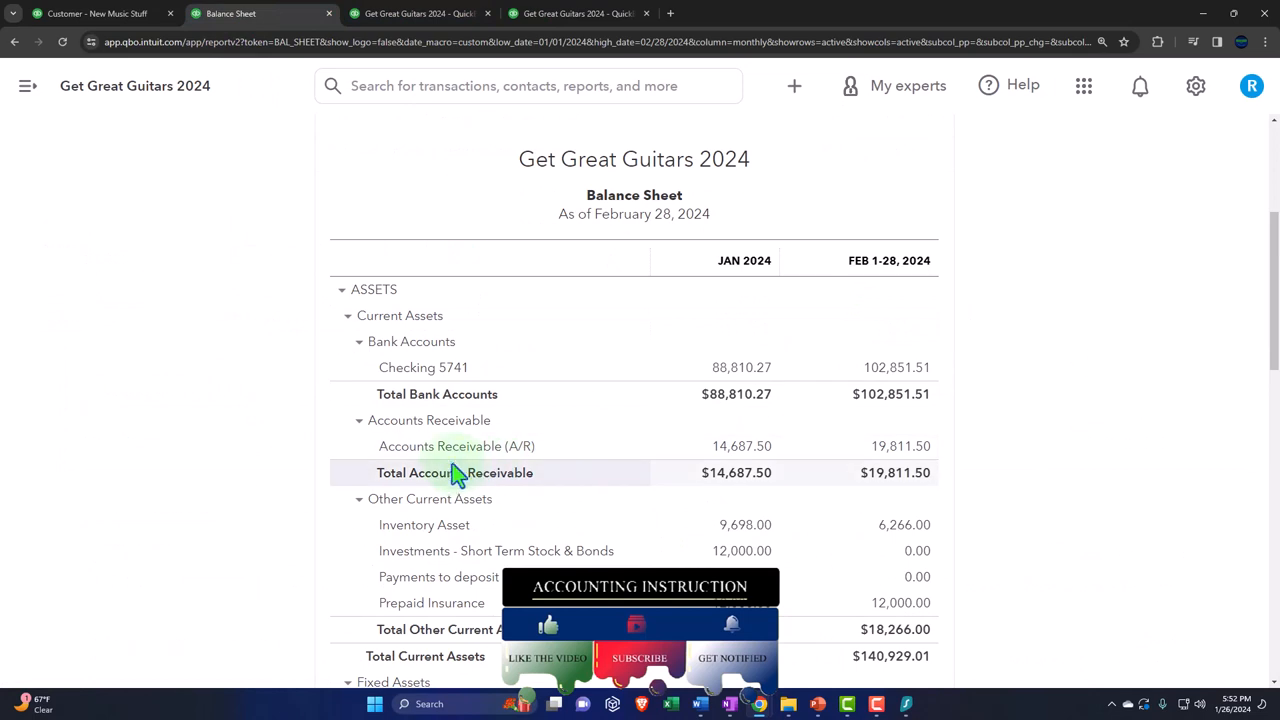
left_click(897, 446)
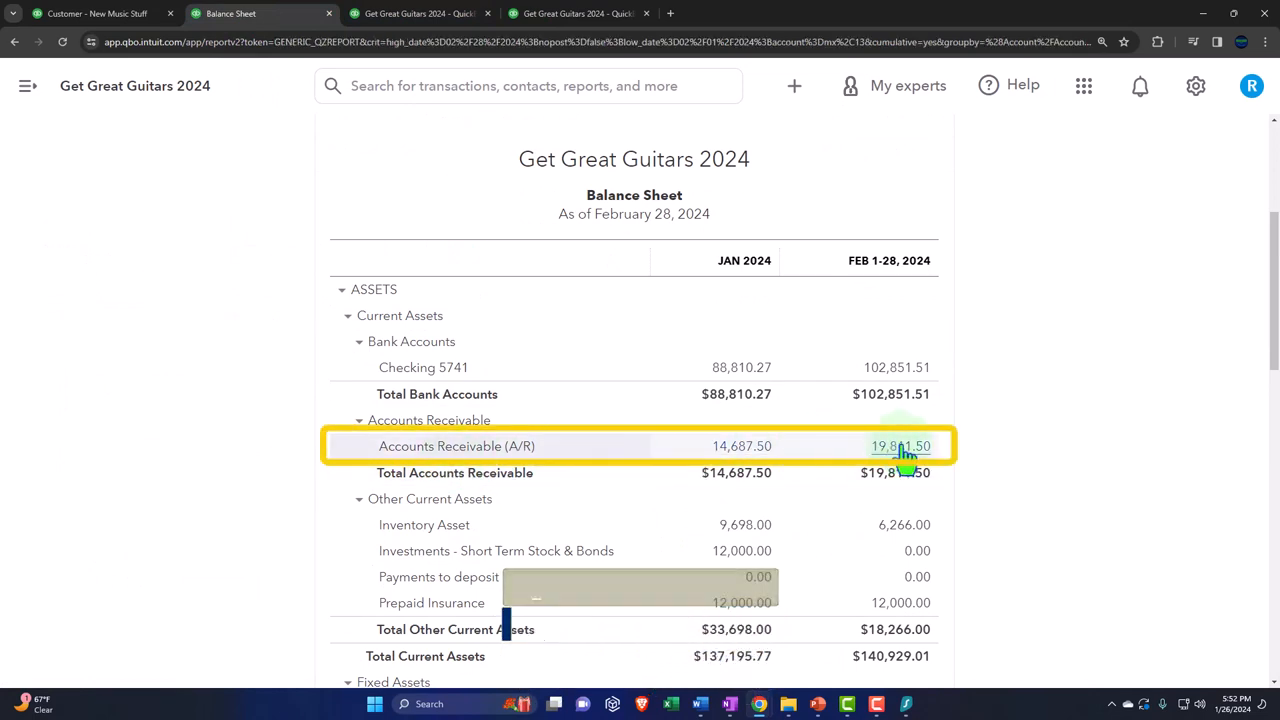
left_click(898, 446)
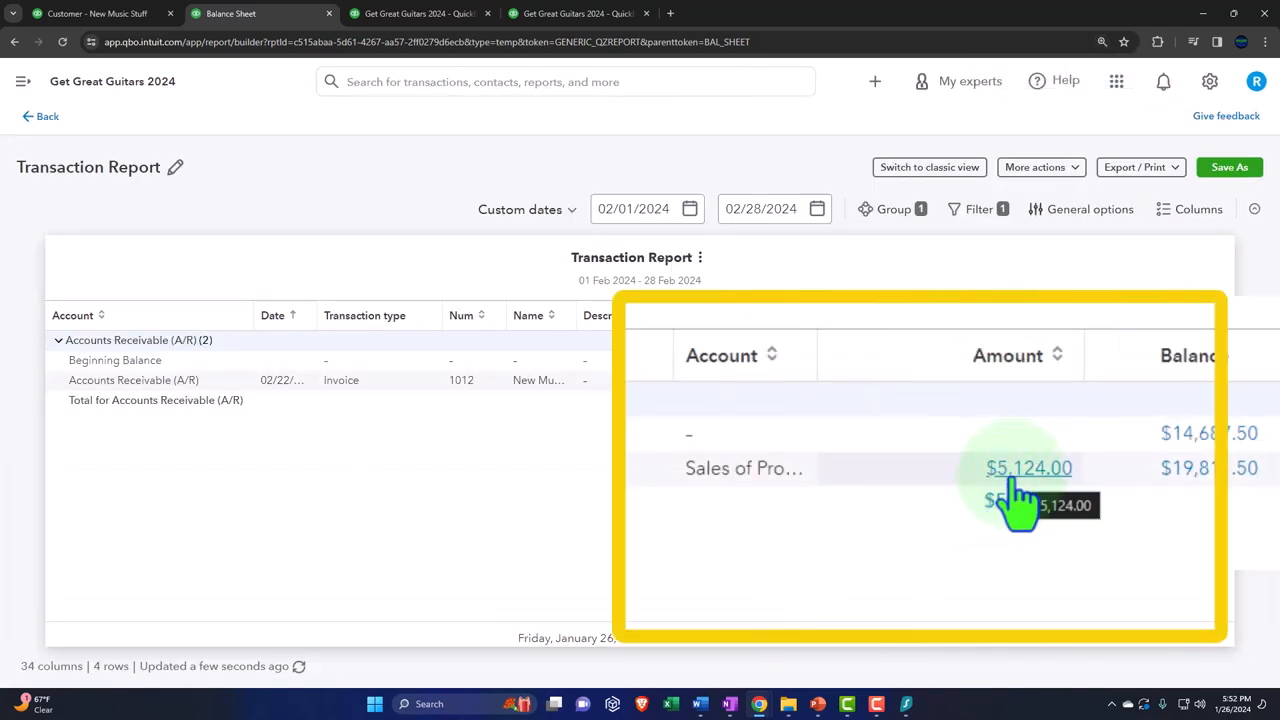
left_click(42, 116)
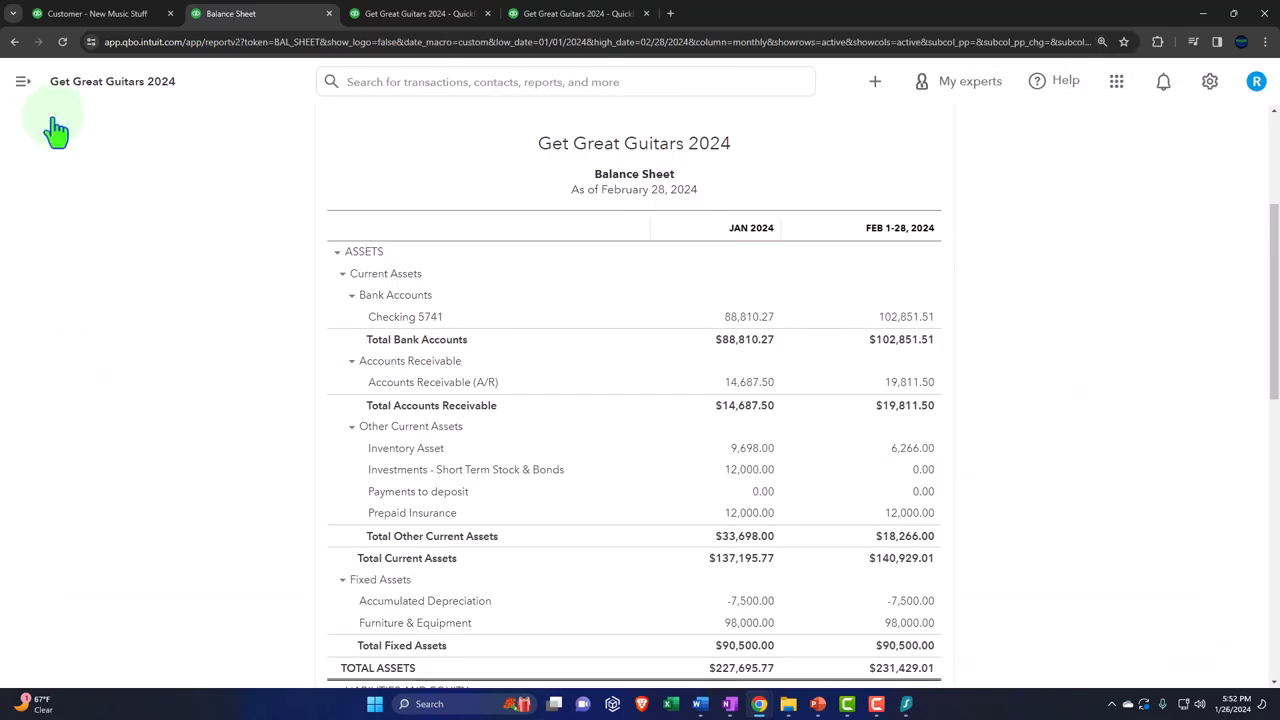
left_click(415, 13)
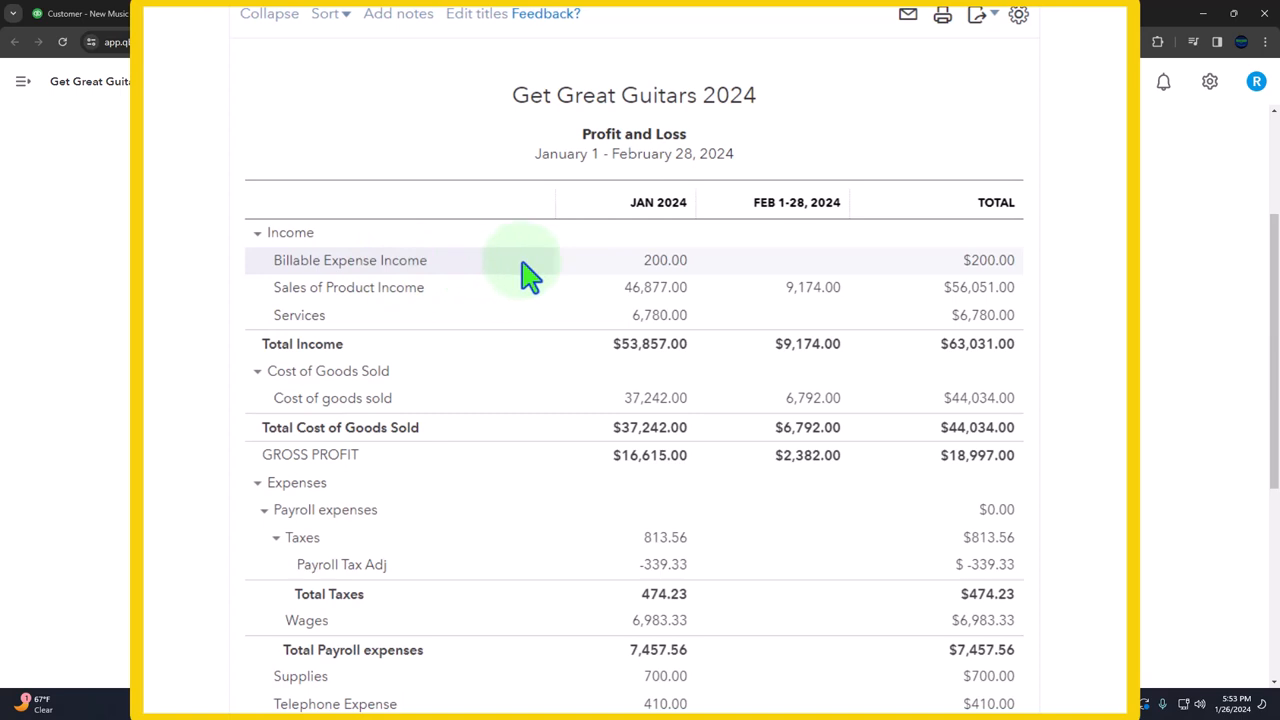
mouse_move(585, 280)
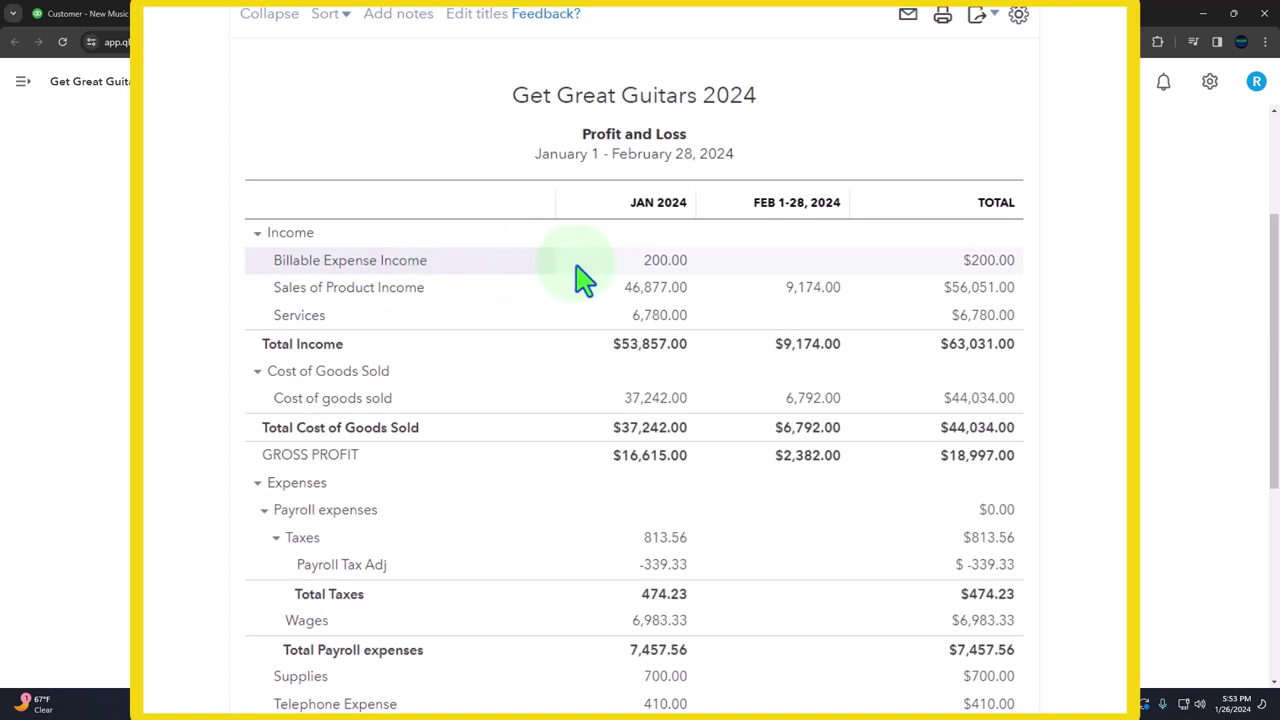
mouse_move(570, 270)
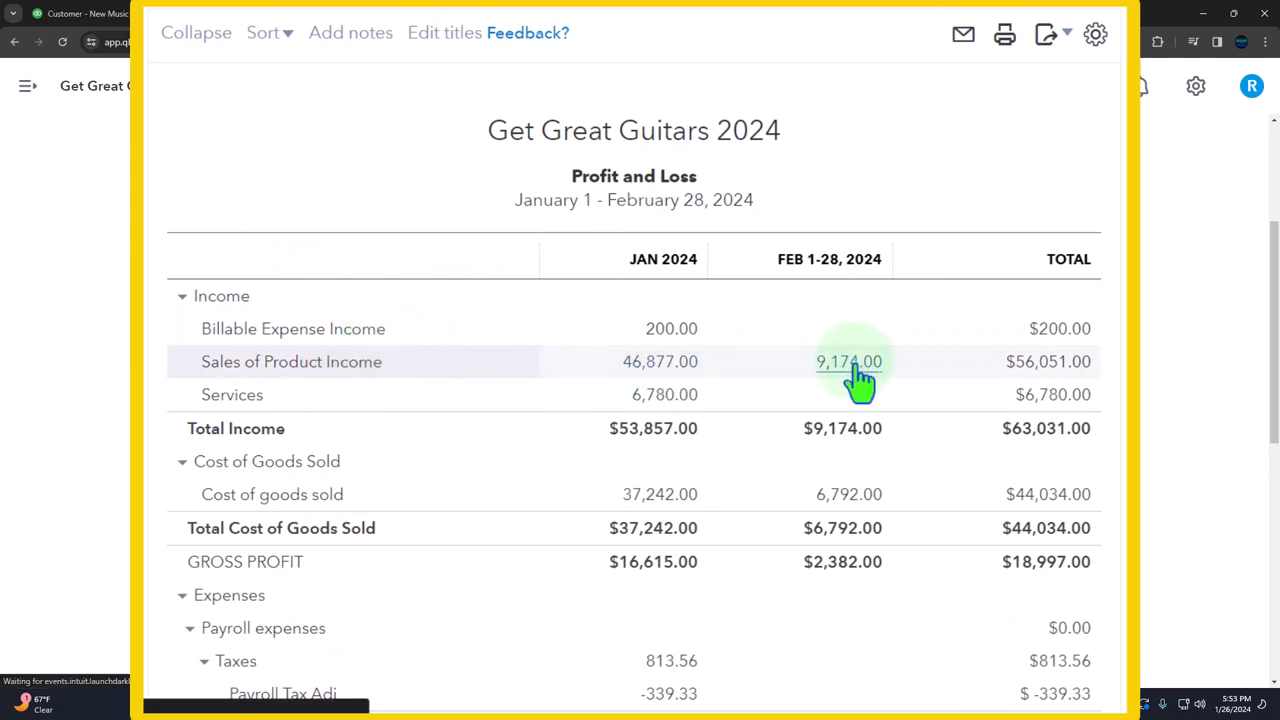
Drill into February's Sales of Product Income on the Profit and Loss.
left_click(848, 362)
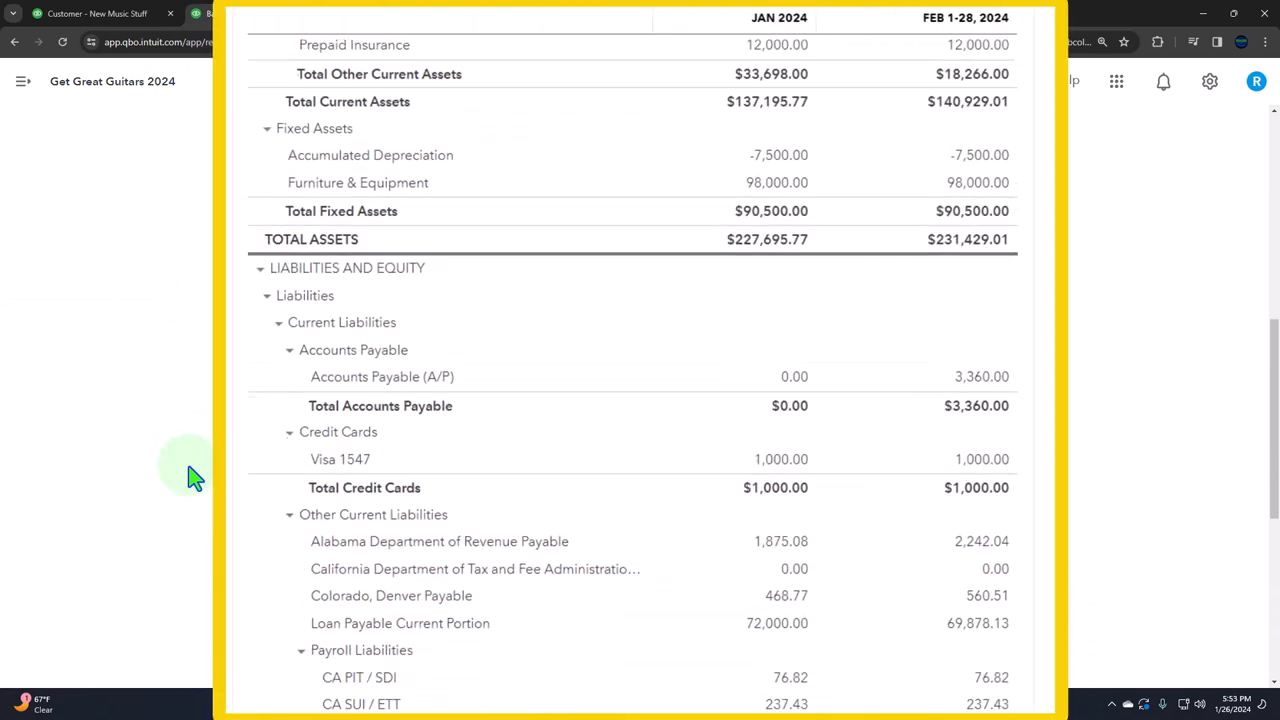
scroll("down", 3)
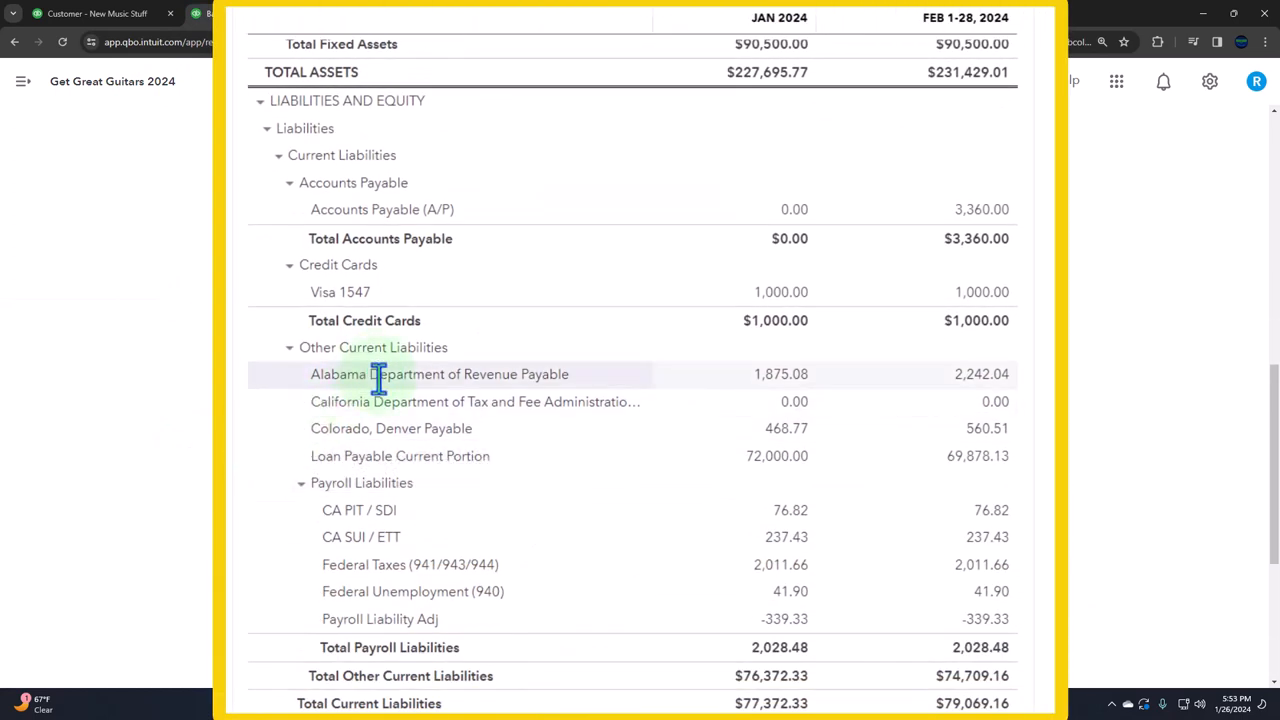
mouse_move(430, 436)
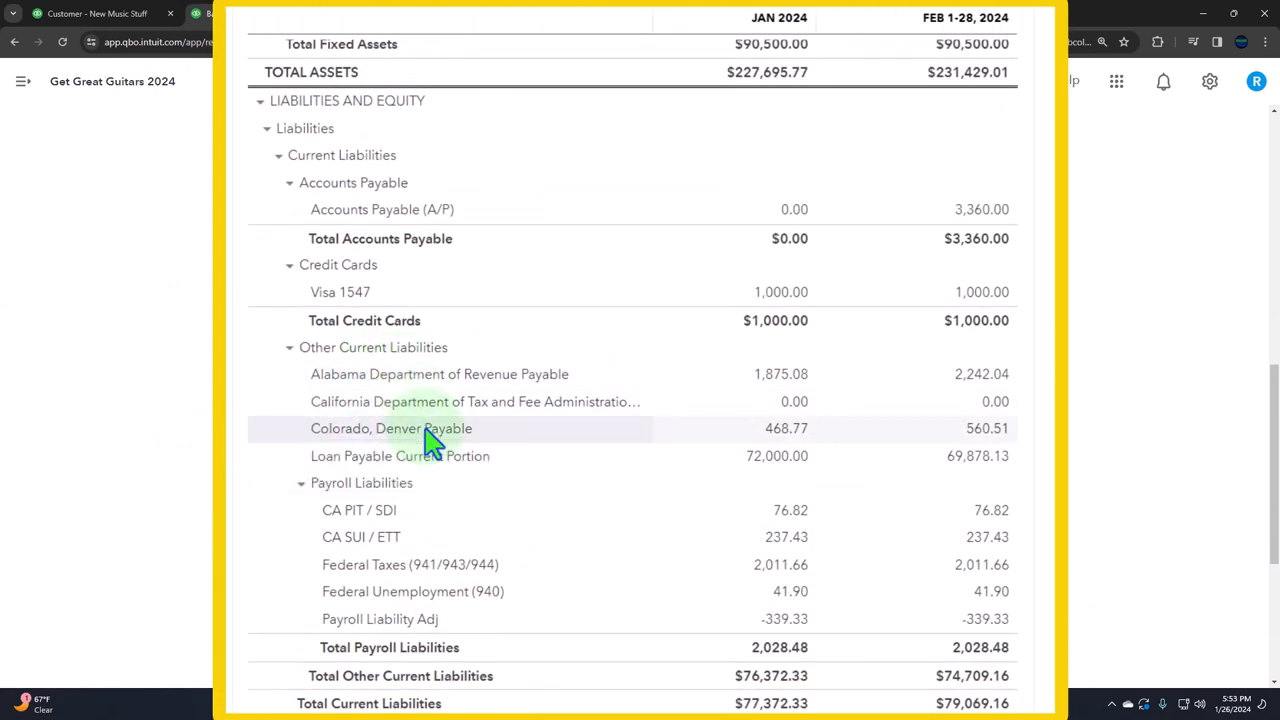
mouse_move(985, 387)
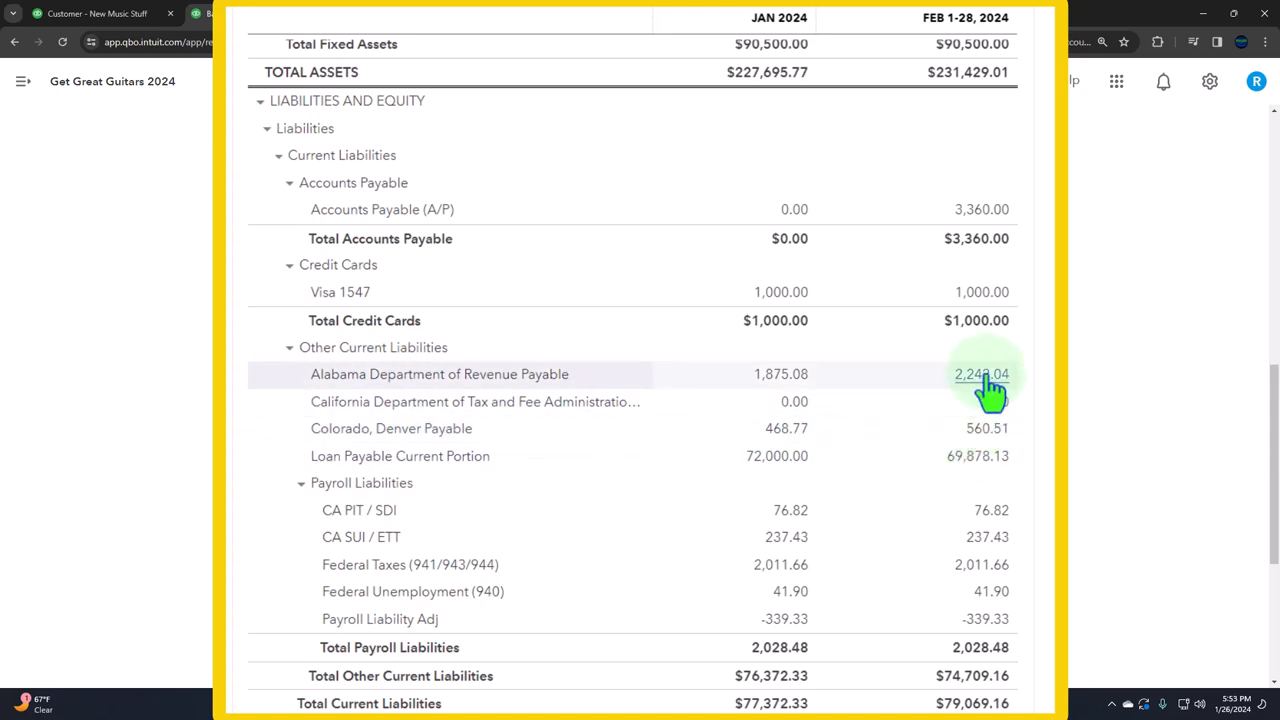
left_click(977, 374)
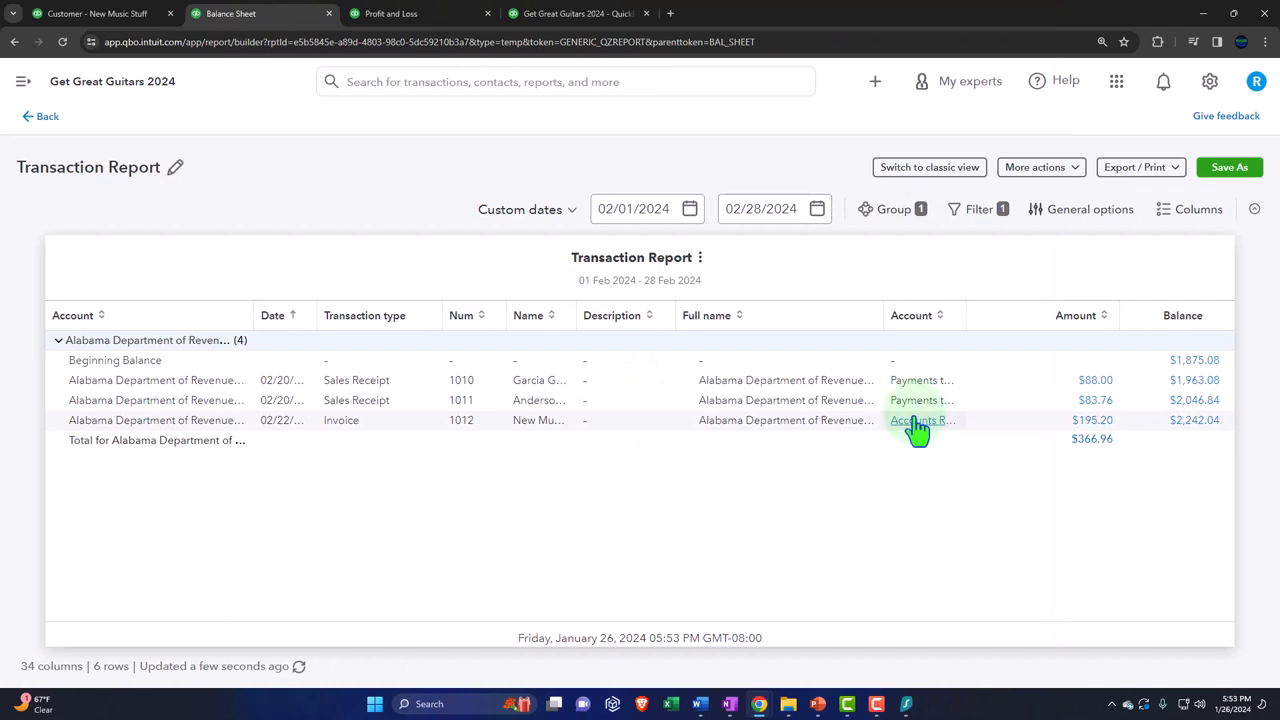
mouse_move(42, 118)
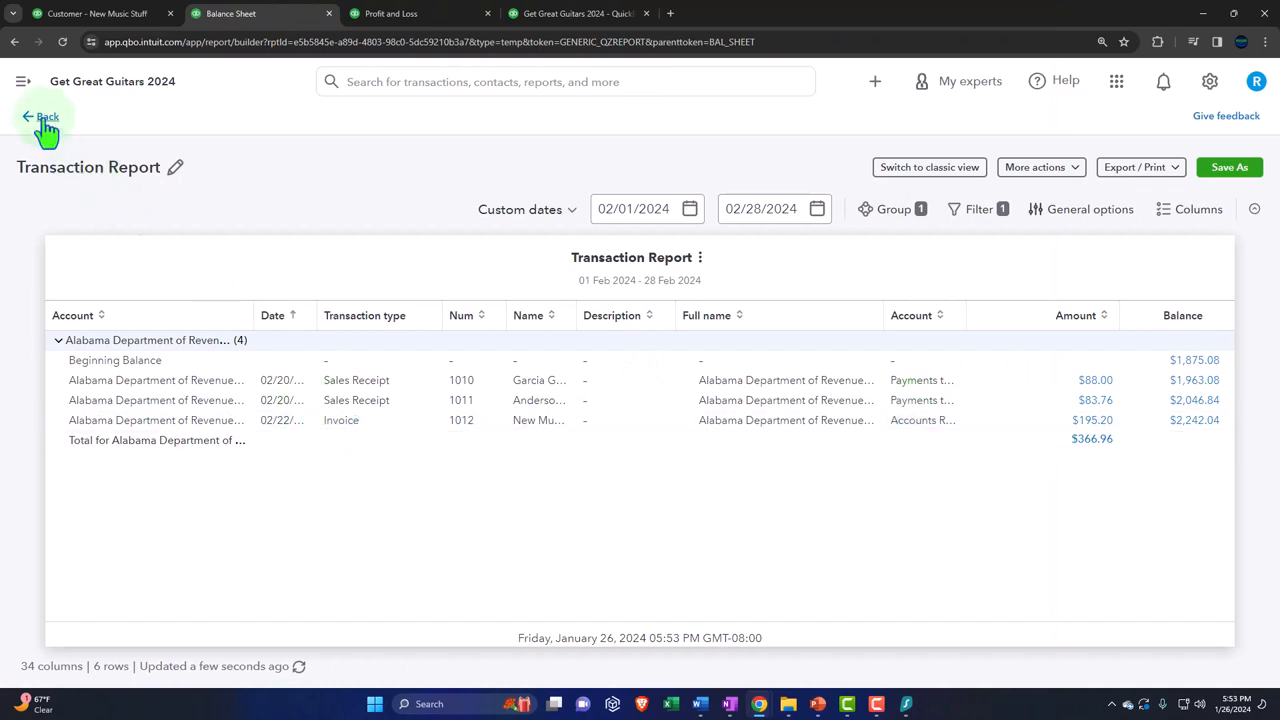
left_click(42, 117)
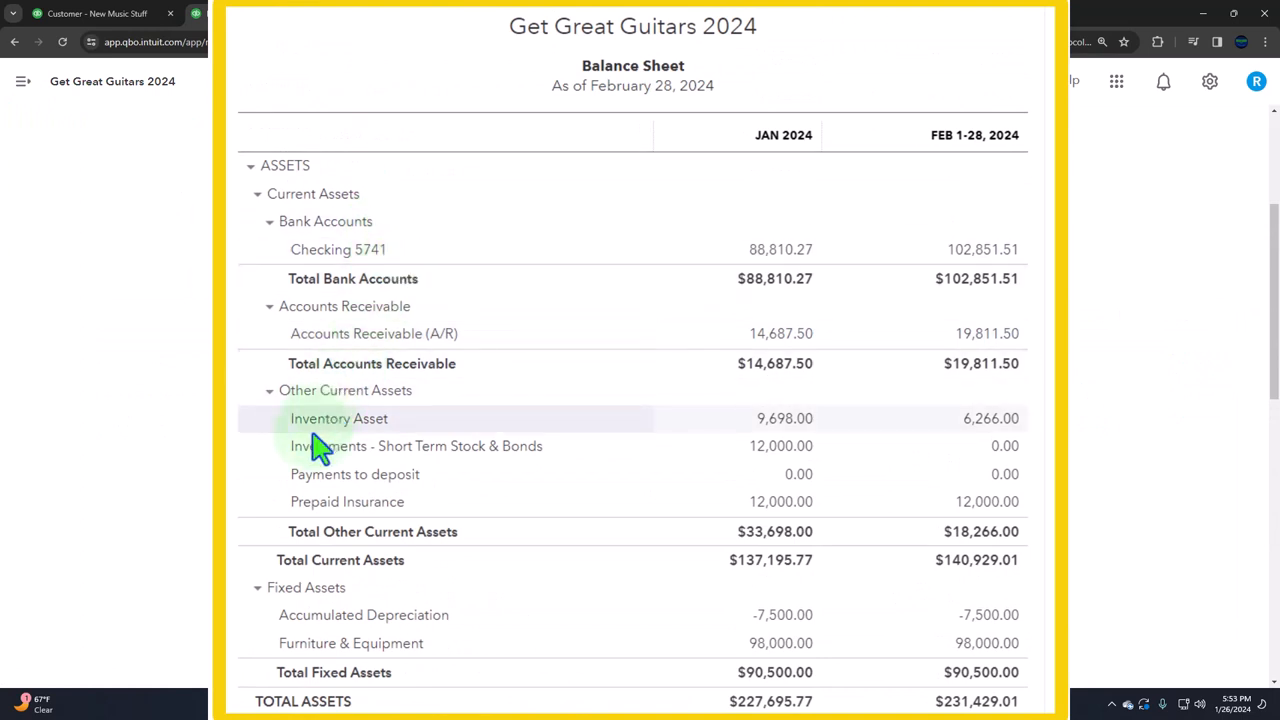
mouse_move(987, 435)
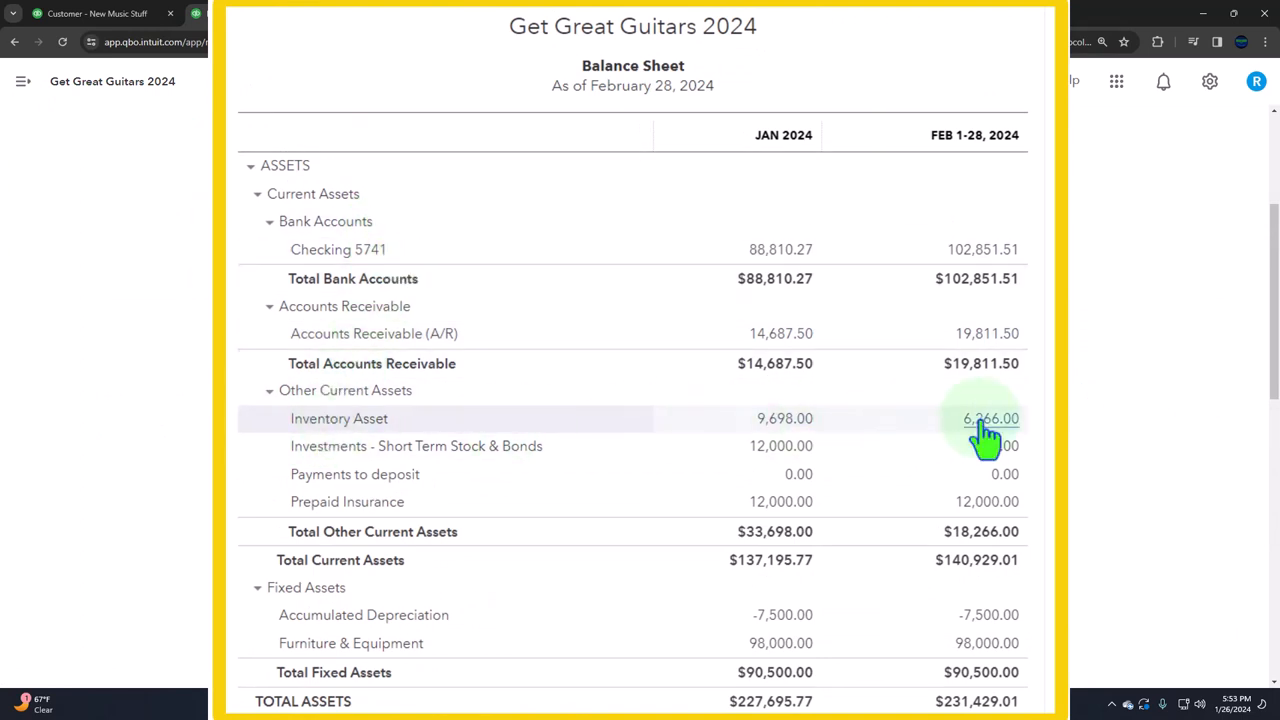
left_click(986, 418)
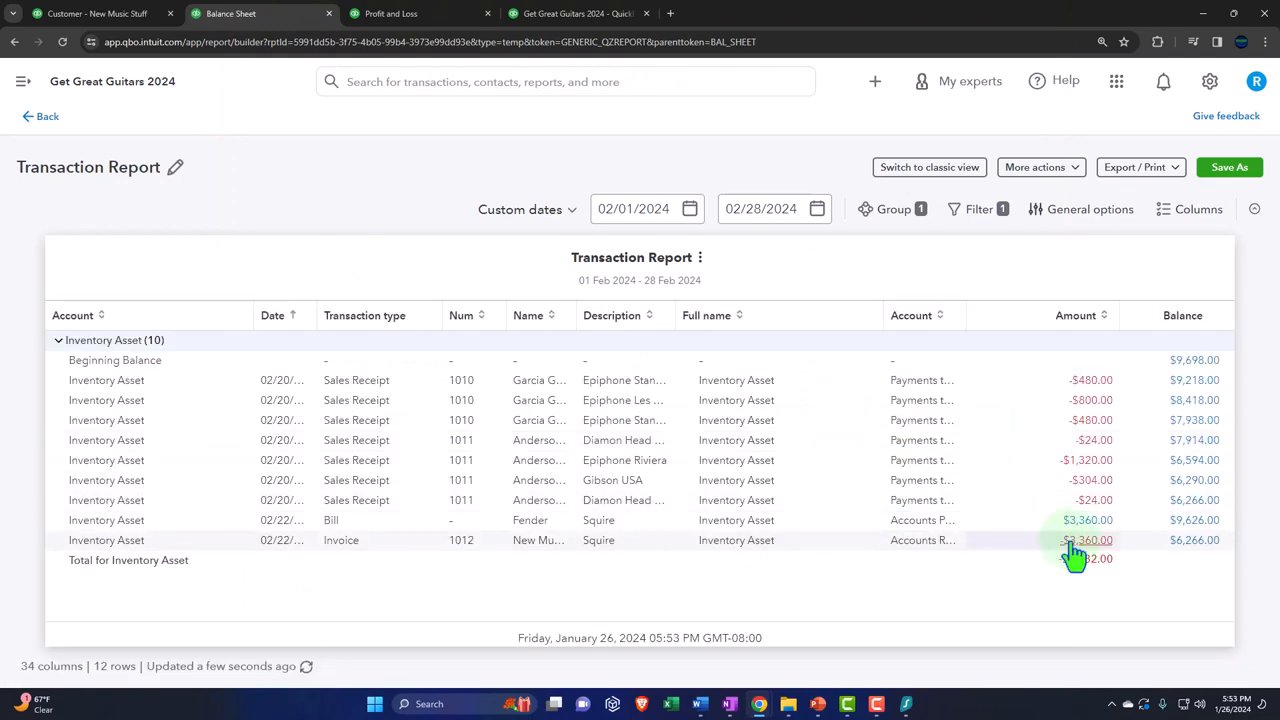
mouse_move(1070, 550)
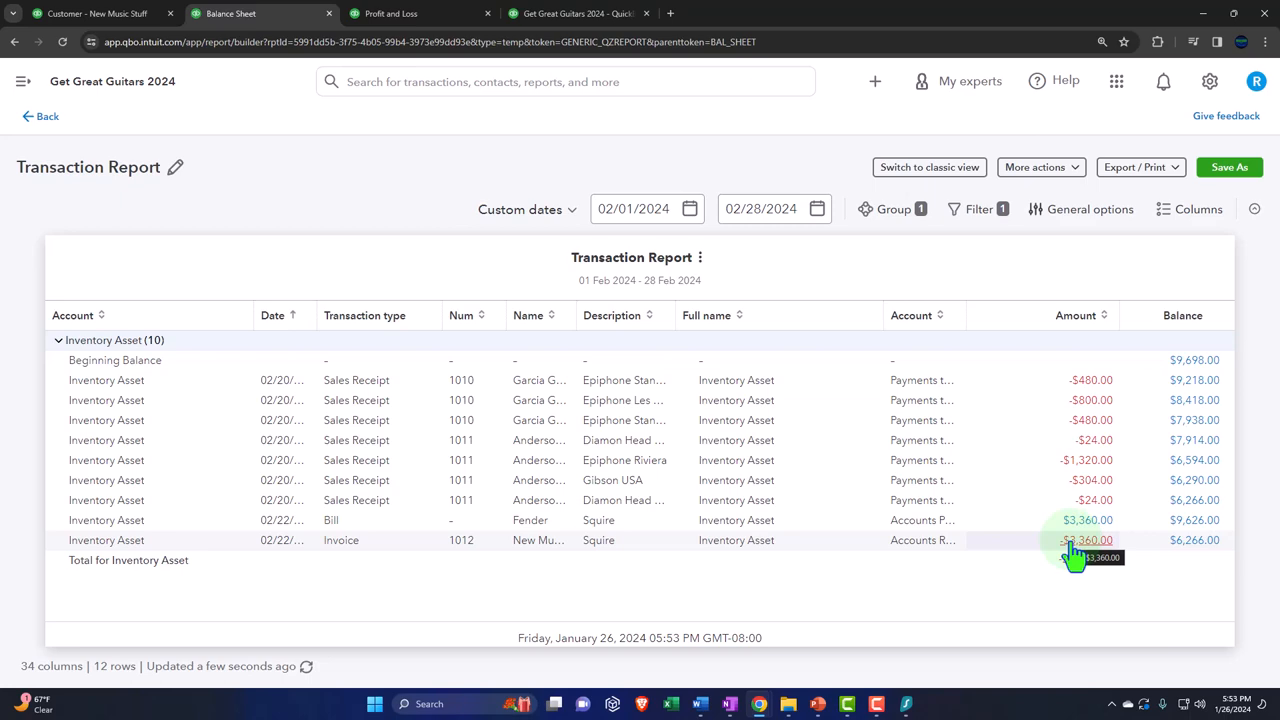
left_click(40, 116)
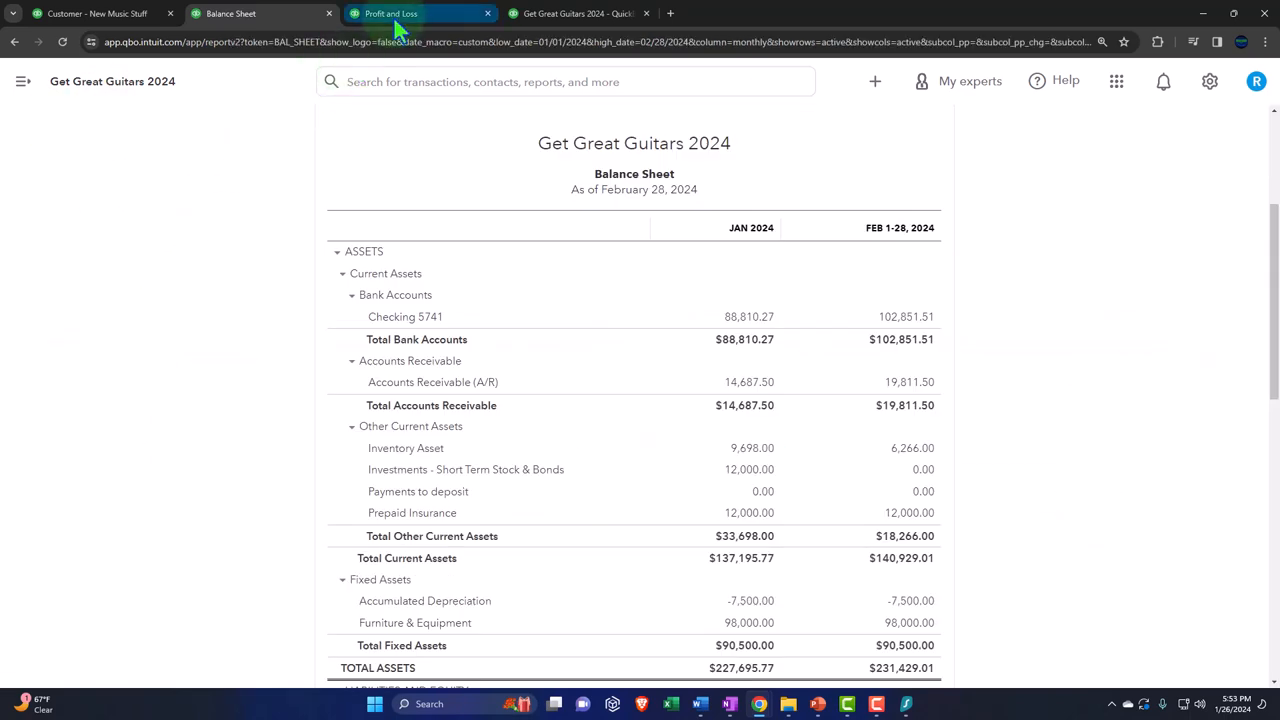
Drill into February's $6,792.00 cost of goods sold, then bring up the Trial Balance.
left_click(407, 13)
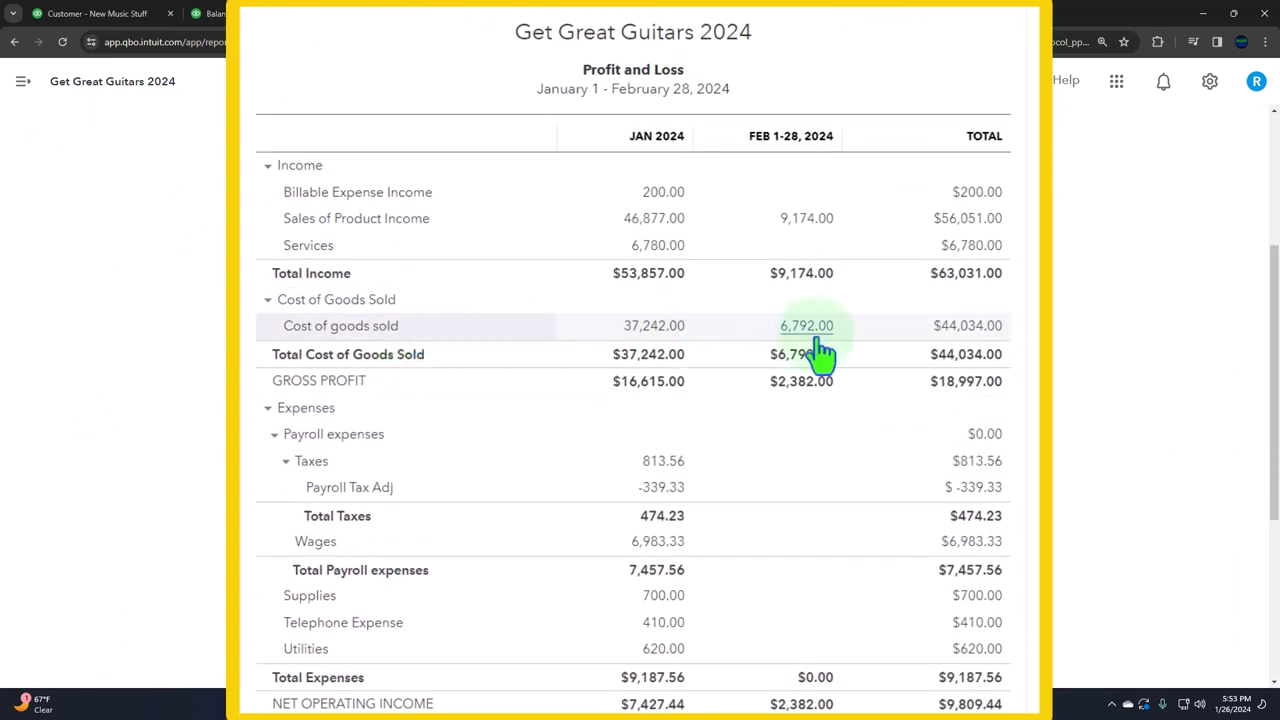
left_click(806, 326)
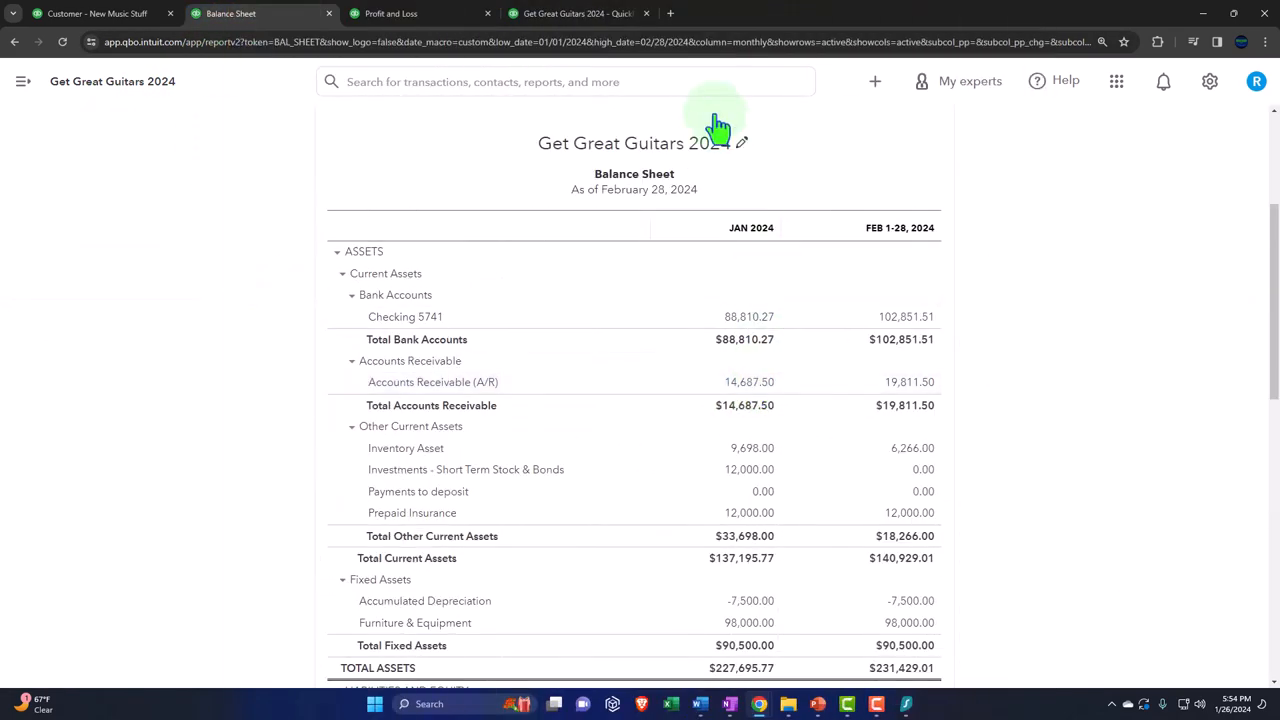
left_click(575, 13)
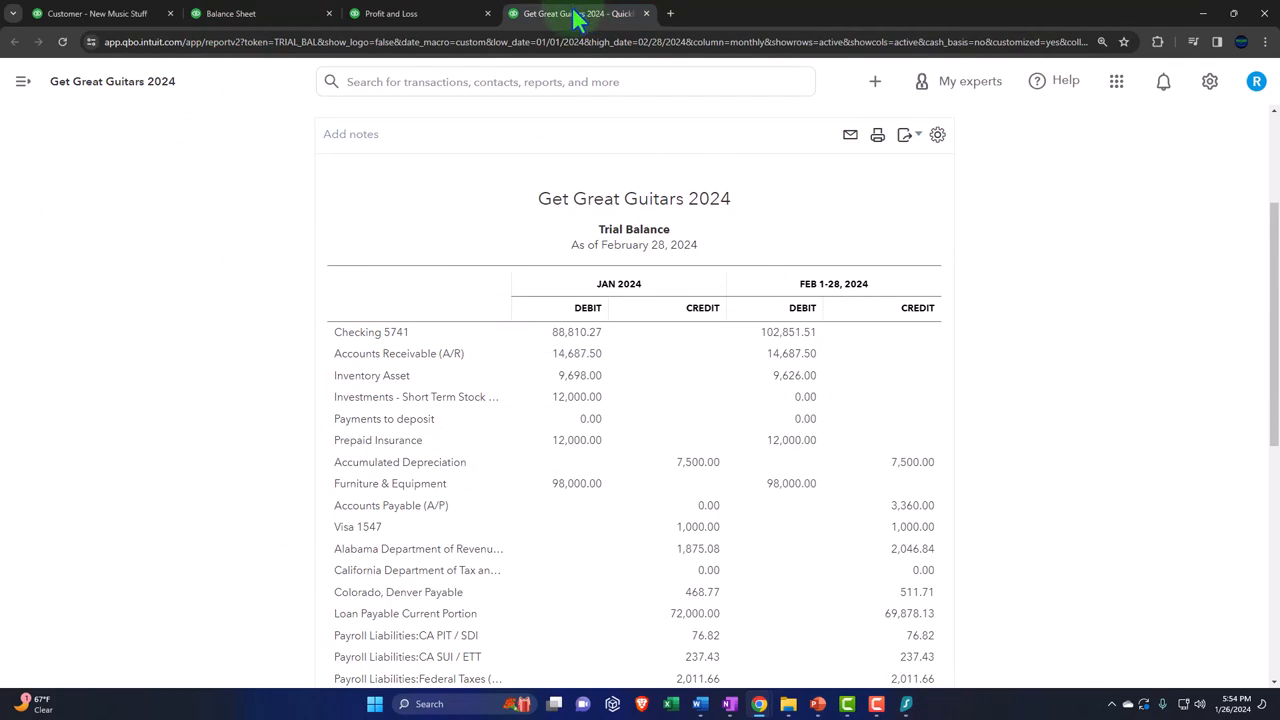
Run the Inventory Valuation Summary as of 02/28/2024, totaling $6,266.00.
right_click(575, 13)
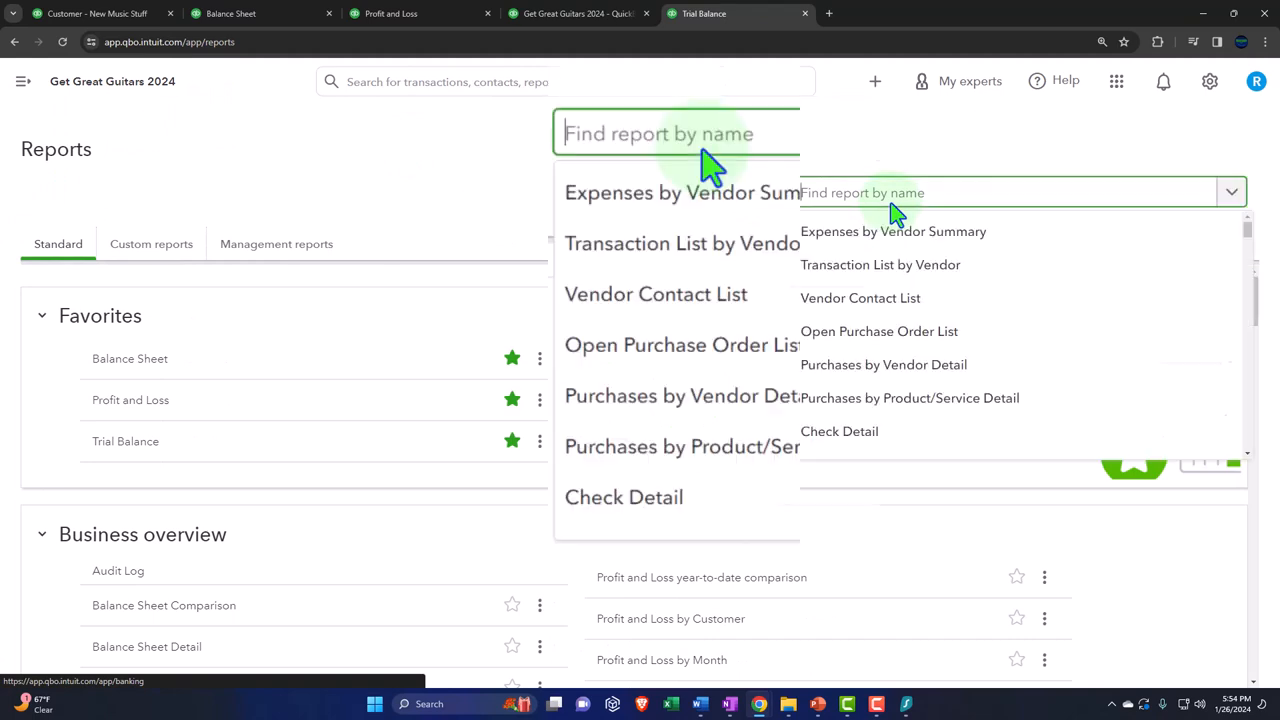
type("inve")
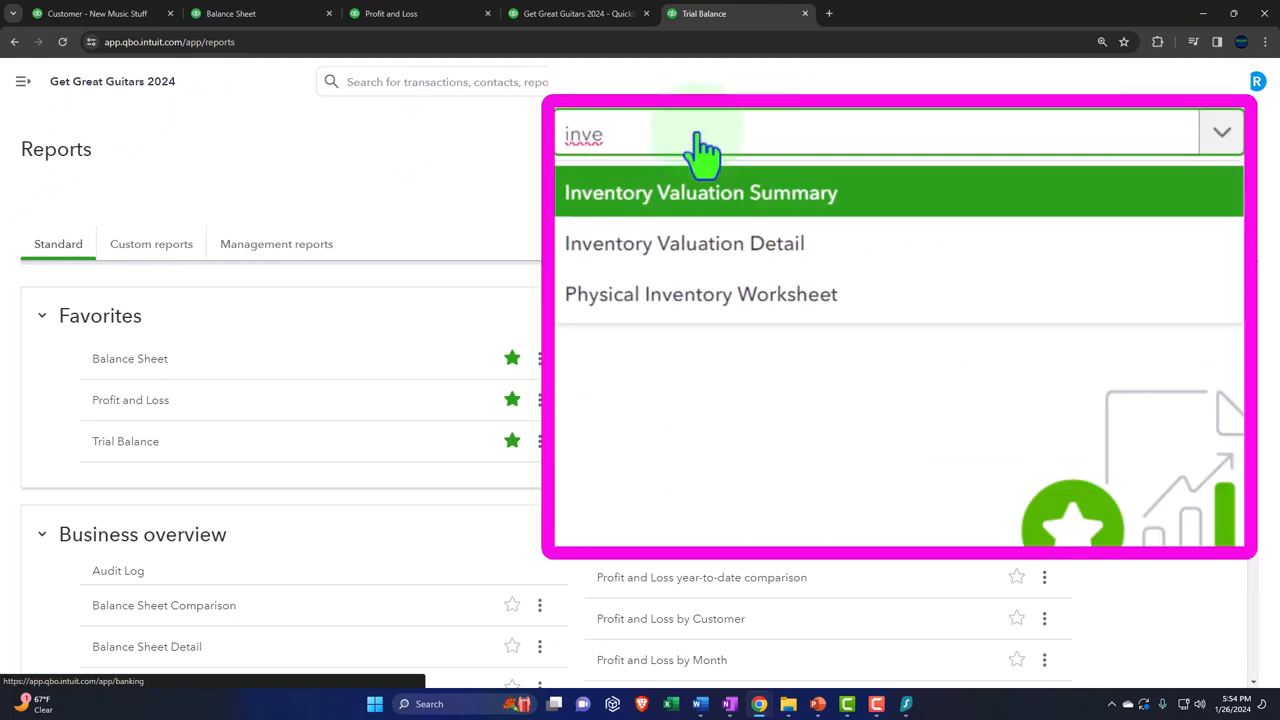
left_click(699, 192)
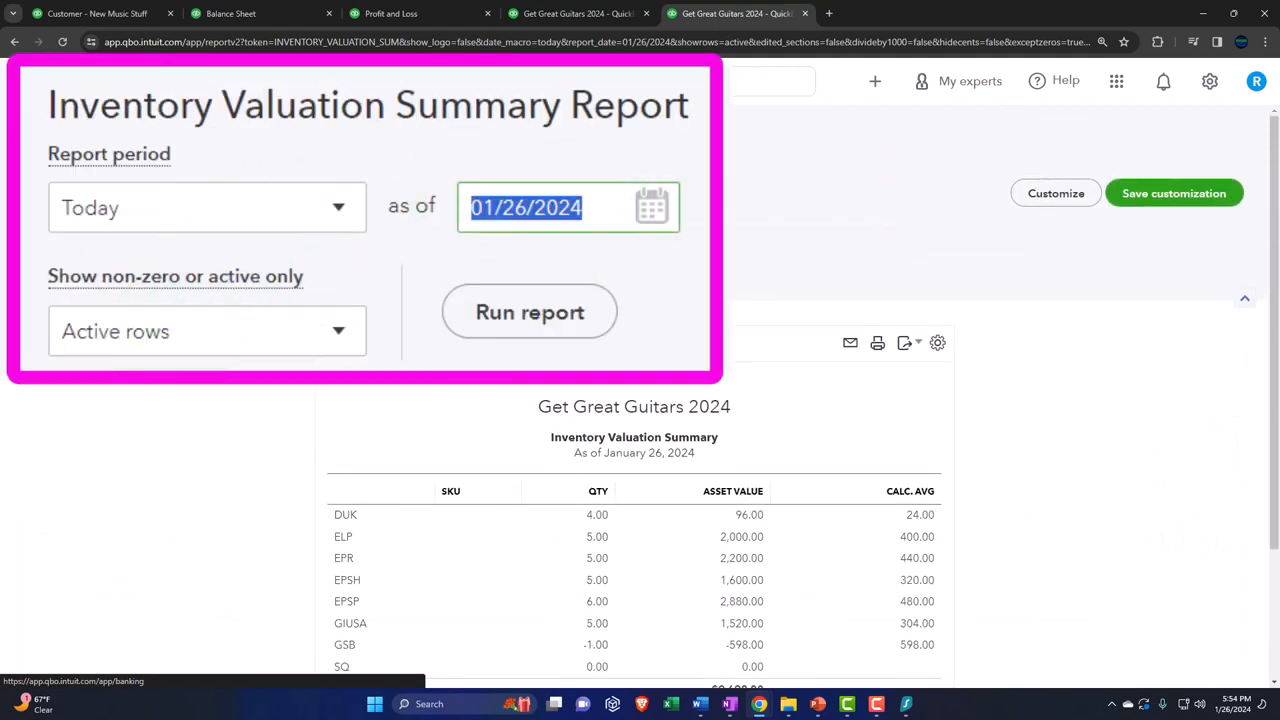
type("0228")
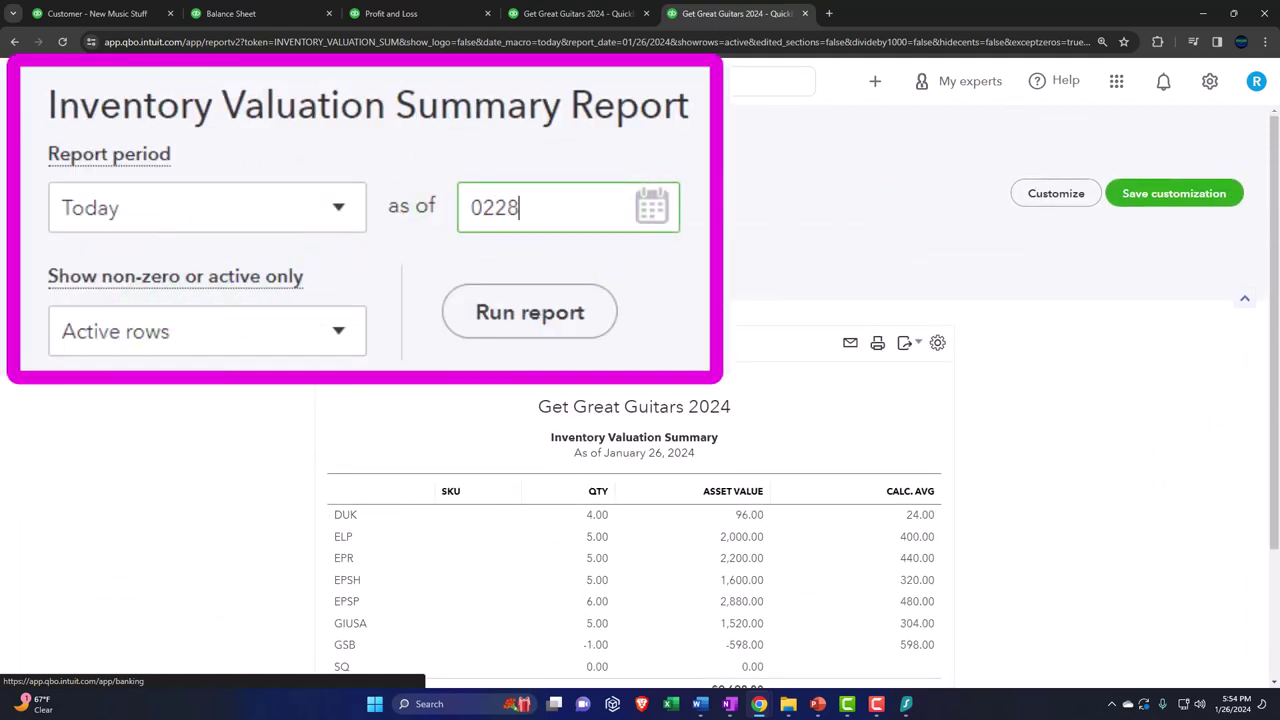
type("28")
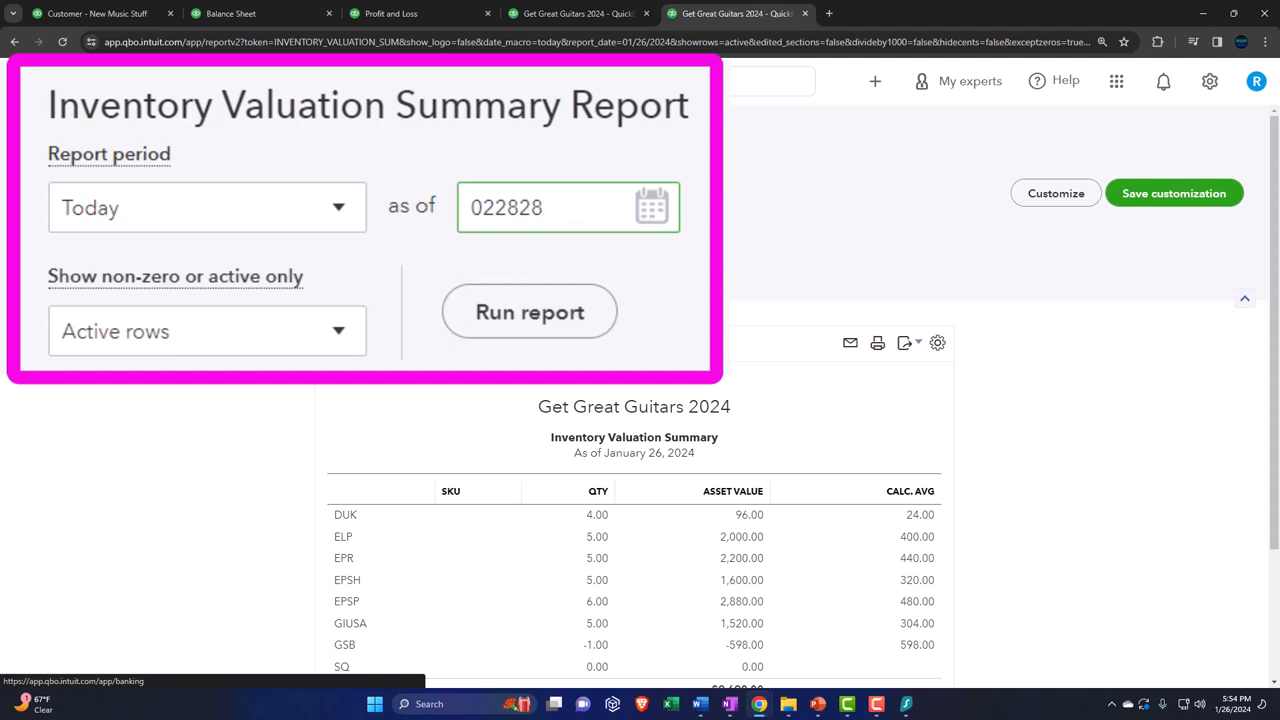
key("Backspace")
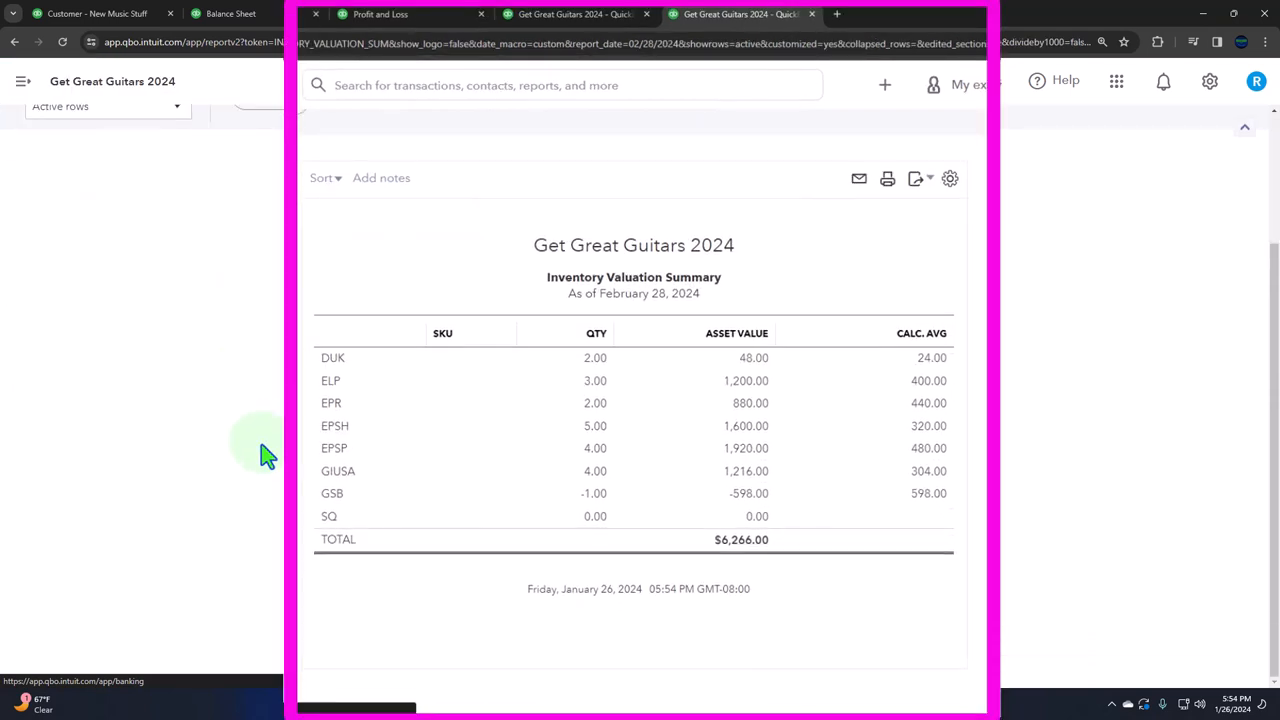
mouse_move(739, 567)
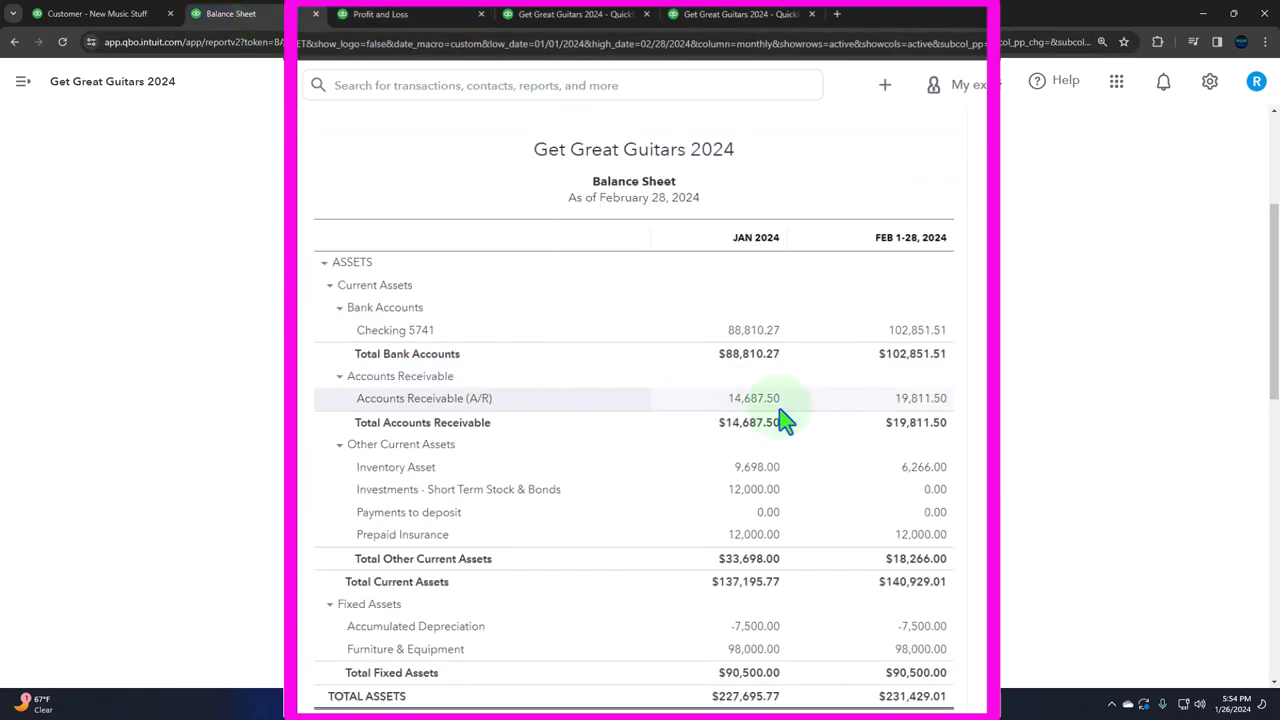
mouse_move(841, 425)
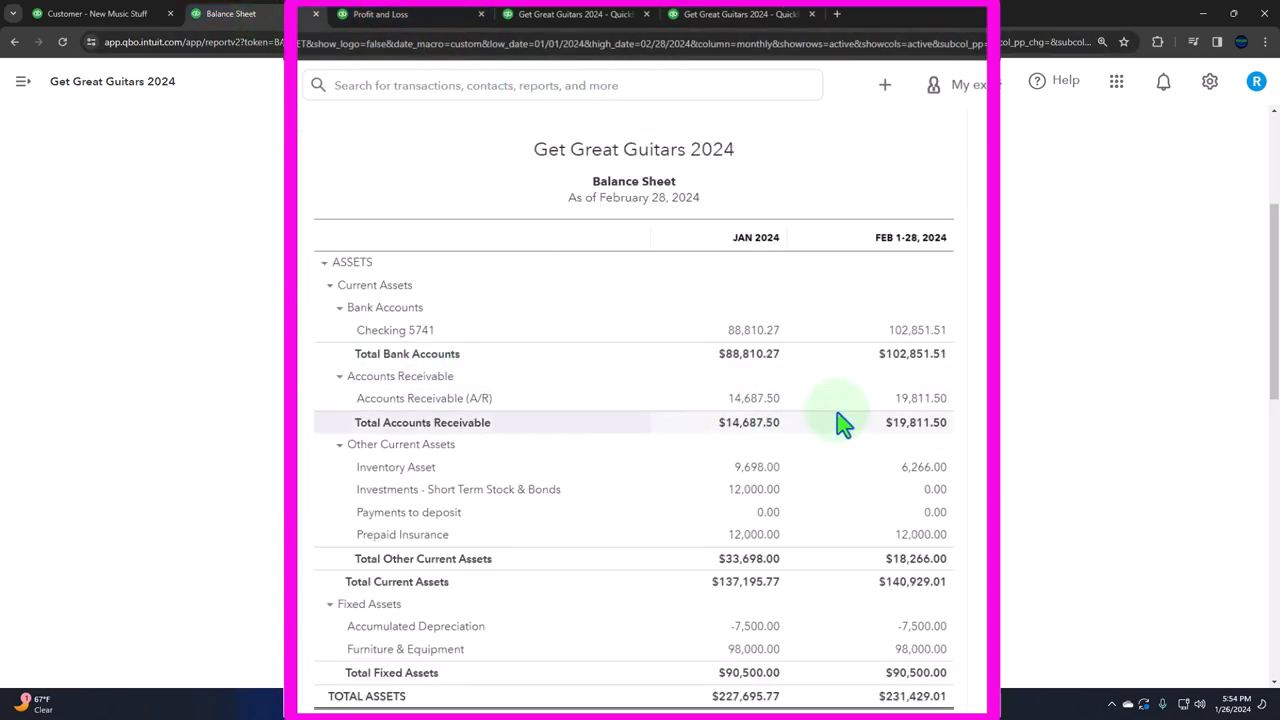
mouse_move(868, 491)
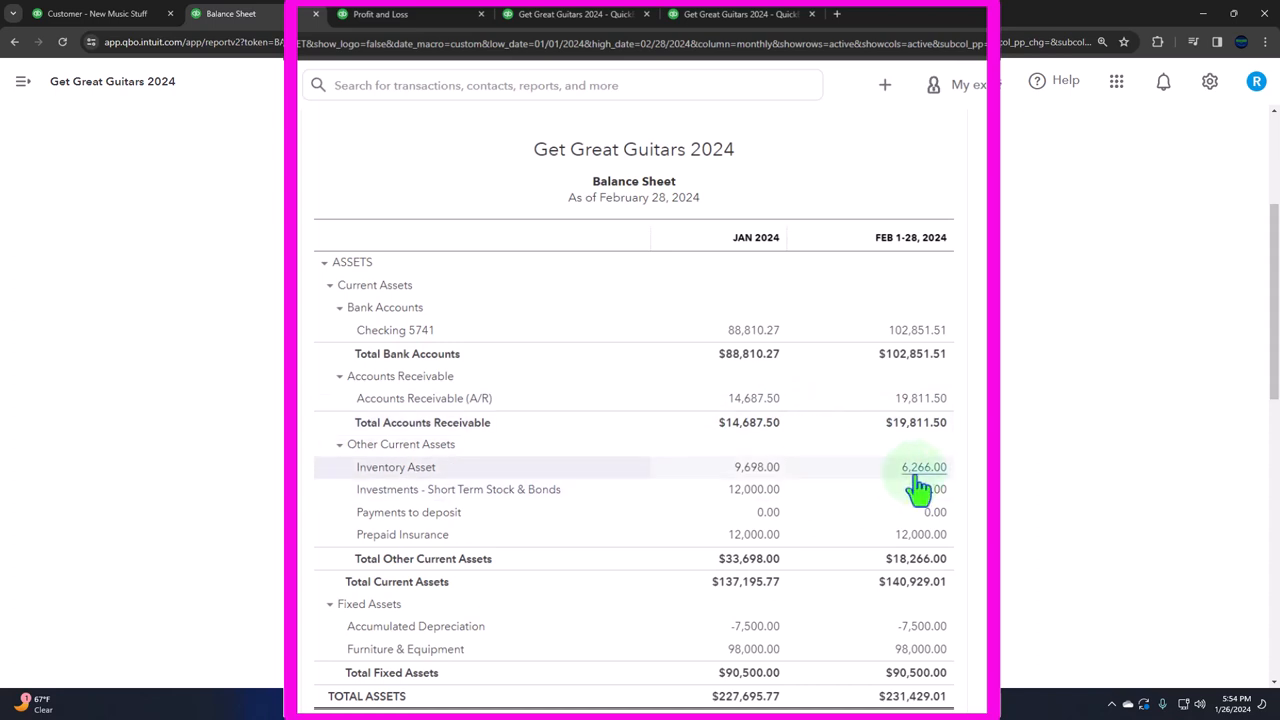
mouse_move(930, 418)
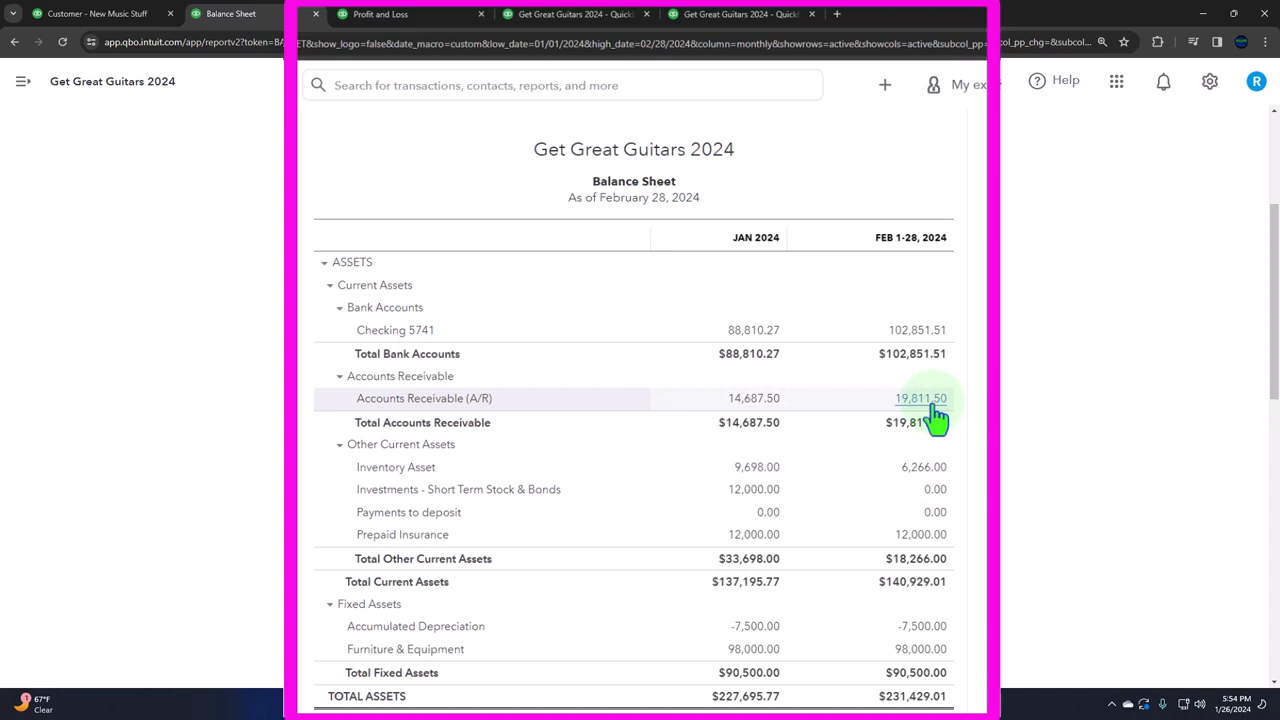
Drill into February's $19,811.50 accounts receivable balance on the Balance Sheet.
left_click(738, 13)
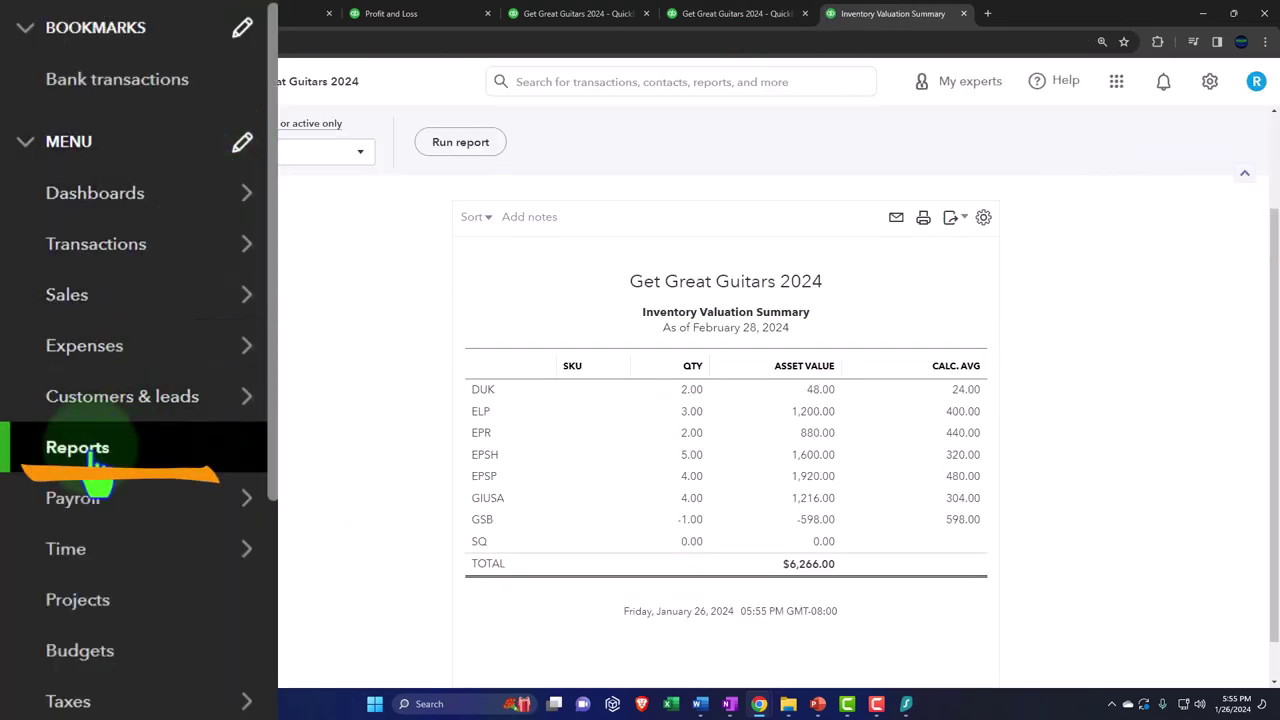
Open Customer Balance Detail from Reports and confirm the $19,811.50 open total, including invoice 1012.
left_click(77, 447)
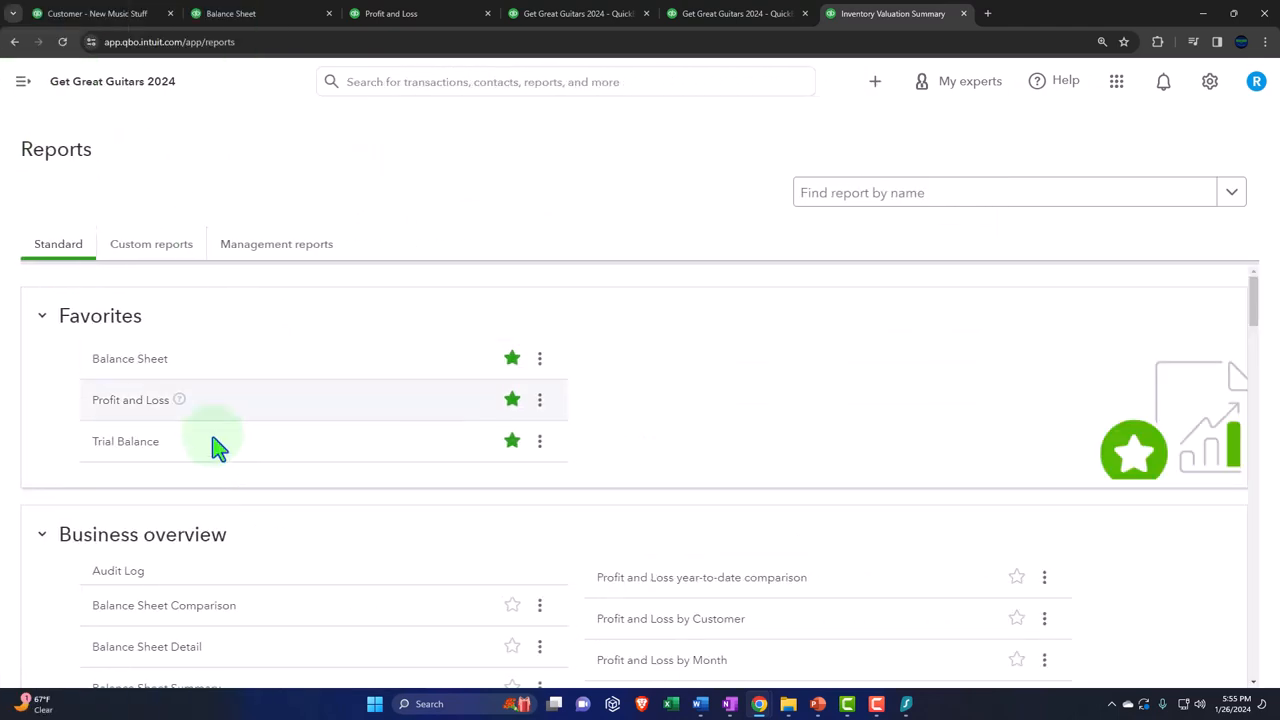
scroll("down", 3)
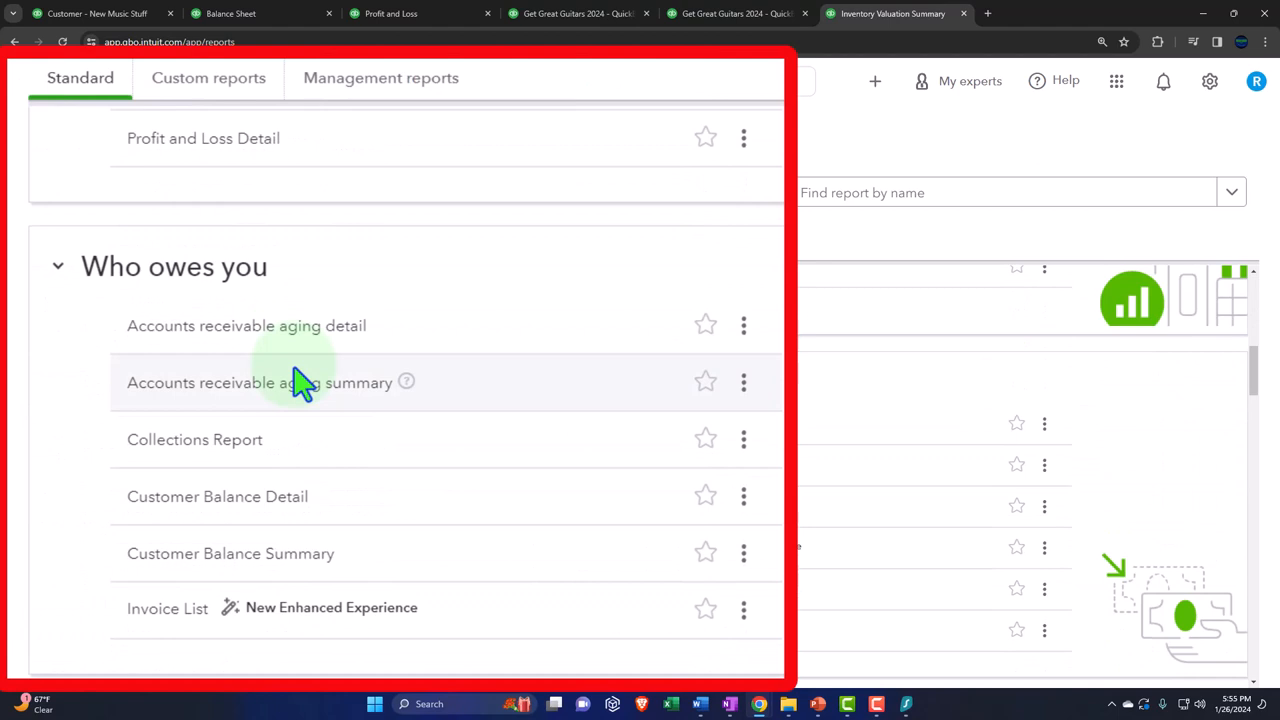
mouse_move(258, 510)
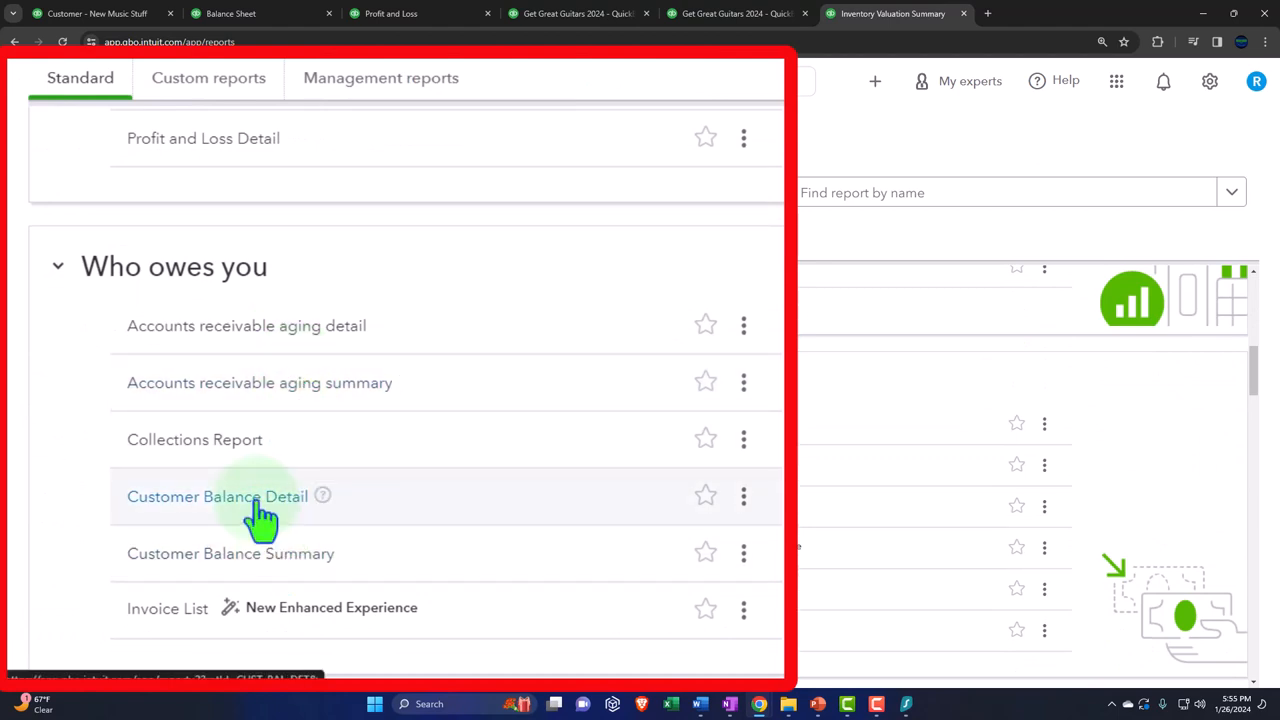
left_click(217, 496)
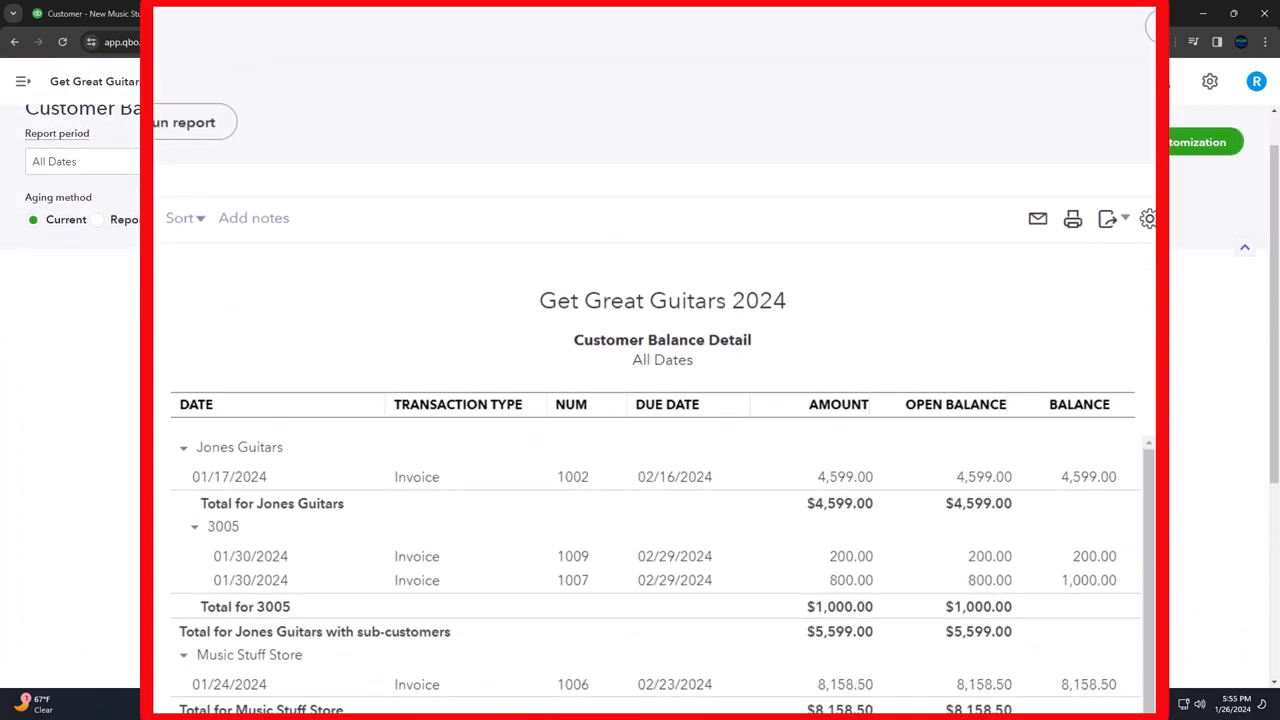
scroll("down", 3)
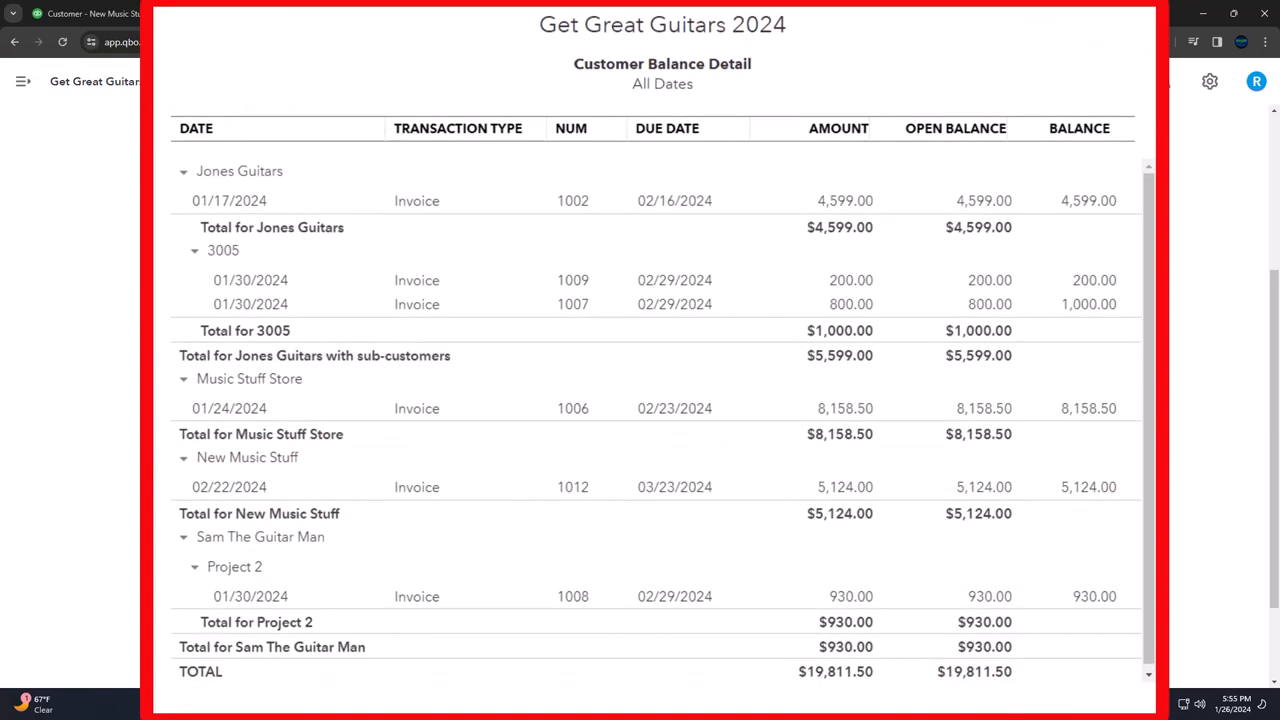
mouse_move(62, 488)
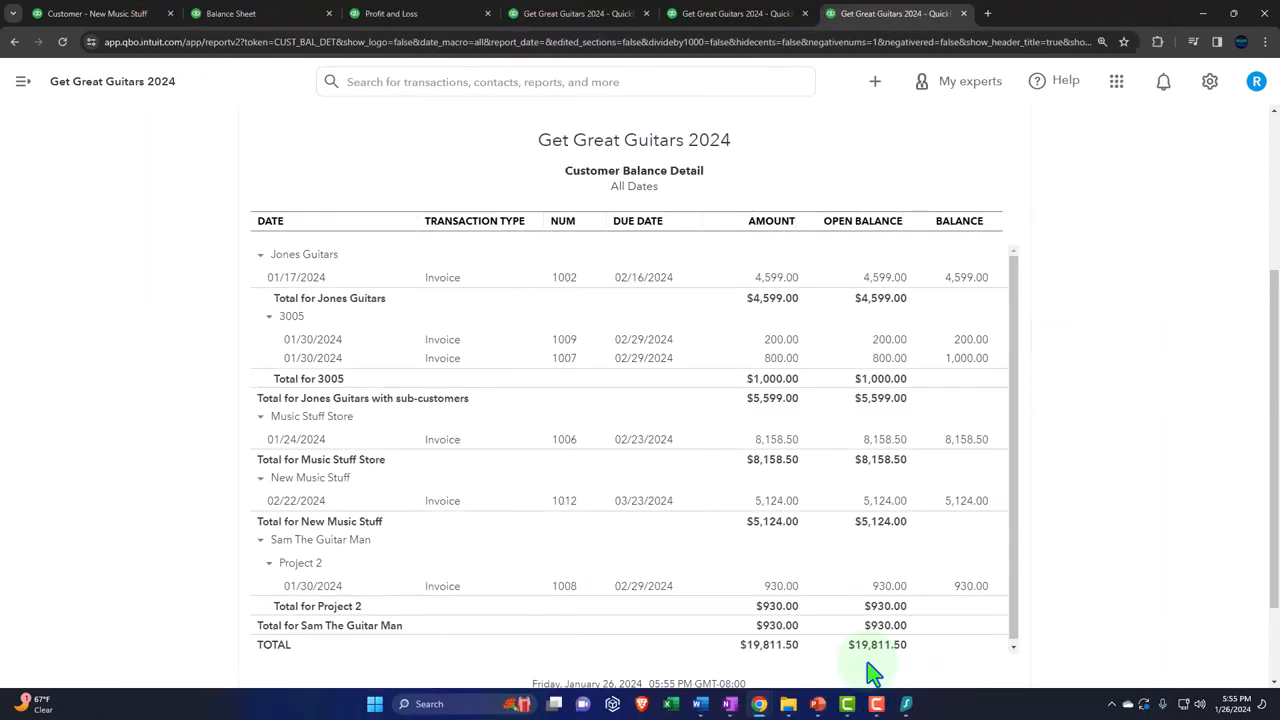
left_click(235, 15)
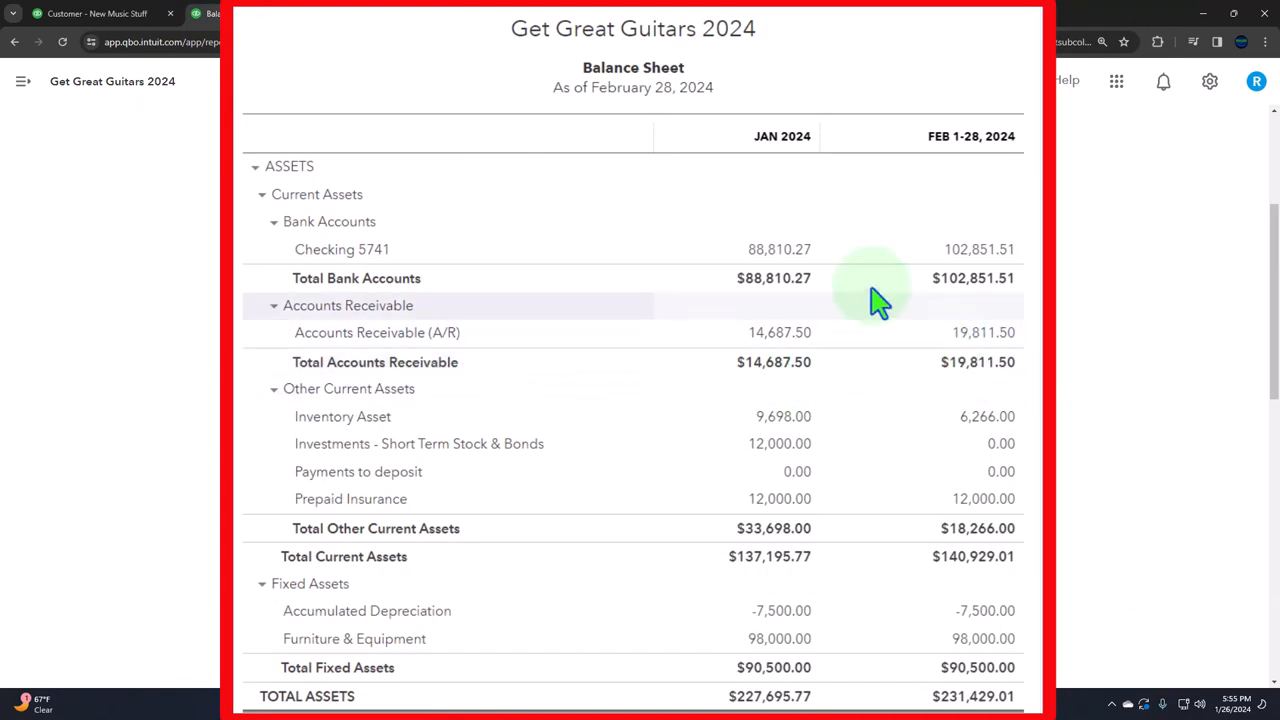
View the $3,360.00 converted billable expense charge on New Music Stuff's transactions.
left_click(100, 14)
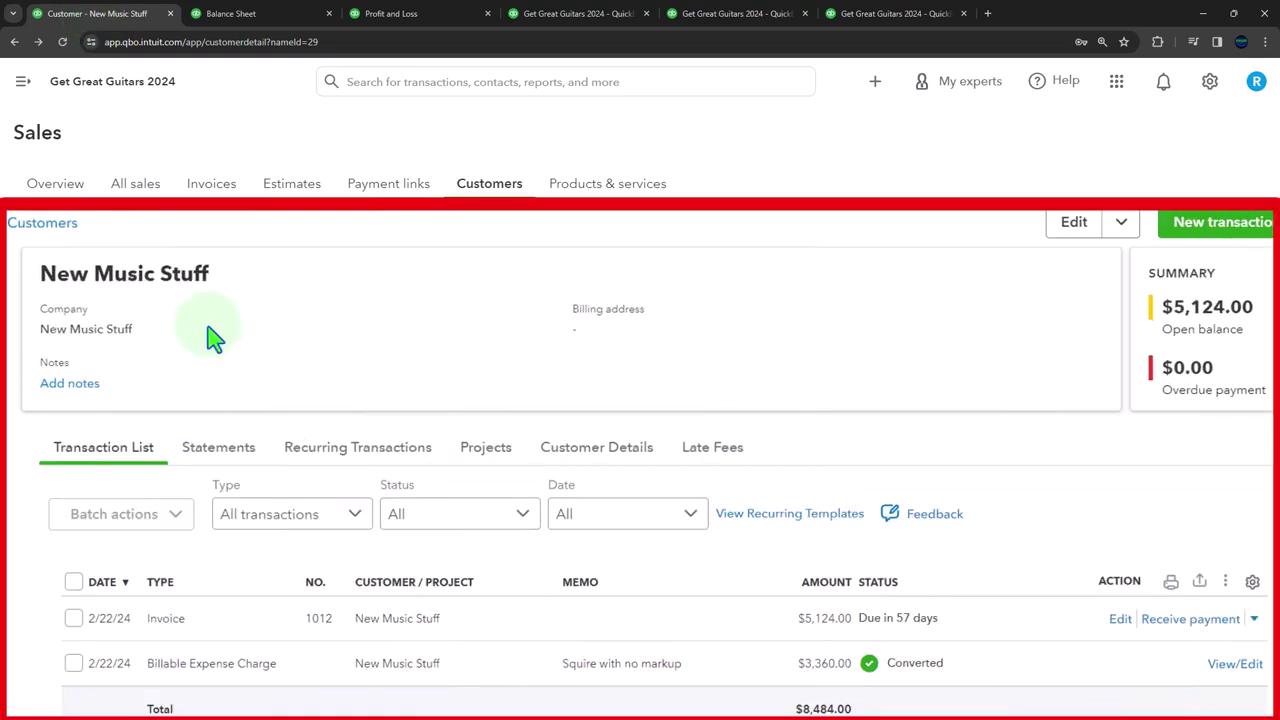
scroll("down", 3)
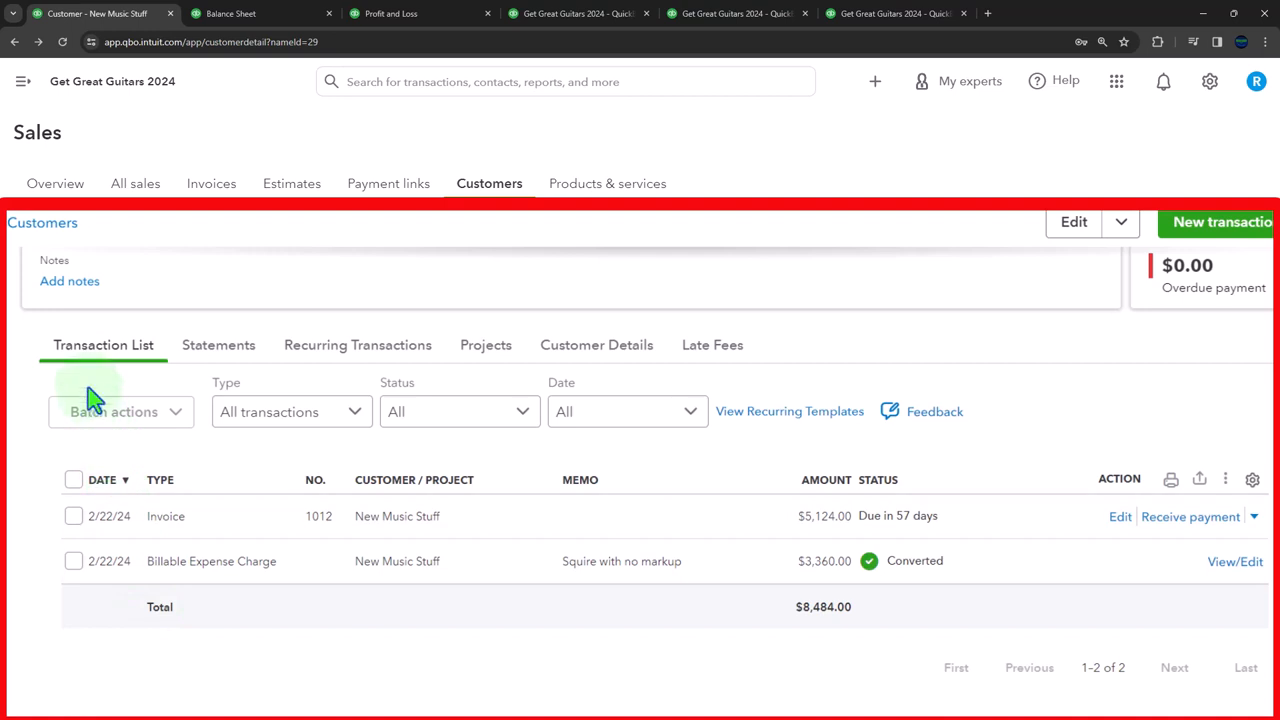
mouse_move(180, 590)
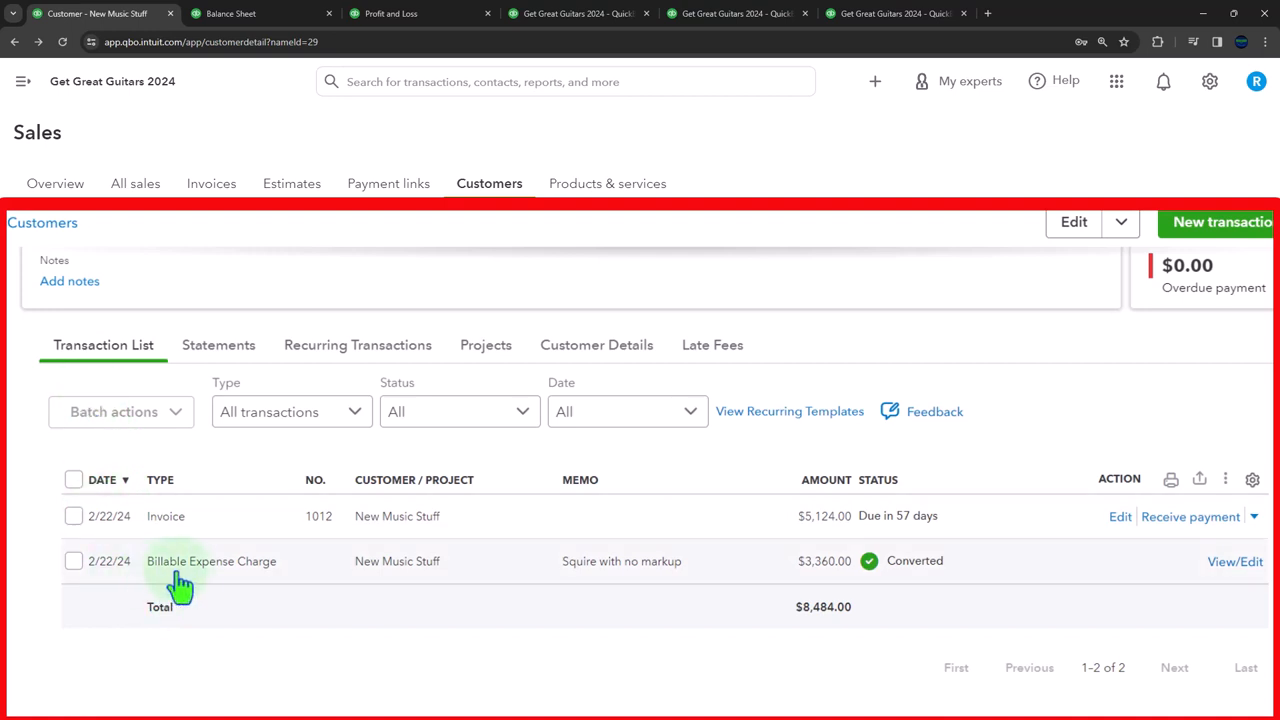
mouse_move(903, 583)
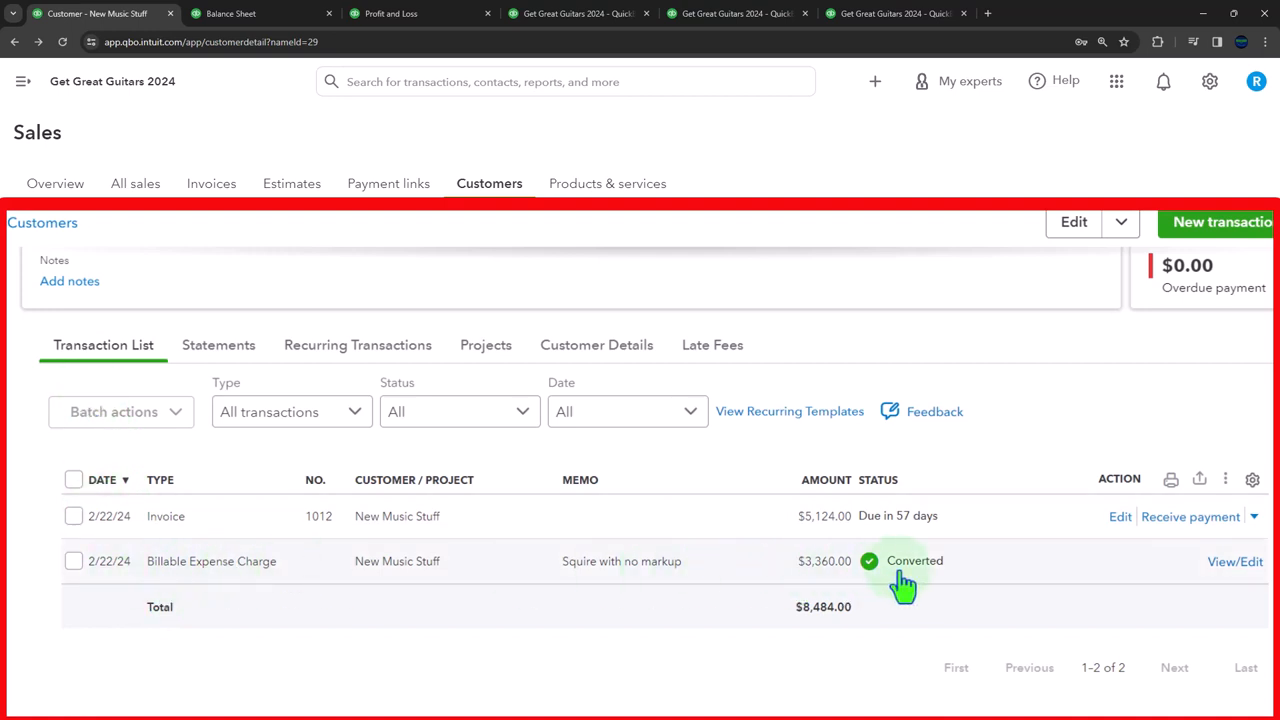
left_click(914, 561)
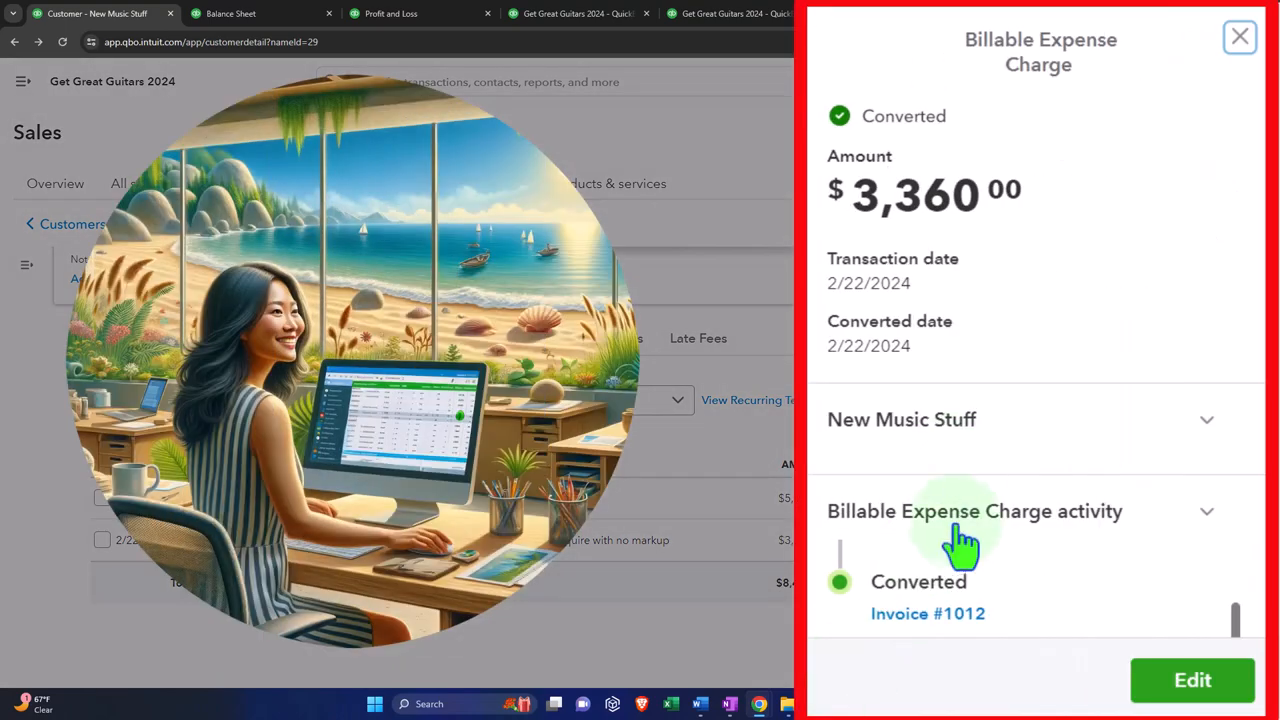
mouse_move(690, 610)
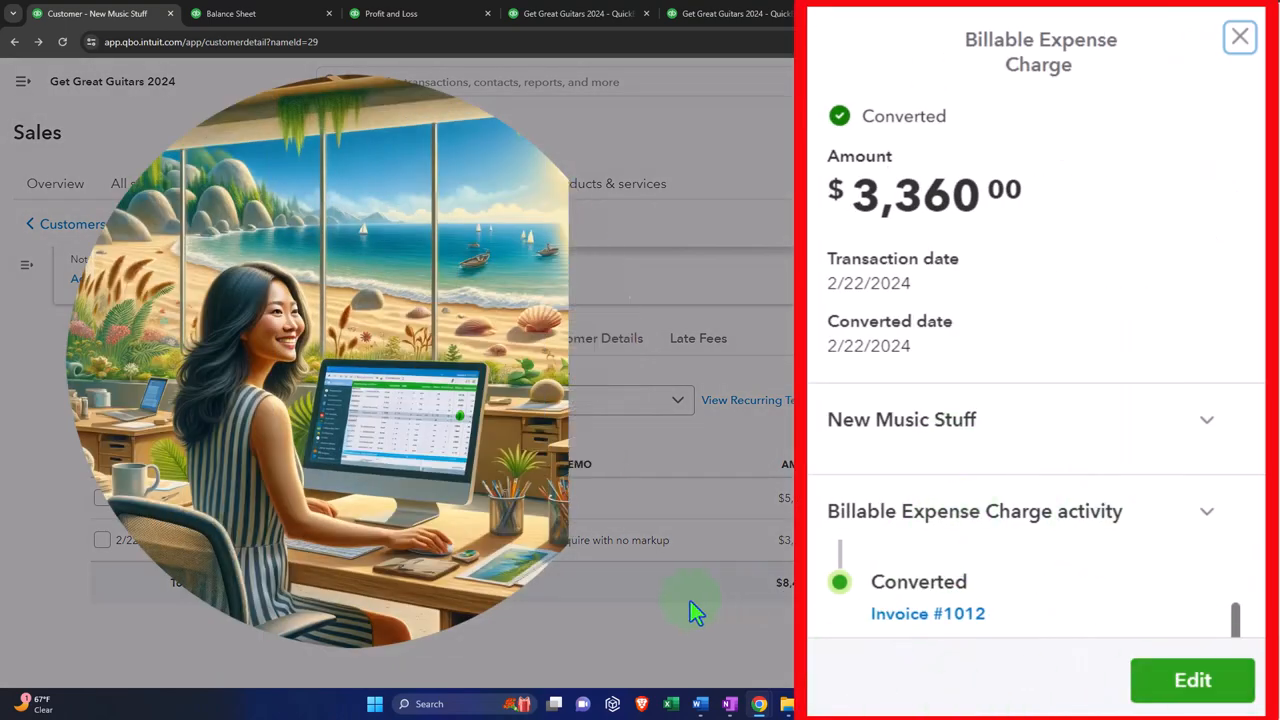
Open invoice #1012 from the charge activity and review its $5,124.00 due 3/23/2024.
left_click(927, 614)
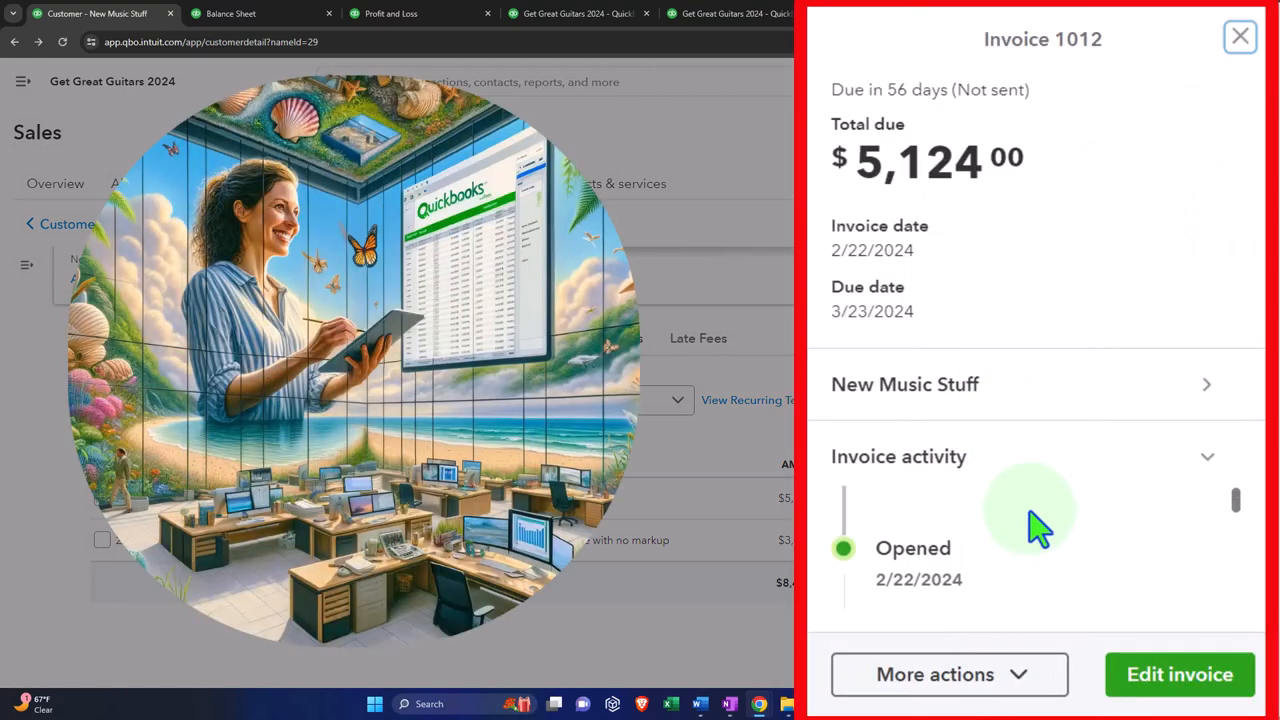
scroll("down", 3)
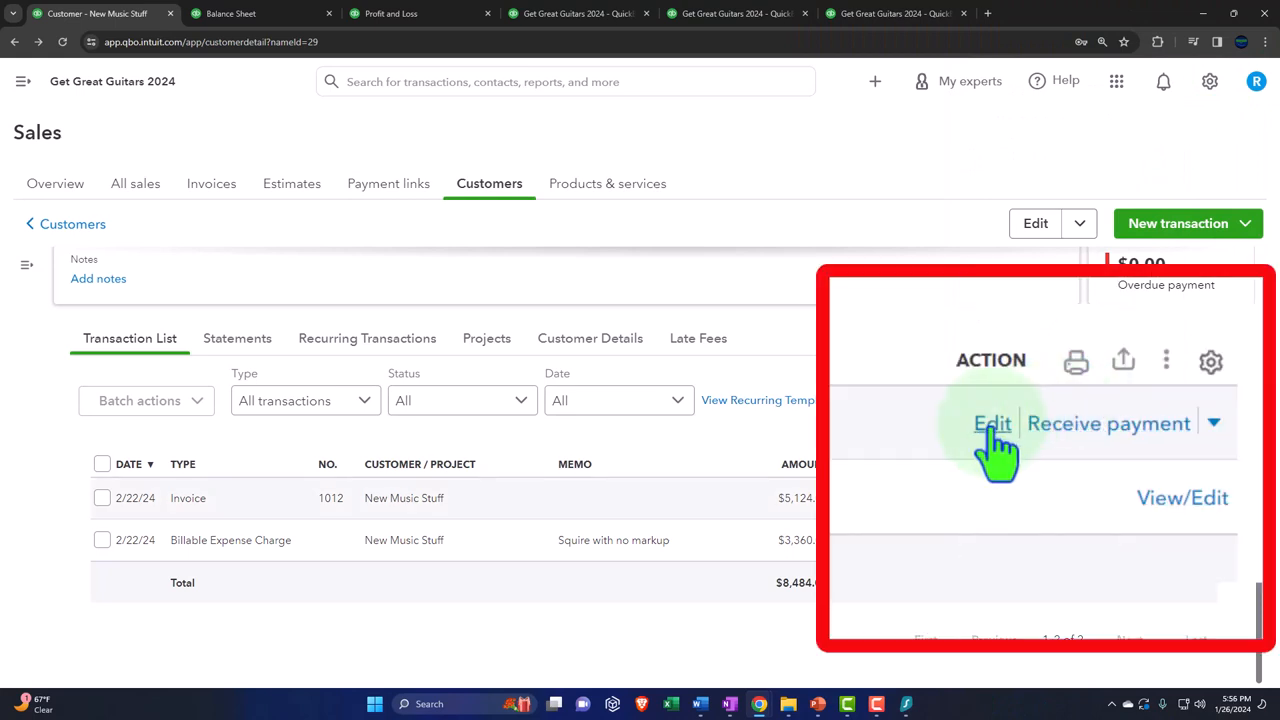
Review invoice 1012's Squire line and $5,124 total, then close it without changes.
left_click(993, 423)
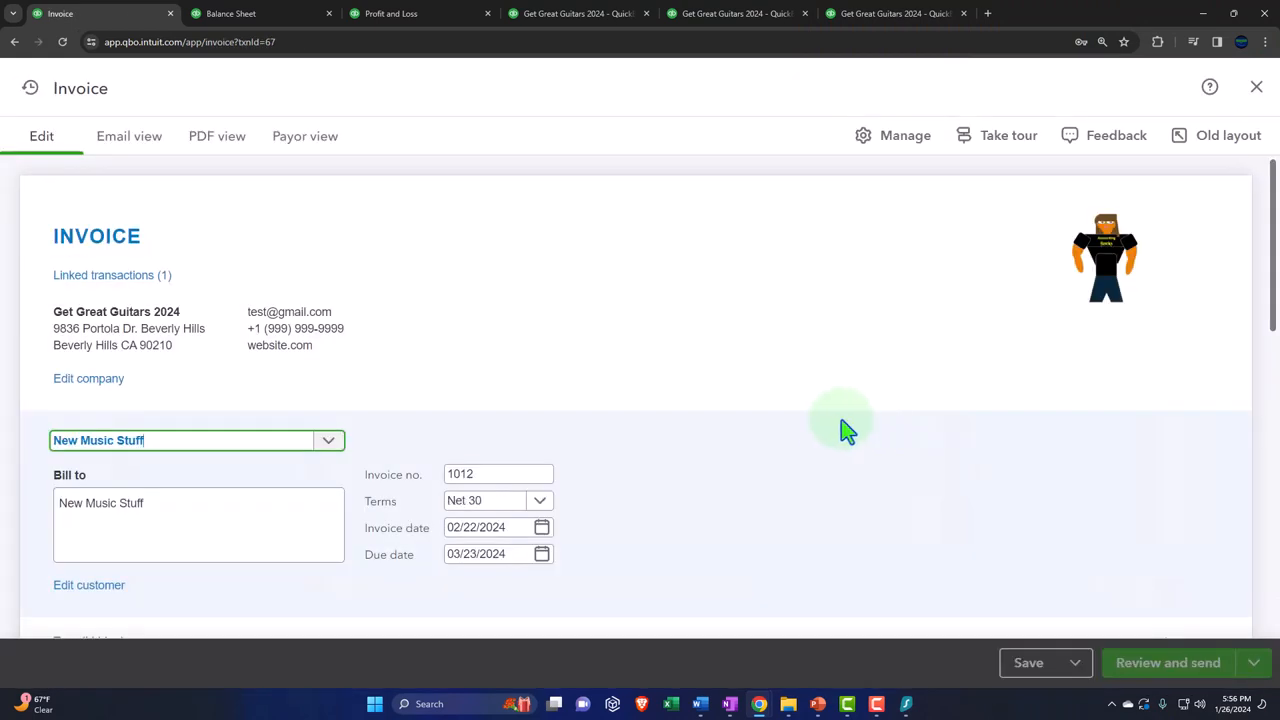
scroll("down", 3)
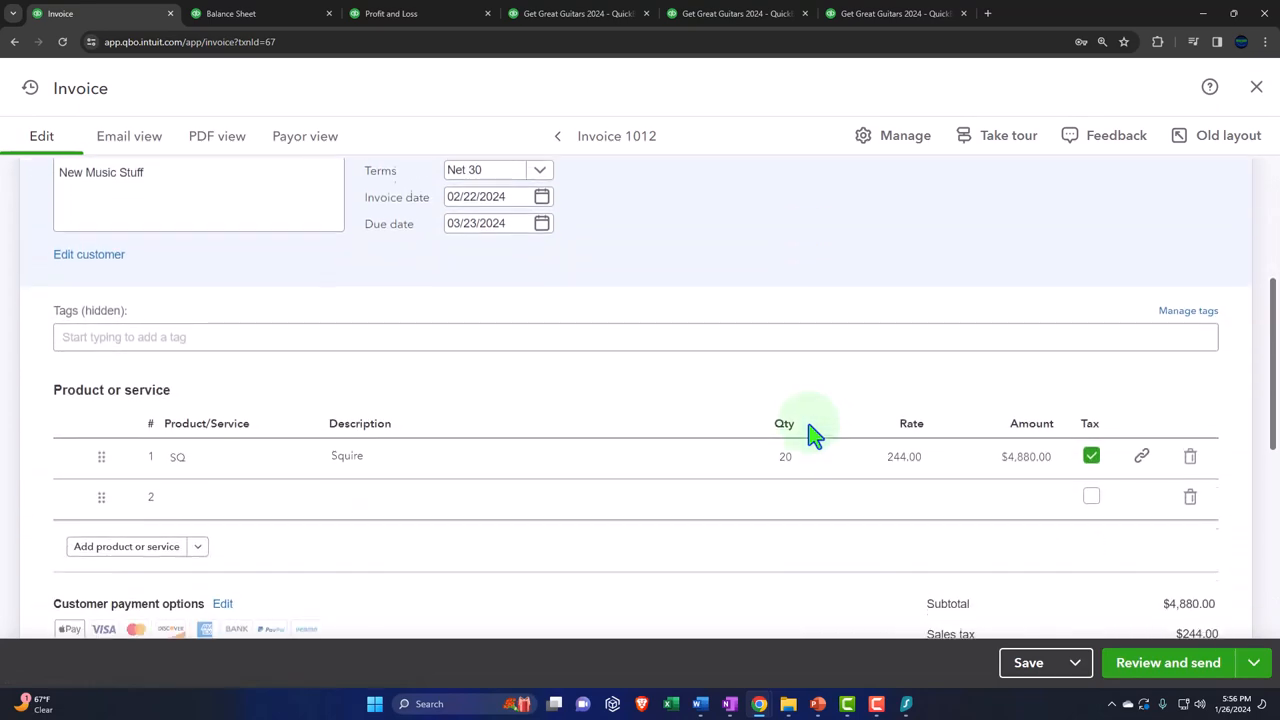
scroll("down", 3)
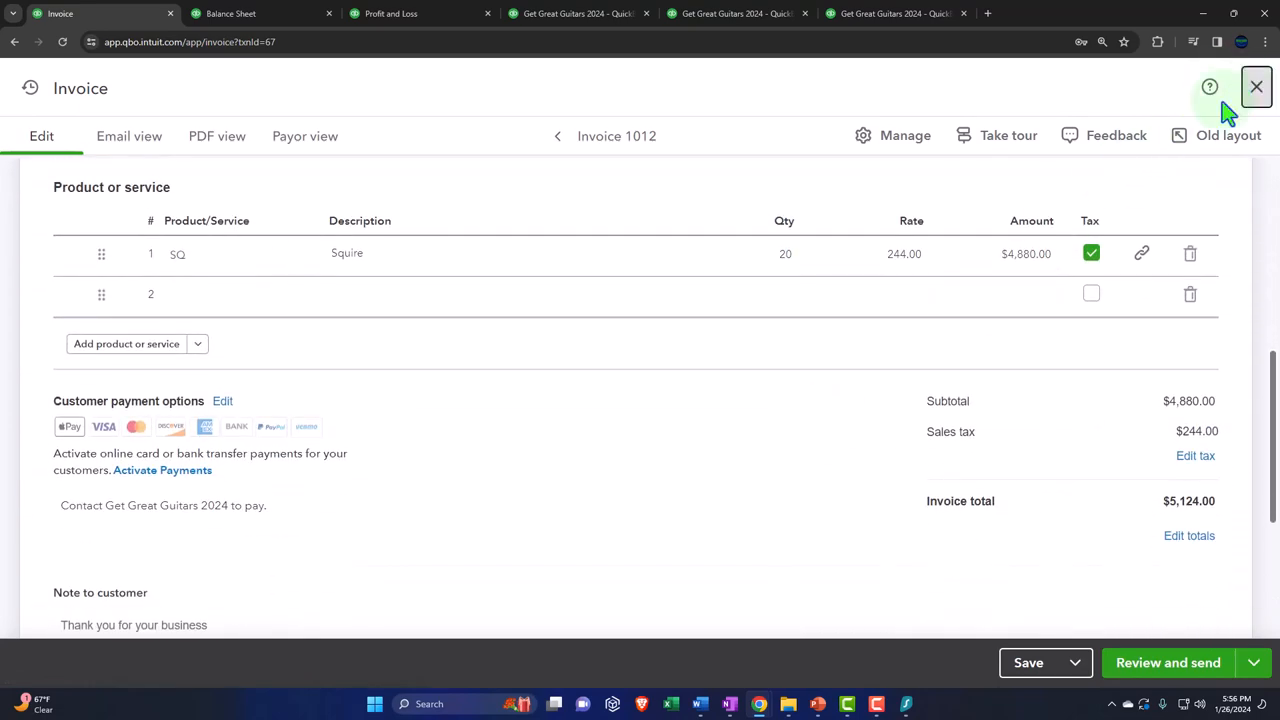
left_click(1253, 85)
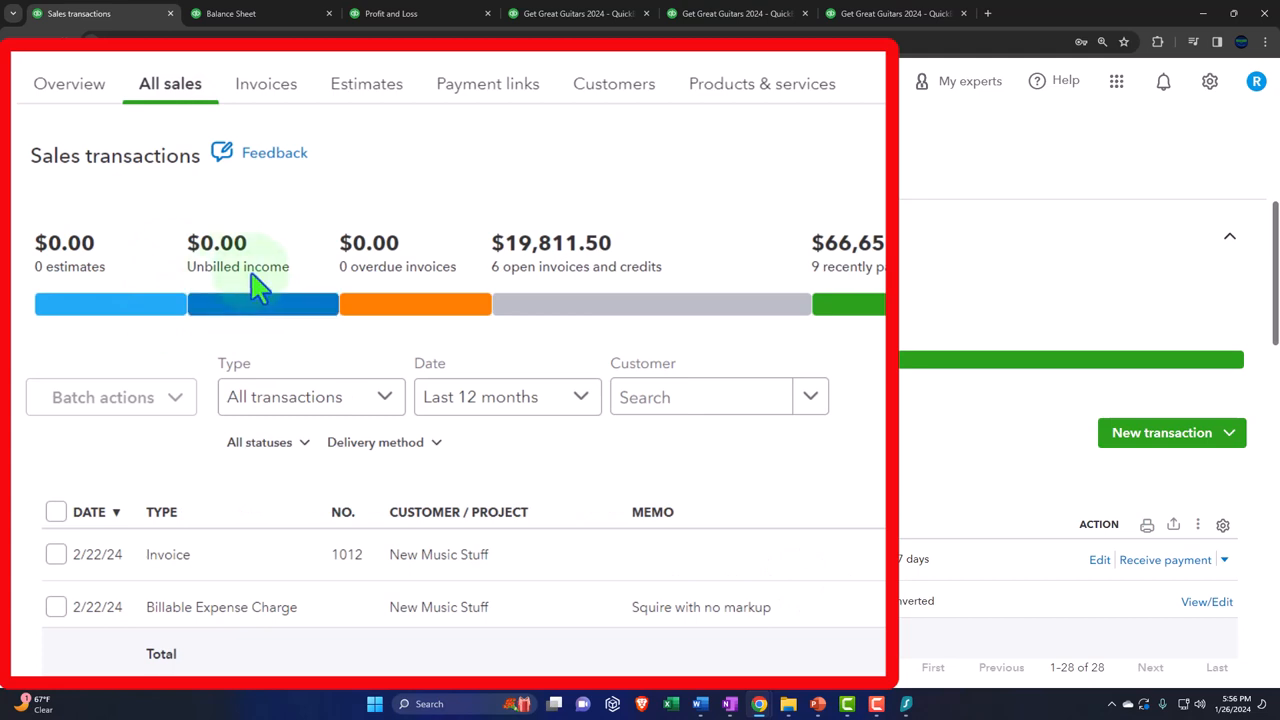
Filter All sales by the Unbilled income bar and confirm no transactions are listed.
scroll("down", 3)
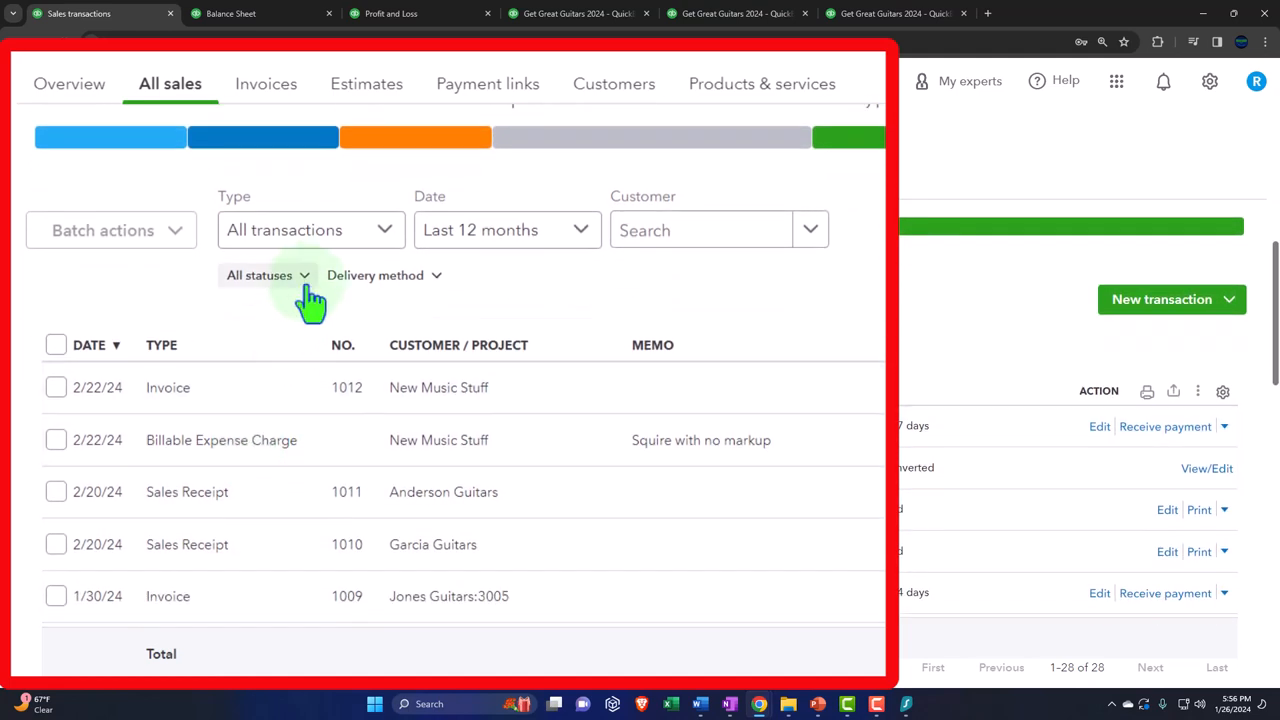
left_click(310, 230)
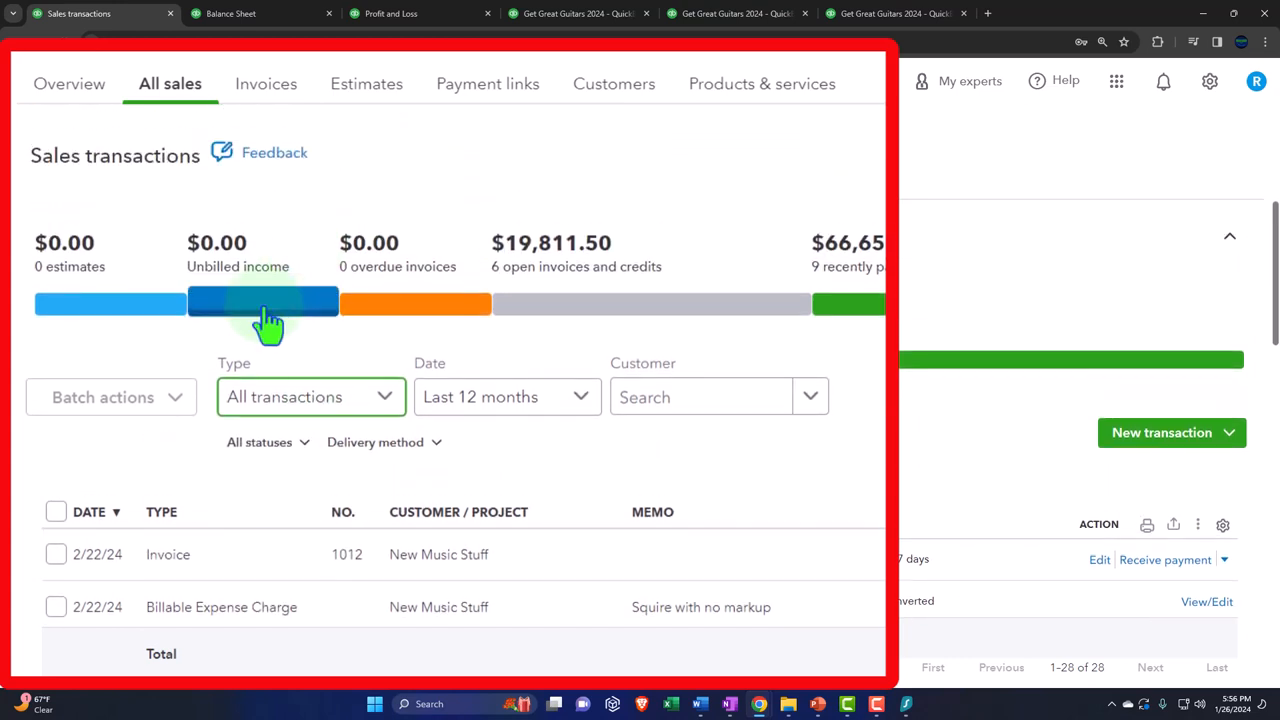
left_click(263, 302)
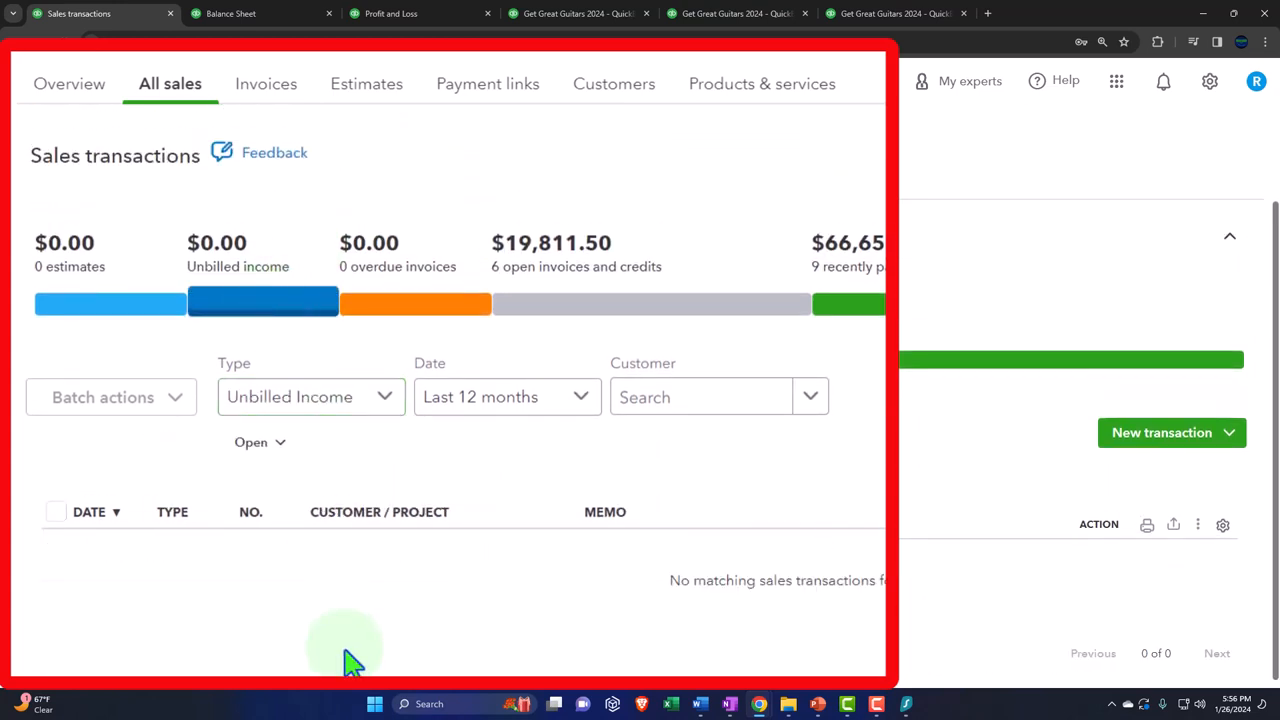
mouse_move(288, 118)
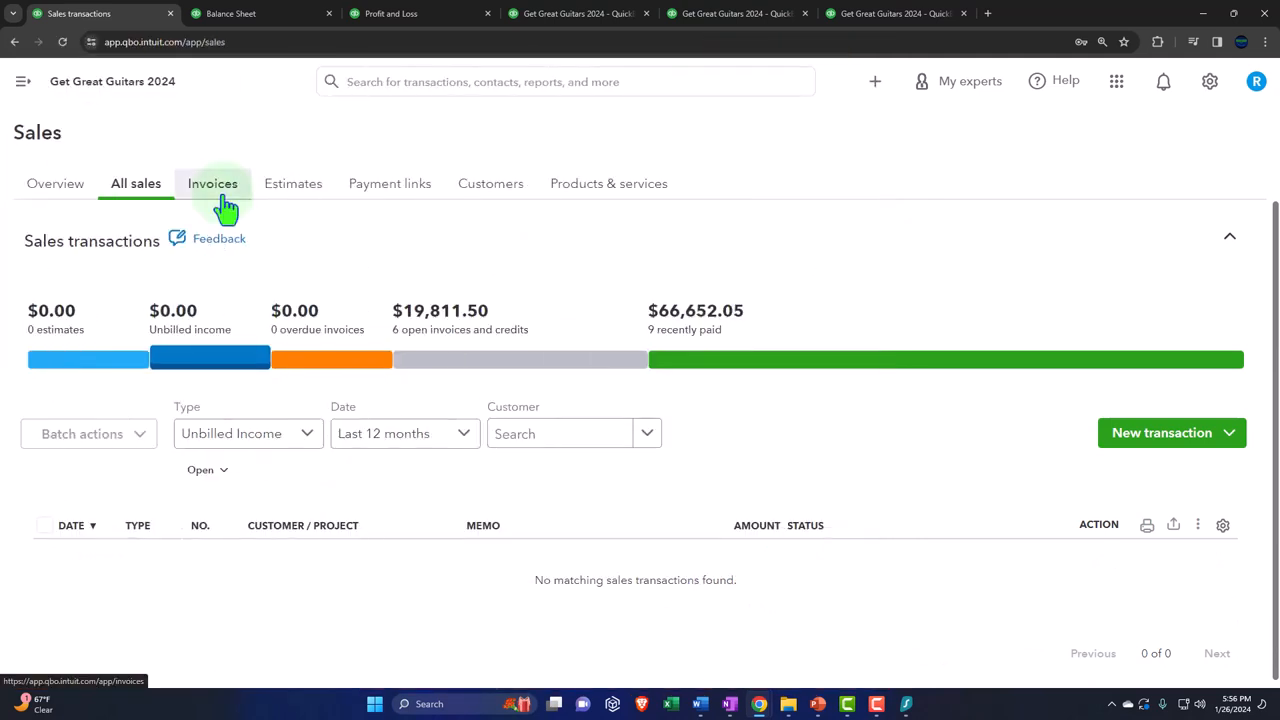
Show only Unpaid invoices, including 1012 for 5,124, then return to the February Trial Balance.
left_click(212, 183)
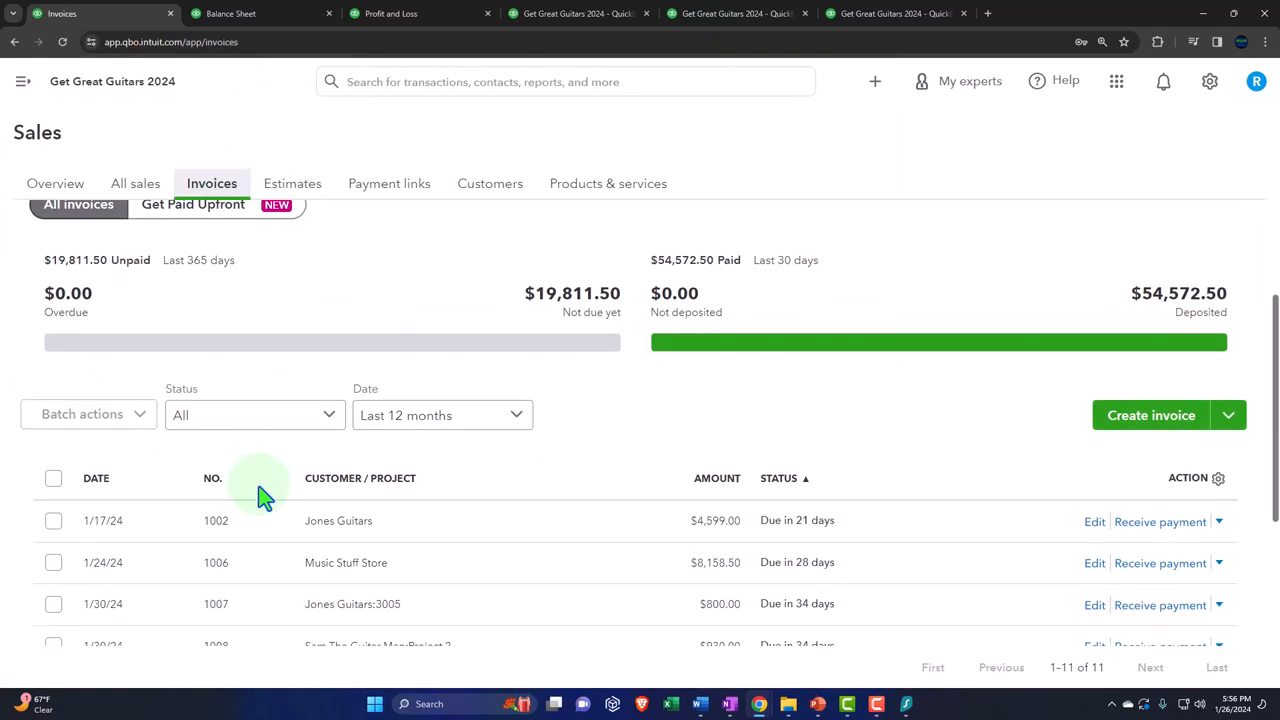
left_click(212, 478)
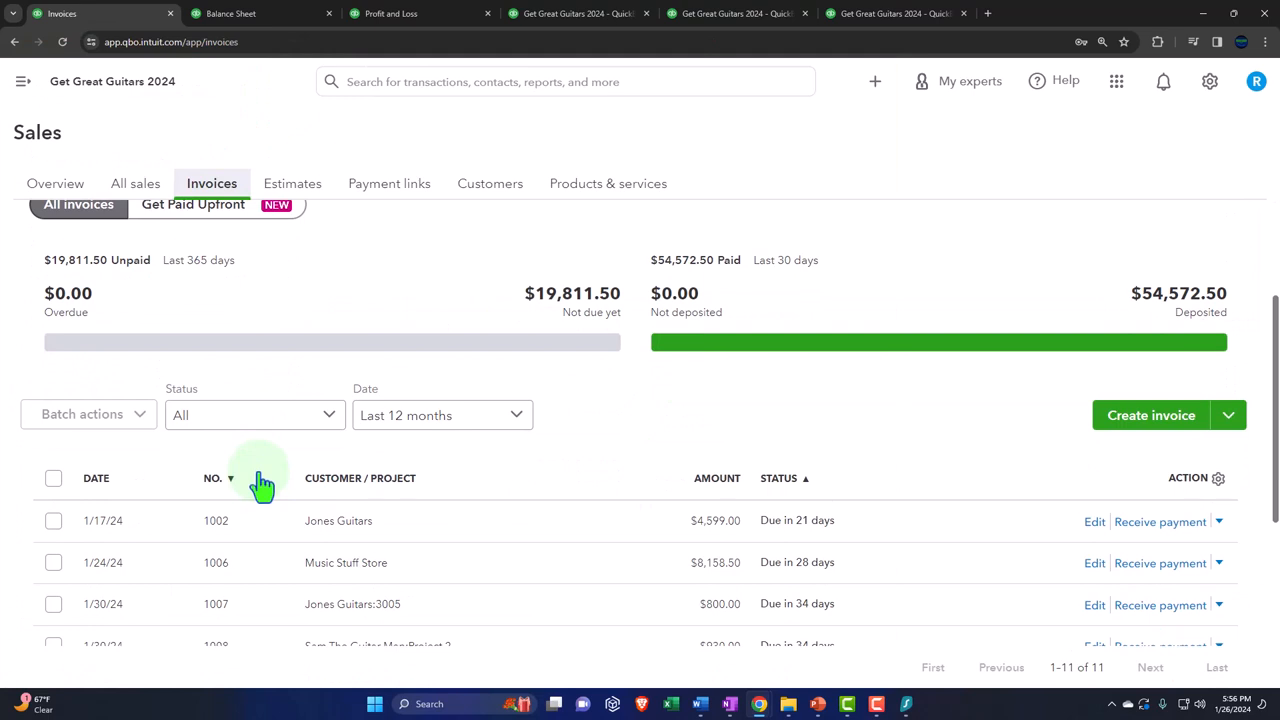
left_click(254, 415)
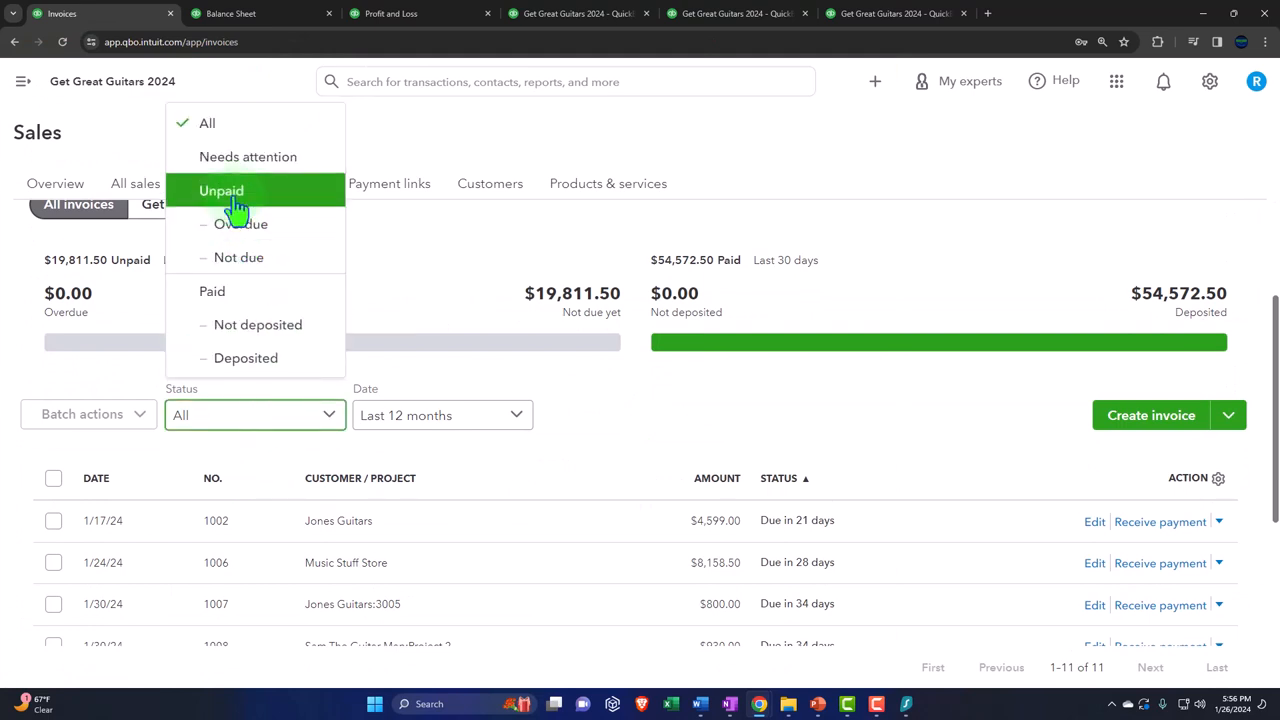
left_click(220, 190)
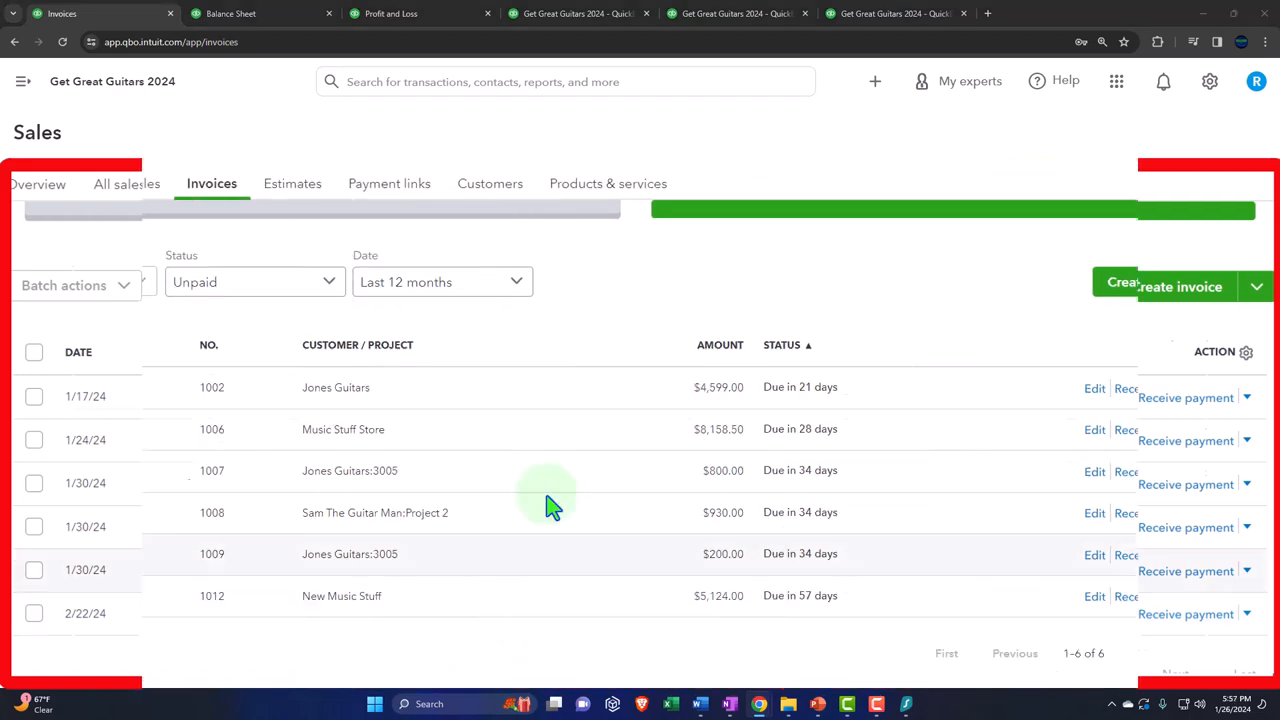
left_click(737, 15)
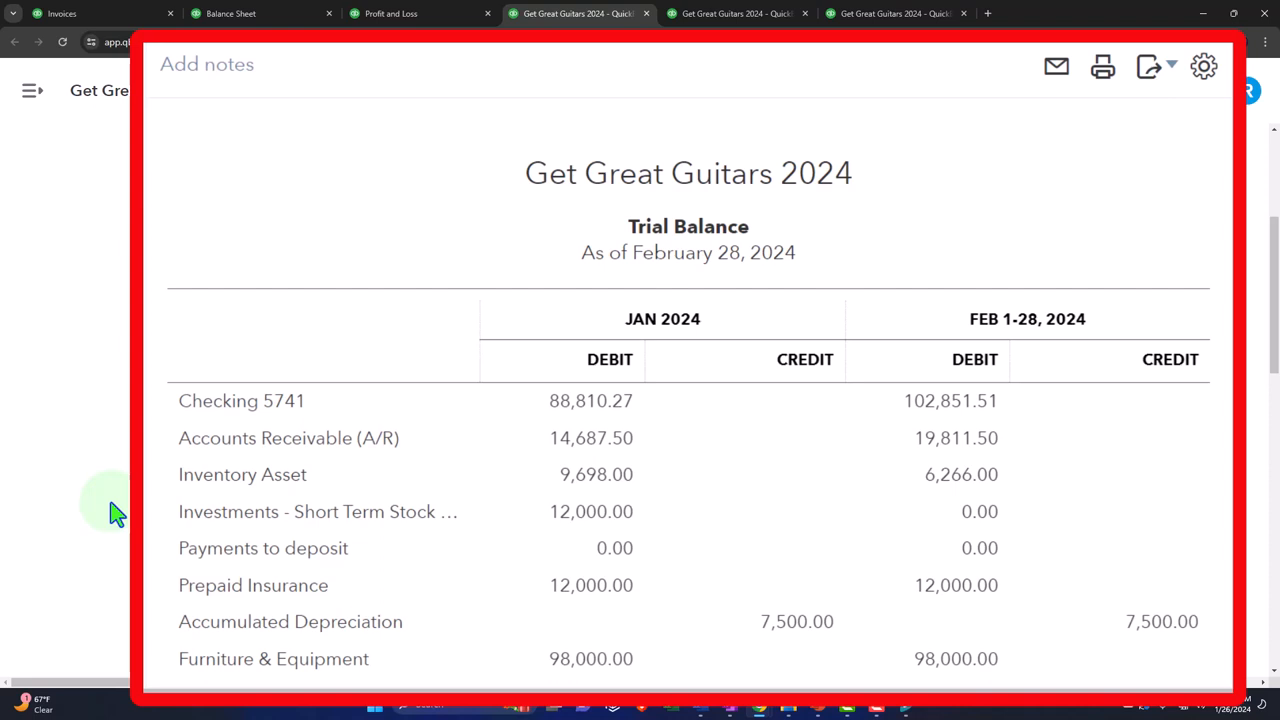
scroll("down", 3)
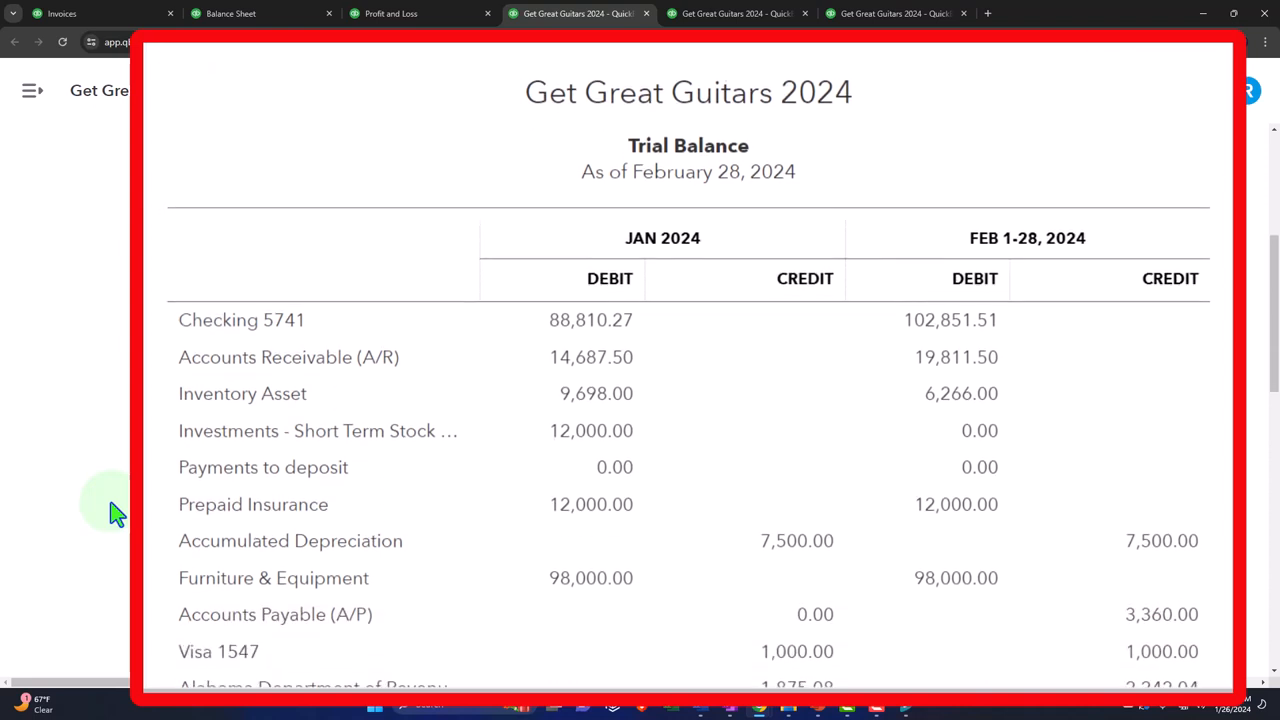
scroll("down", 3)
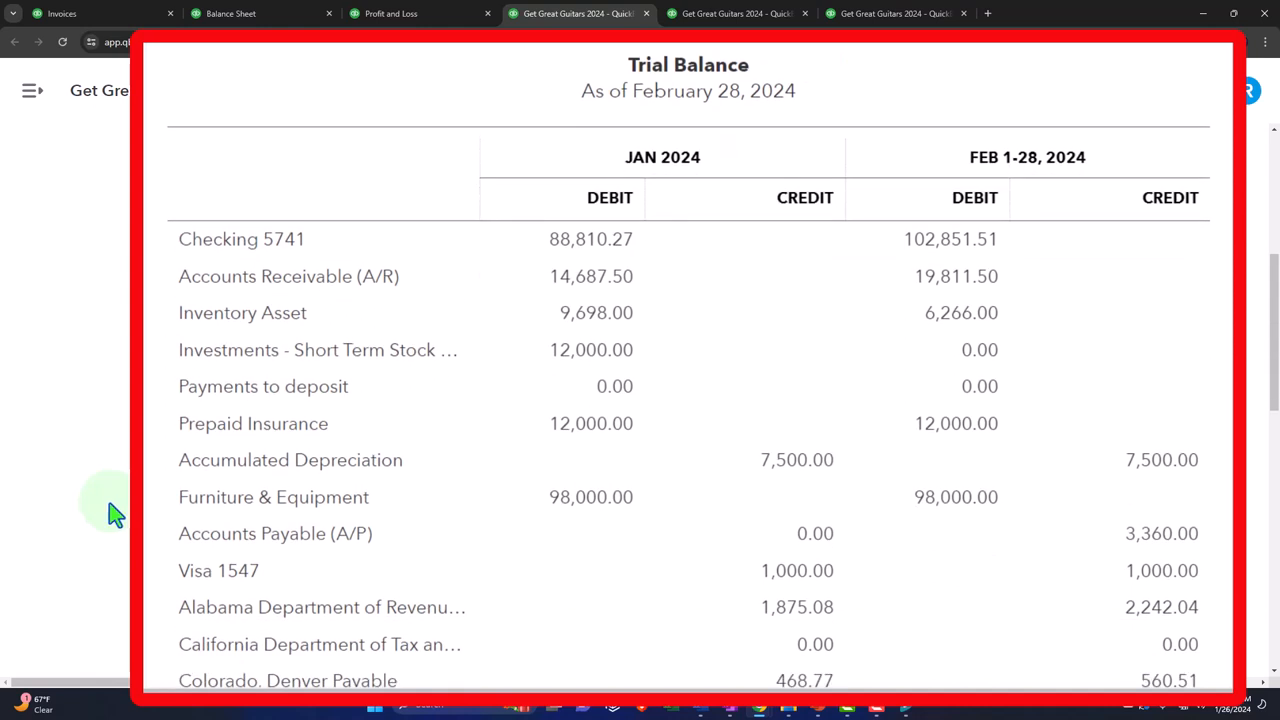
mouse_move(178, 262)
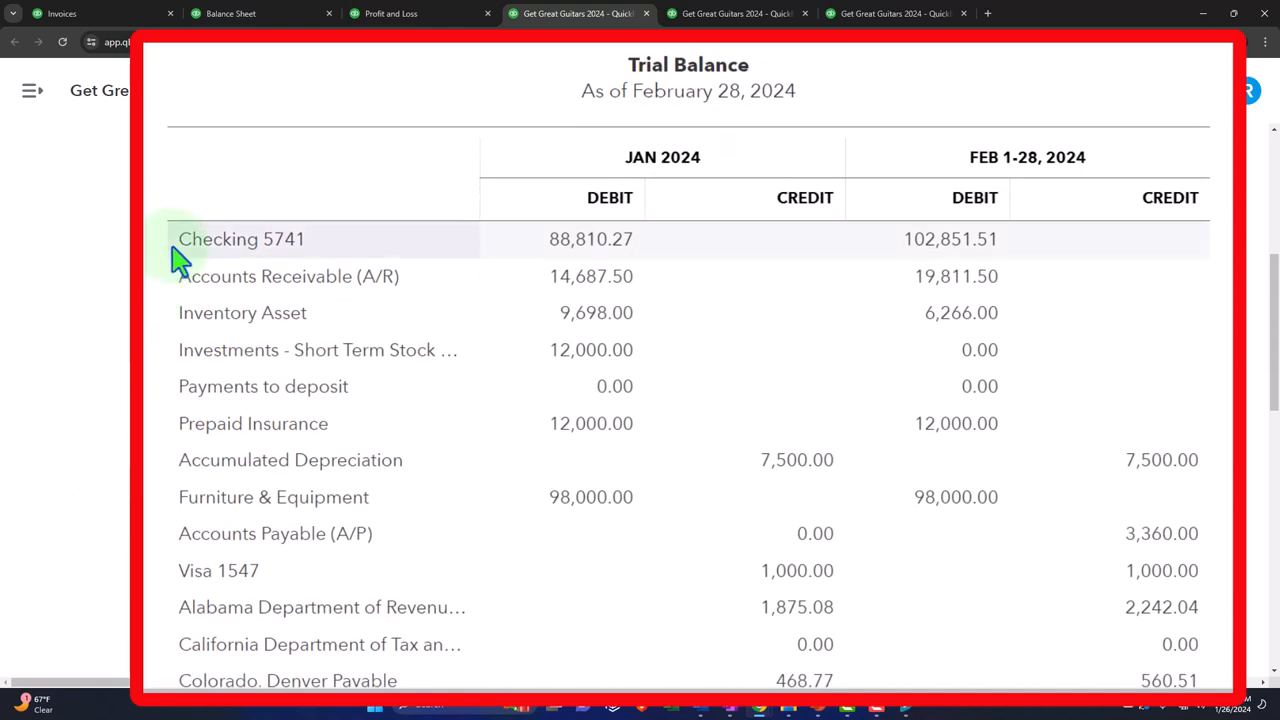
mouse_move(178, 320)
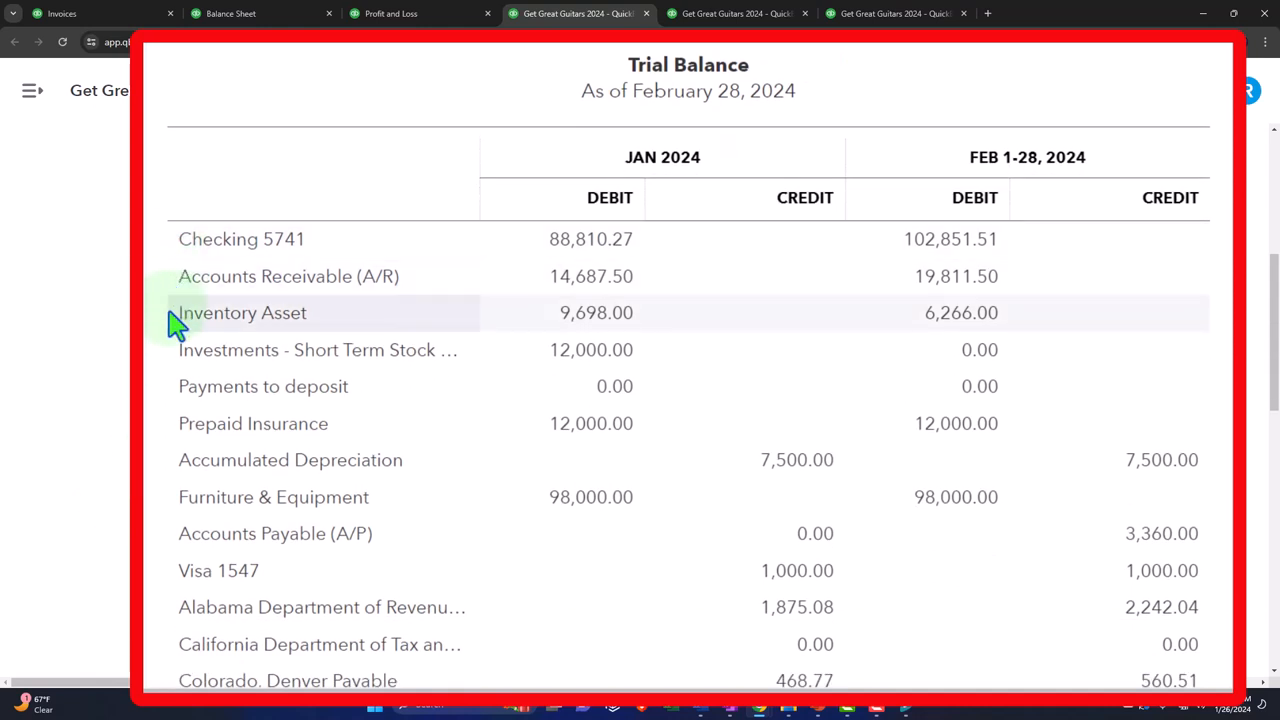
mouse_move(168, 355)
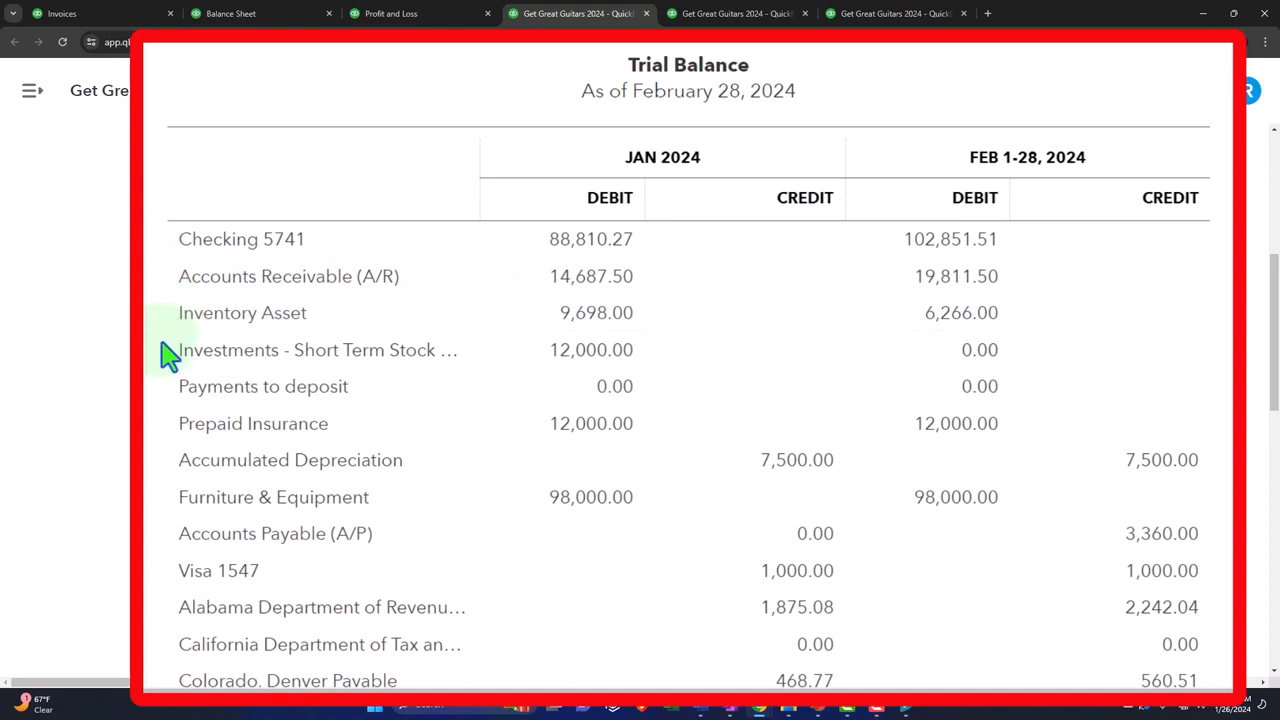
mouse_move(168, 392)
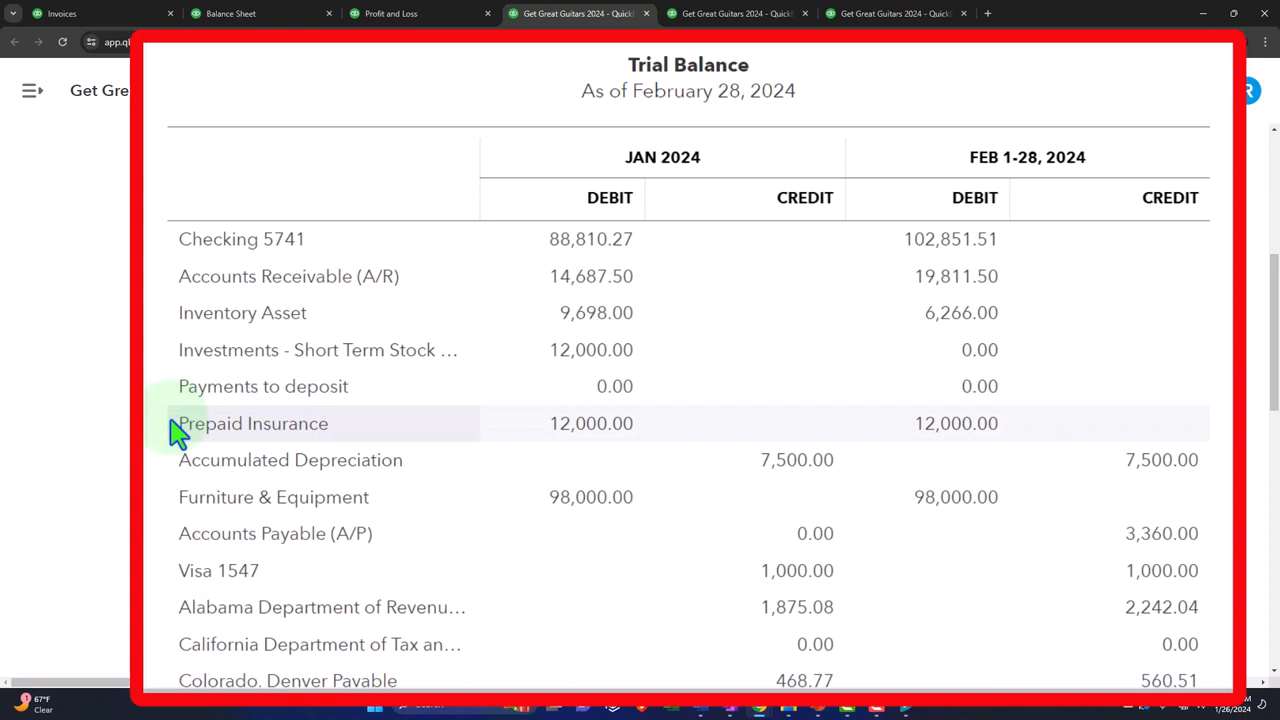
scroll("down", 3)
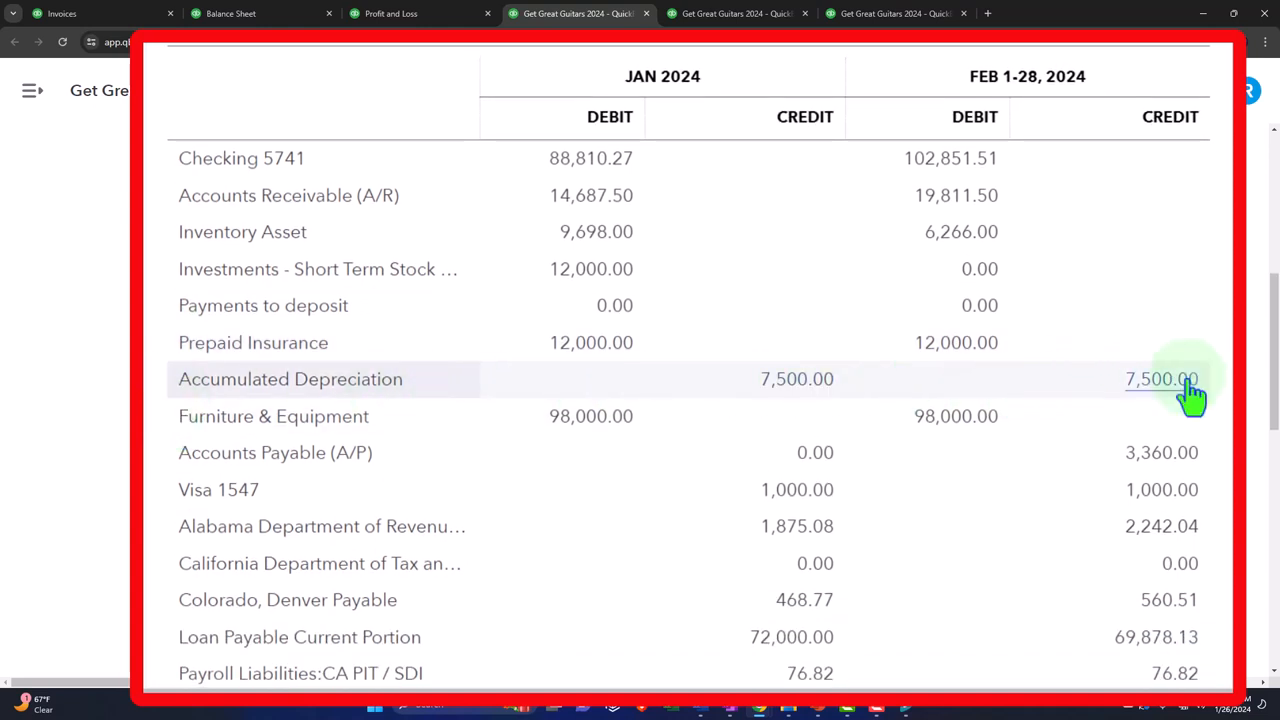
mouse_move(1028, 430)
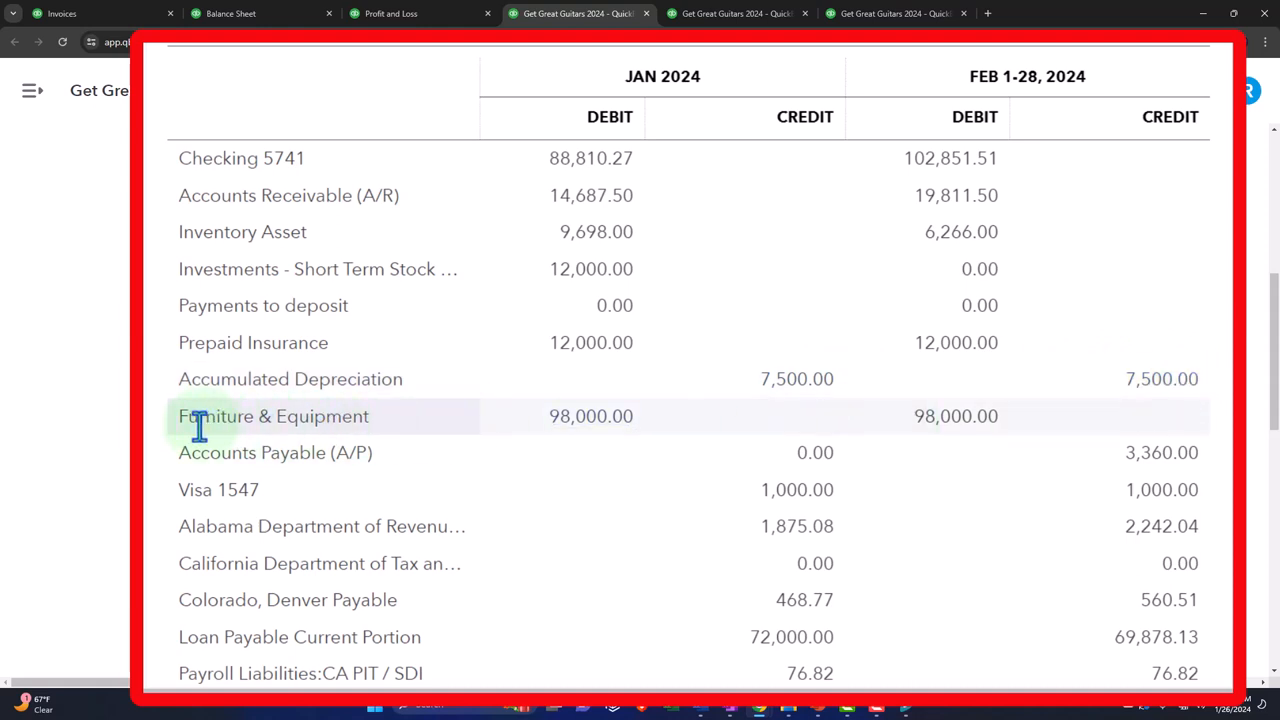
scroll("down", 3)
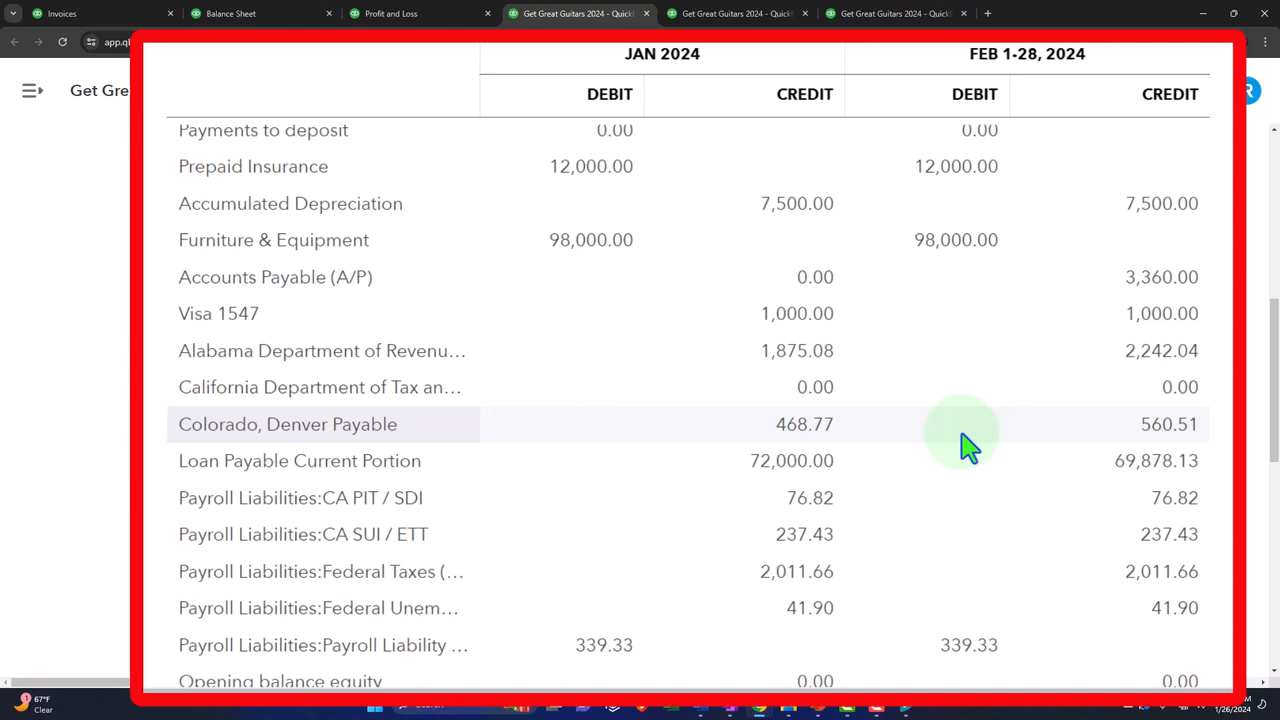
mouse_move(318, 330)
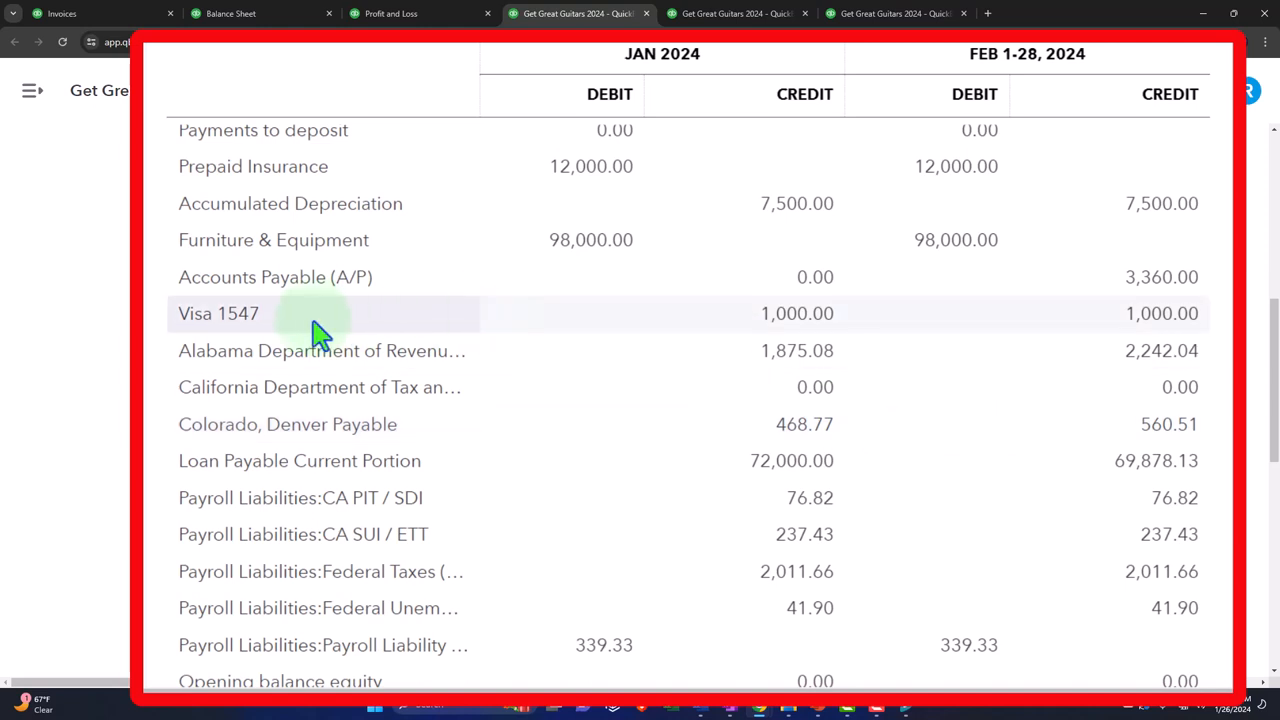
mouse_move(175, 328)
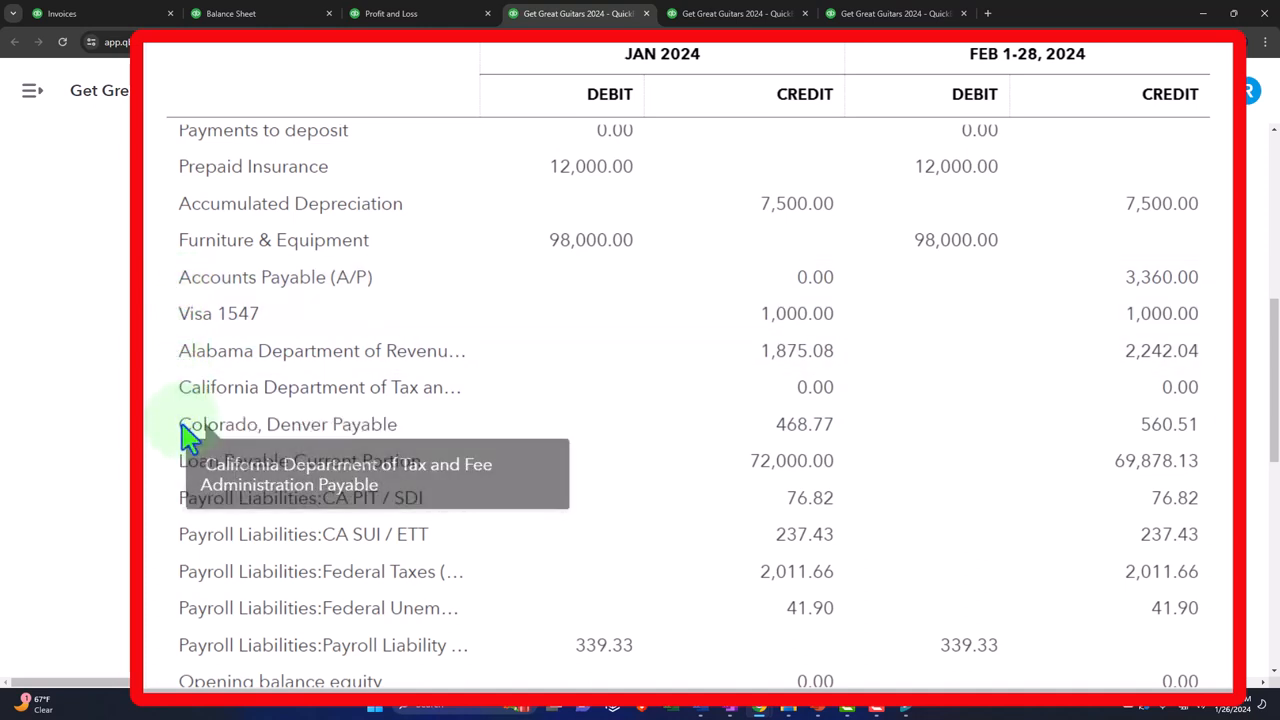
scroll("down", 3)
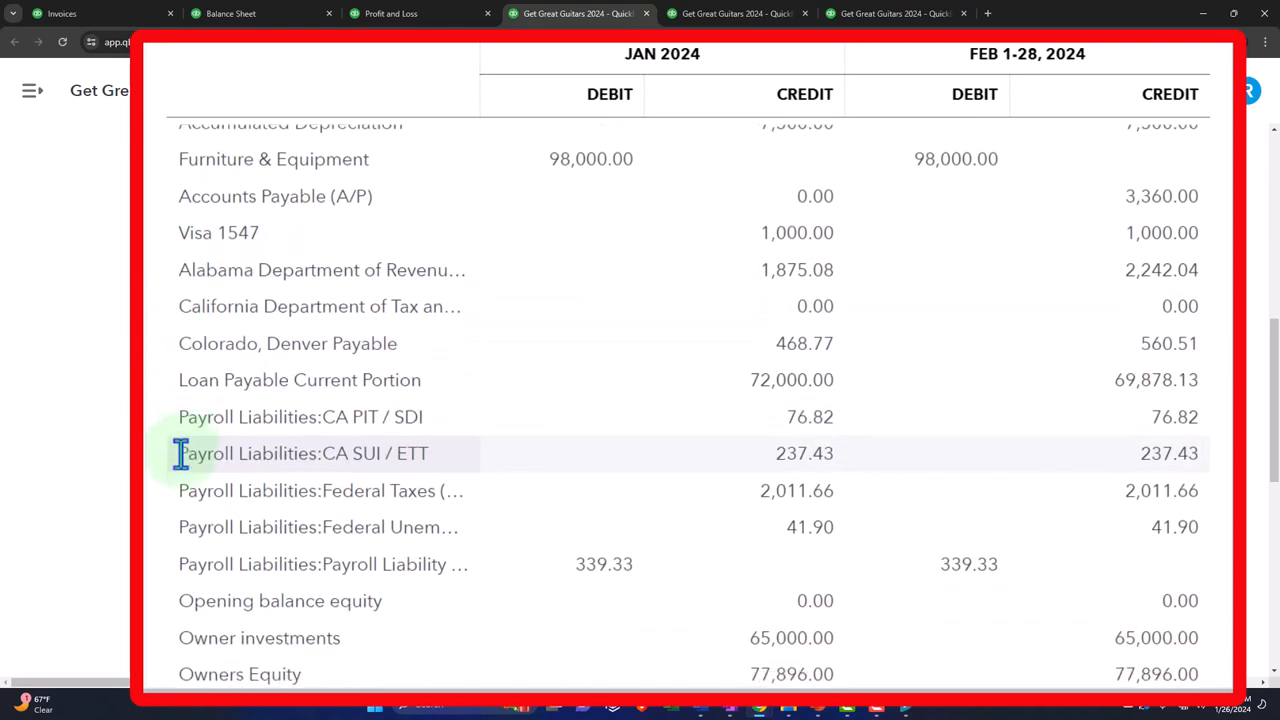
mouse_move(176, 388)
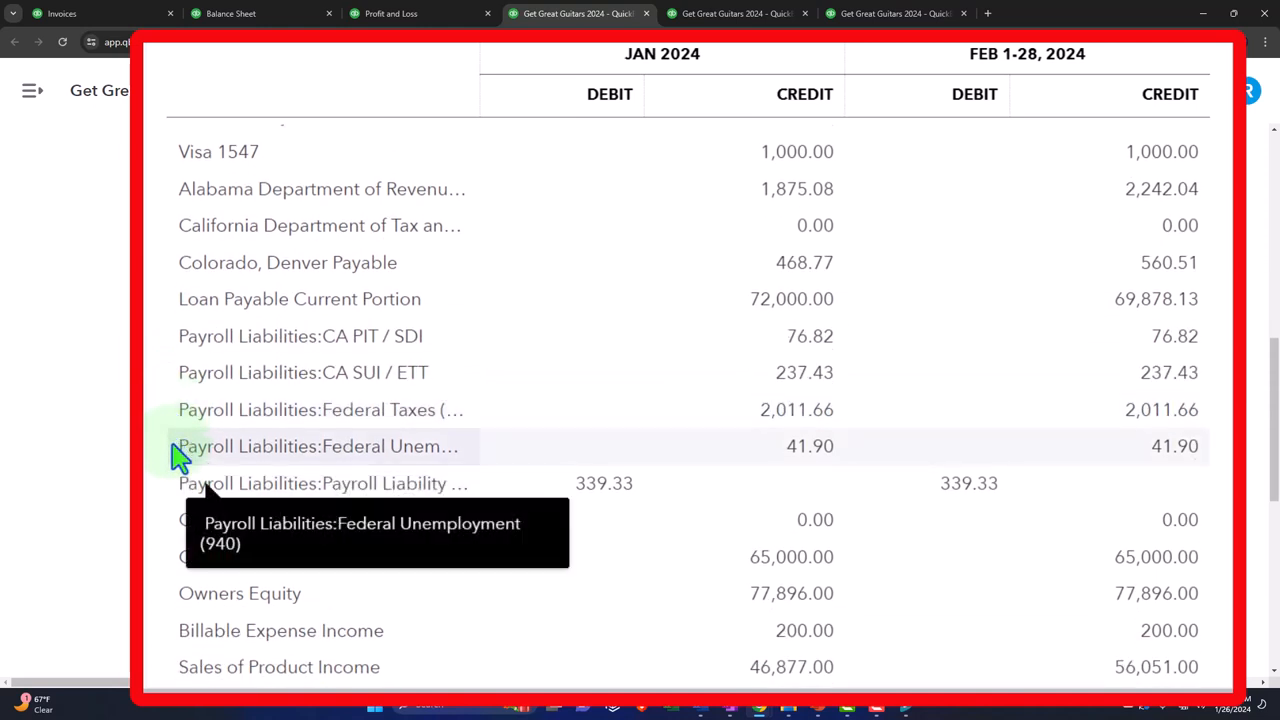
scroll("down", 3)
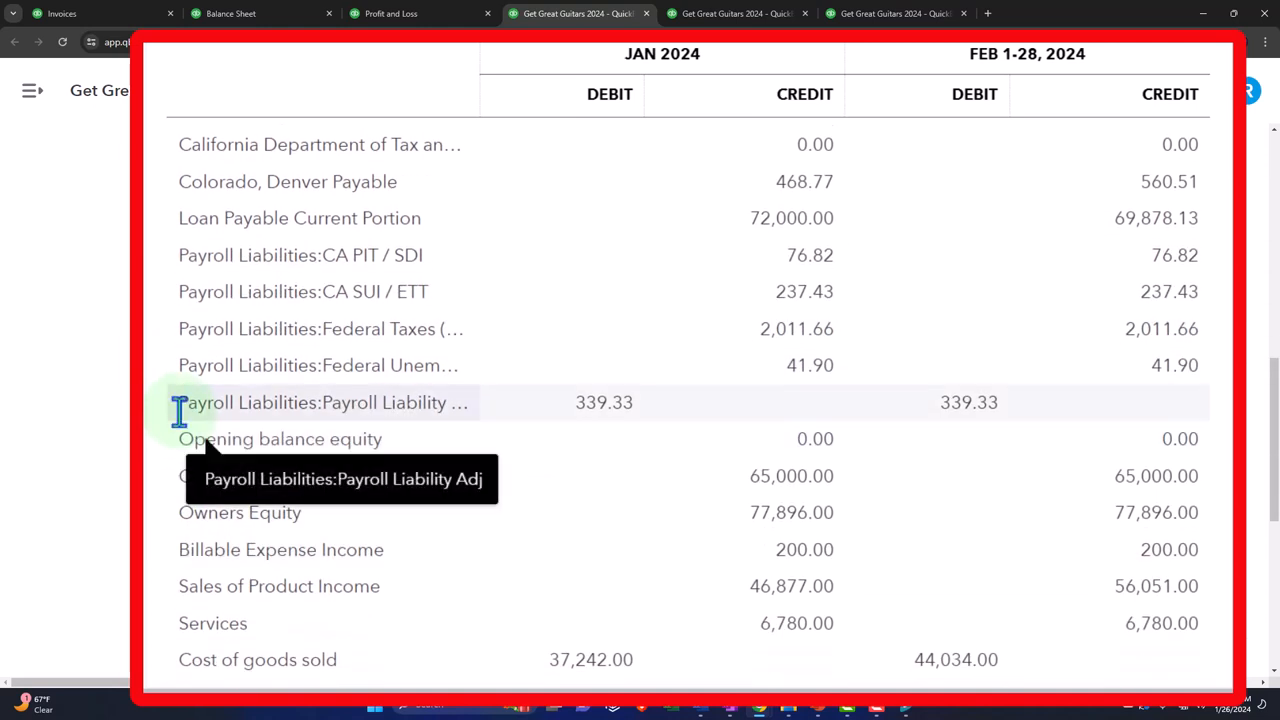
scroll("down", 3)
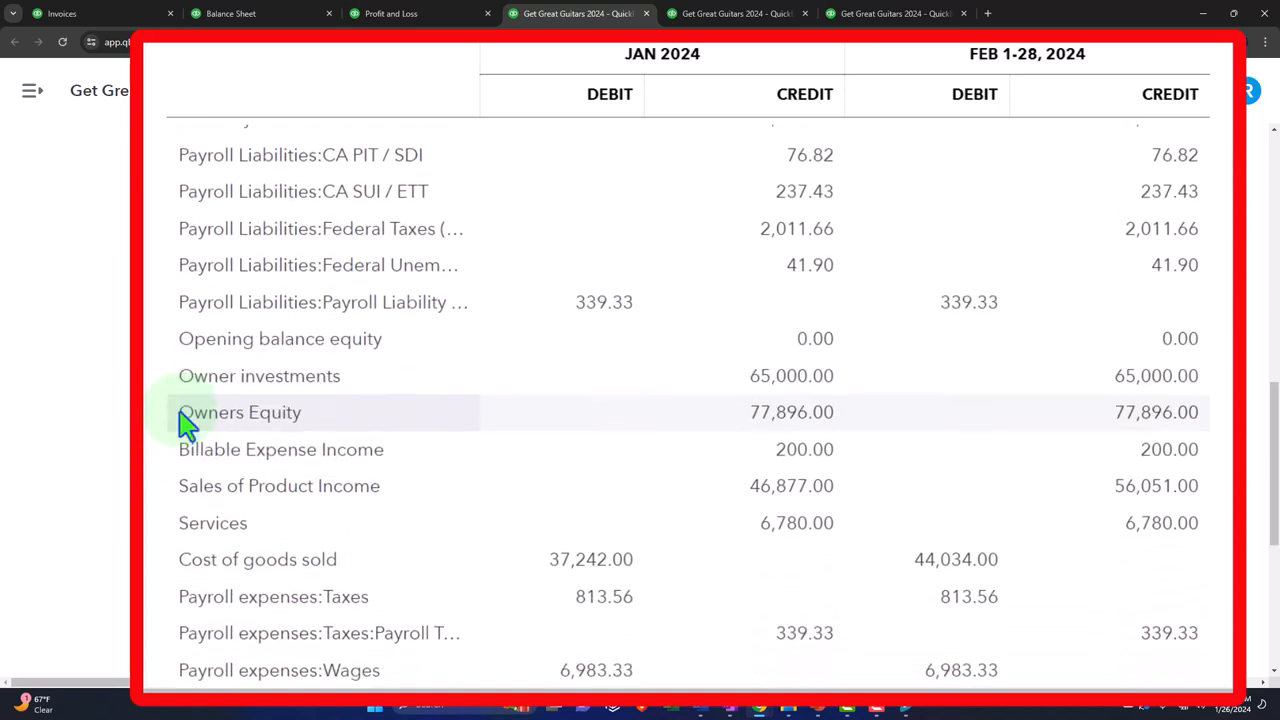
scroll("down", 3)
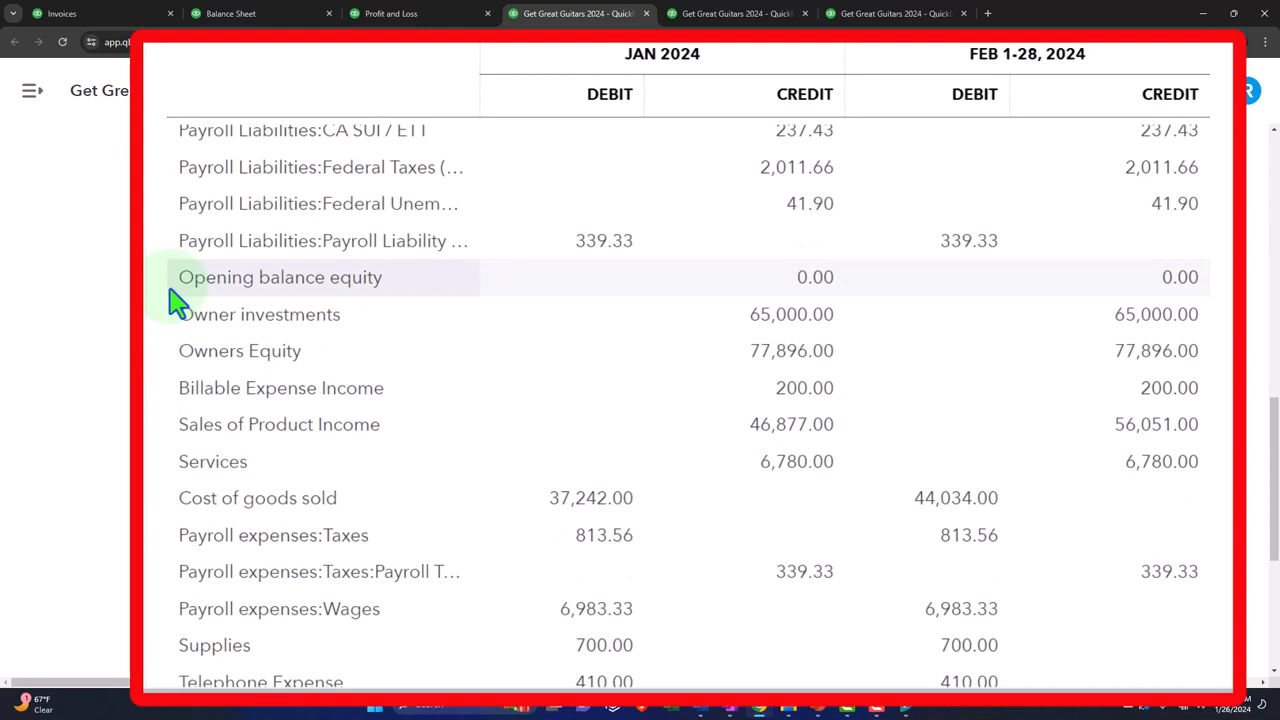
mouse_move(183, 325)
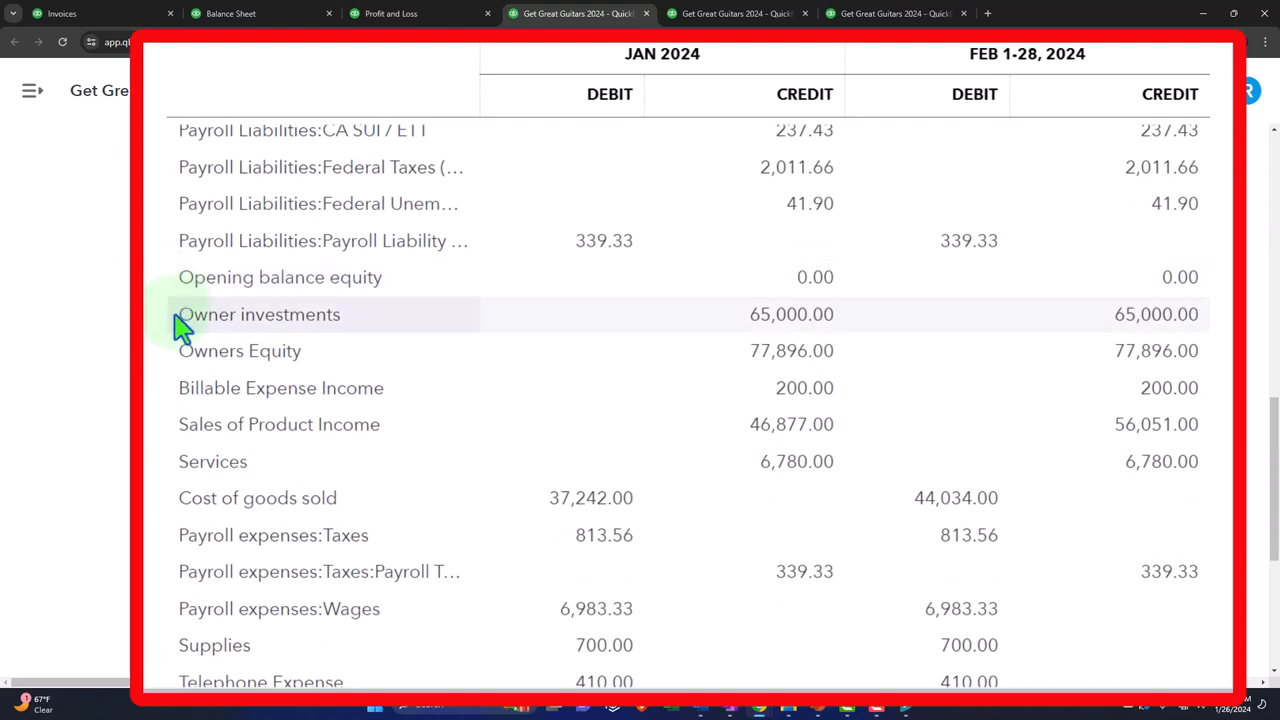
mouse_move(183, 360)
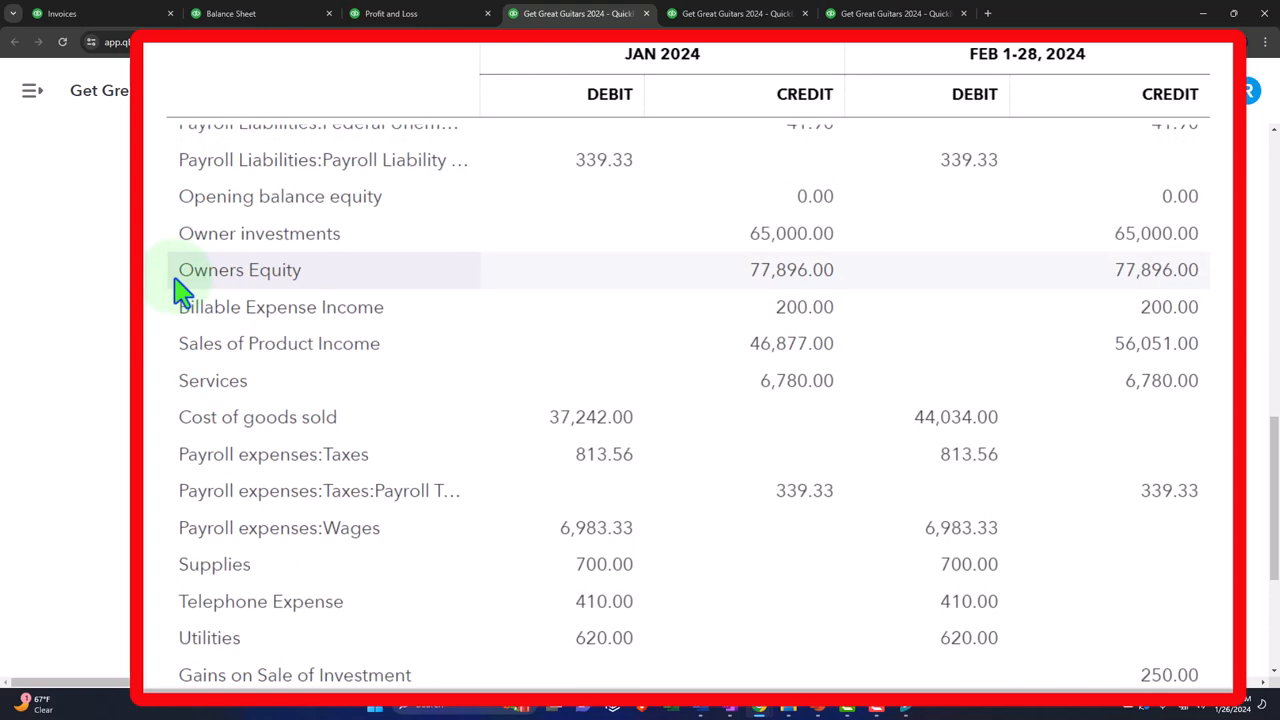
mouse_move(178, 320)
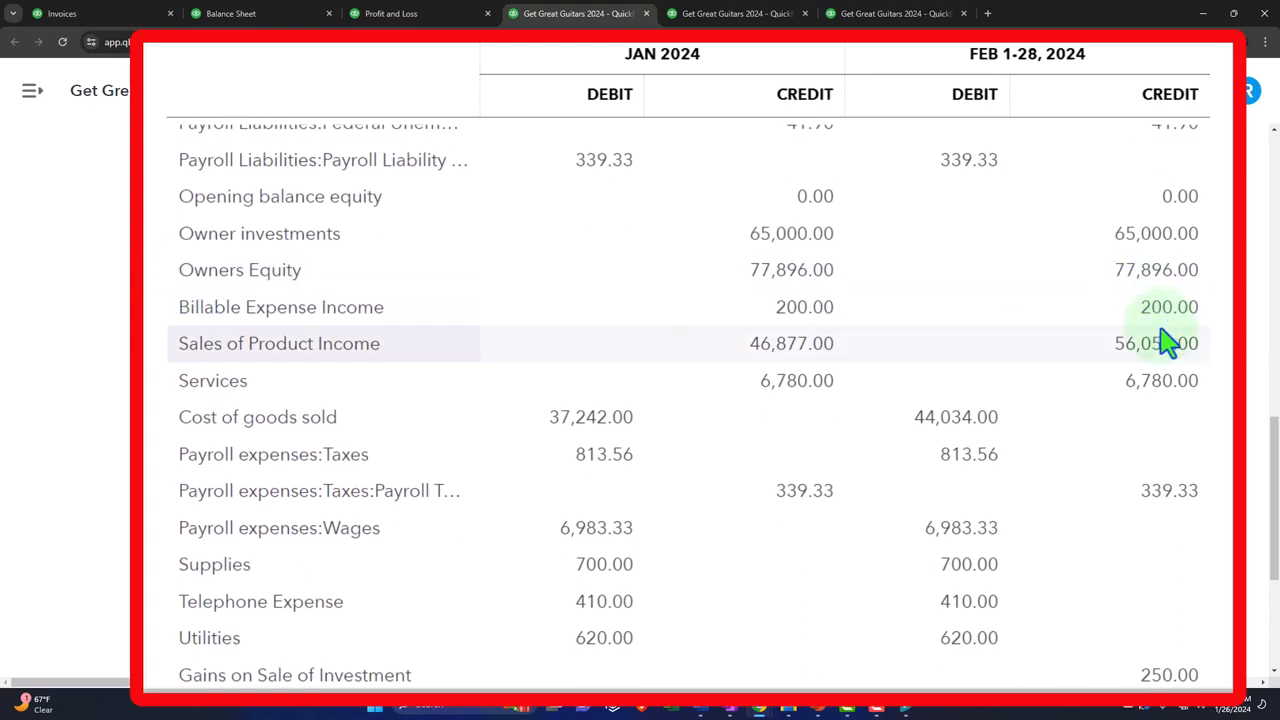
mouse_move(1155, 395)
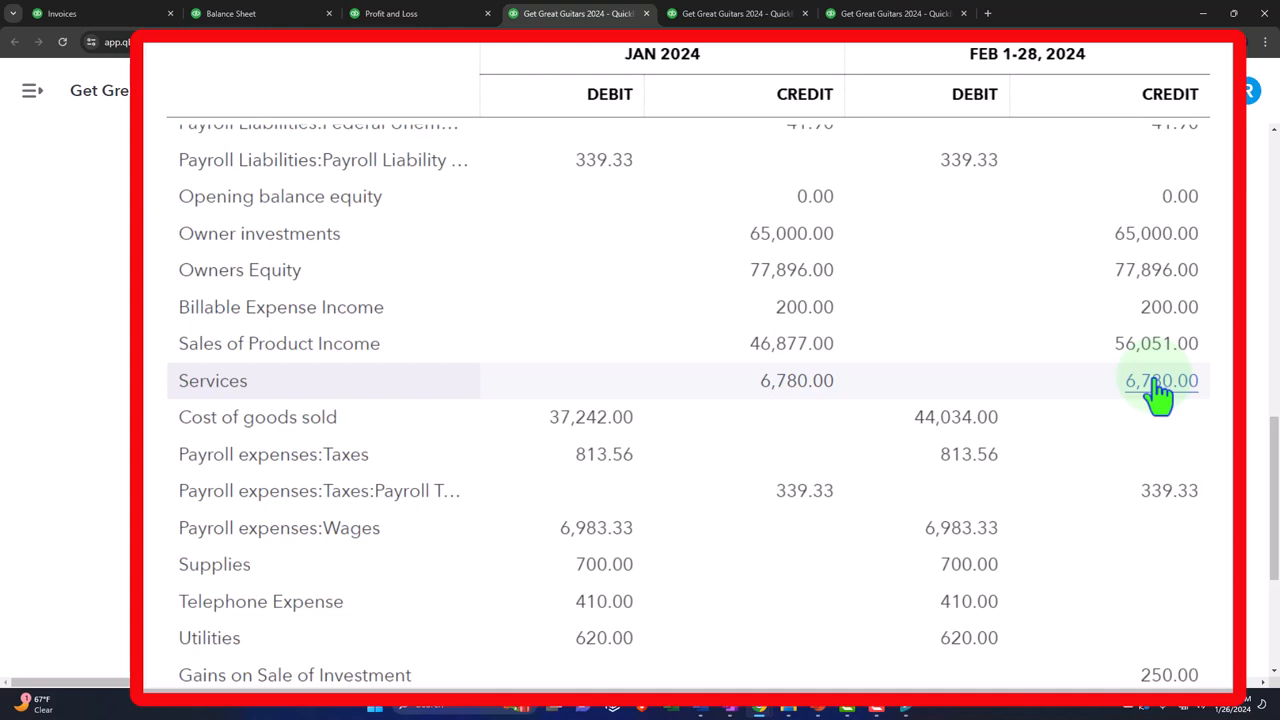
scroll("down", 3)
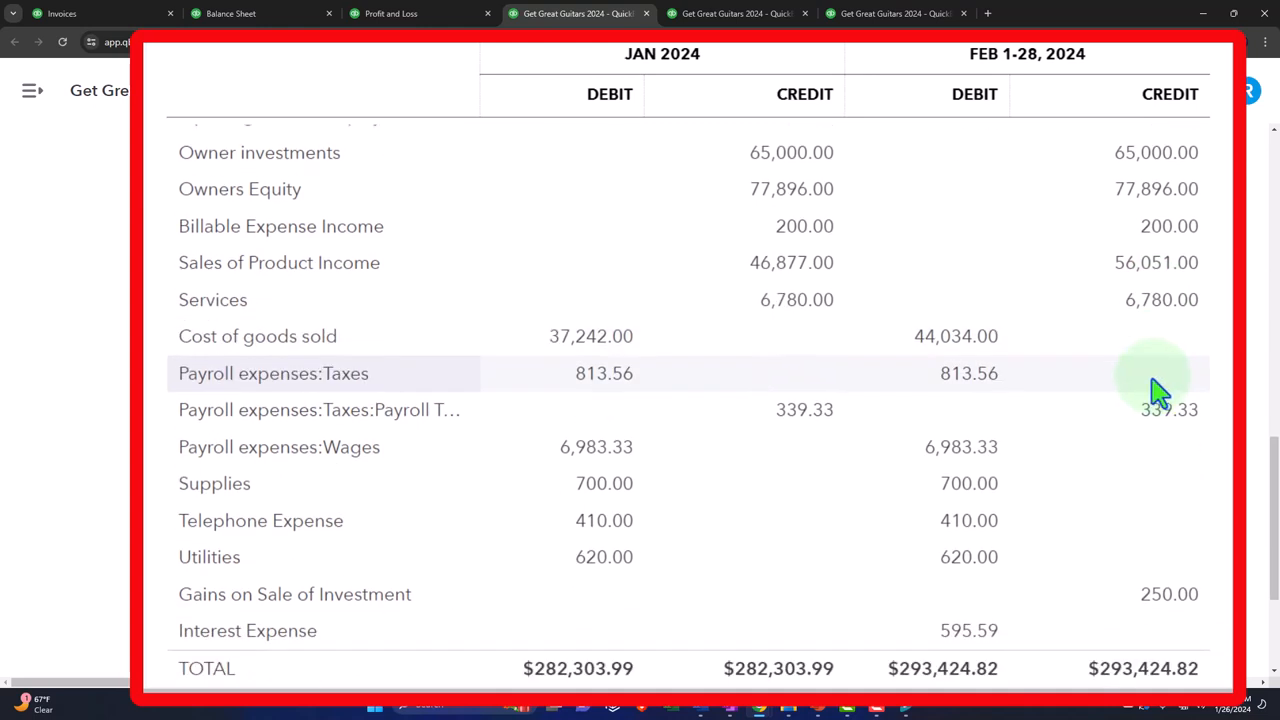
mouse_move(255, 188)
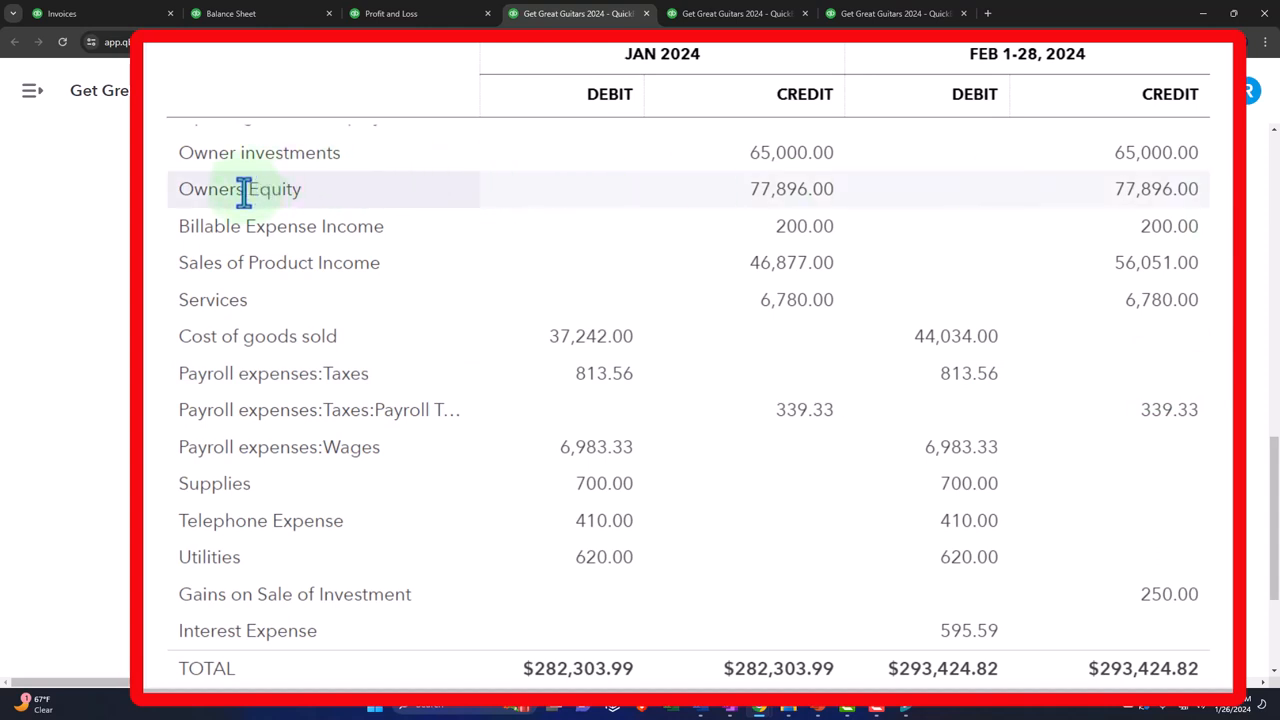
mouse_move(330, 205)
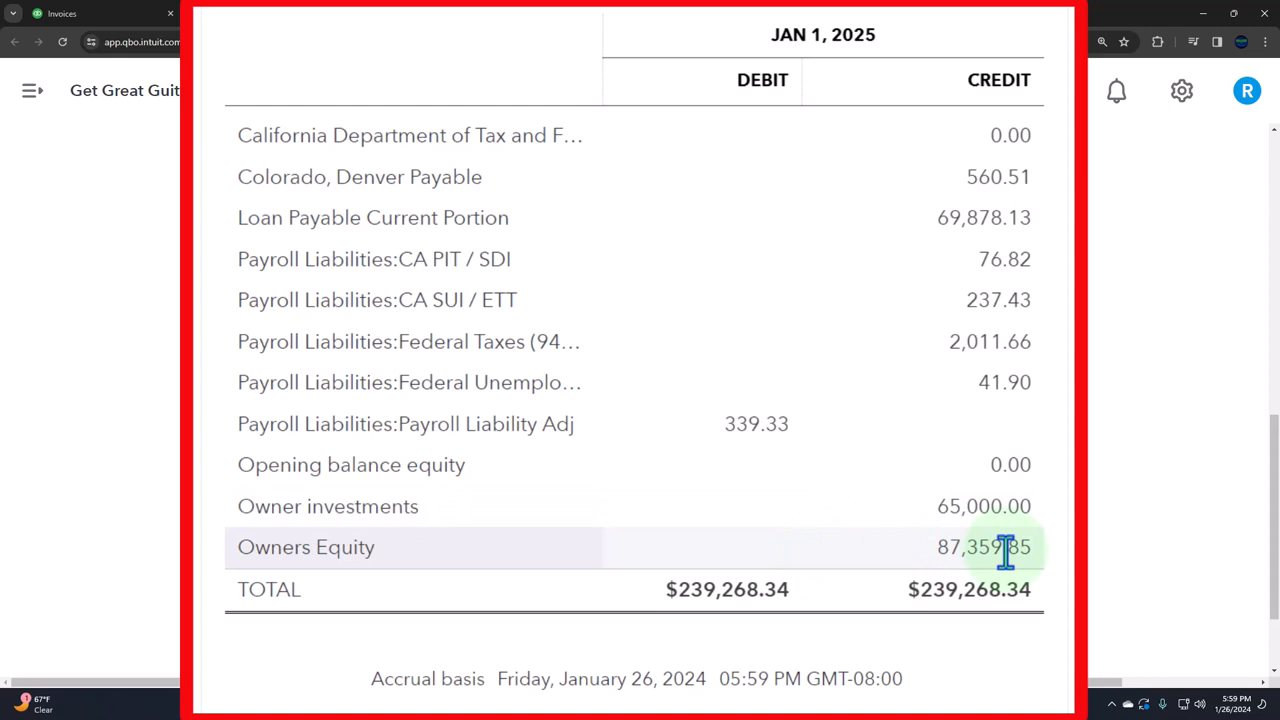
mouse_move(999, 553)
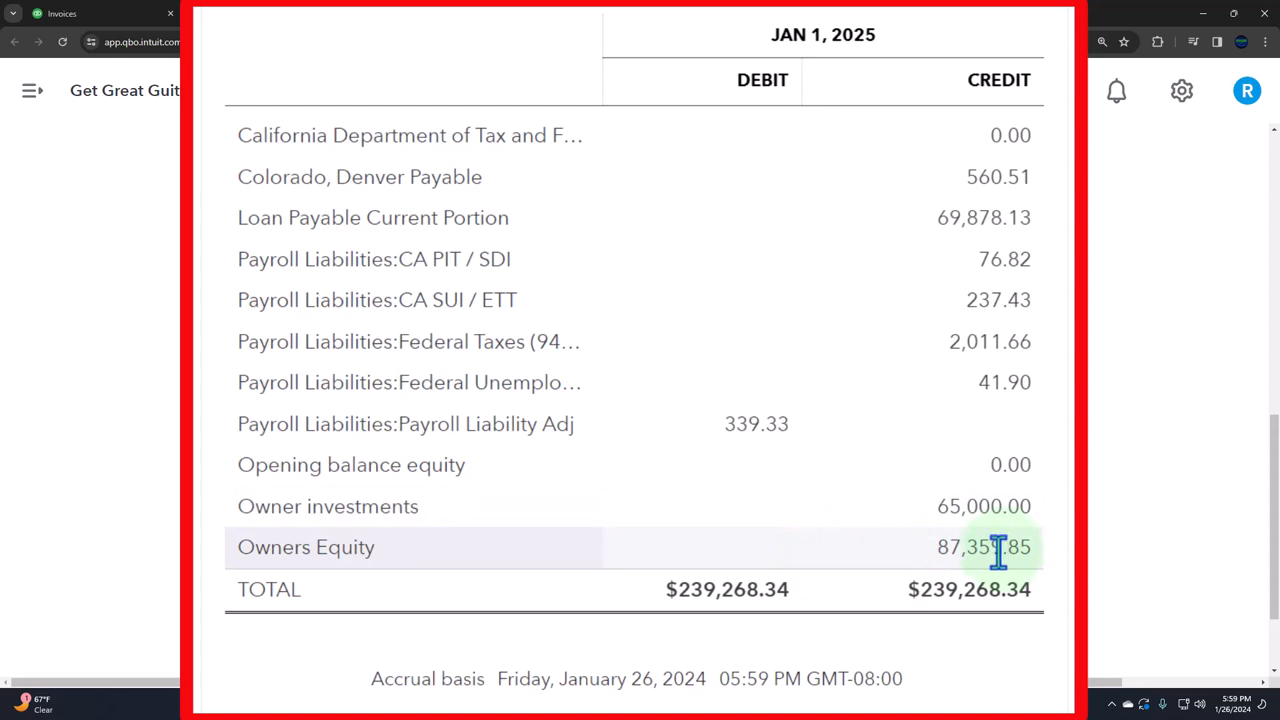